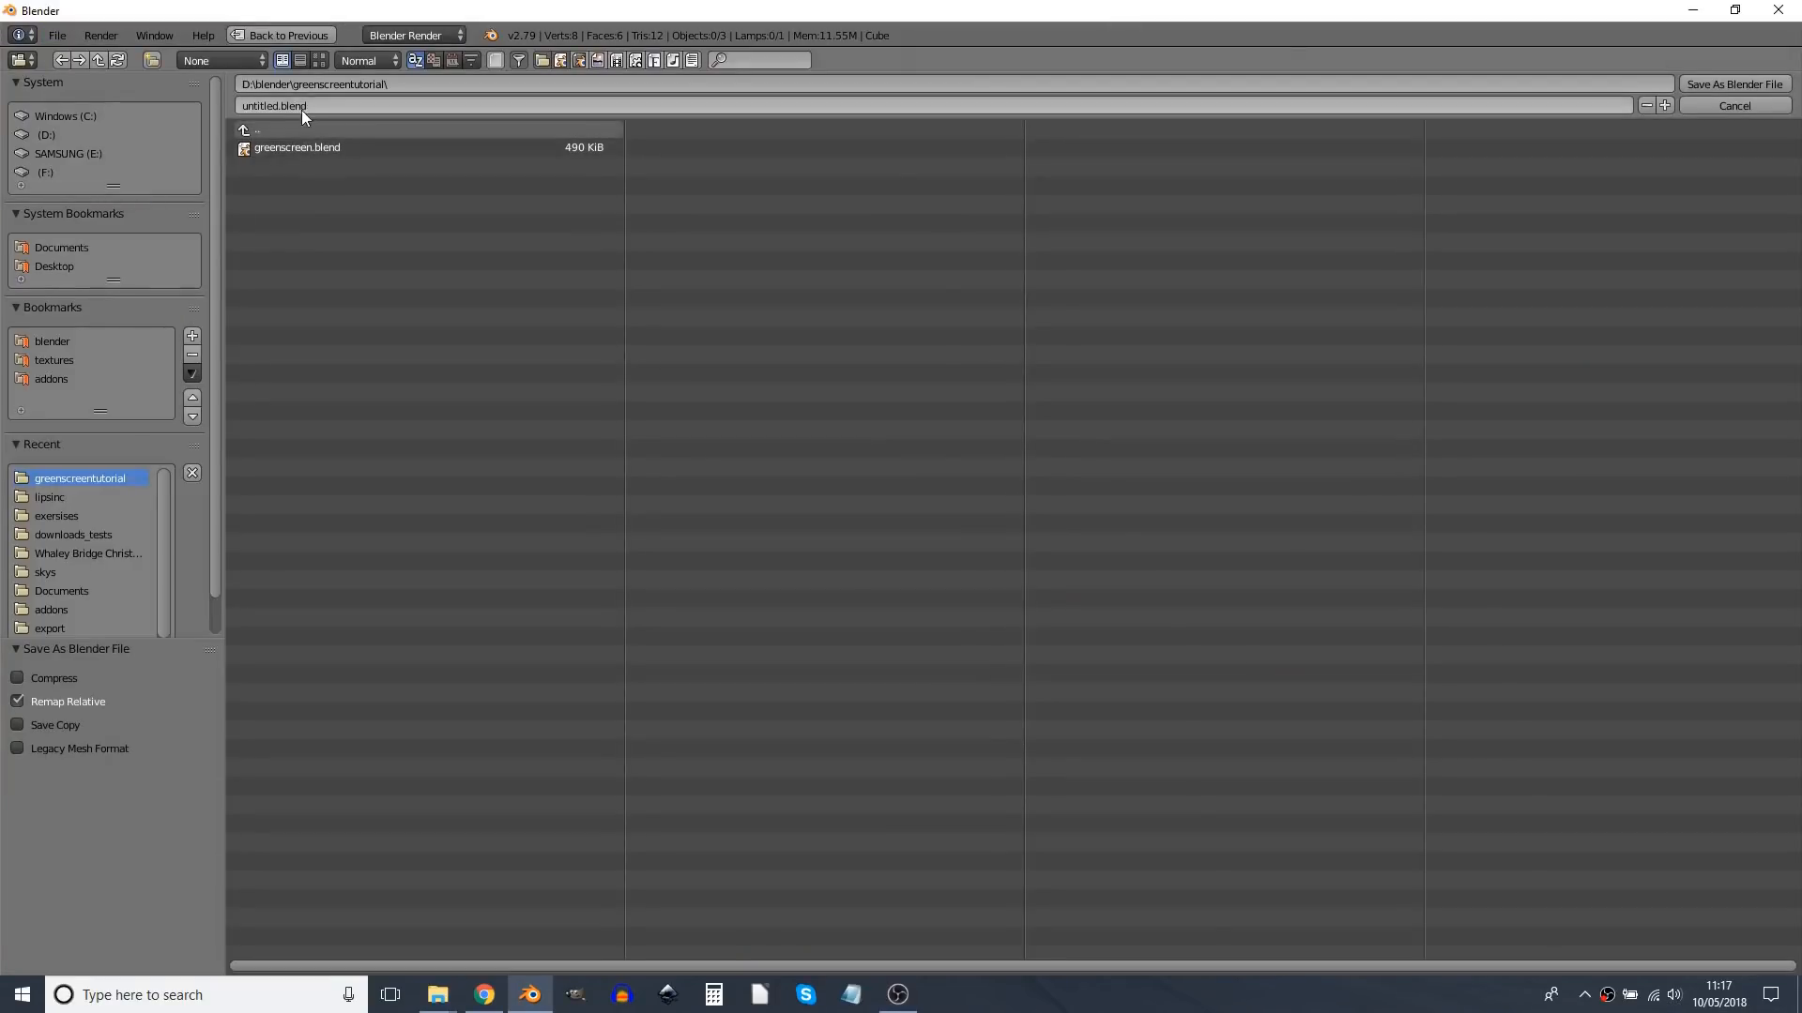
Step: Enter greenscreentutorial.blend as the file name and save it in the greenscreentutorial folder
{"action": "type", "text": "greenscreentutoria"}
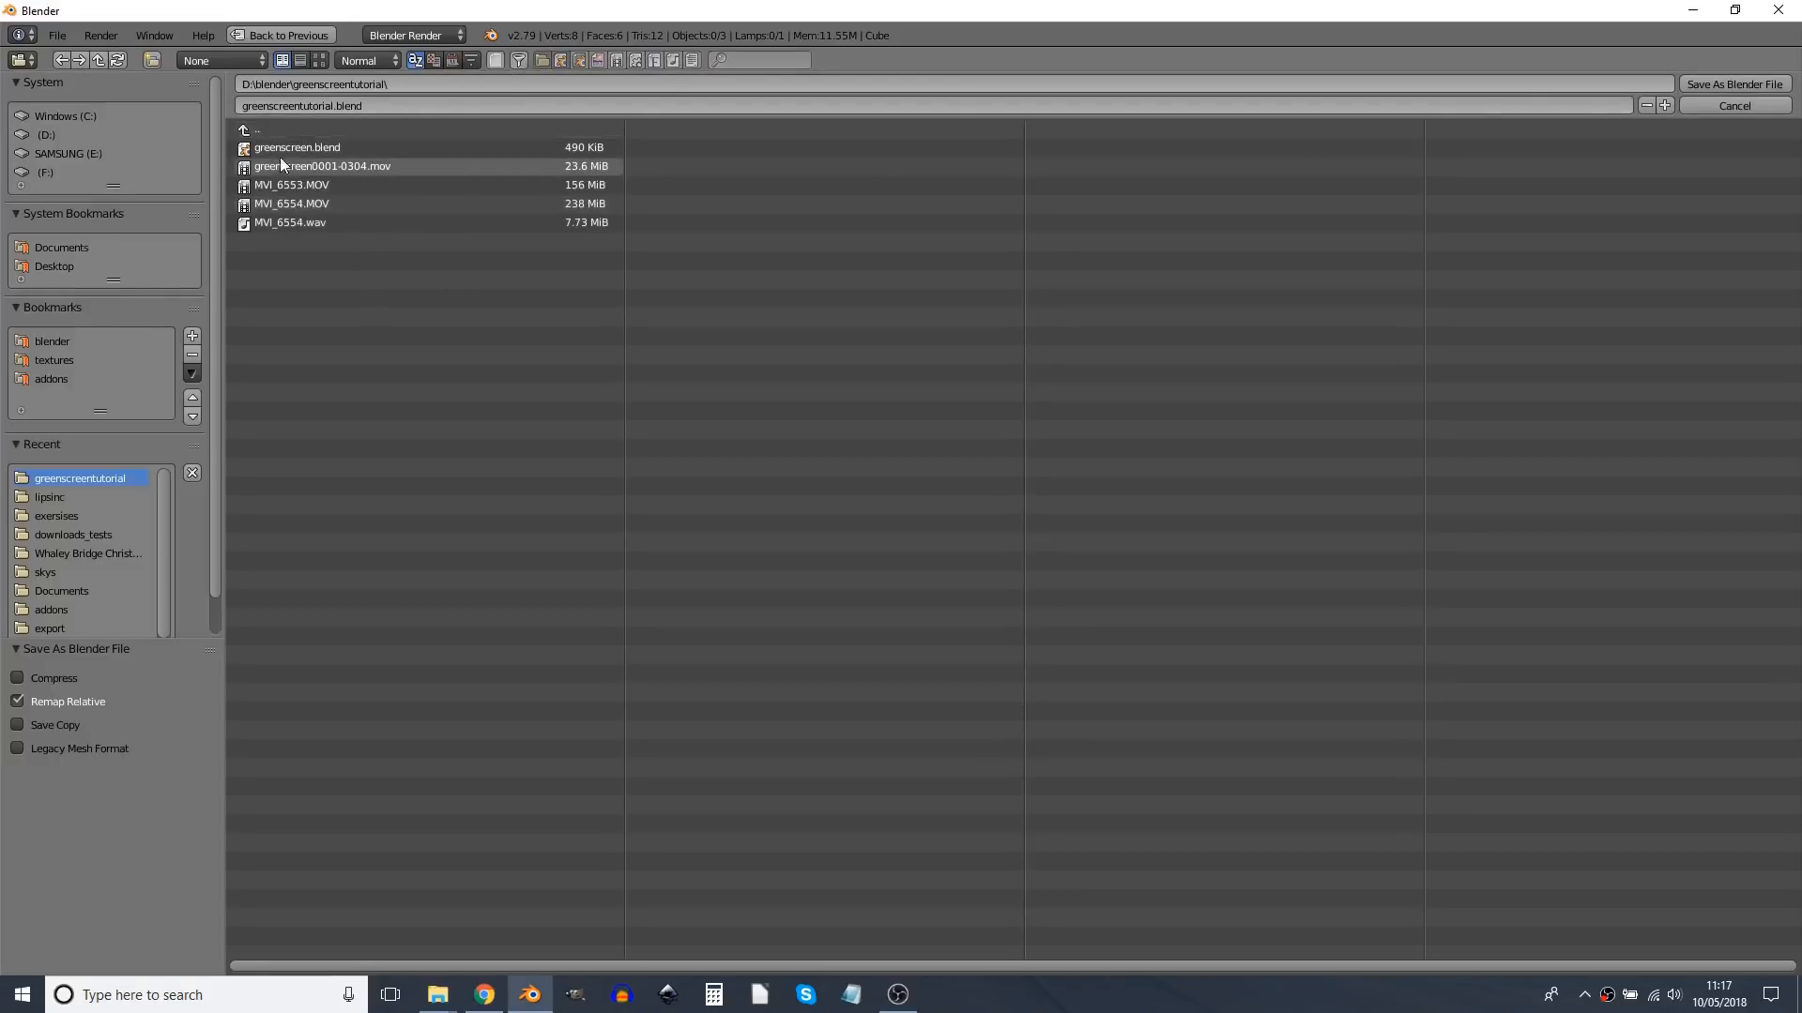
{"action": "mouse_move", "coordinate": [439, 106]}
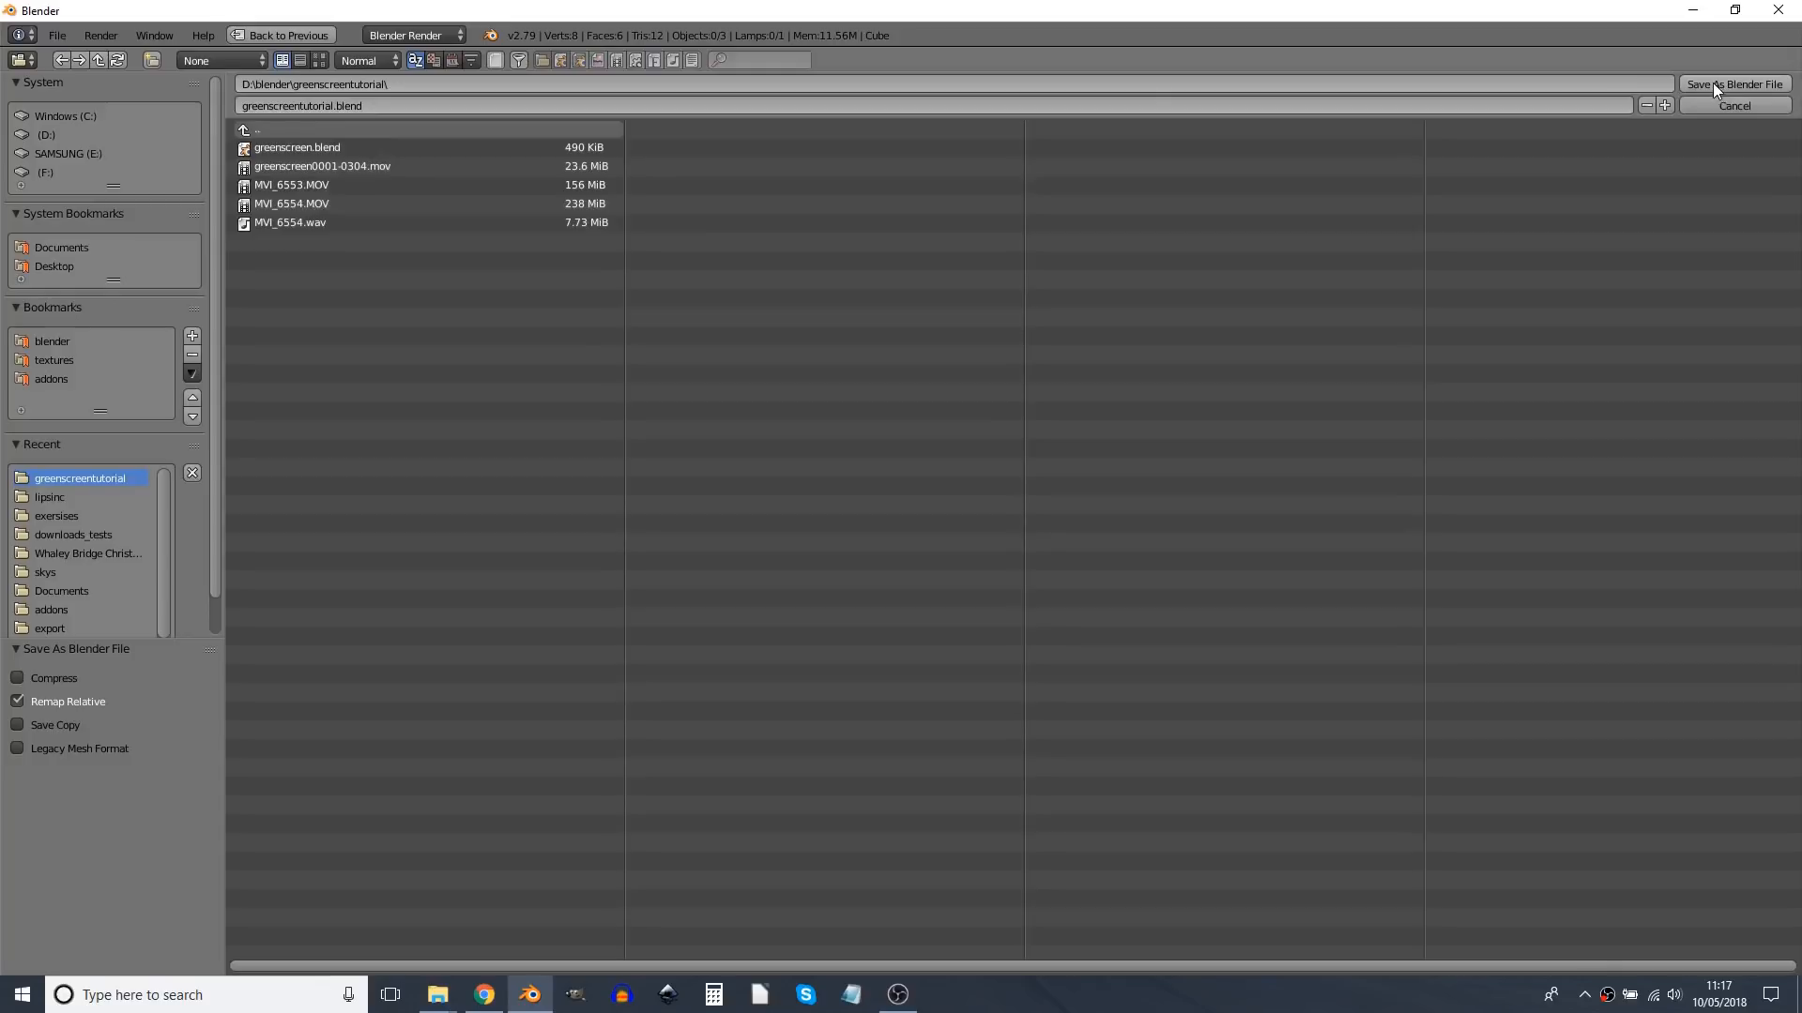
{"action": "left_click", "coordinate": [1733, 84]}
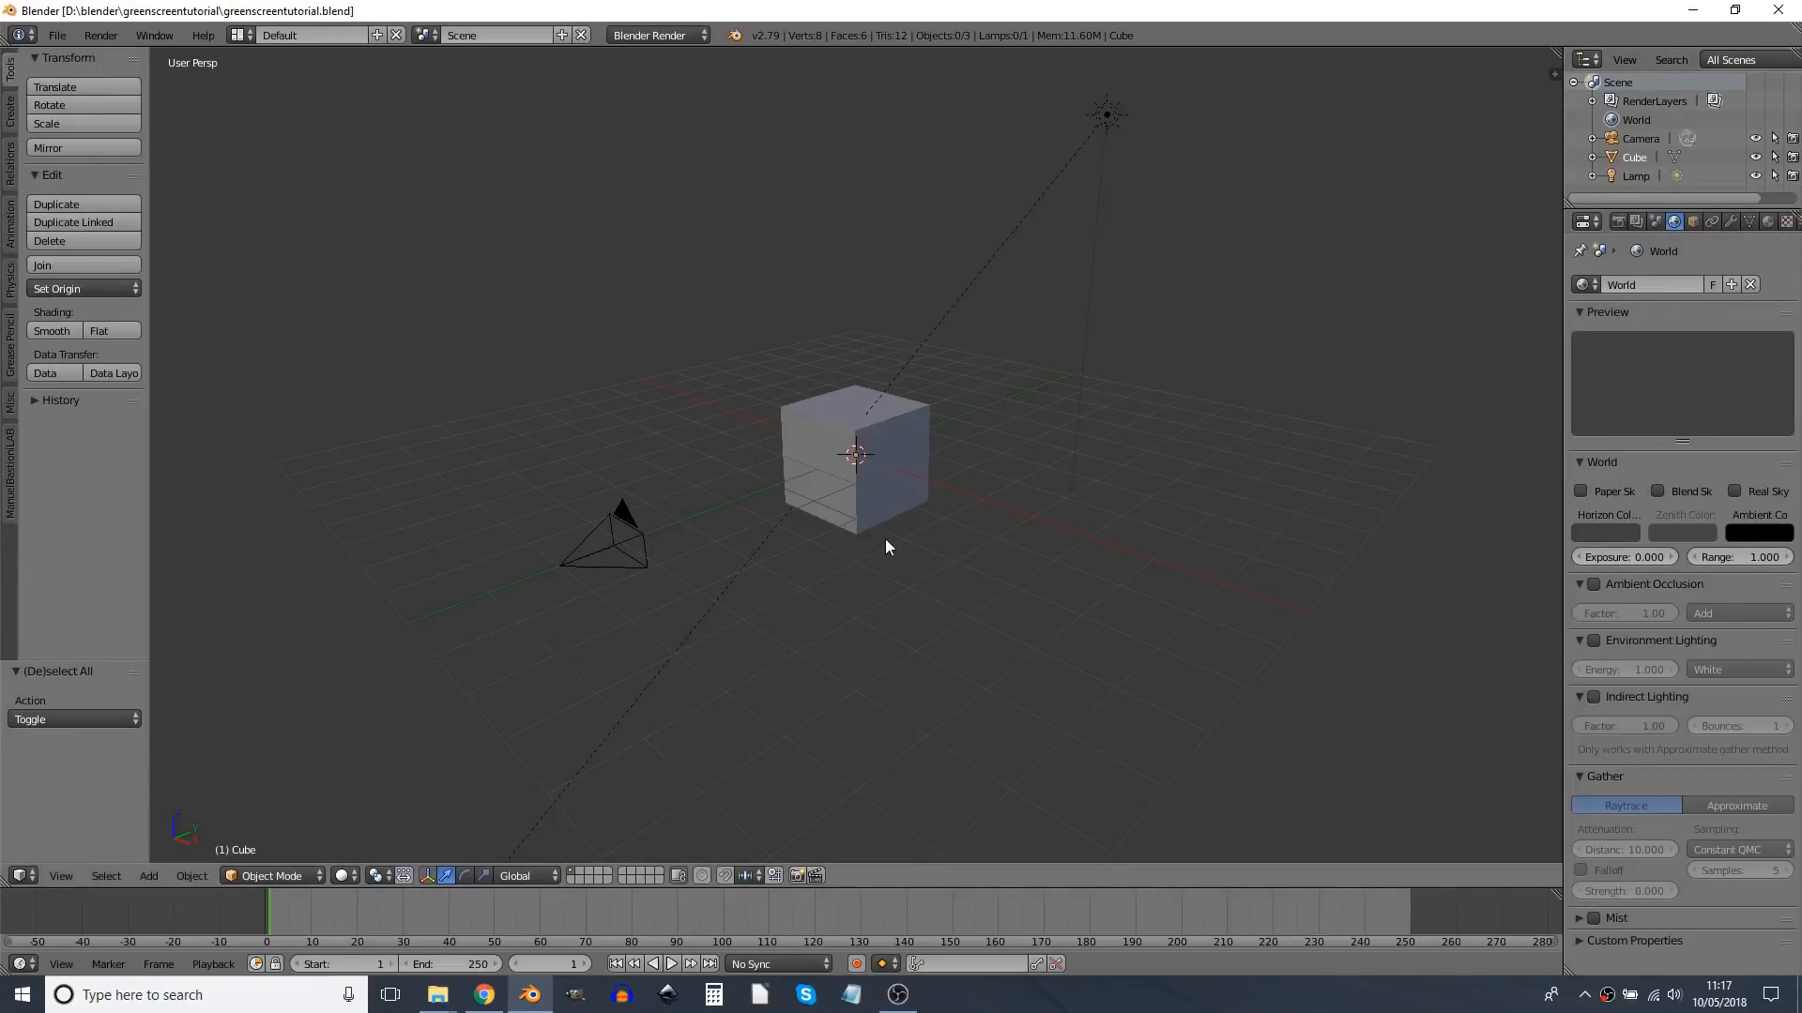
{"action": "mouse_move", "coordinate": [722, 482]}
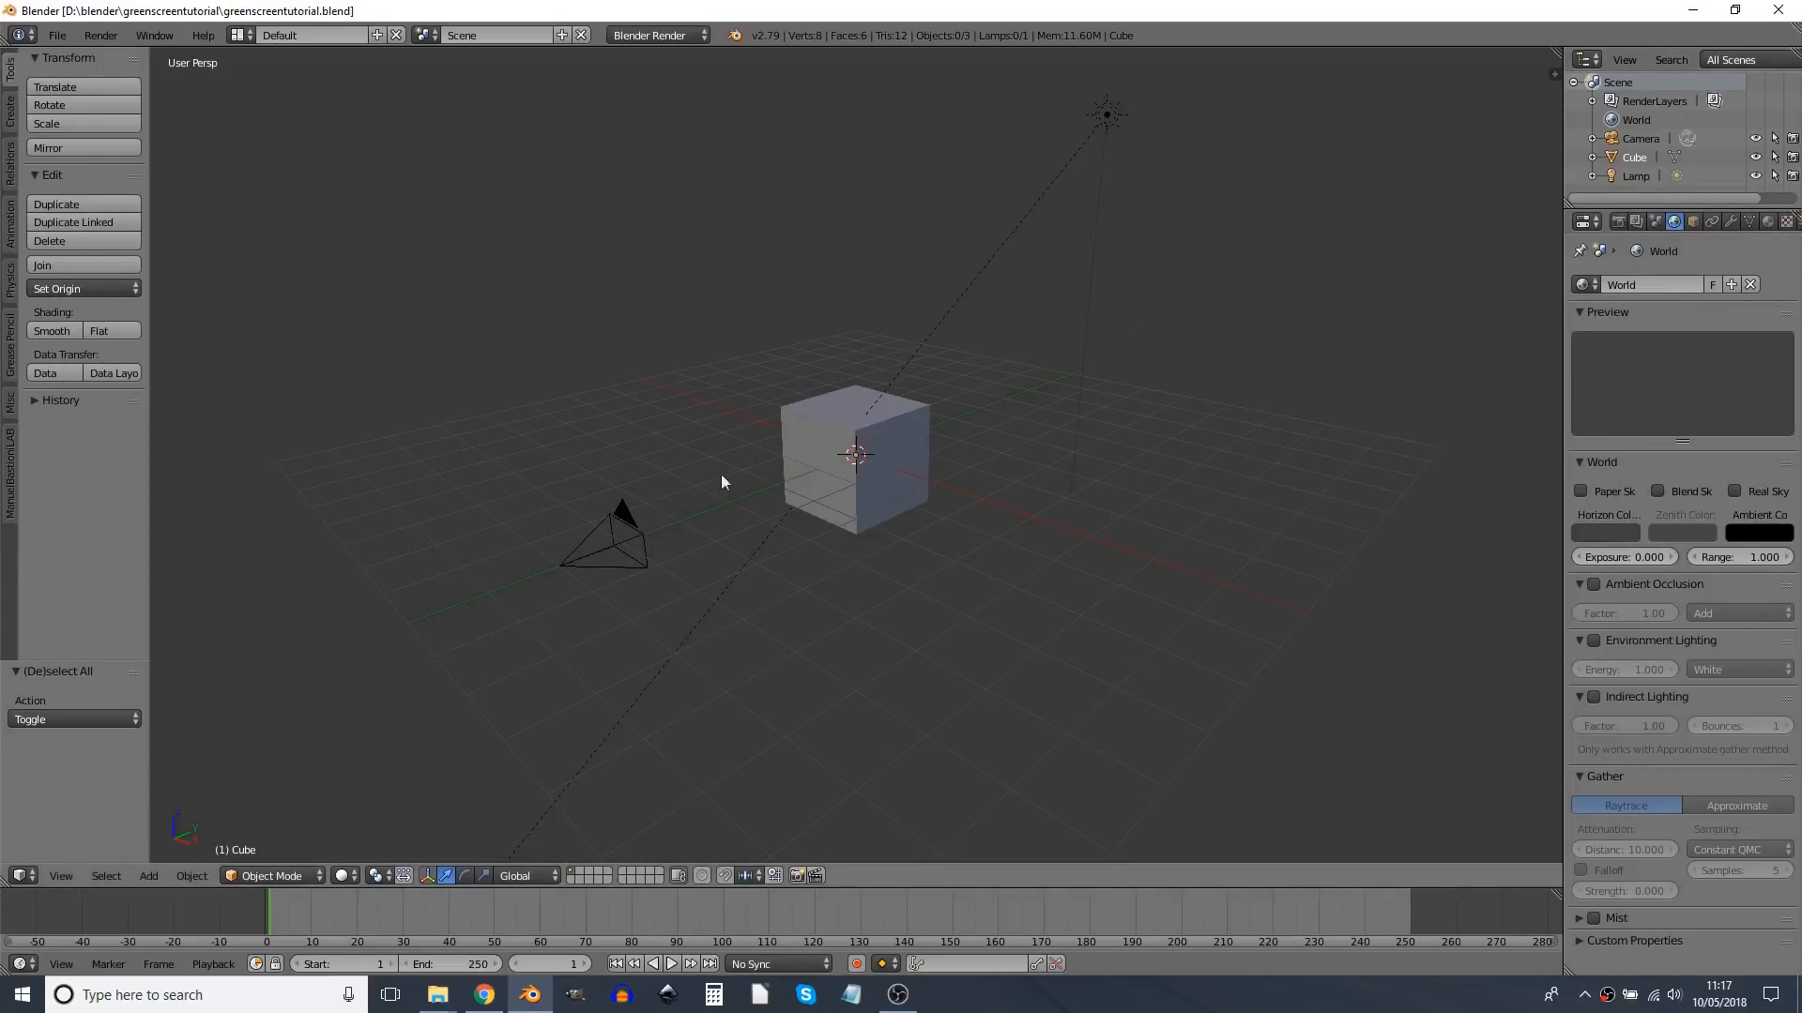
Step: Switch to the Compositing node editor, enable Use Nodes, and add a Viewer output node
{"action": "left_click", "coordinate": [21, 875]}
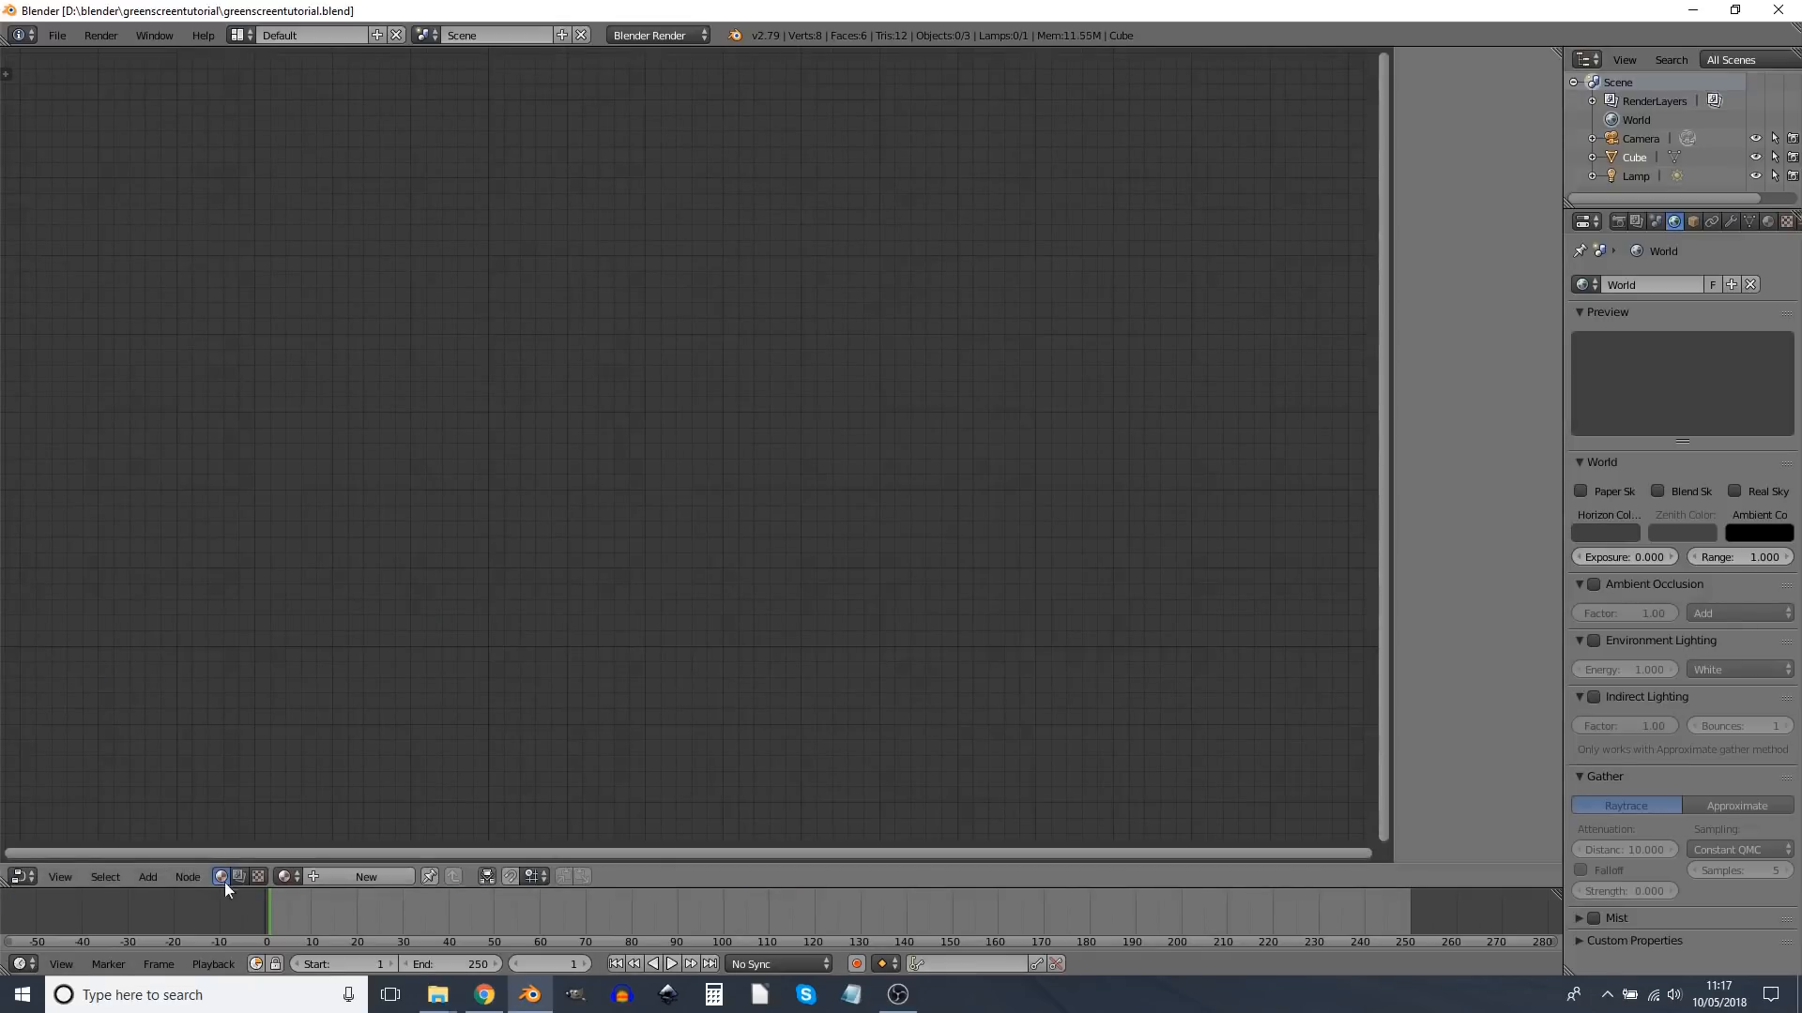
{"action": "left_click", "coordinate": [239, 876]}
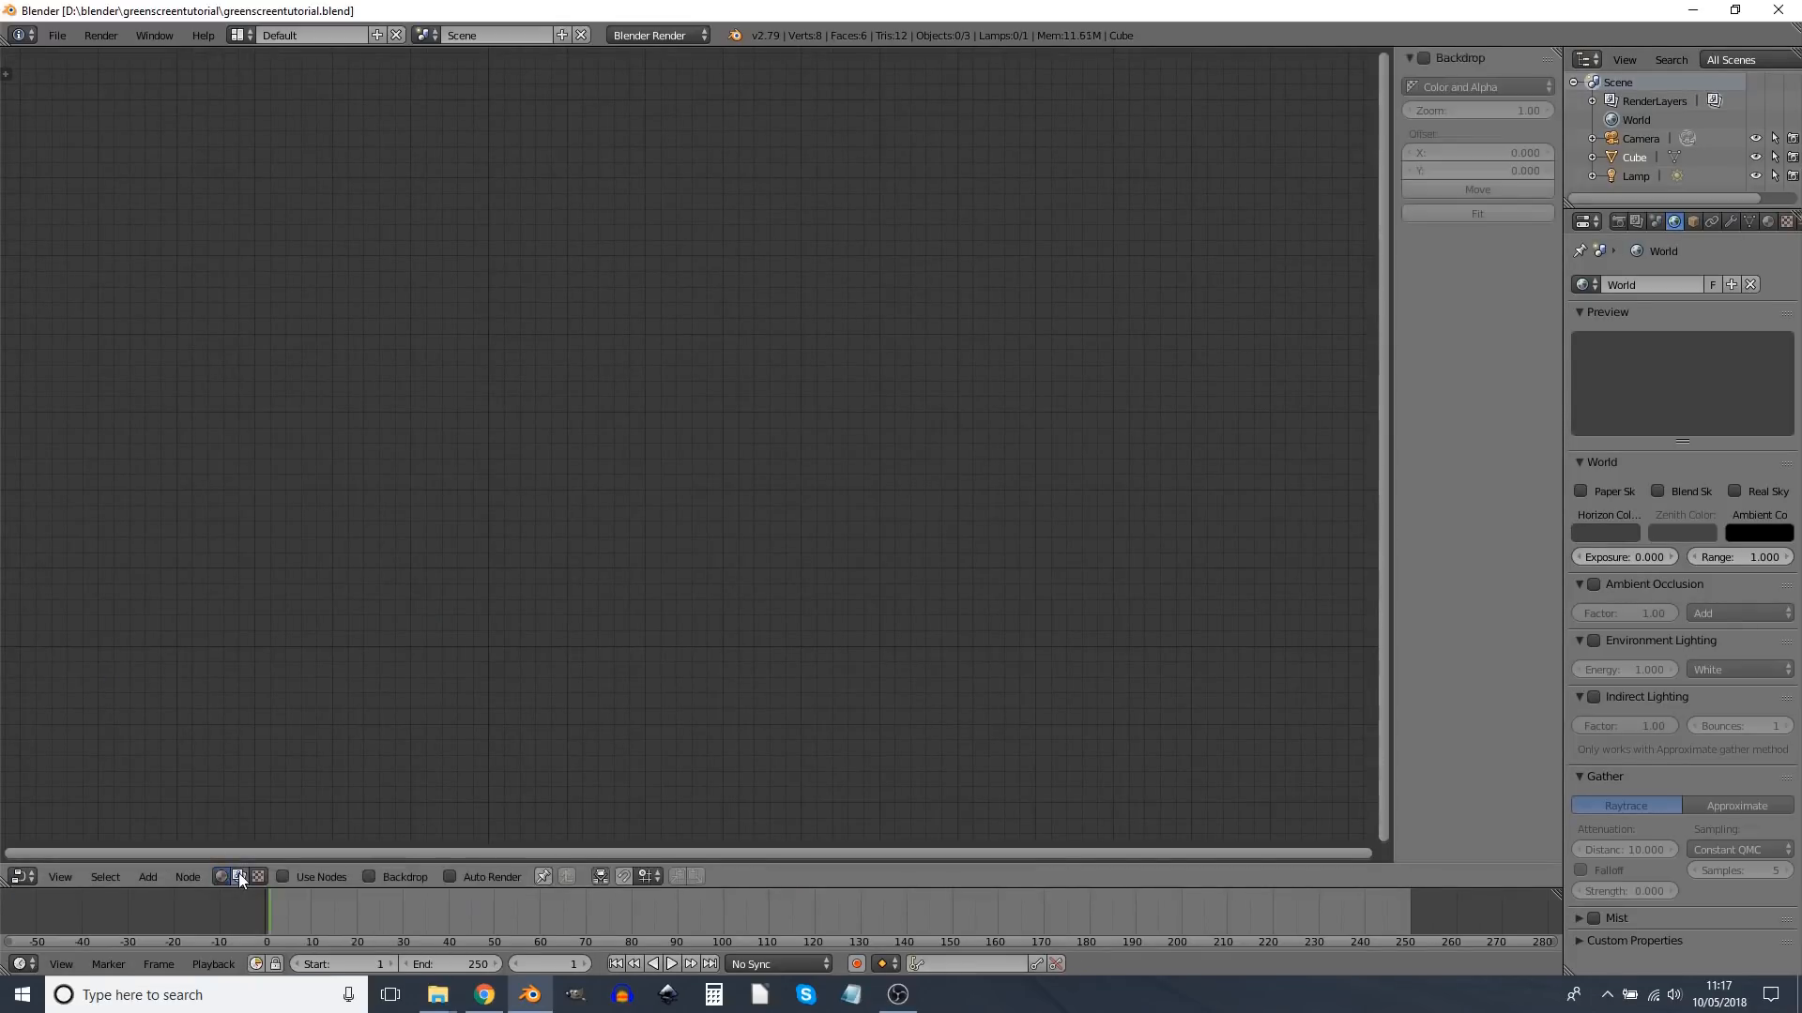
{"action": "left_click", "coordinate": [284, 876]}
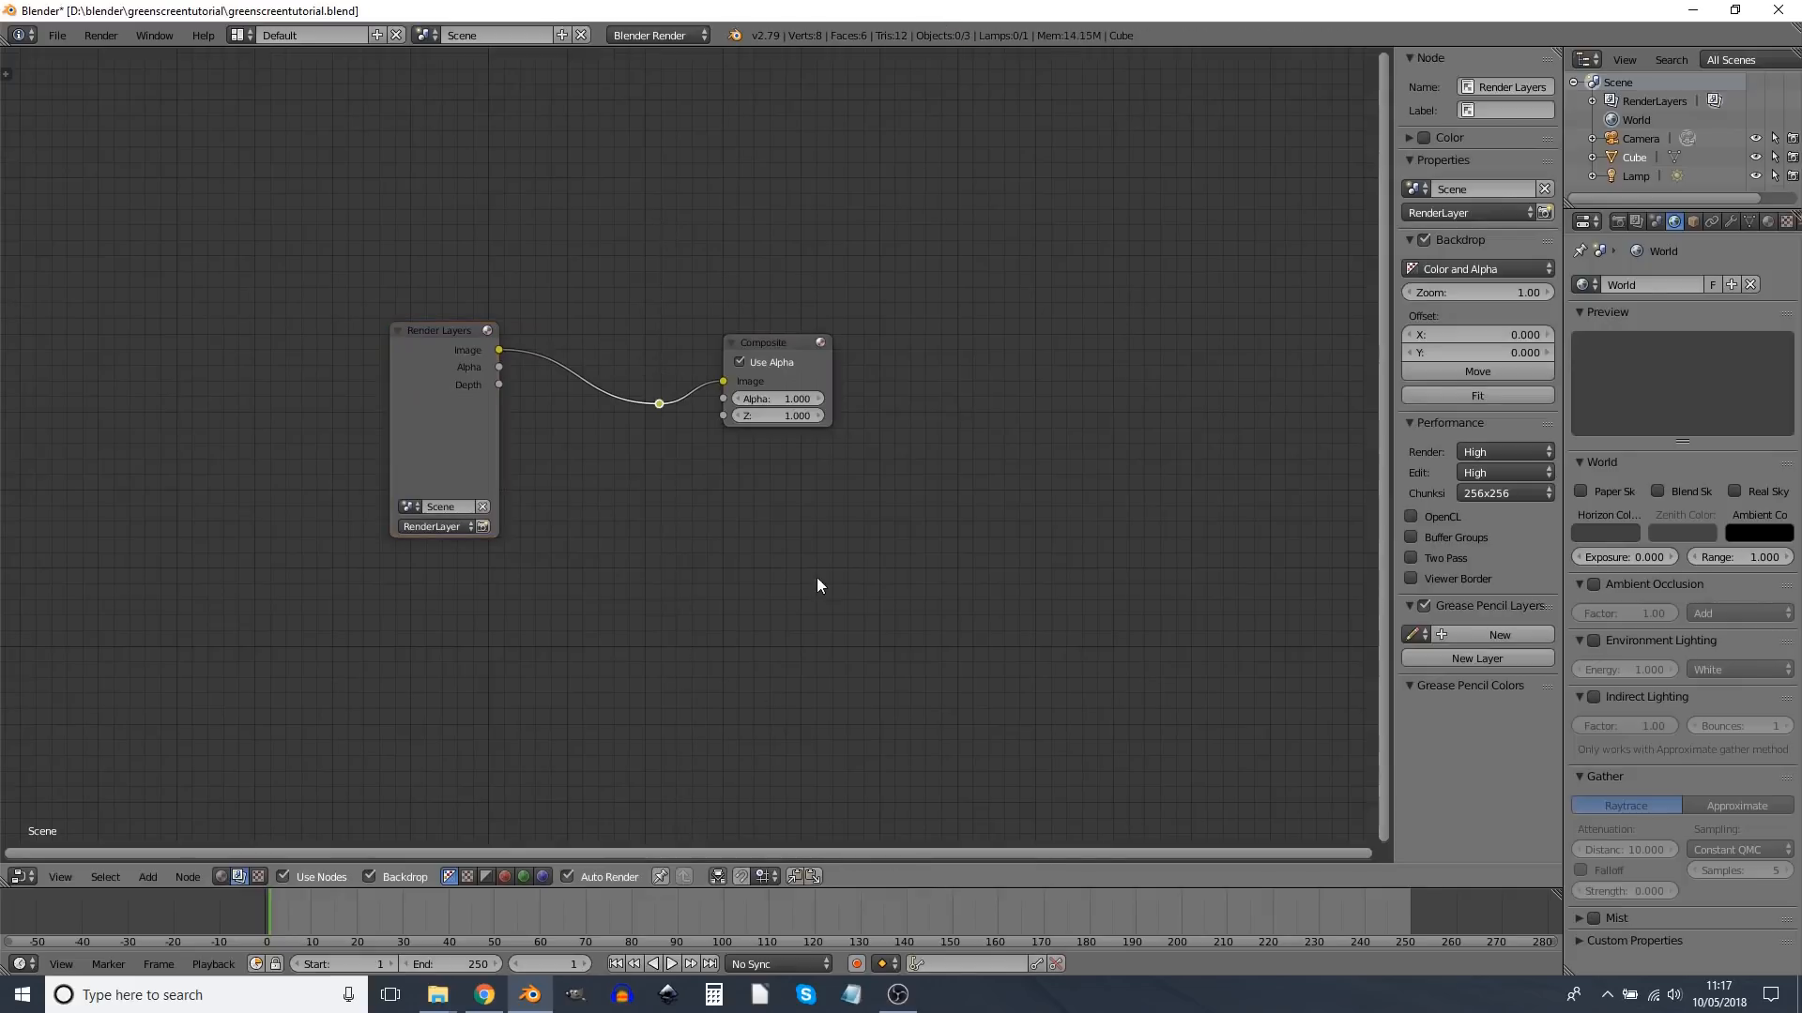
{"action": "left_click", "coordinate": [147, 876]}
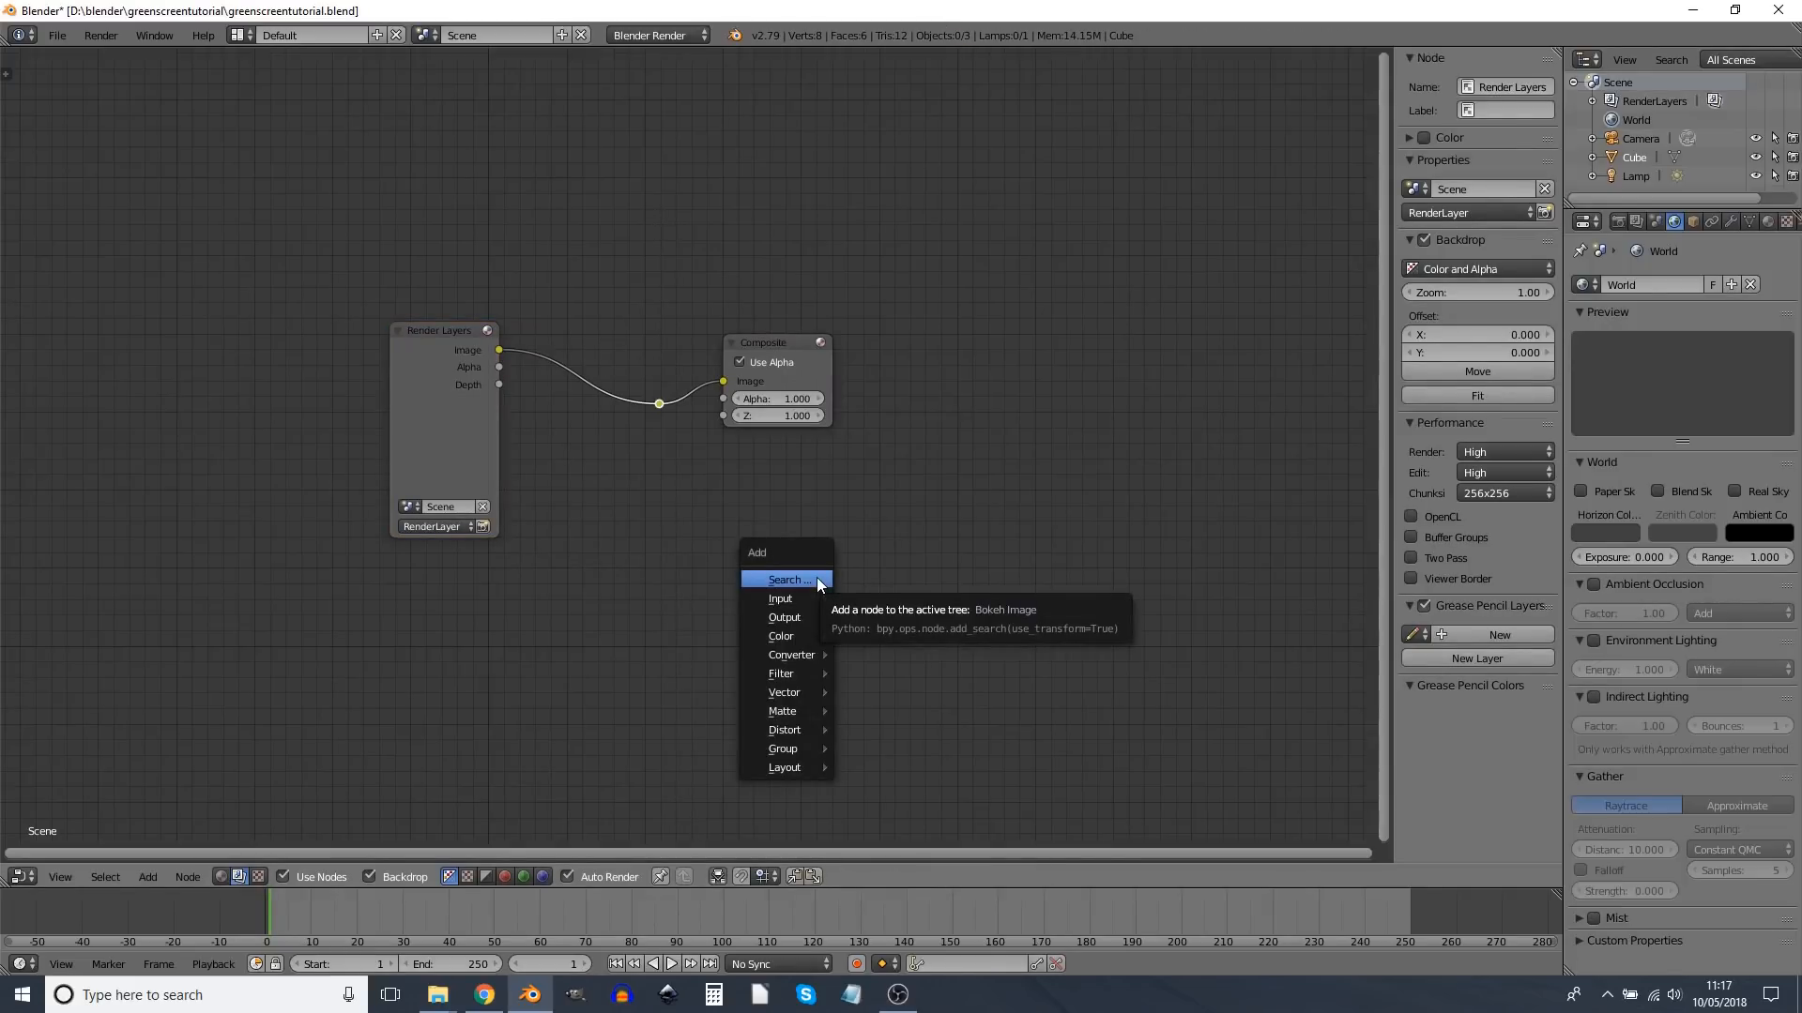
{"action": "mouse_move", "coordinate": [783, 617]}
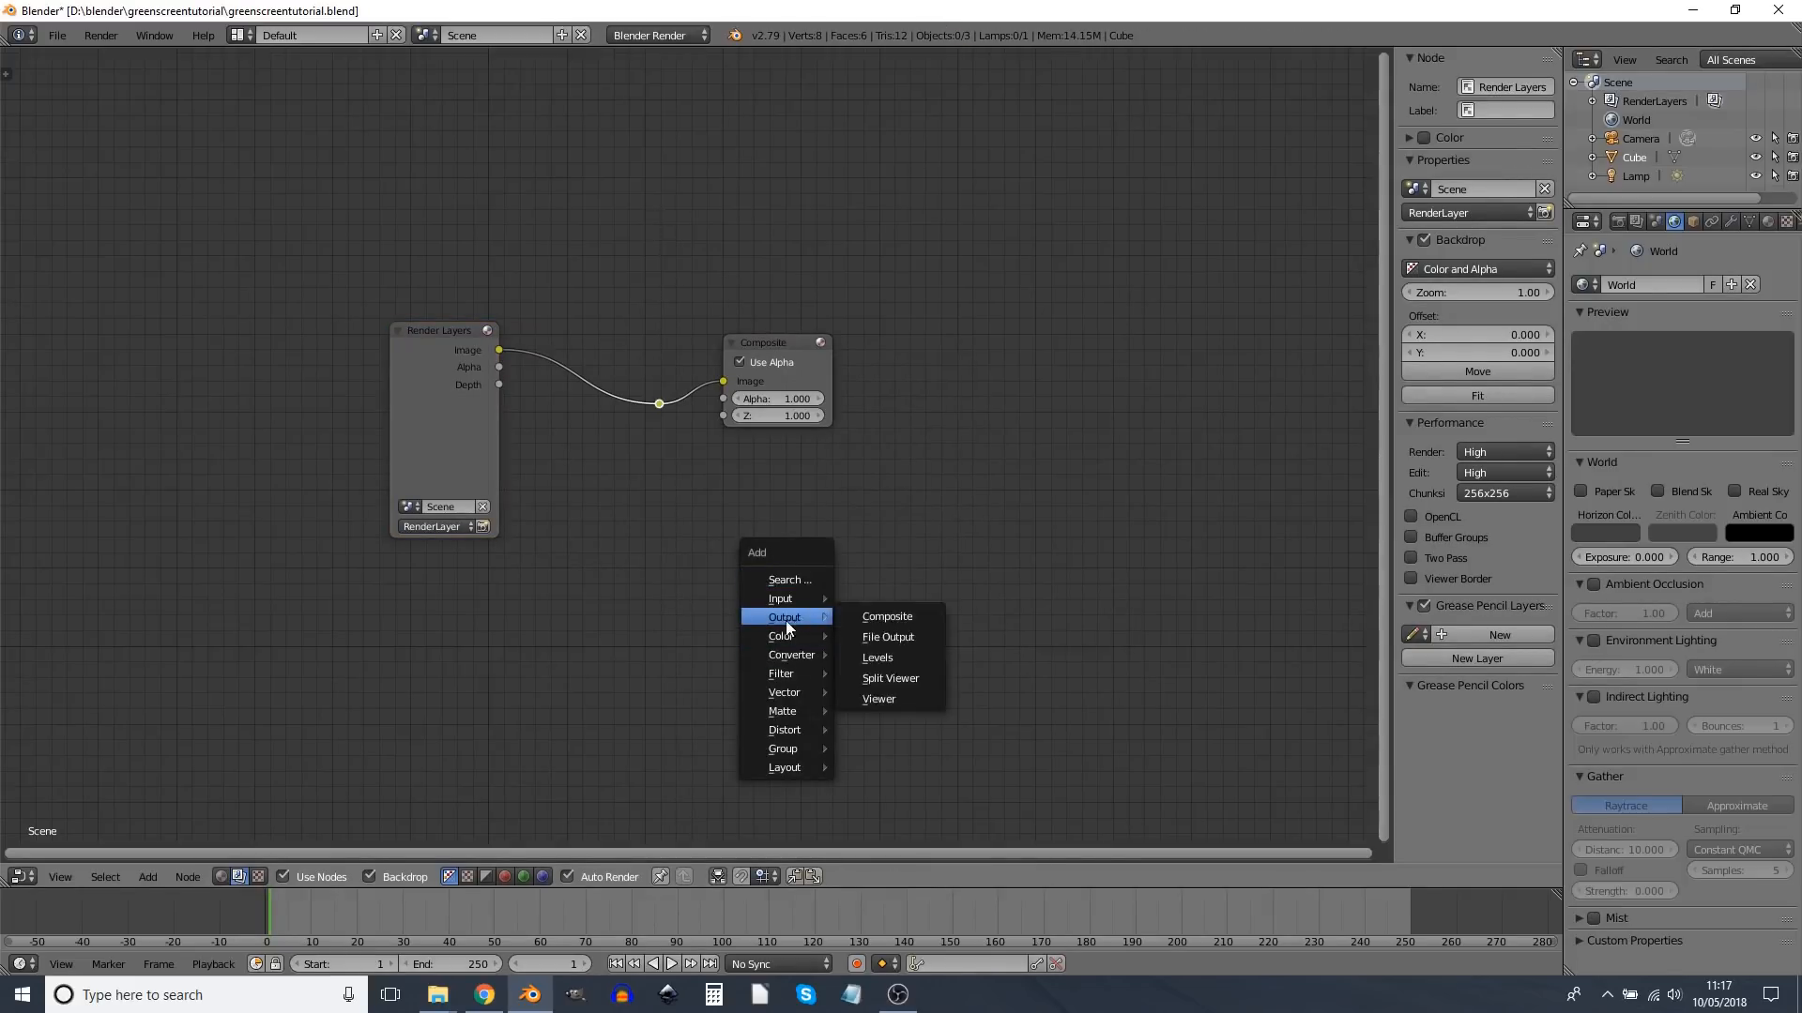
{"action": "left_click", "coordinate": [879, 698]}
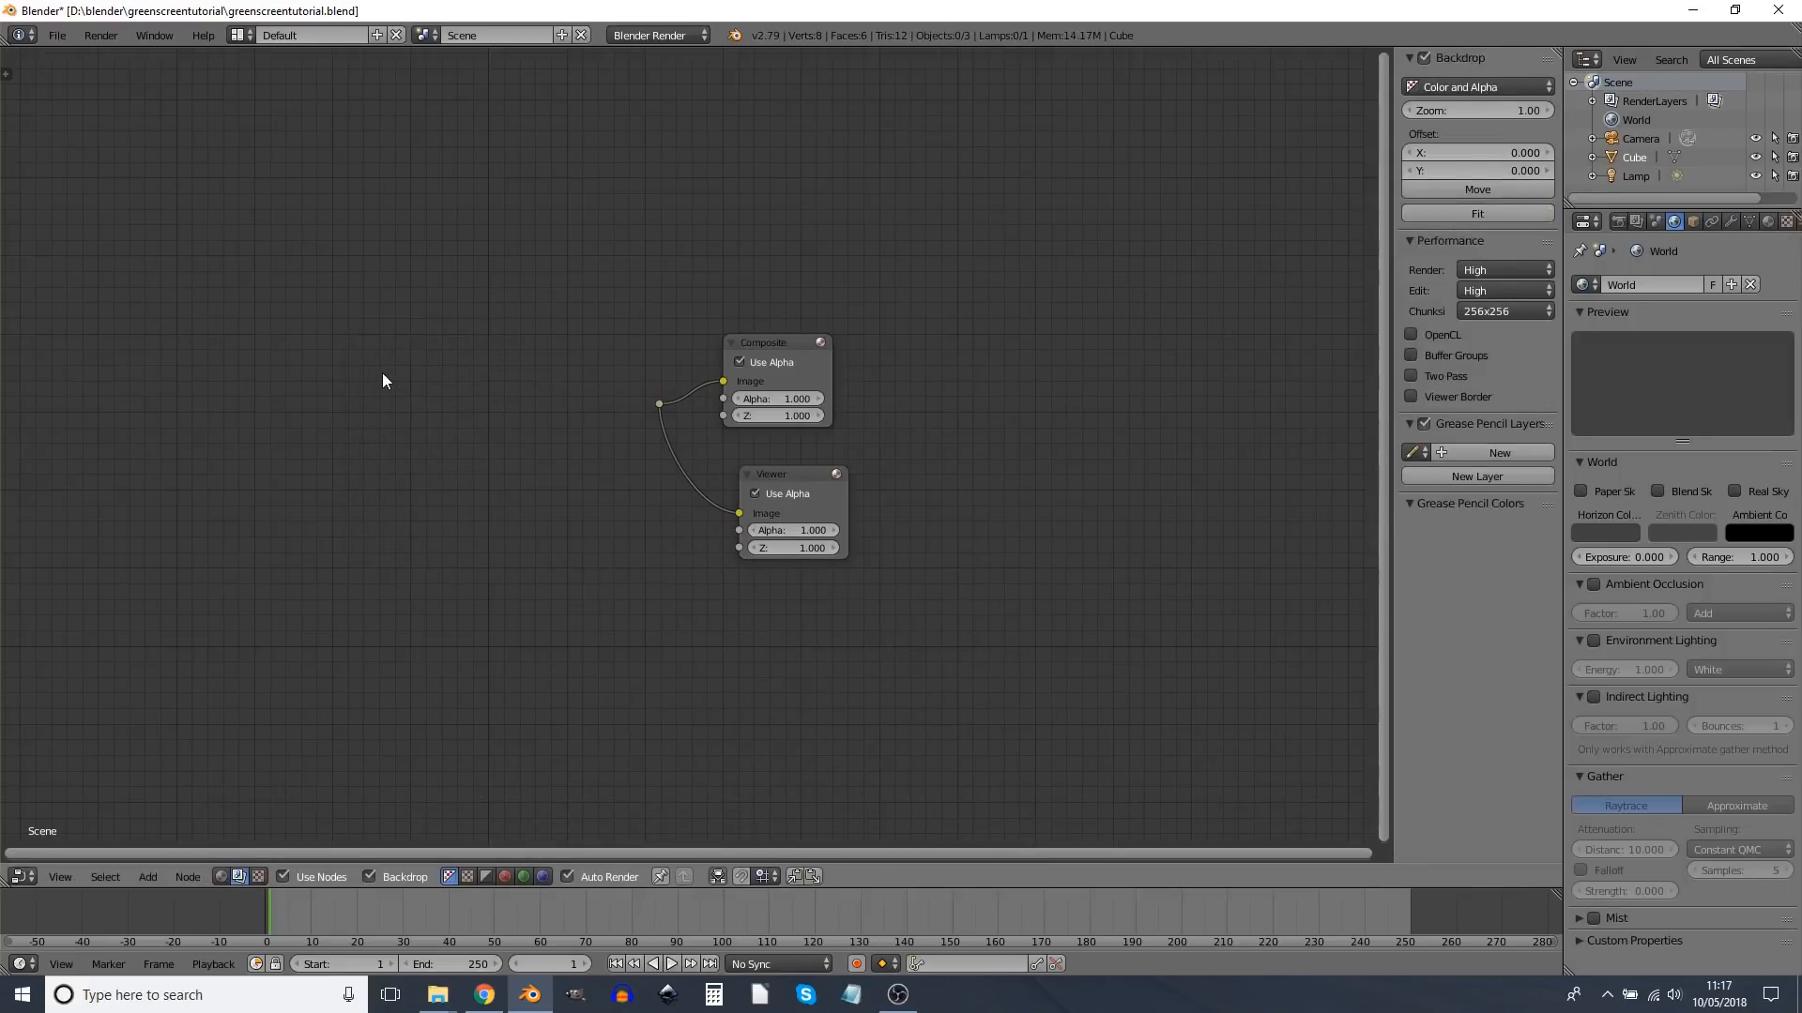
Step: Add a Movie Clip input node and choose greenscreen0001-0304.mov to load
{"action": "left_click", "coordinate": [147, 876]}
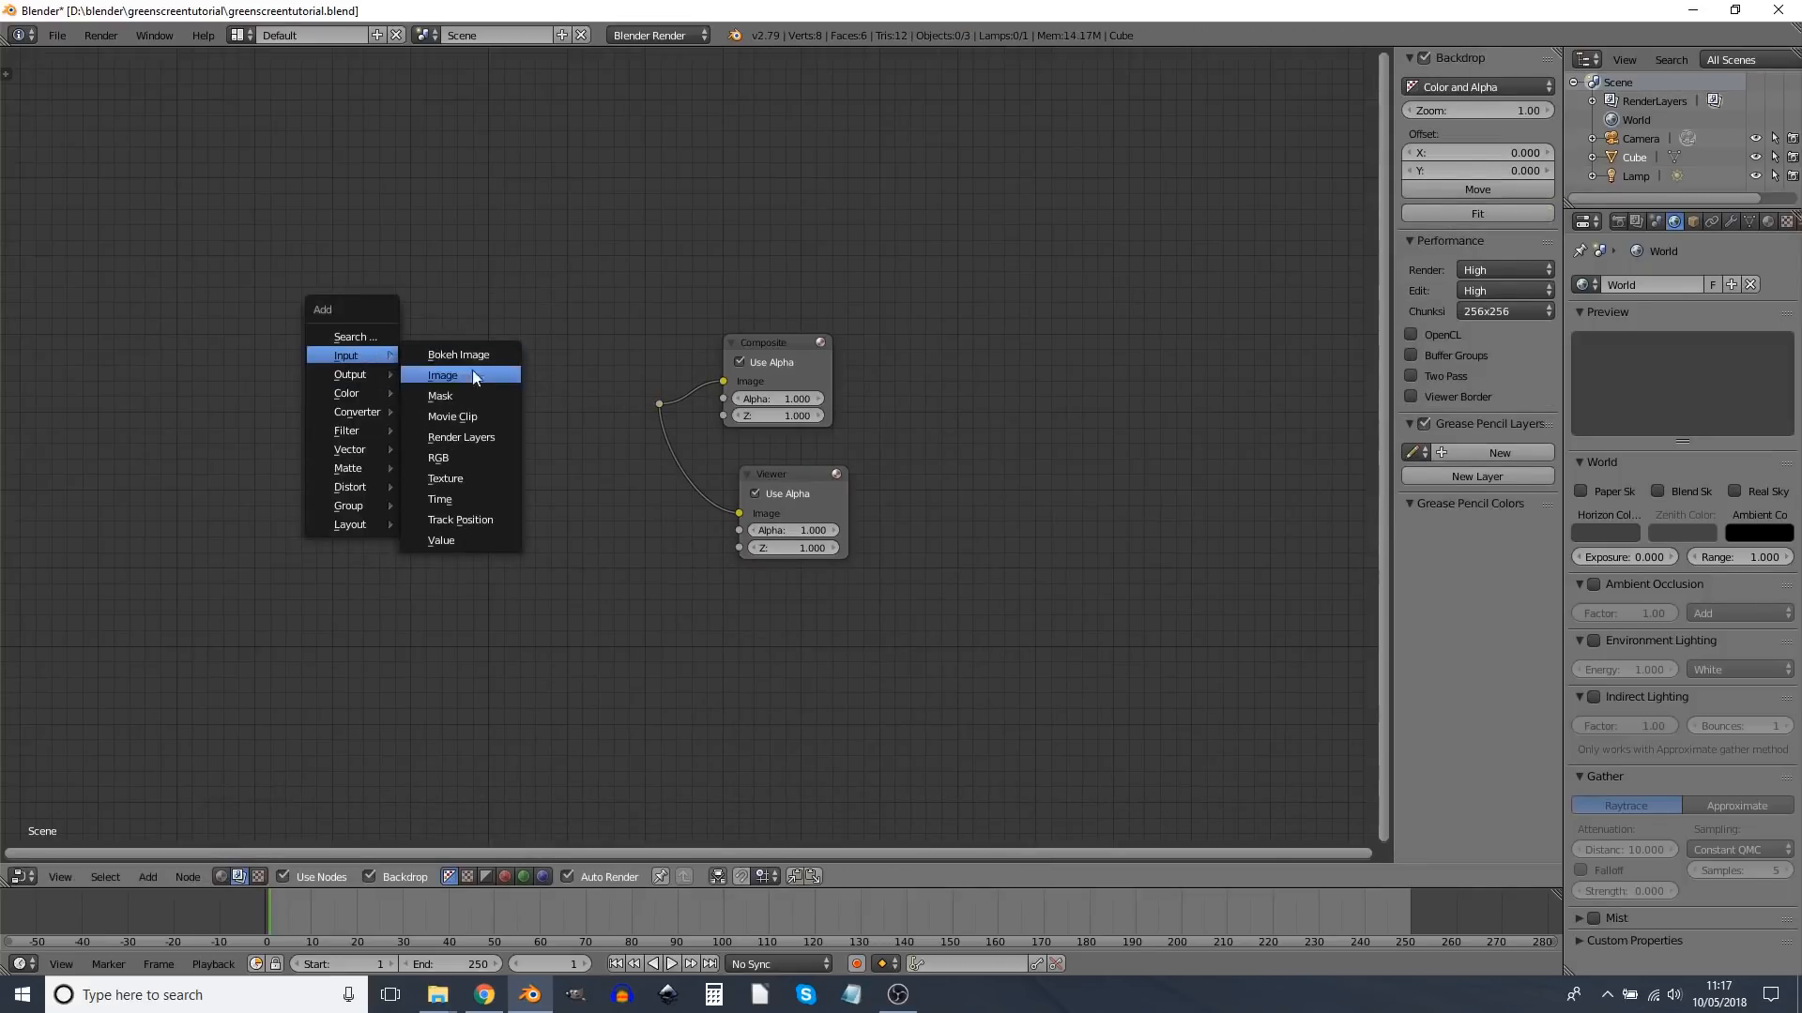
{"action": "left_click", "coordinate": [452, 416]}
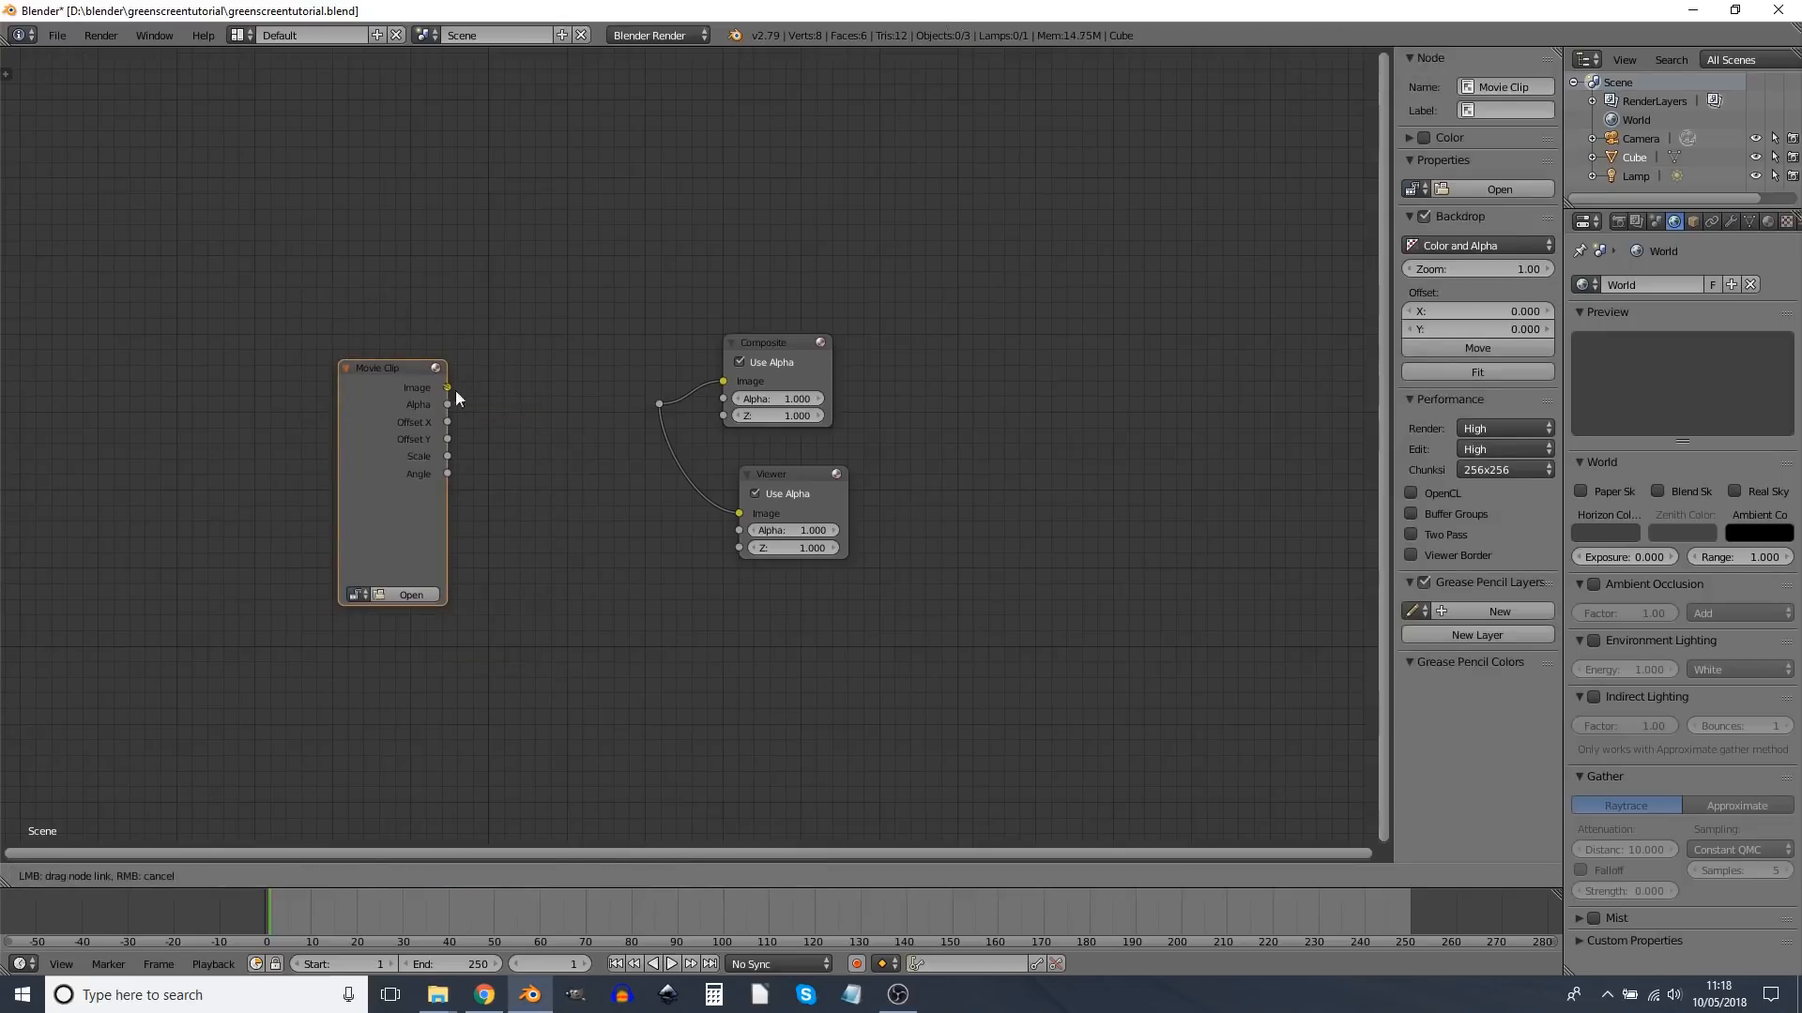
{"action": "left_click", "coordinate": [409, 594]}
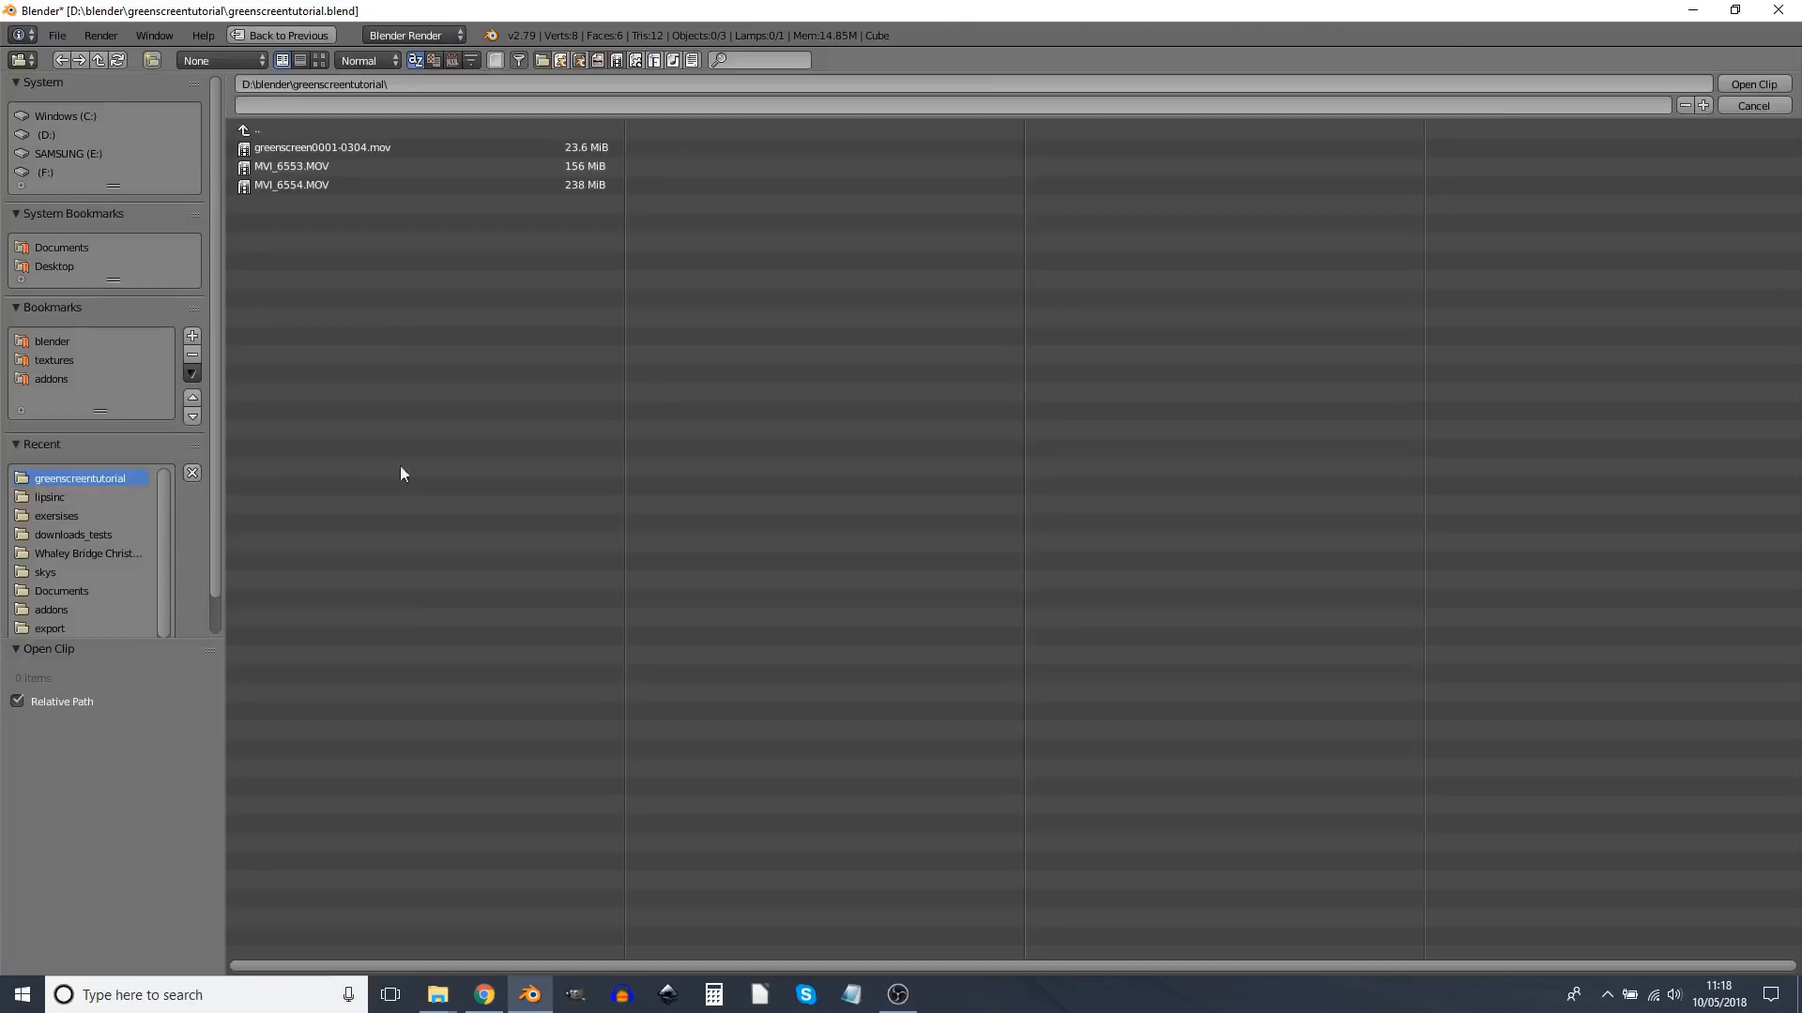
{"action": "left_click", "coordinate": [321, 148]}
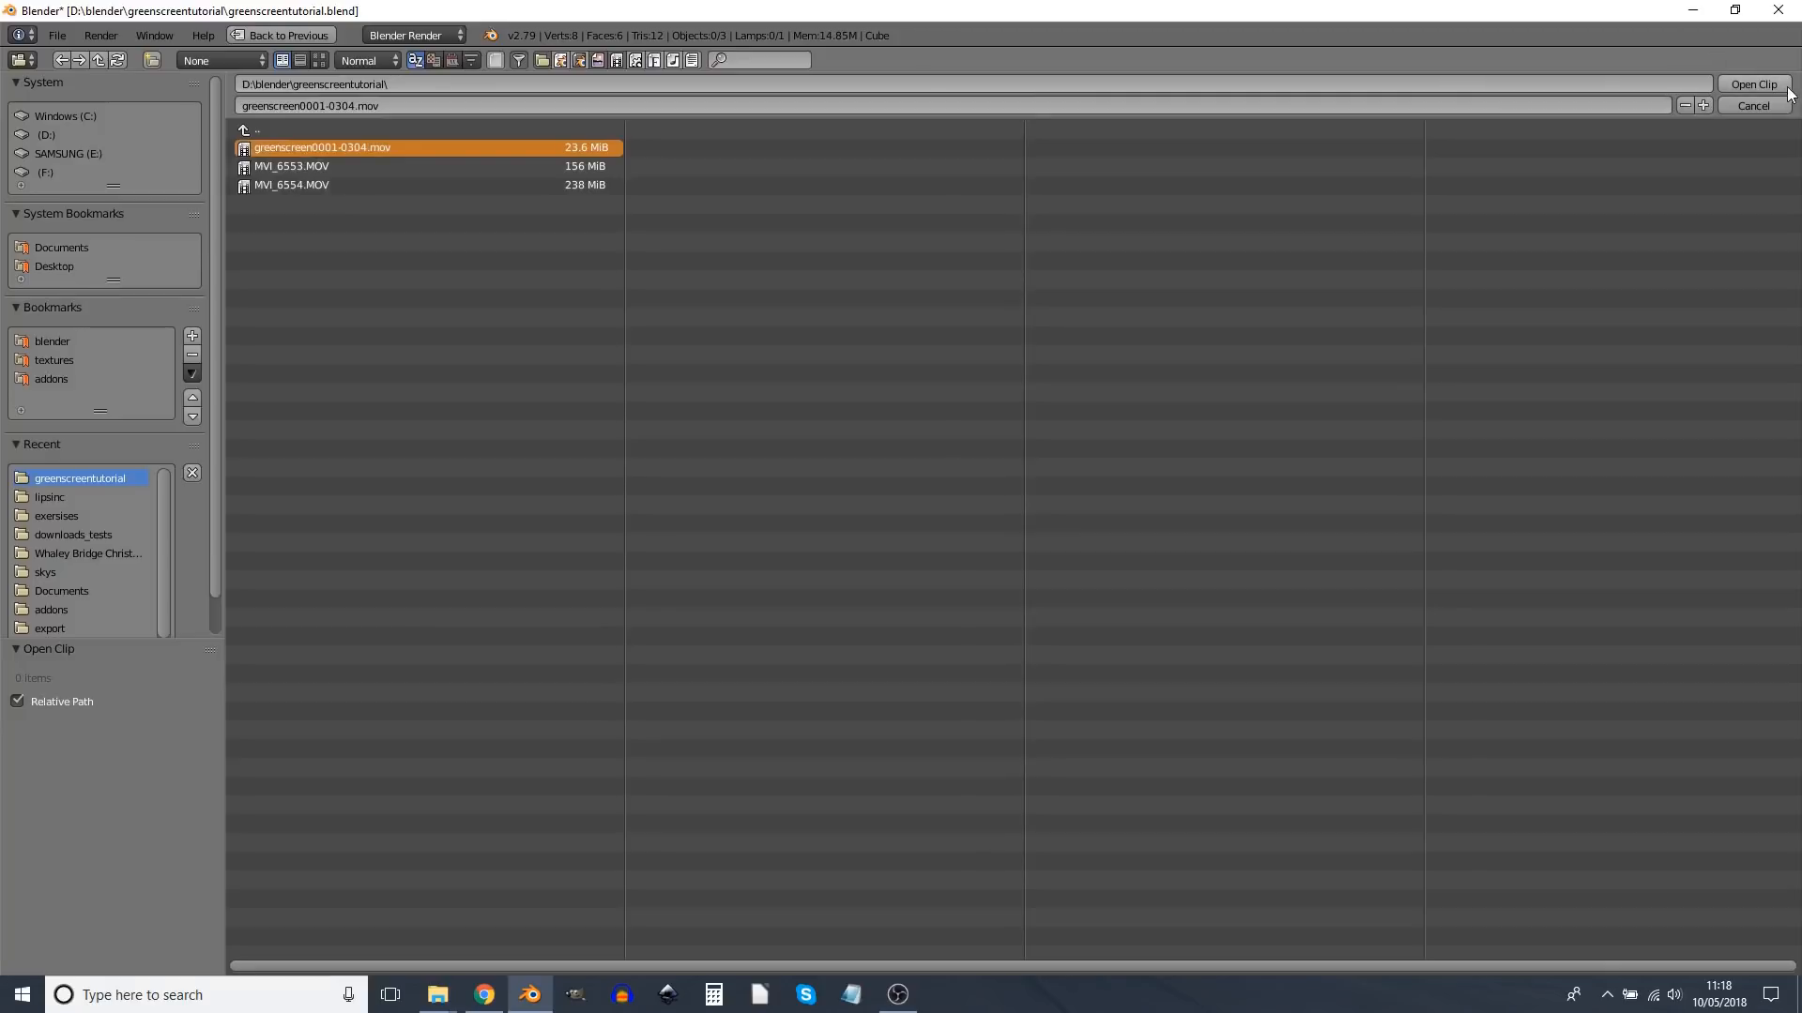
Step: Load greenscreen0001-0304.mov into the Movie Clip node and zoom the backdrop view
{"action": "left_click", "coordinate": [1750, 84]}
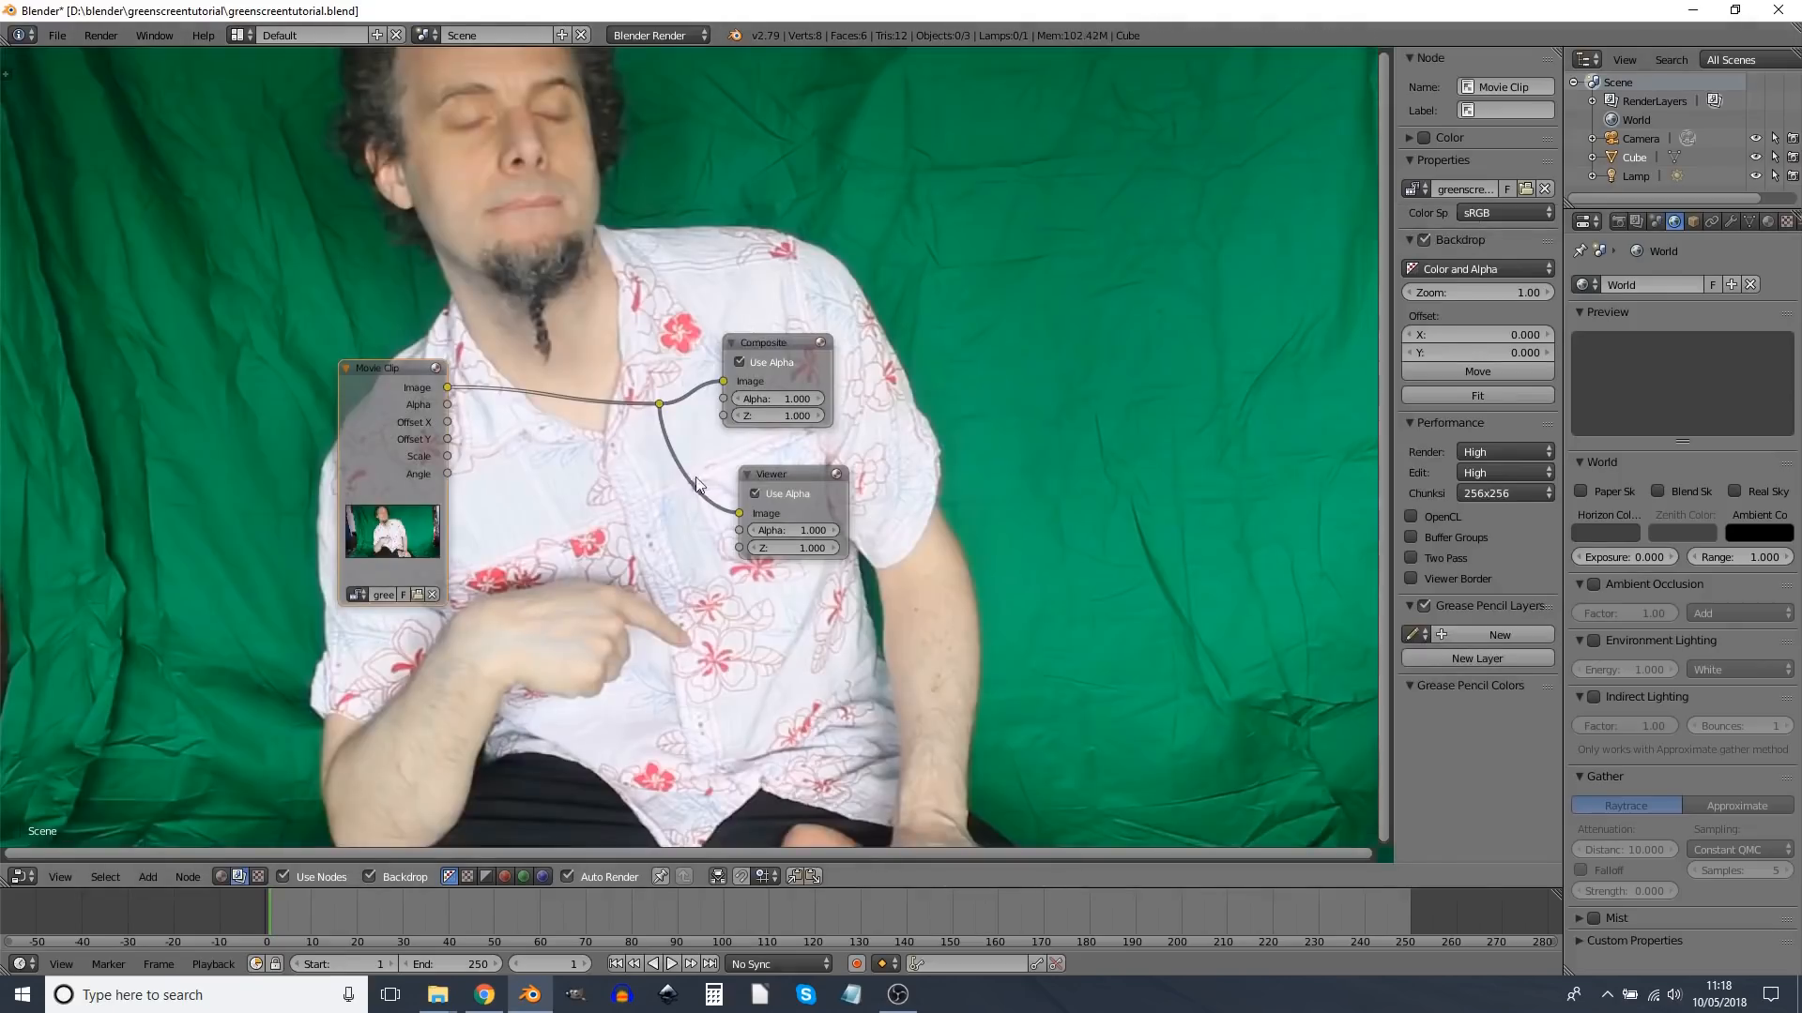
{"action": "mouse_move", "coordinate": [607, 502]}
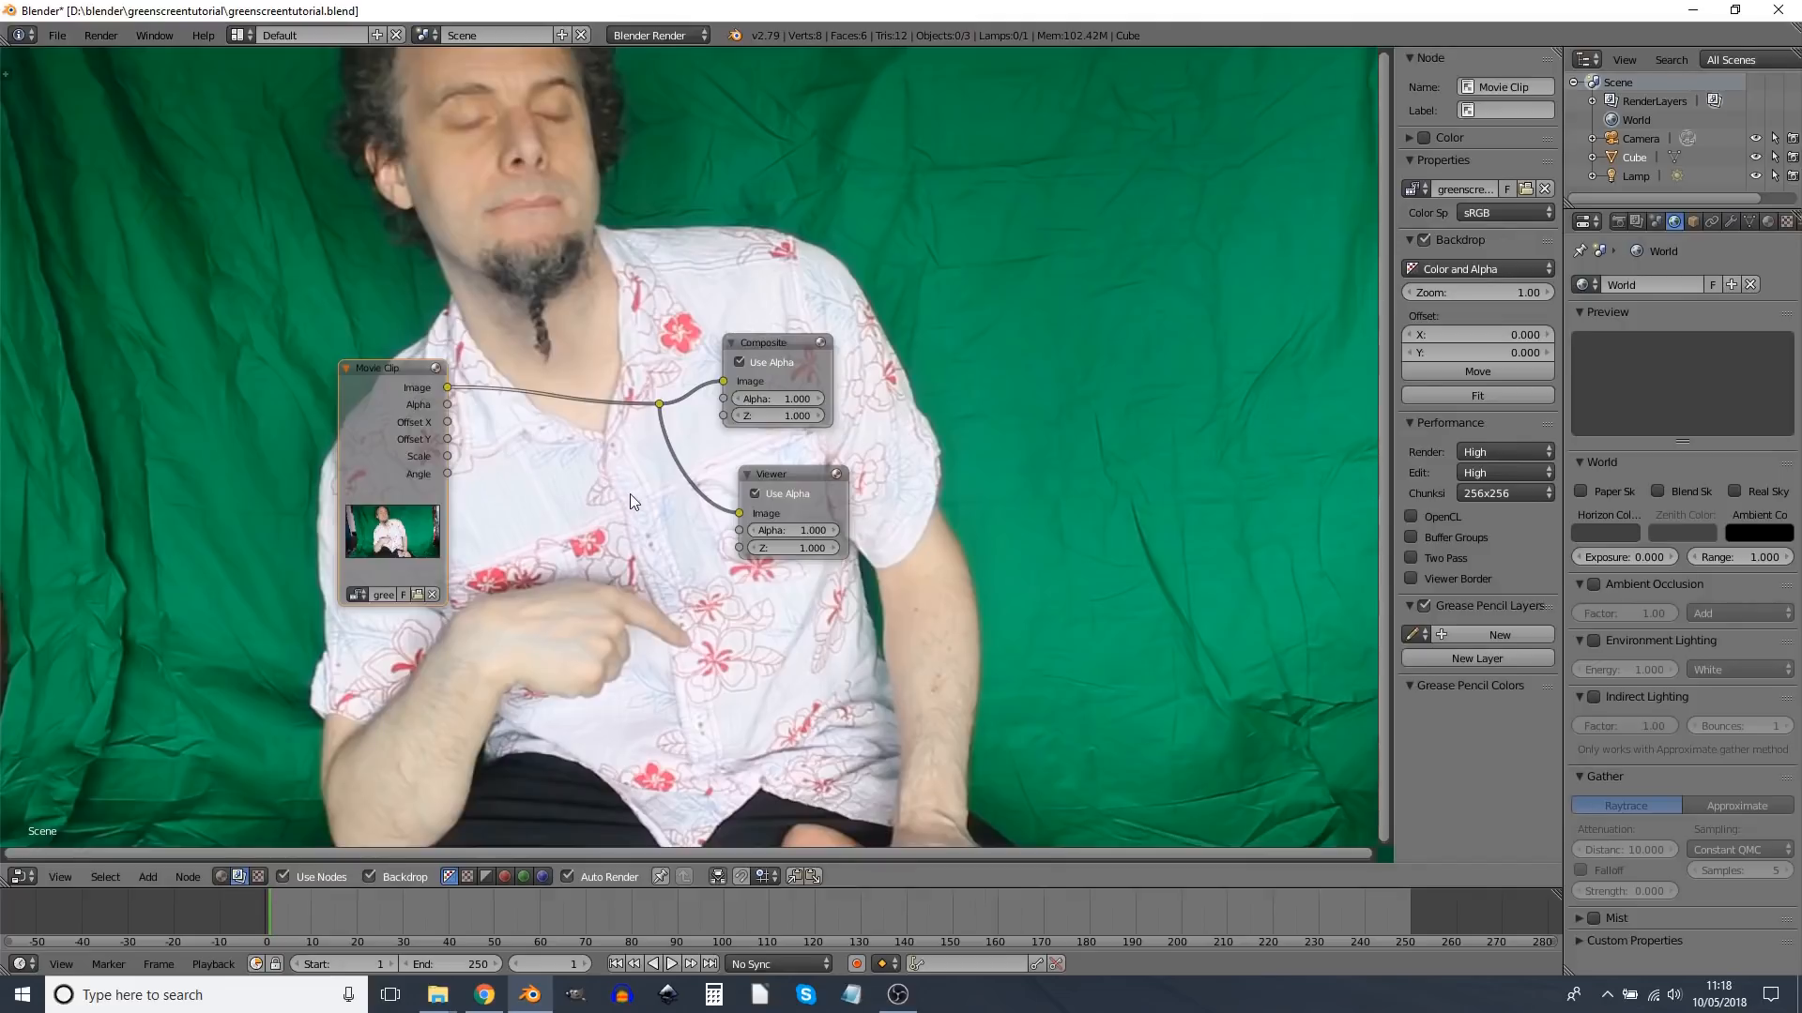
{"action": "scroll", "scroll_direction": "down", "scroll_amount": 3}
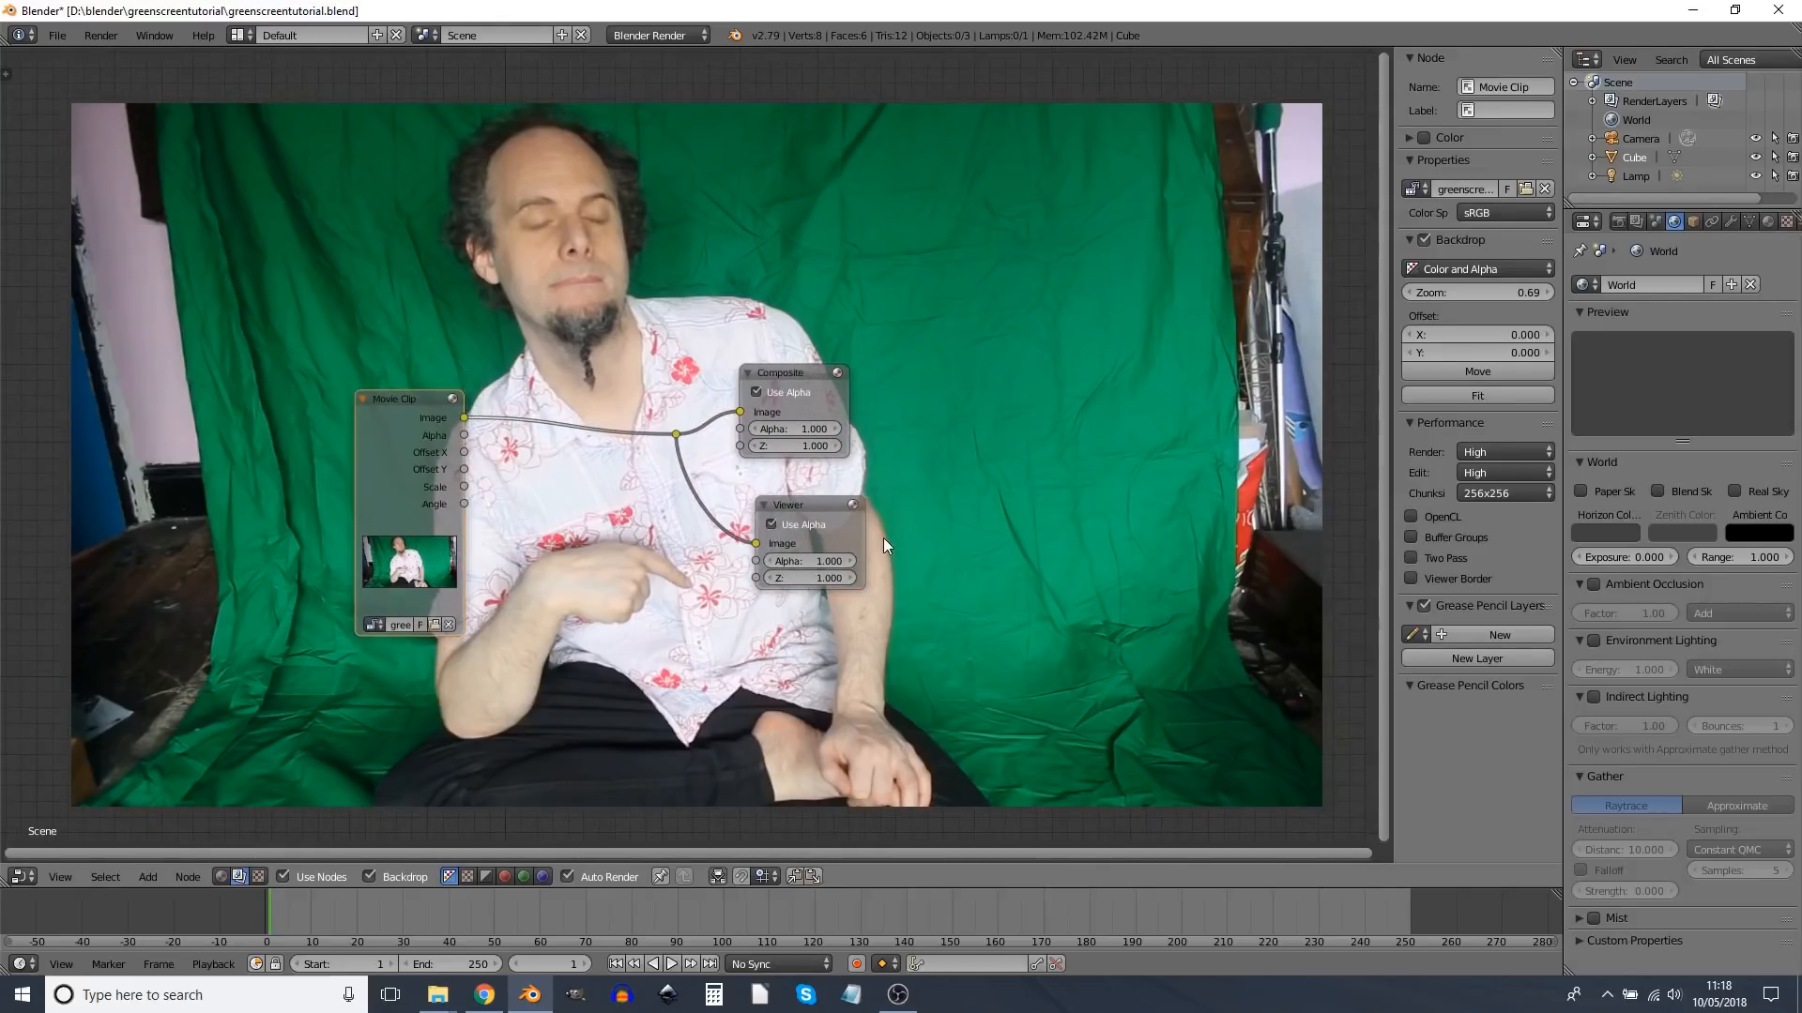
{"action": "mouse_move", "coordinate": [884, 544]}
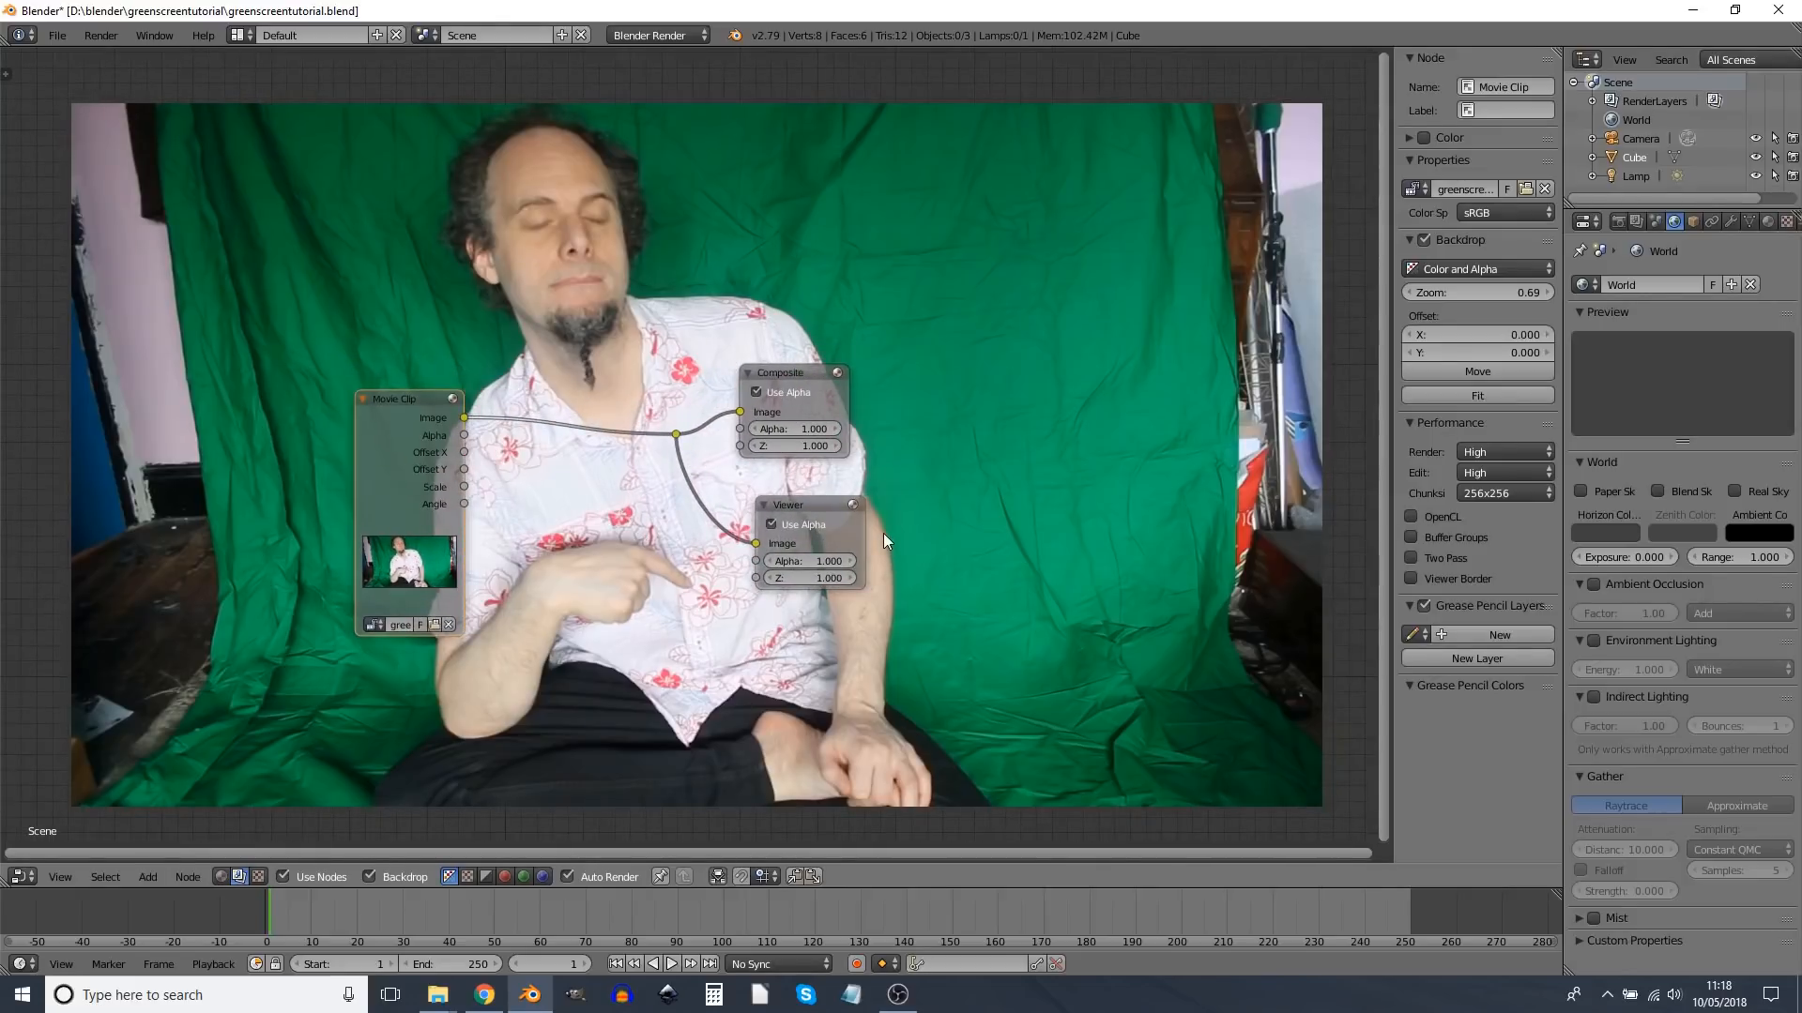
{"action": "mouse_move", "coordinate": [469, 338]}
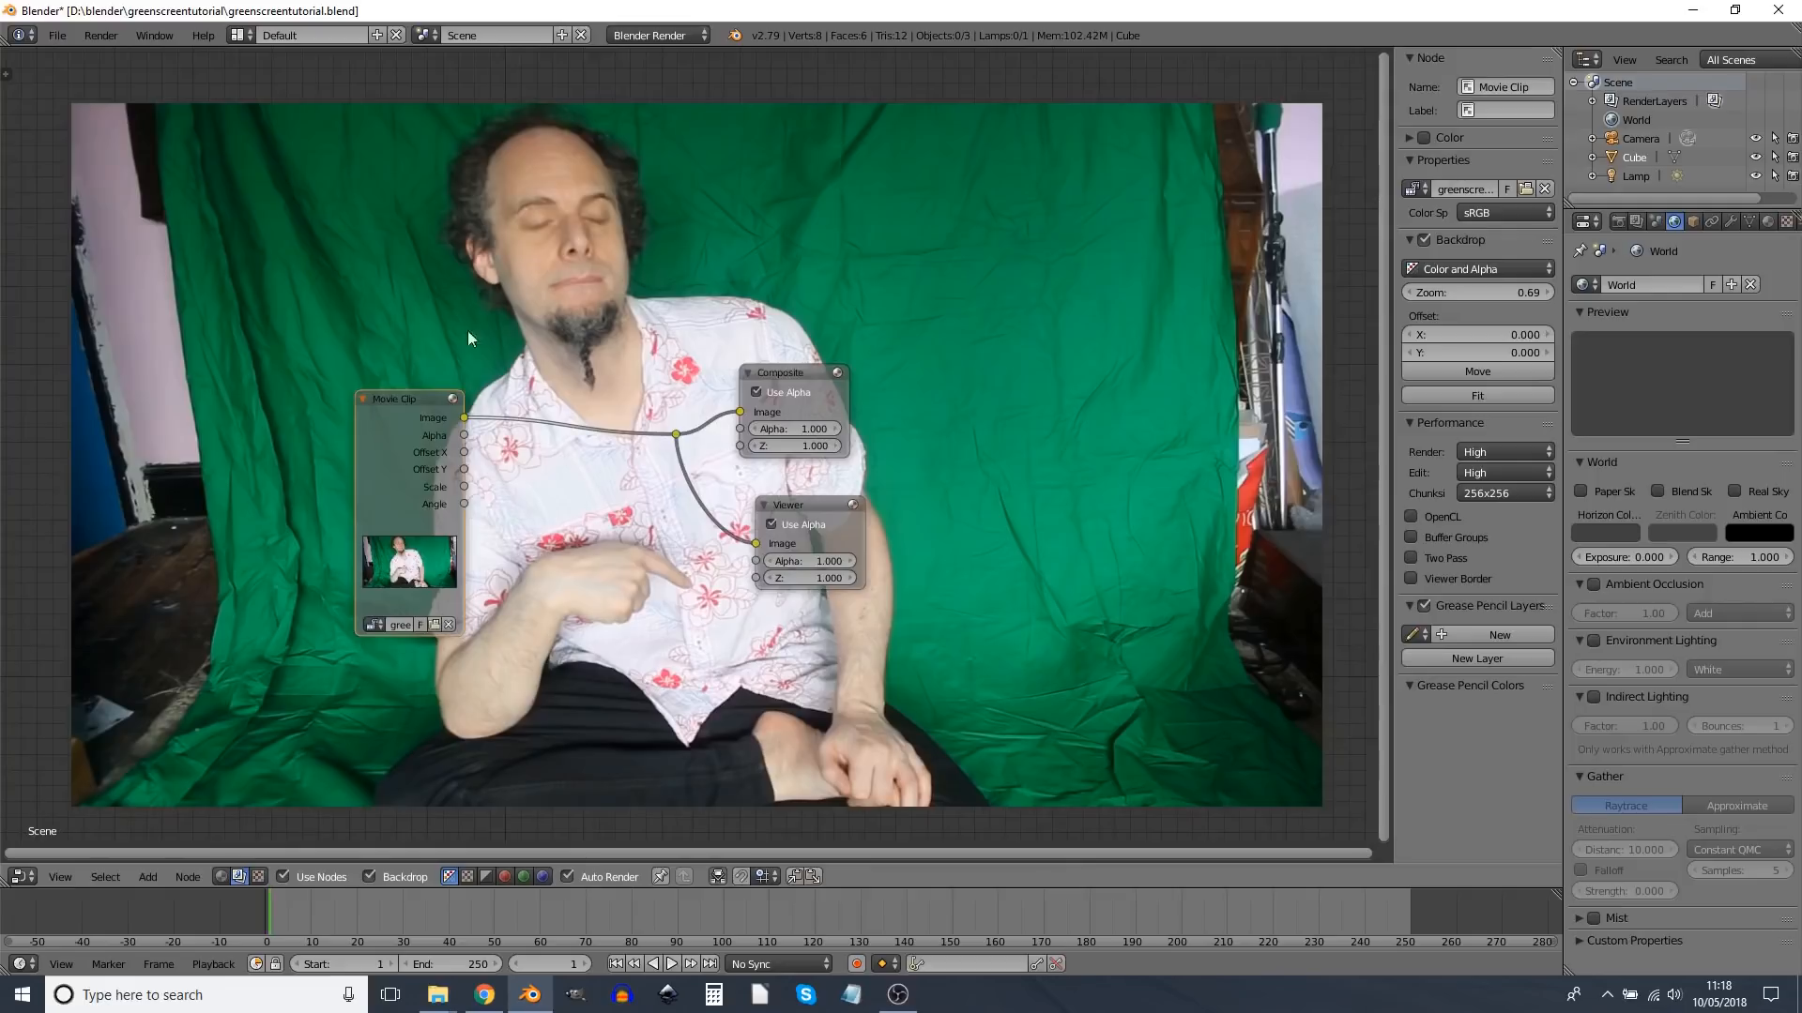
{"action": "mouse_move", "coordinate": [948, 169]}
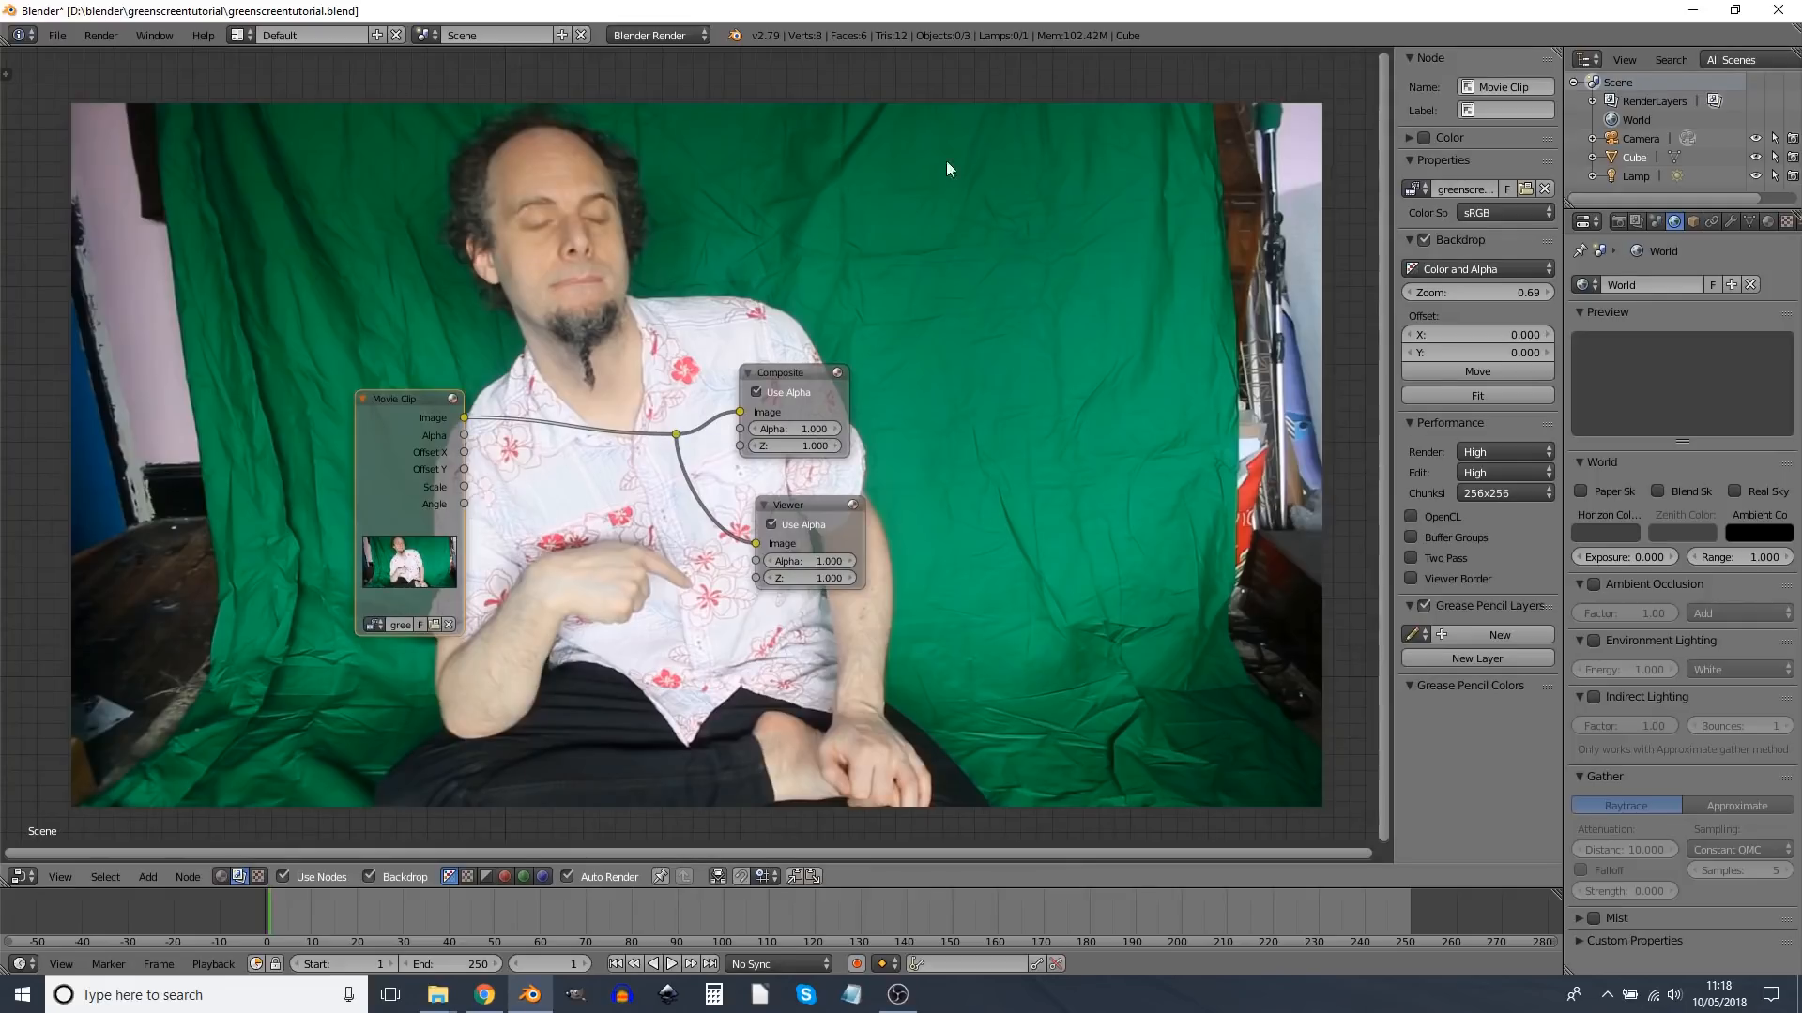
{"action": "mouse_move", "coordinate": [436, 337]}
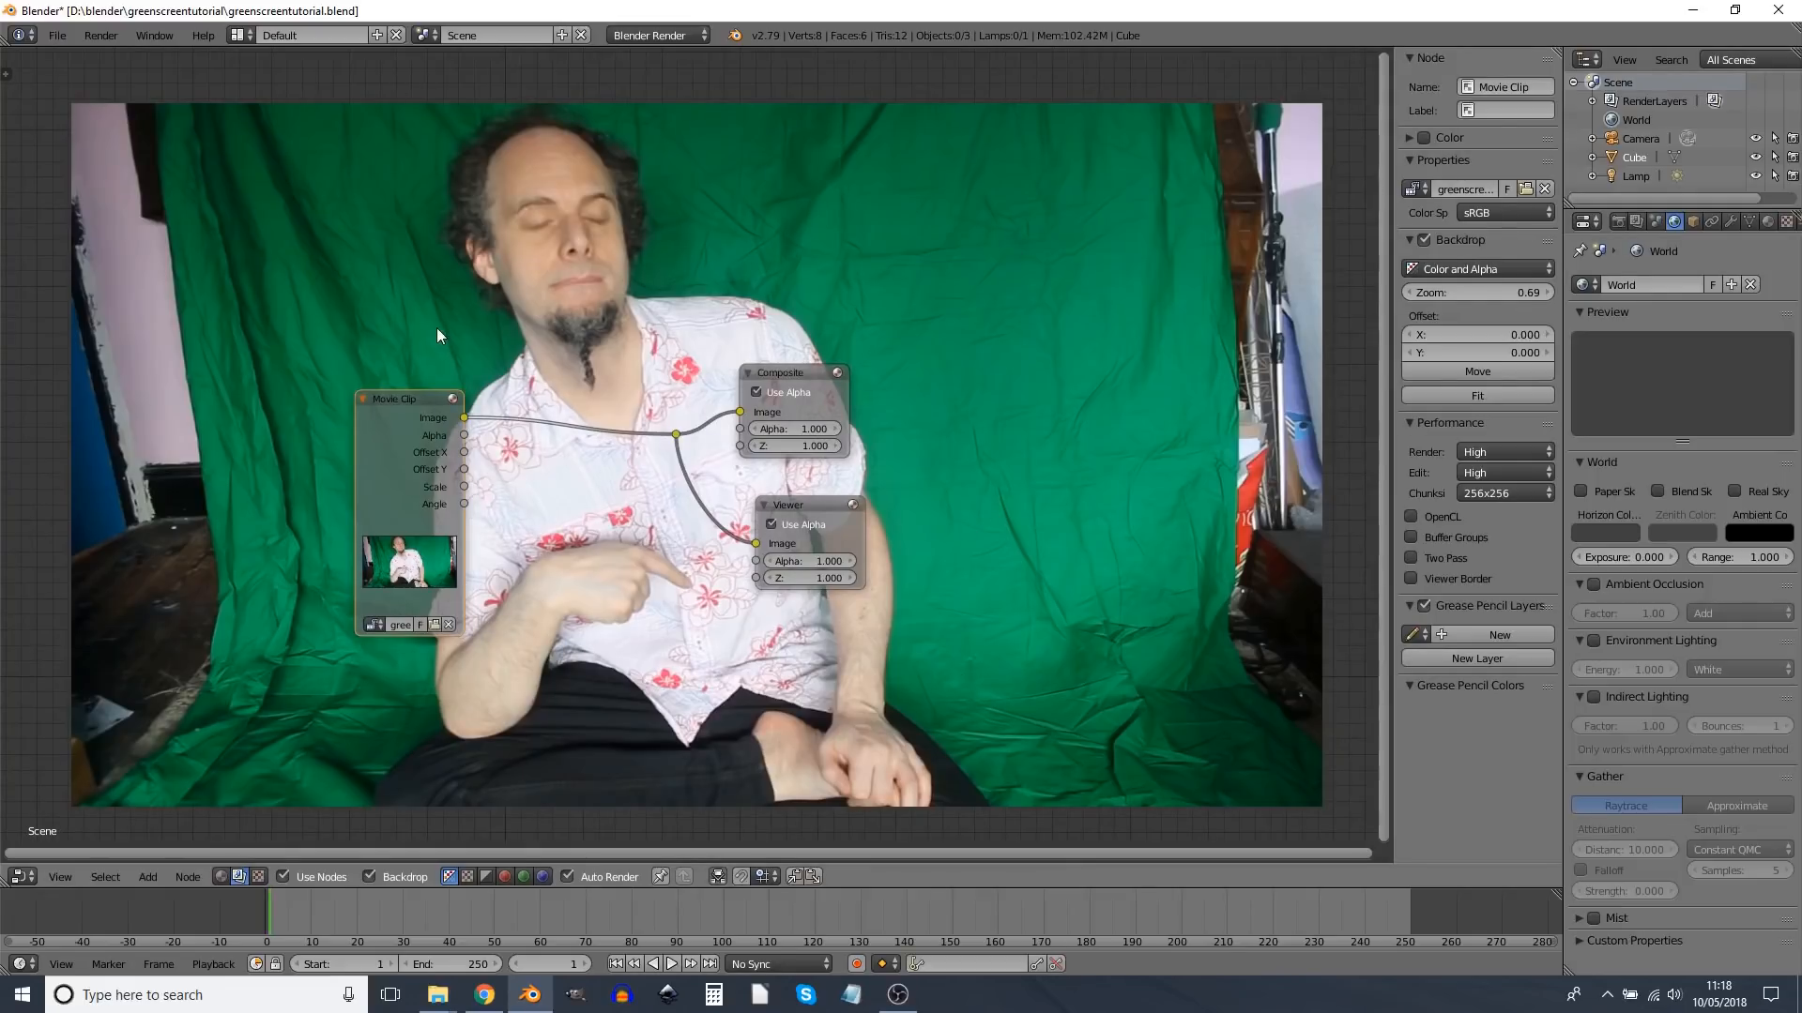
{"action": "mouse_move", "coordinate": [626, 486]}
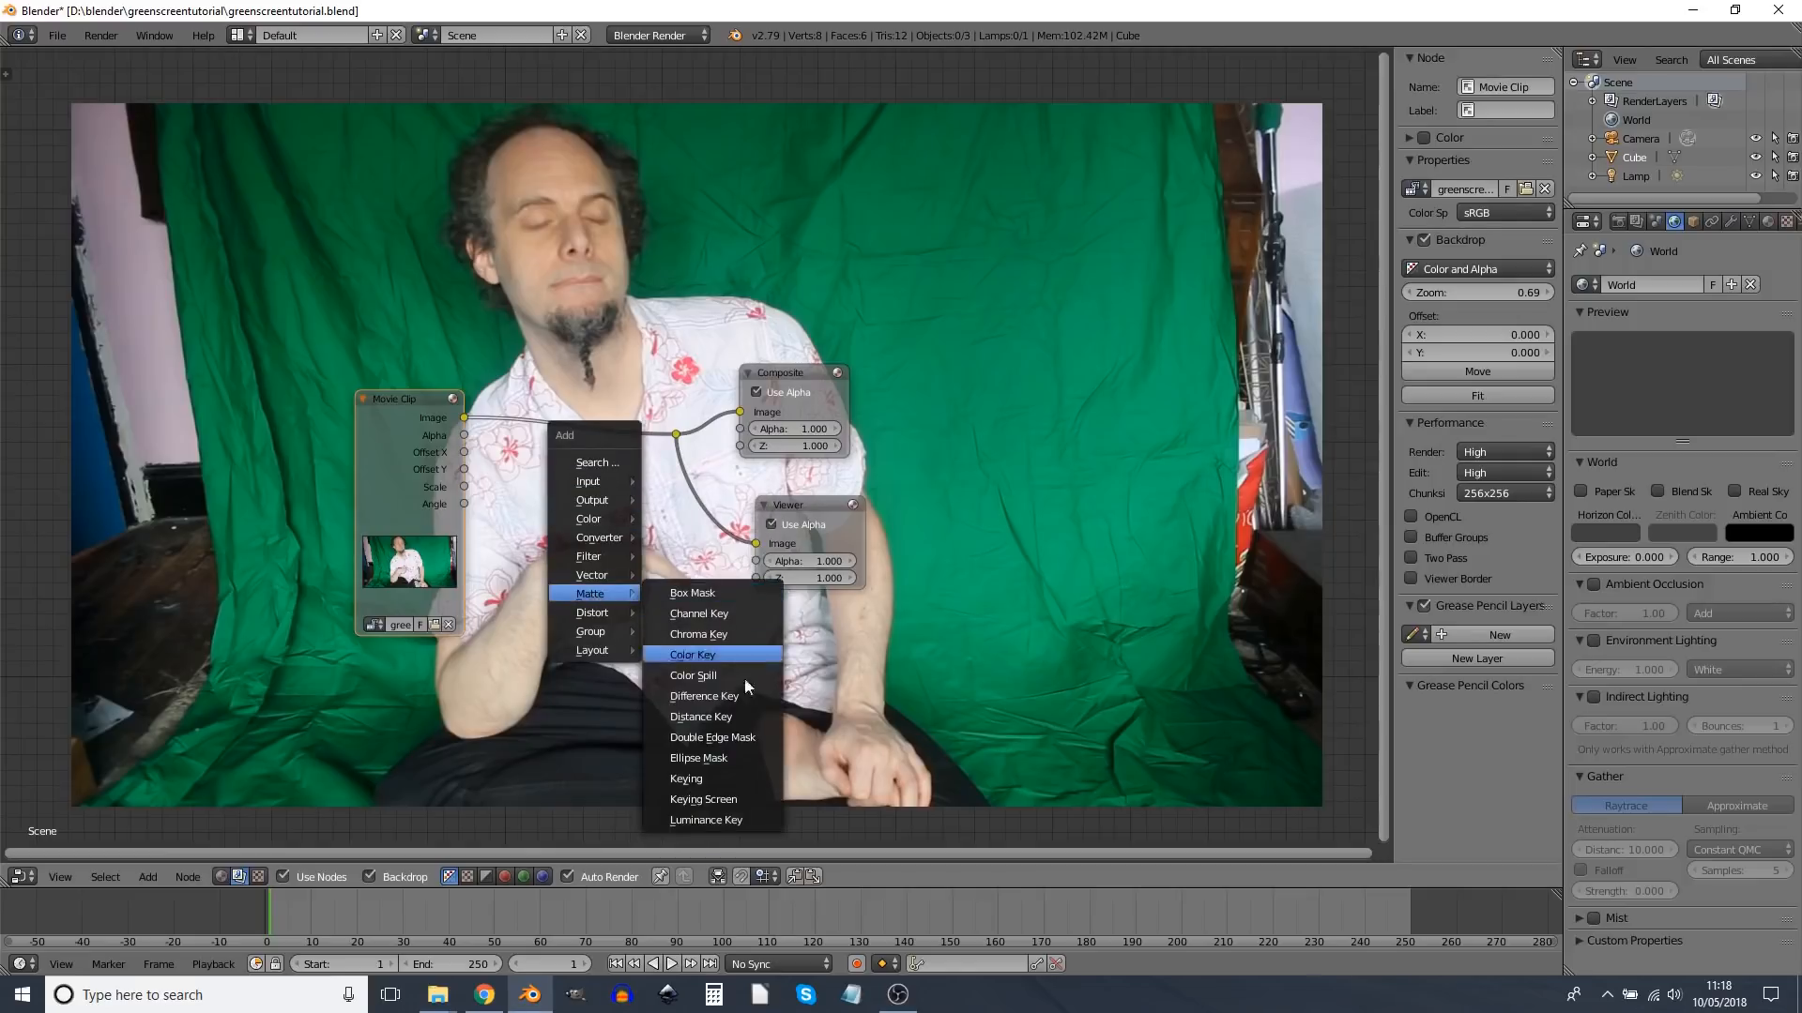
Step: Add a Keying node with the green screen sampled as key colour, showing its alpha matte
{"action": "left_click", "coordinate": [686, 778]}
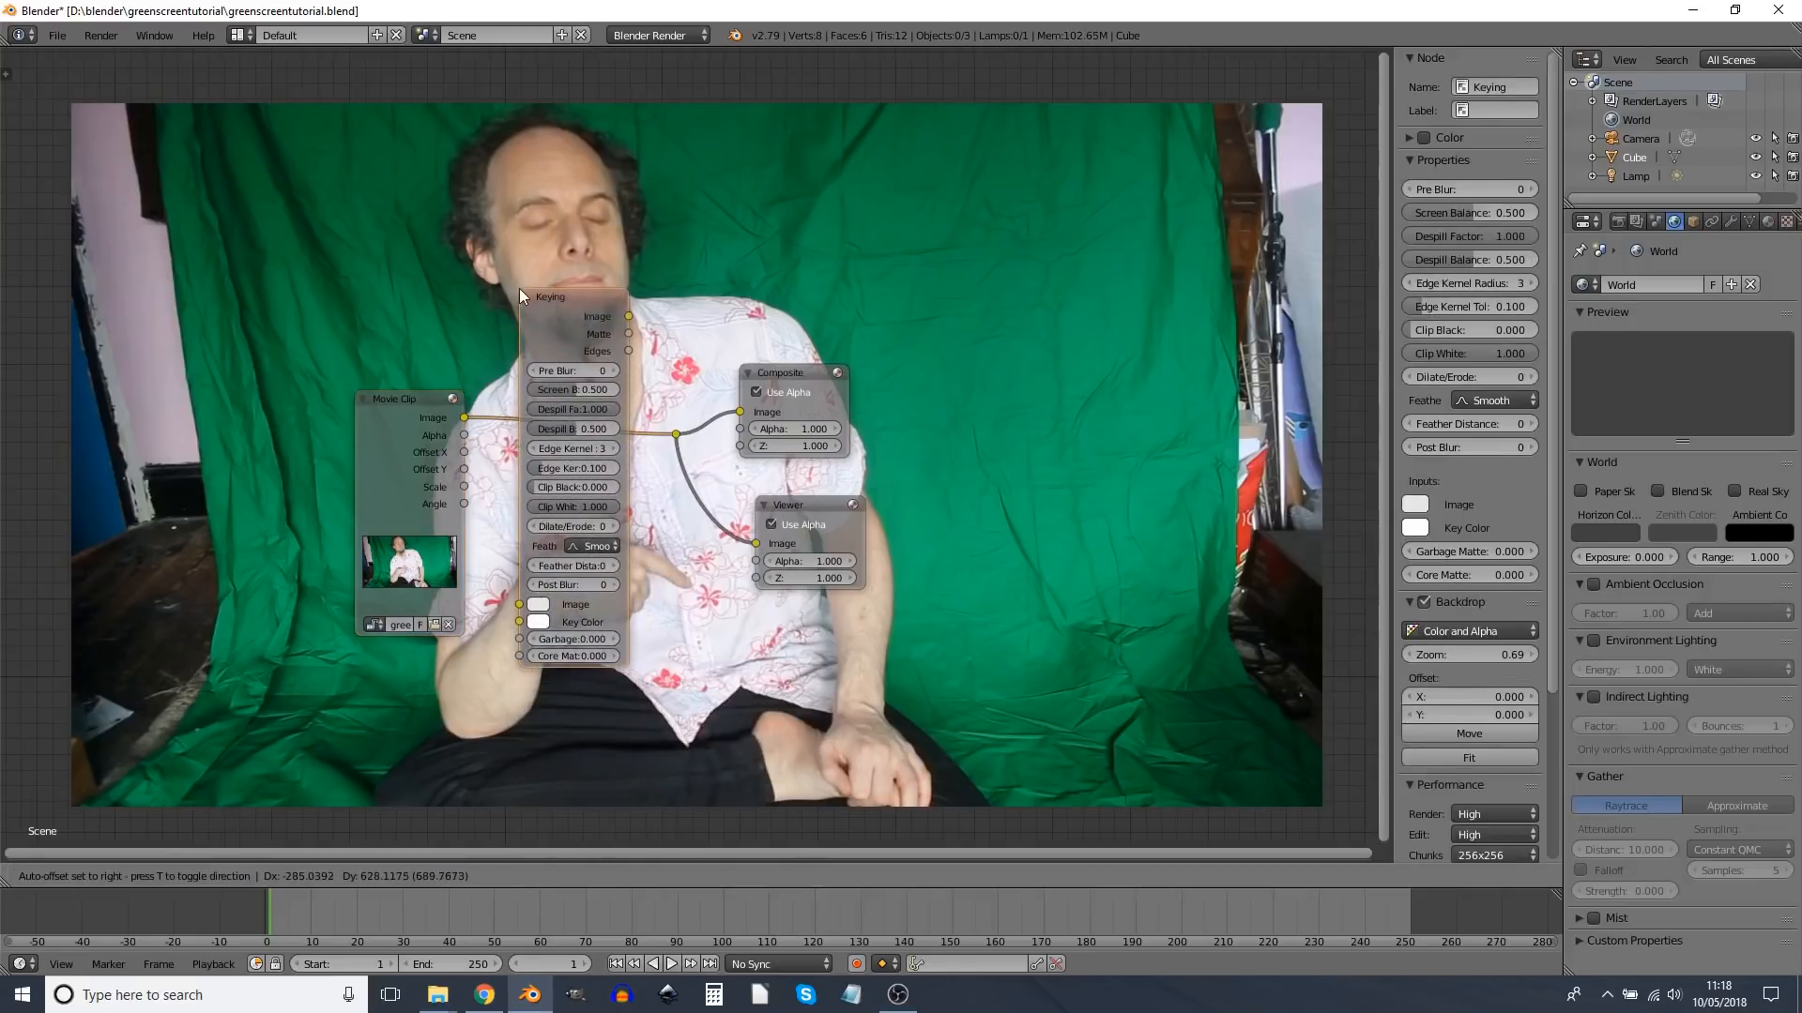
{"action": "left_click", "coordinate": [536, 621]}
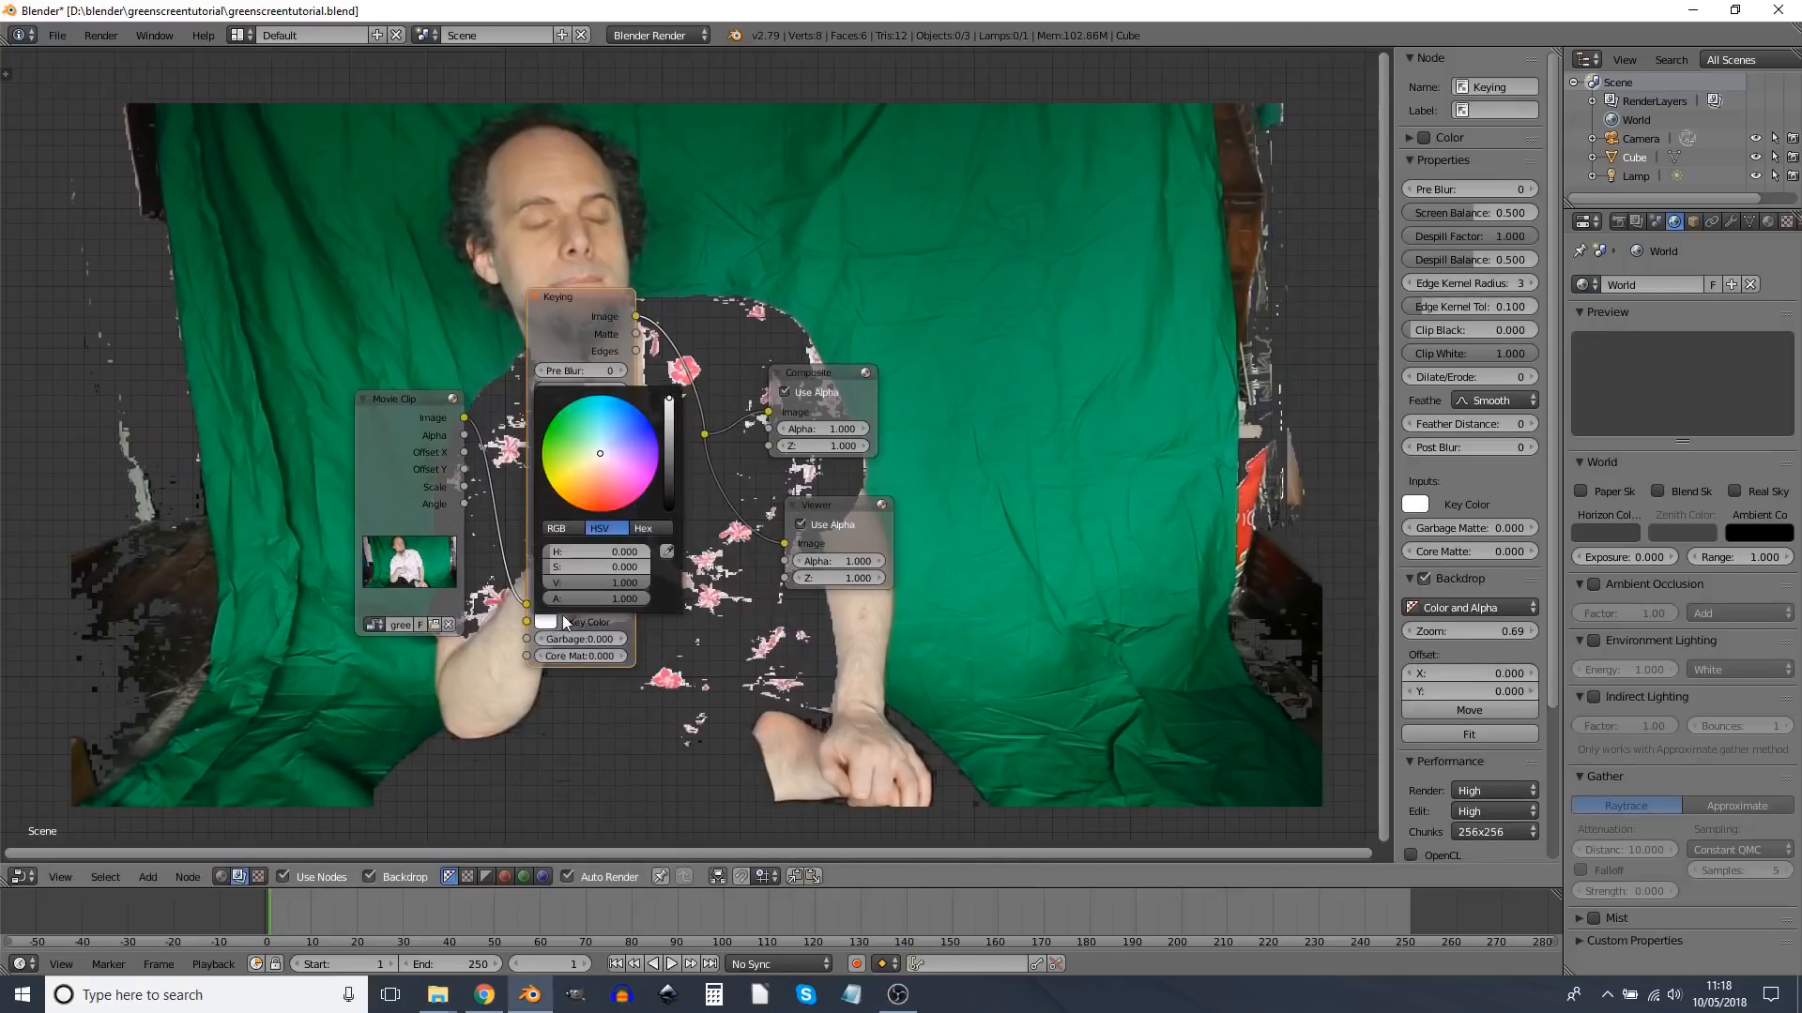
{"action": "left_click", "coordinate": [546, 622]}
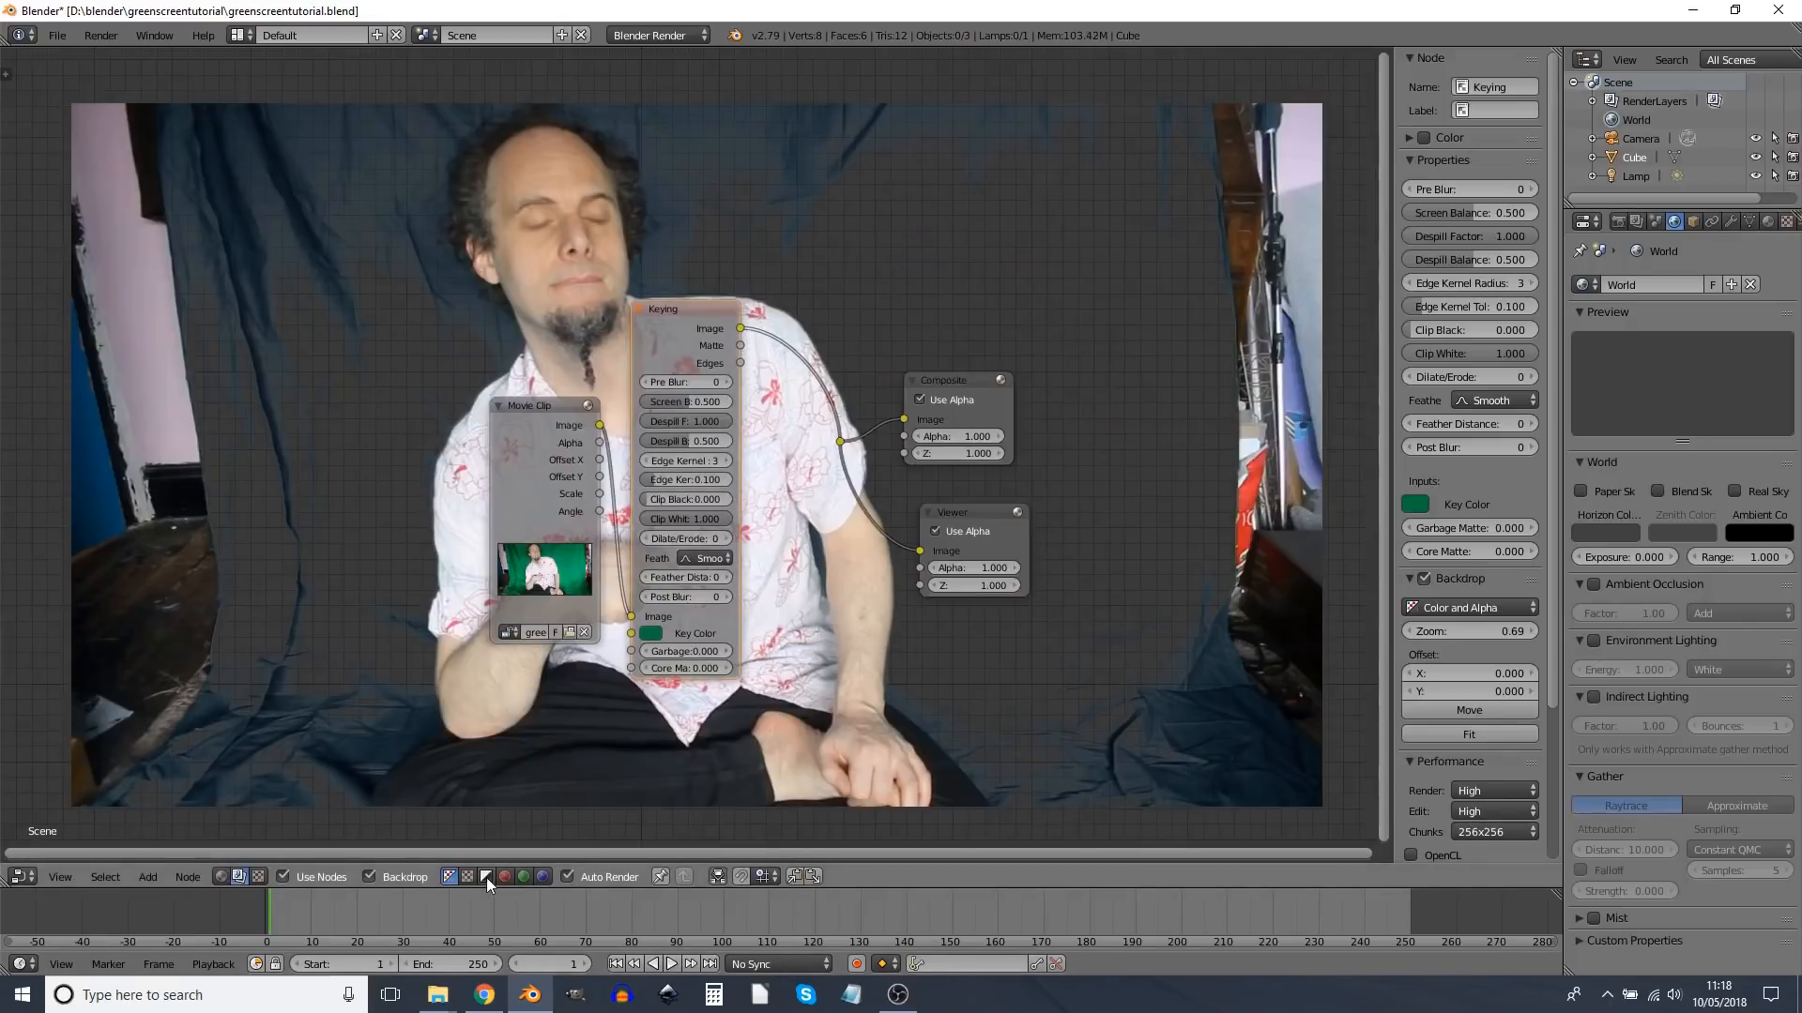
{"action": "left_click", "coordinate": [485, 875]}
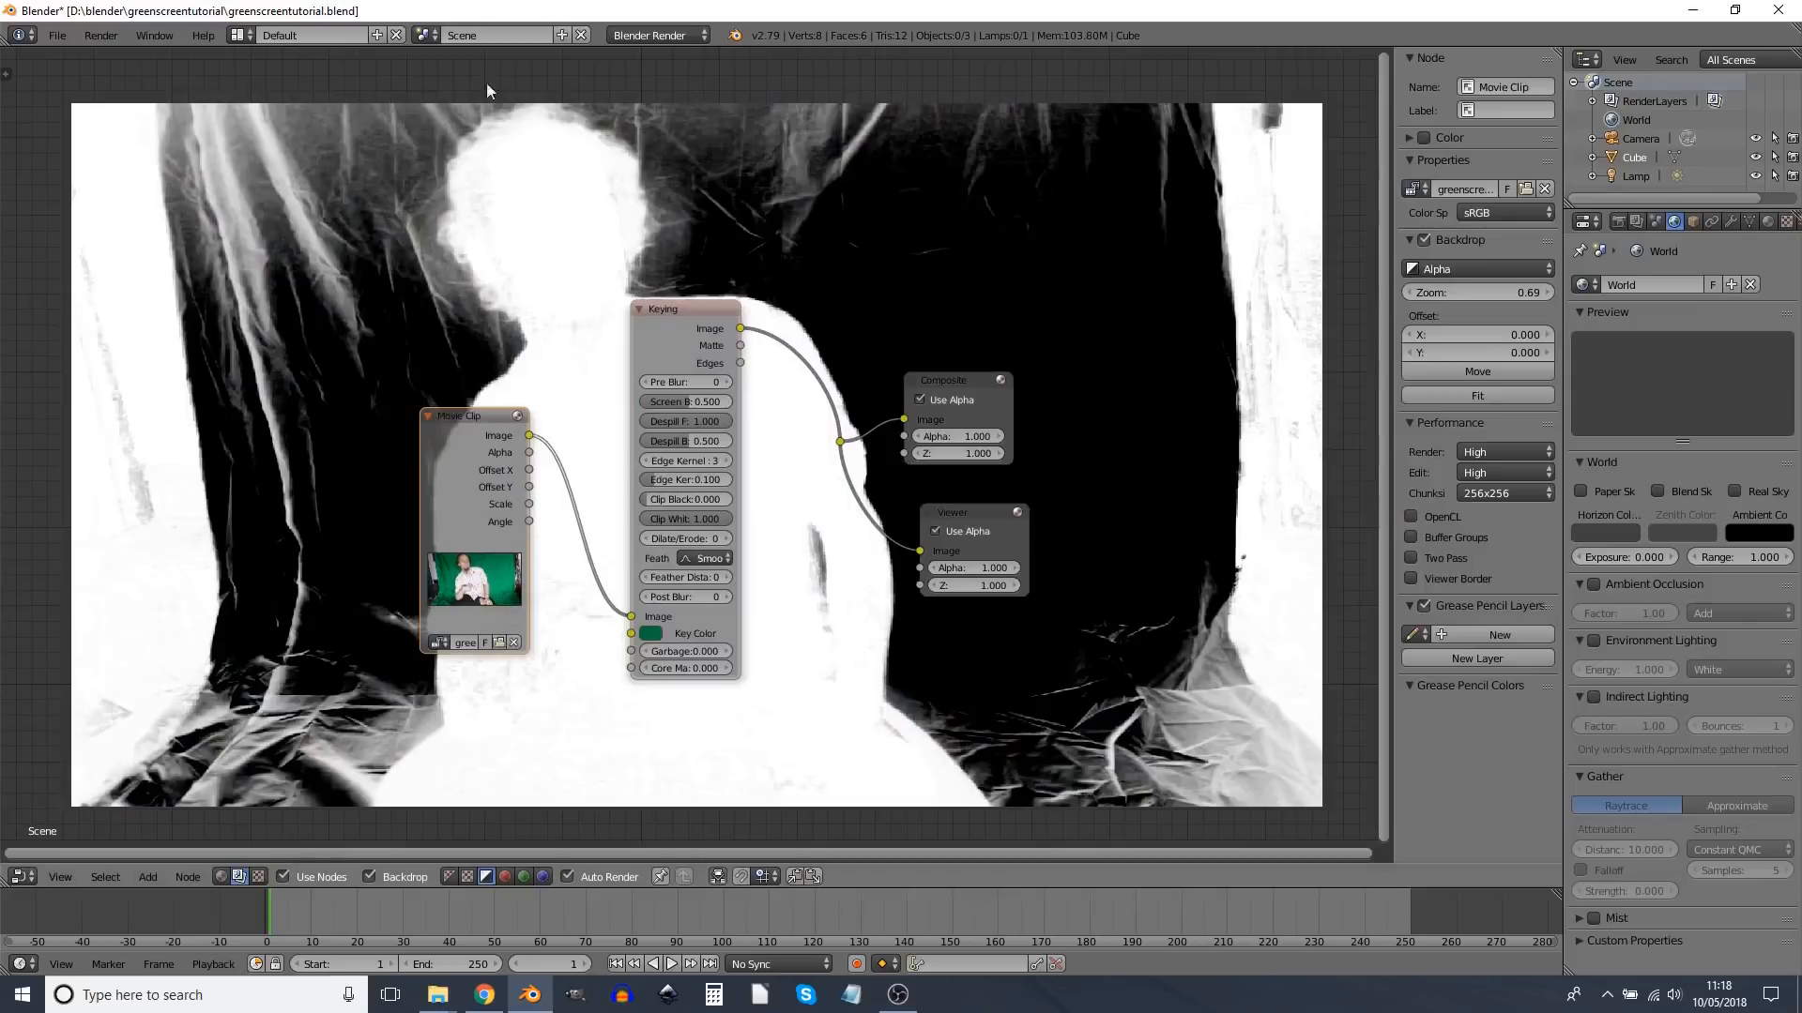
{"action": "mouse_move", "coordinate": [449, 311]}
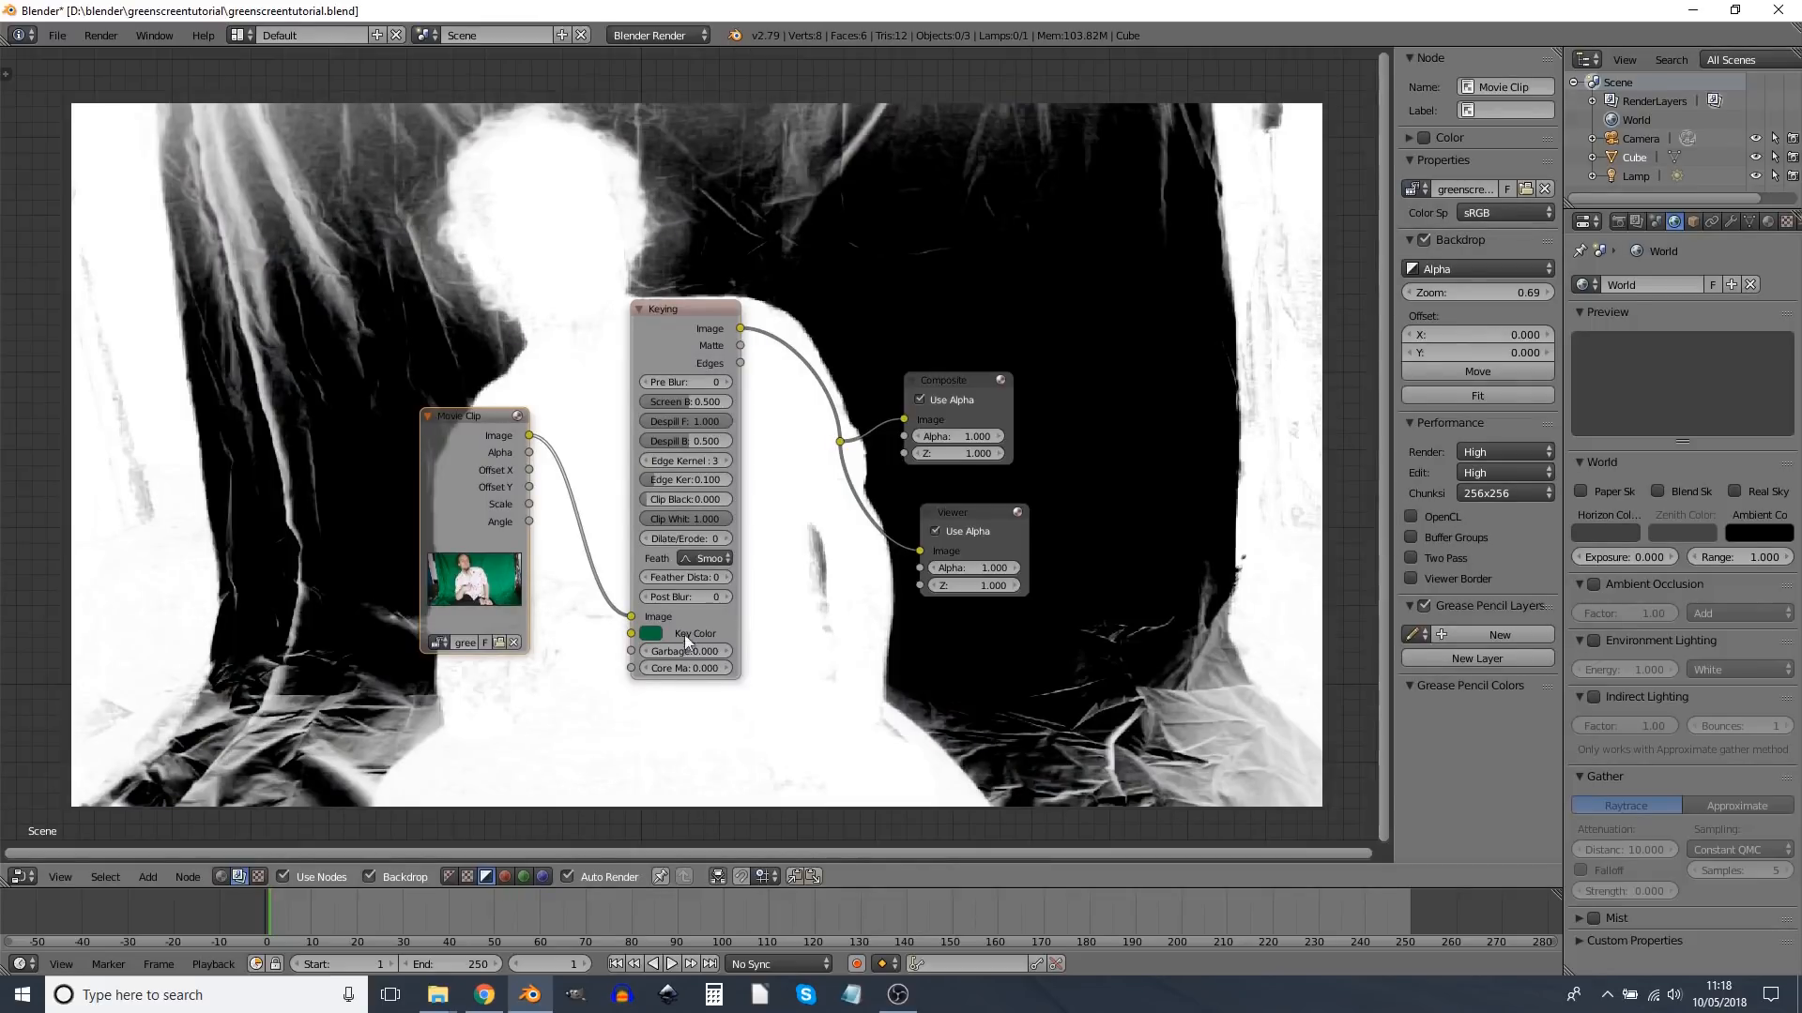
{"action": "mouse_move", "coordinate": [648, 334]}
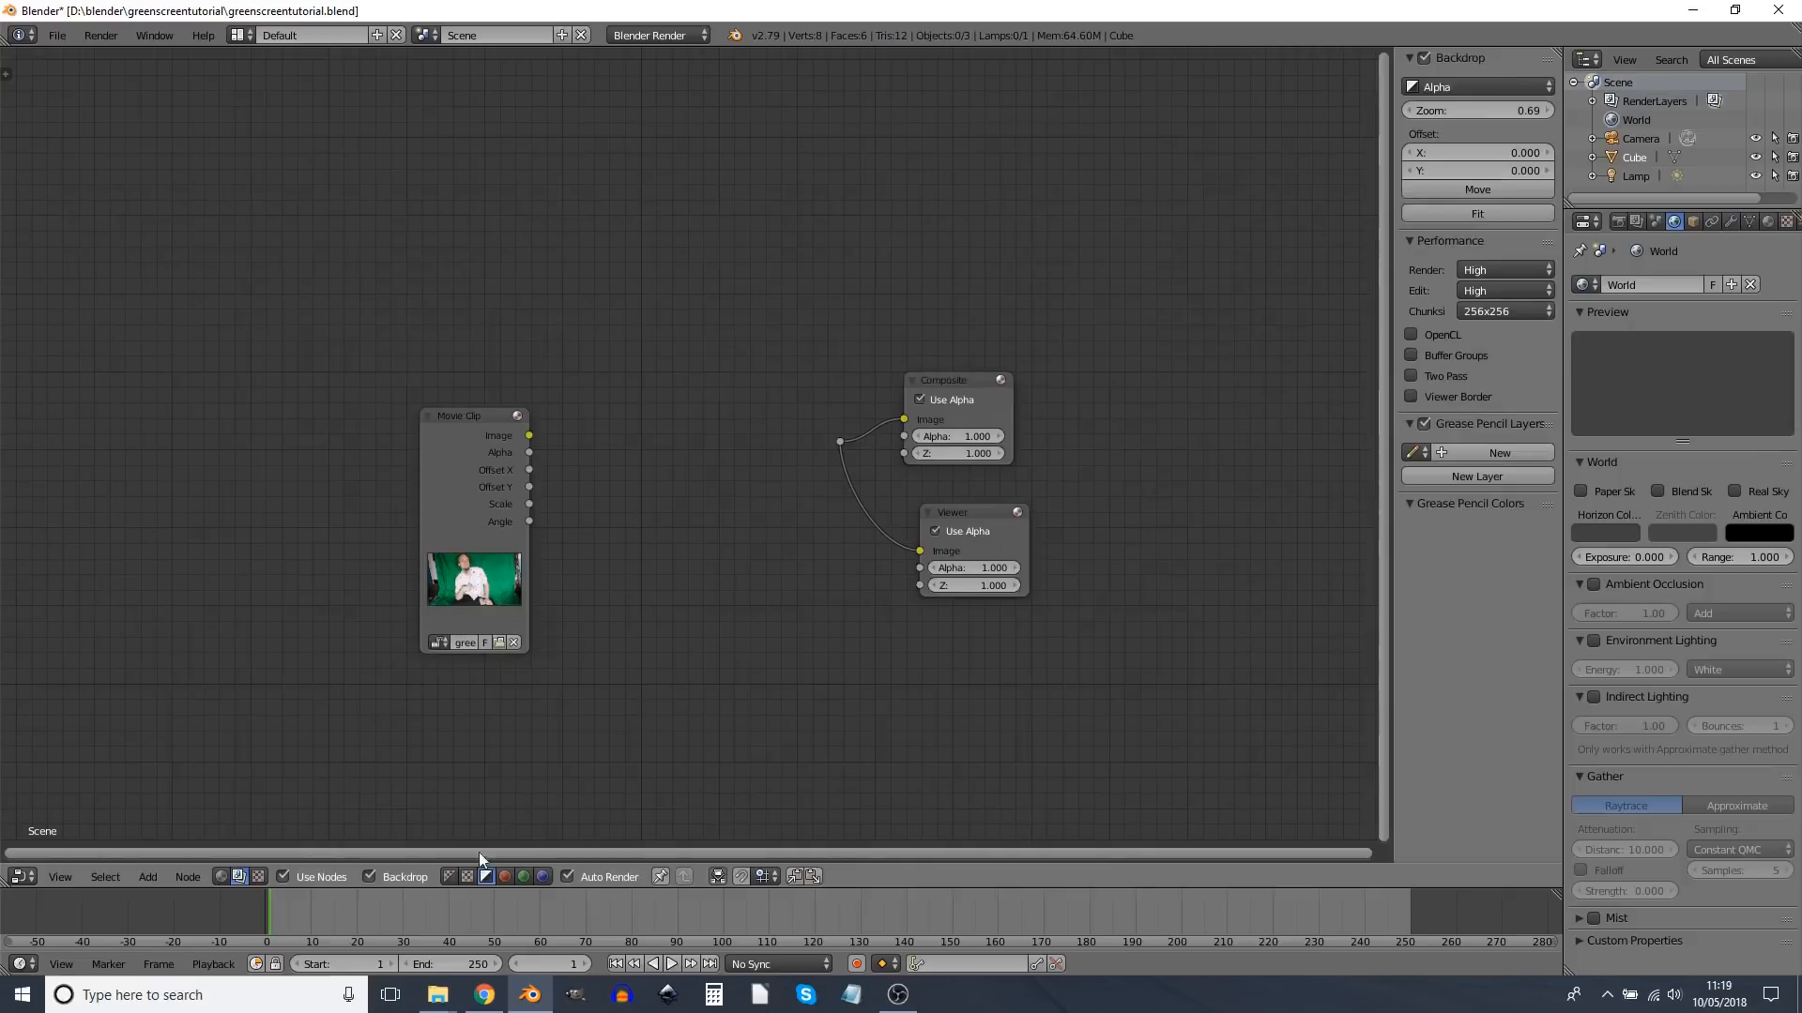
Step: Set the backdrop to Color and Alpha and drop a Color Key node onto the clip's link
{"action": "left_click", "coordinate": [450, 875]}
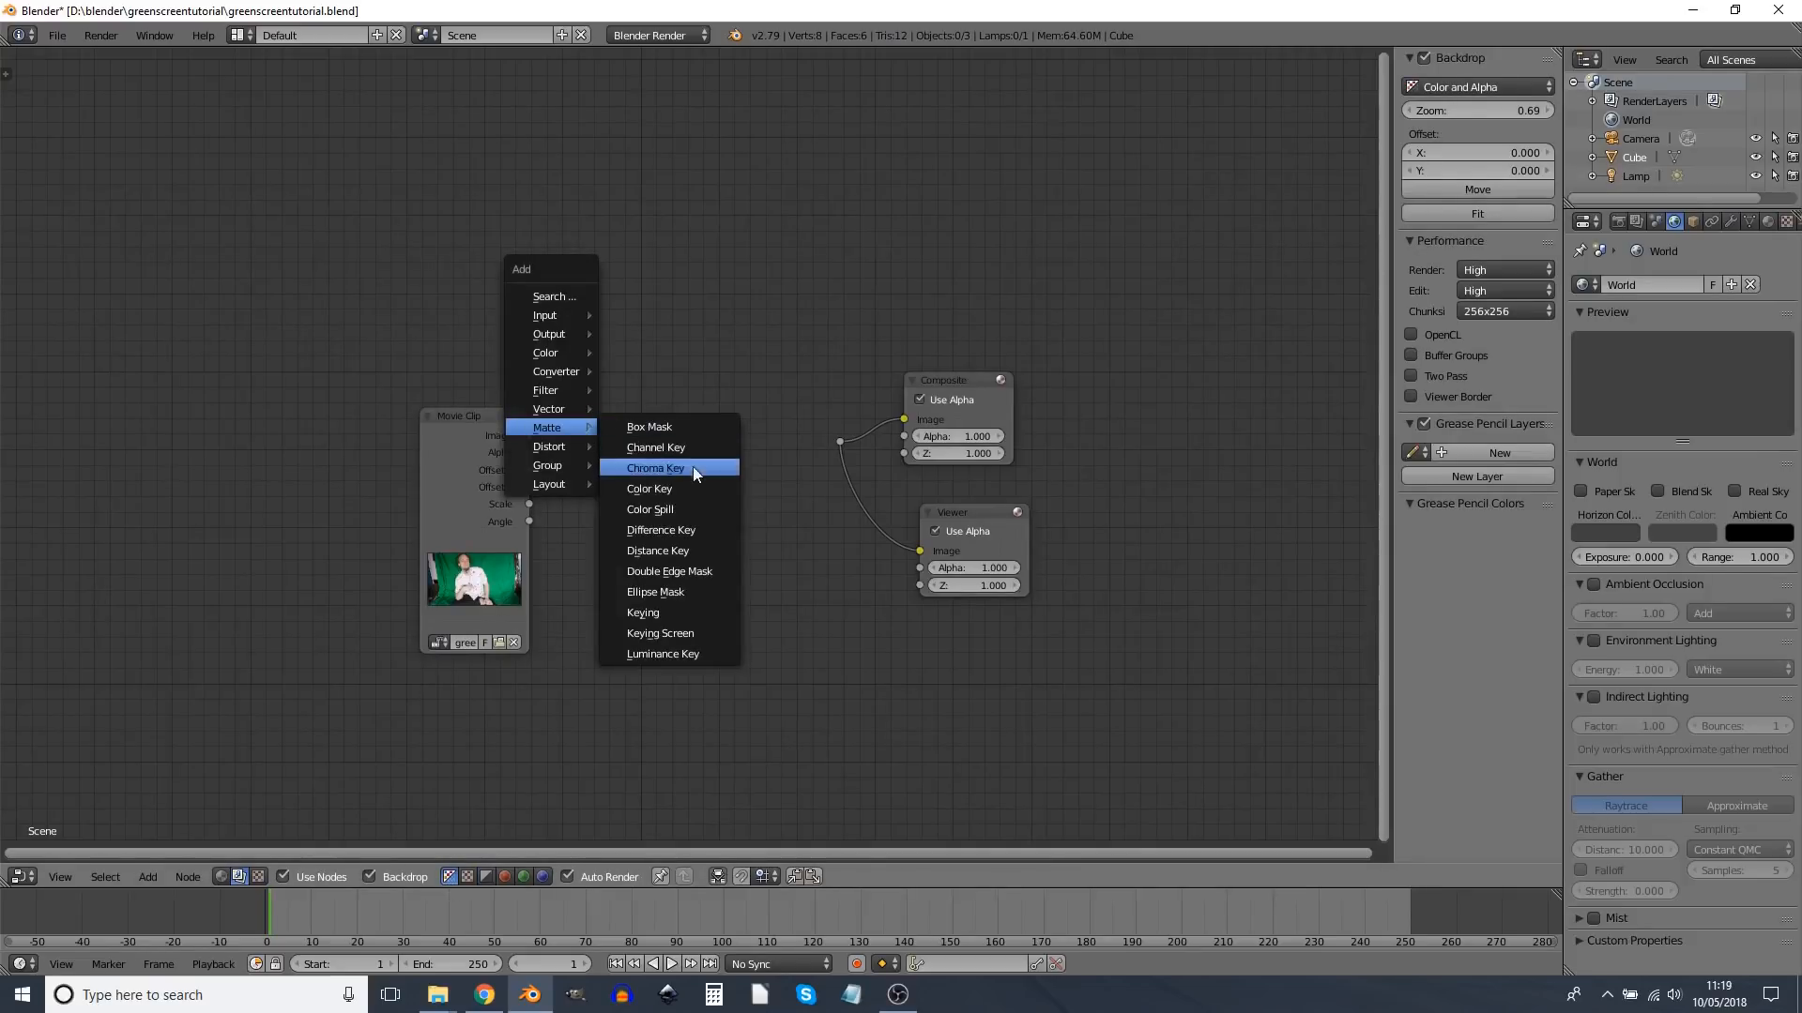
{"action": "left_click", "coordinate": [648, 487]}
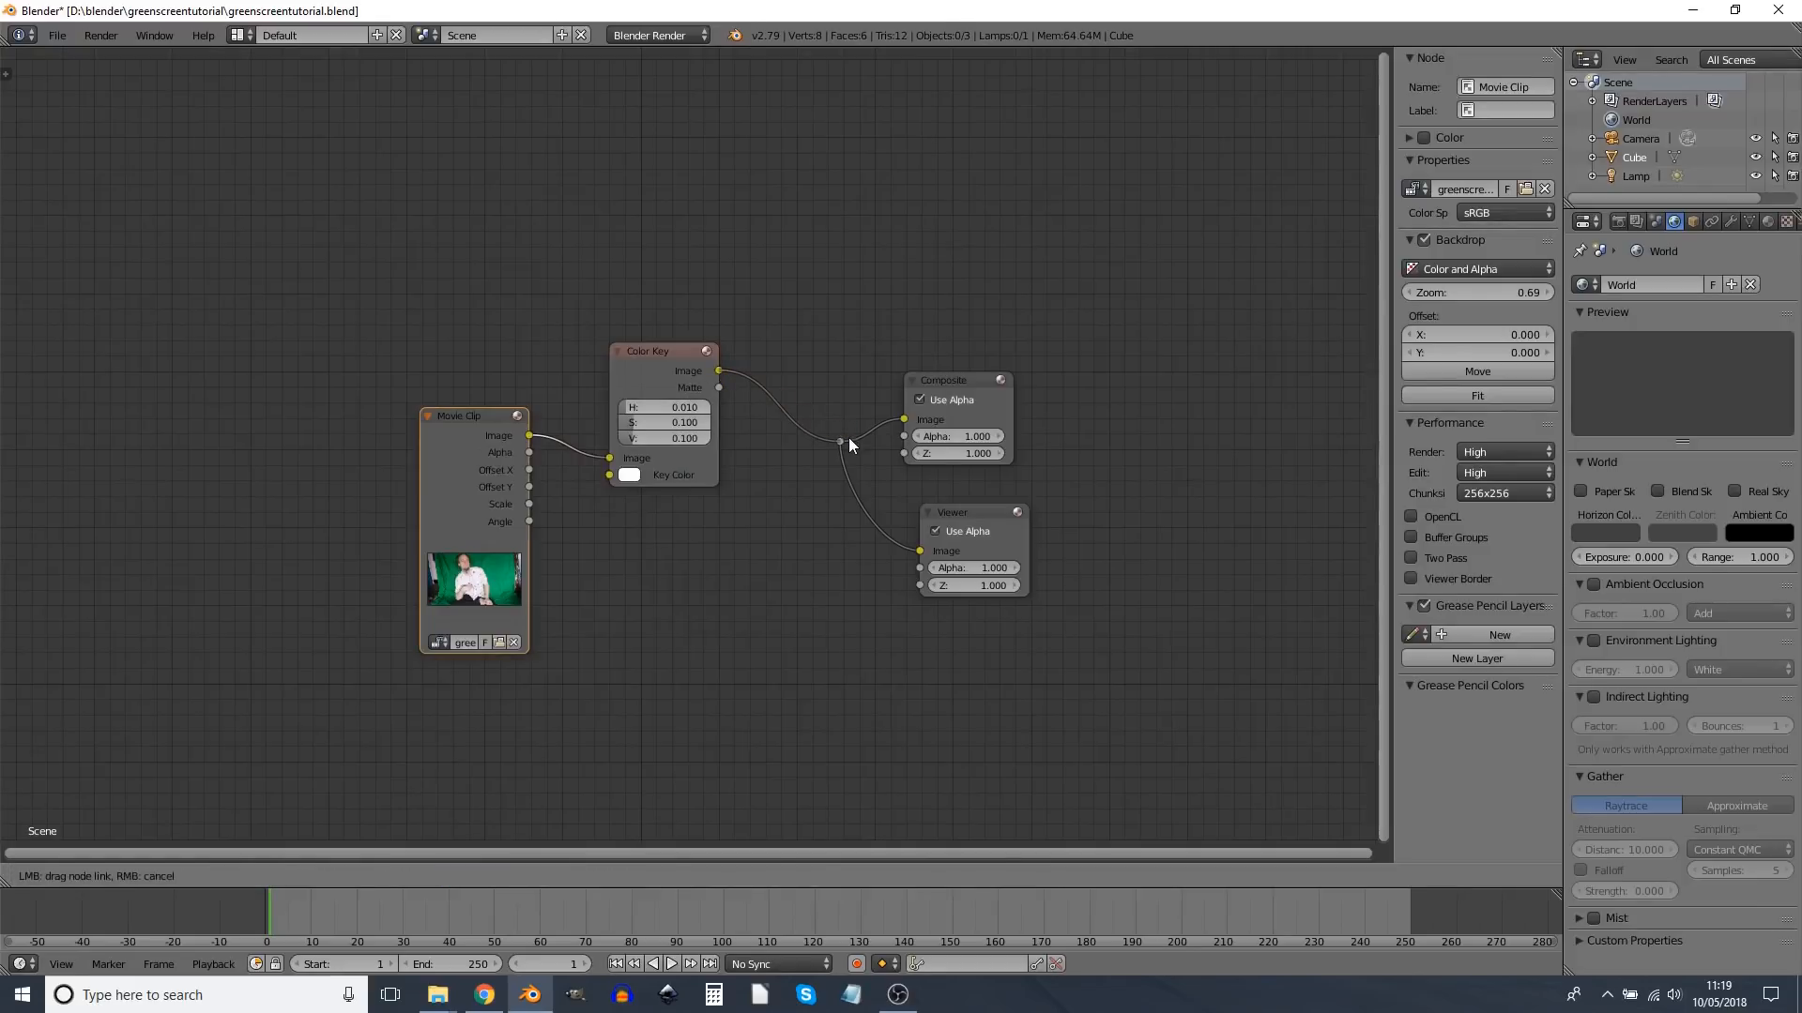
{"action": "left_click", "coordinate": [630, 475]}
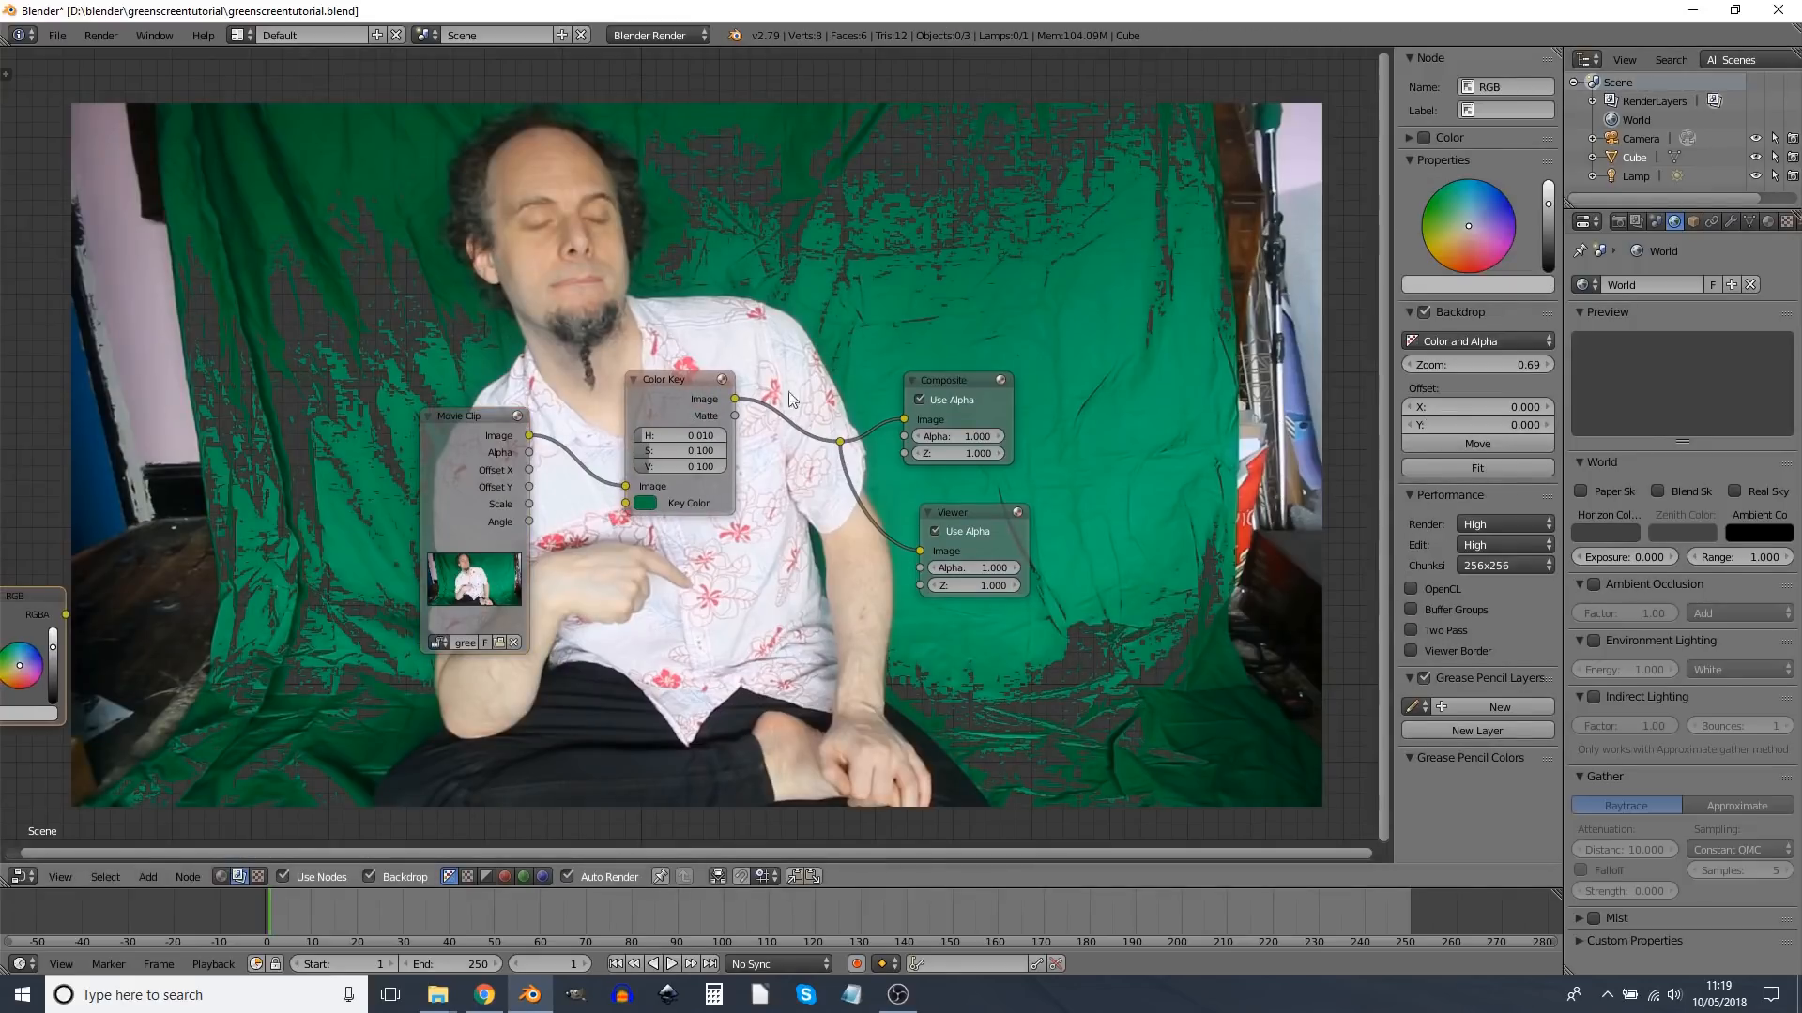
Step: Reposition the RGB node and test its colour, picking green then darkening to near black
{"action": "left_click", "coordinate": [665, 379]}
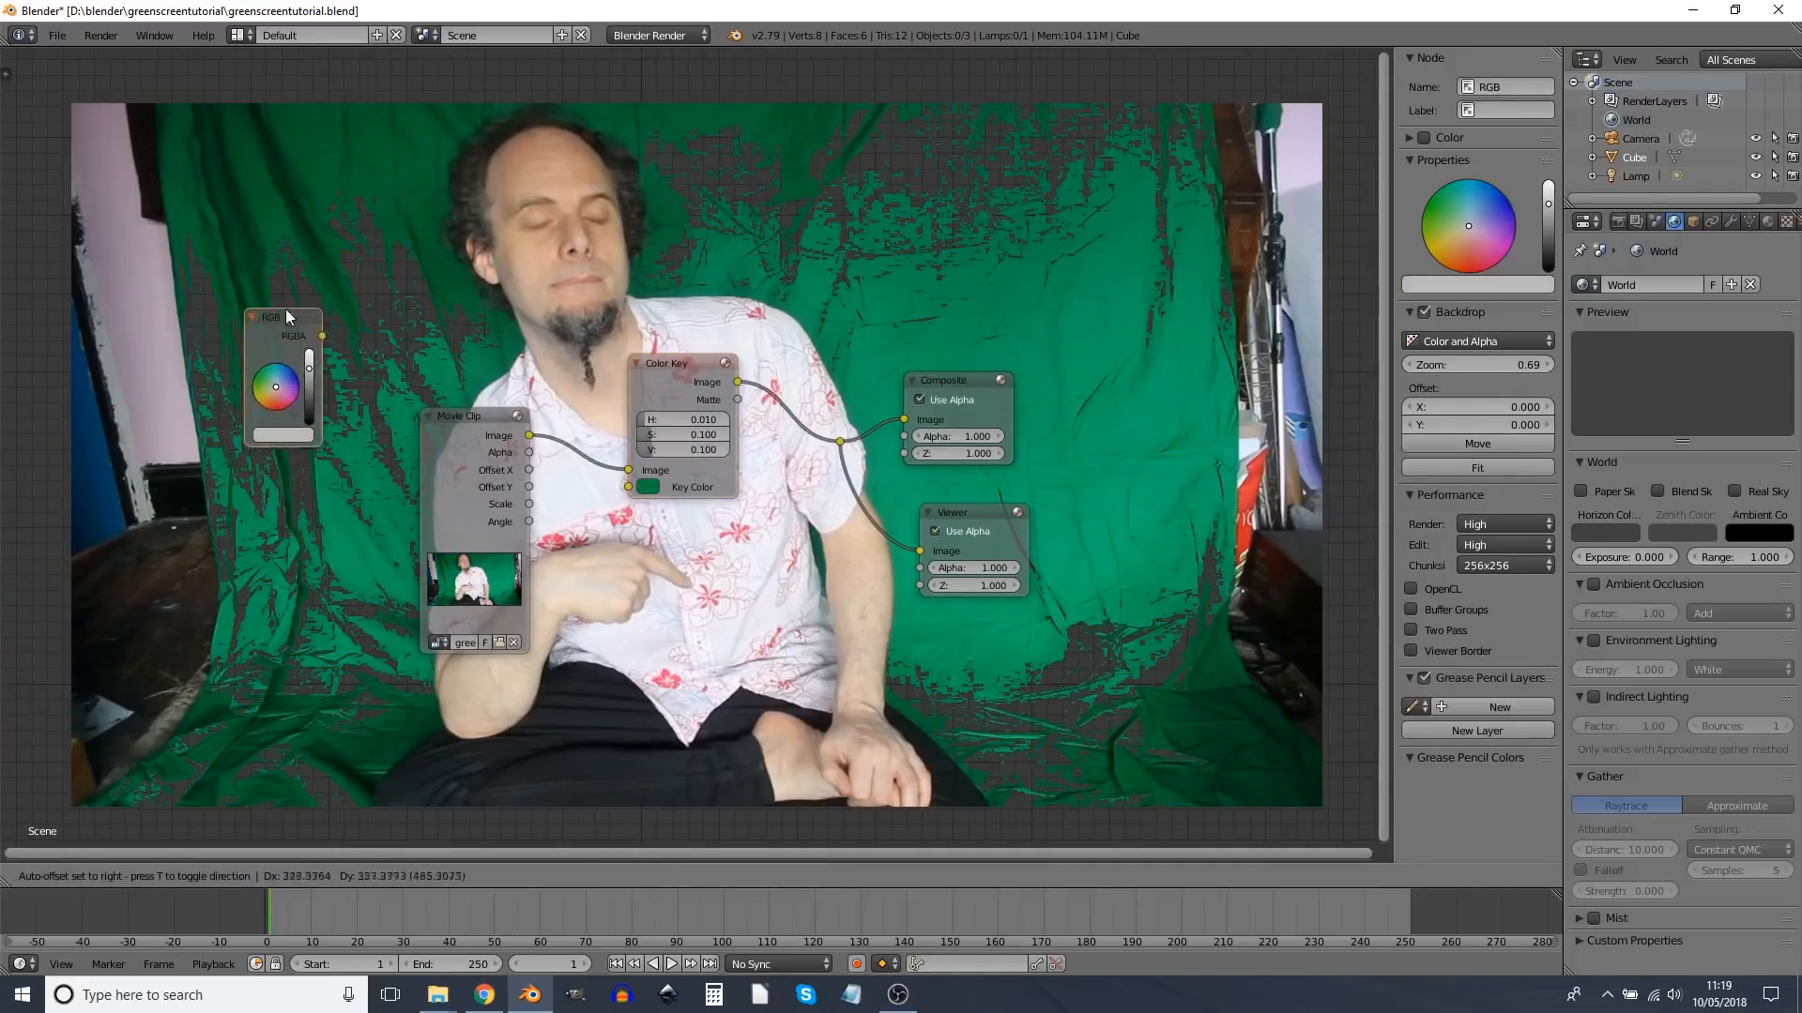
{"action": "left_click", "coordinate": [276, 385]}
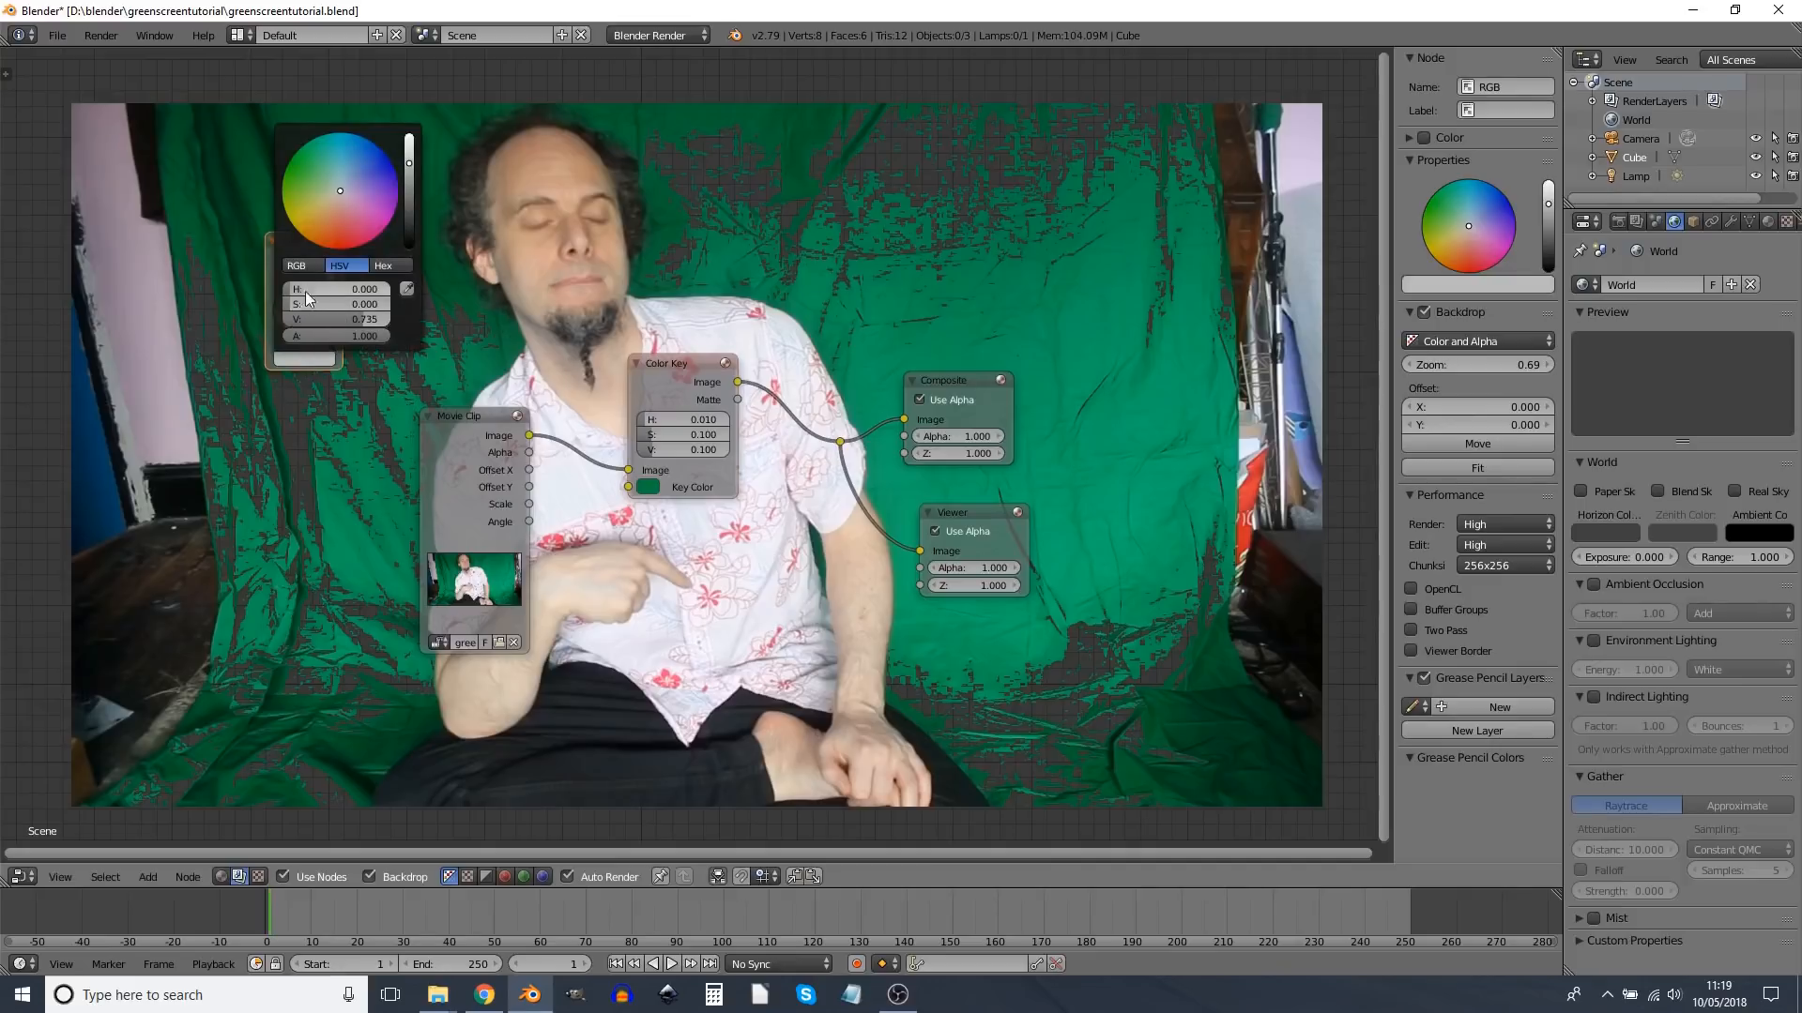
{"action": "left_click_drag", "start_coordinate": [339, 303], "coordinate": [363, 303]}
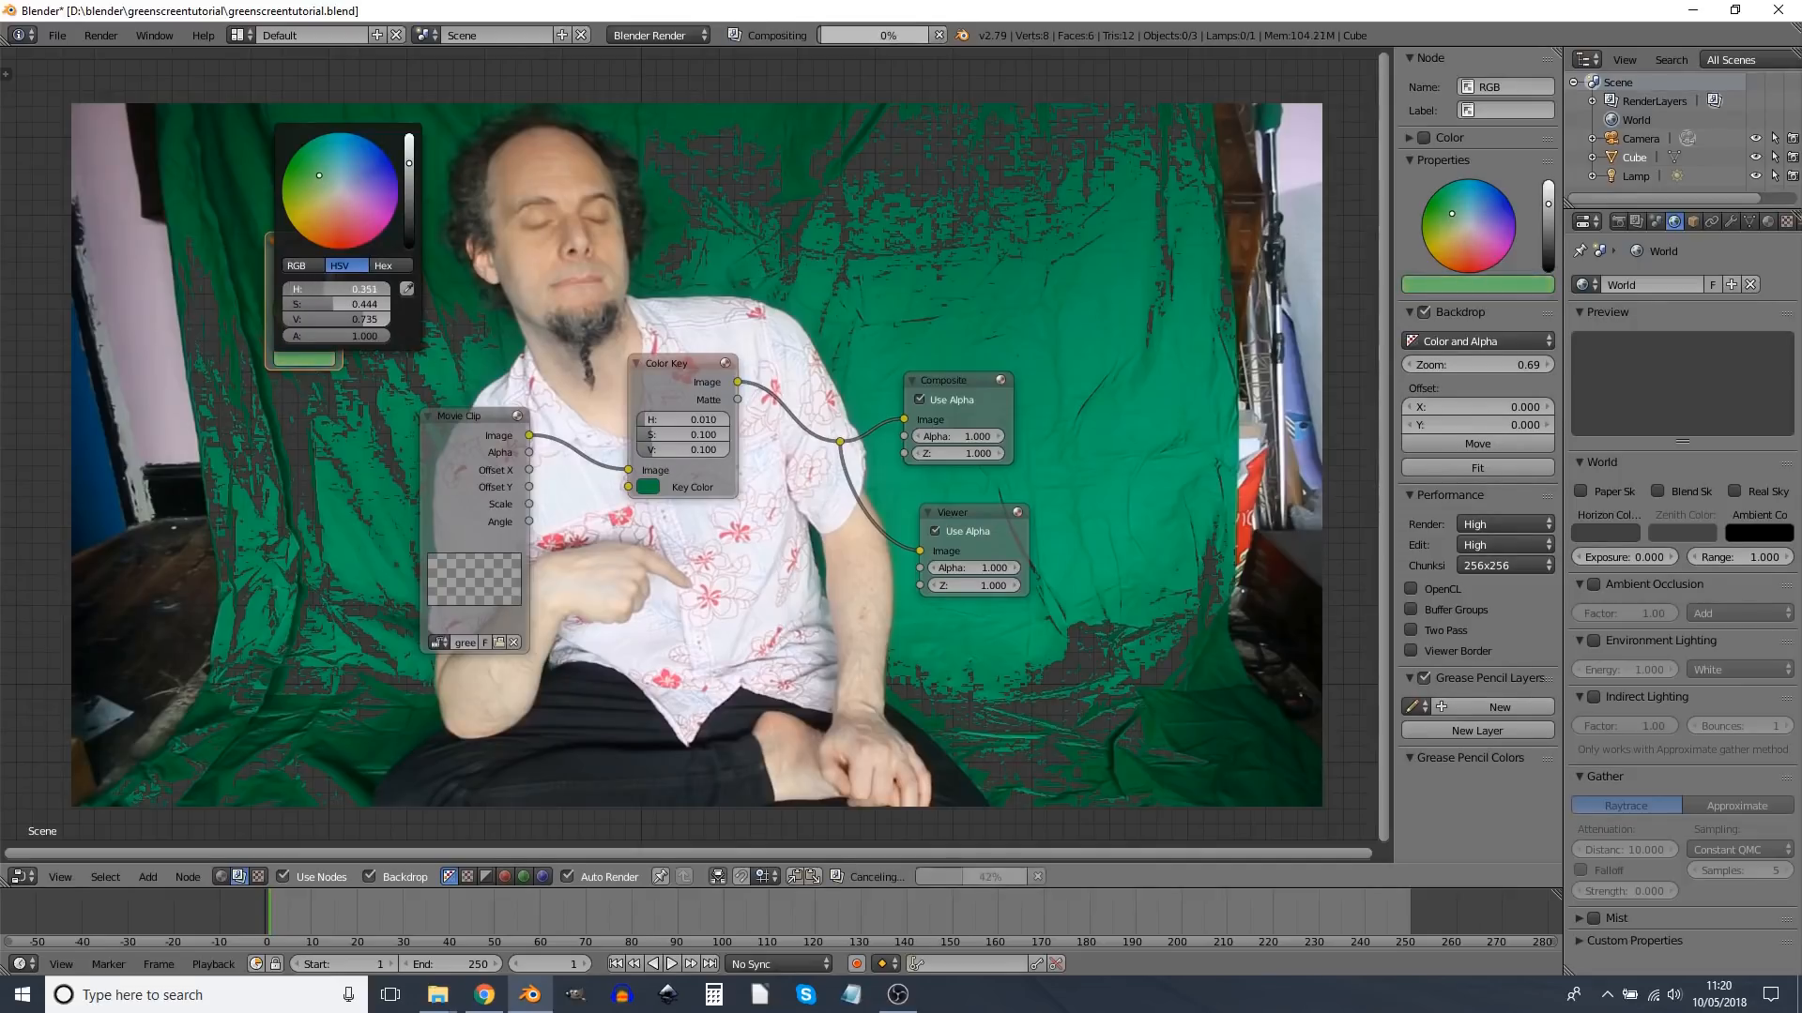
{"action": "left_click_drag", "start_coordinate": [319, 175], "coordinate": [324, 211]}
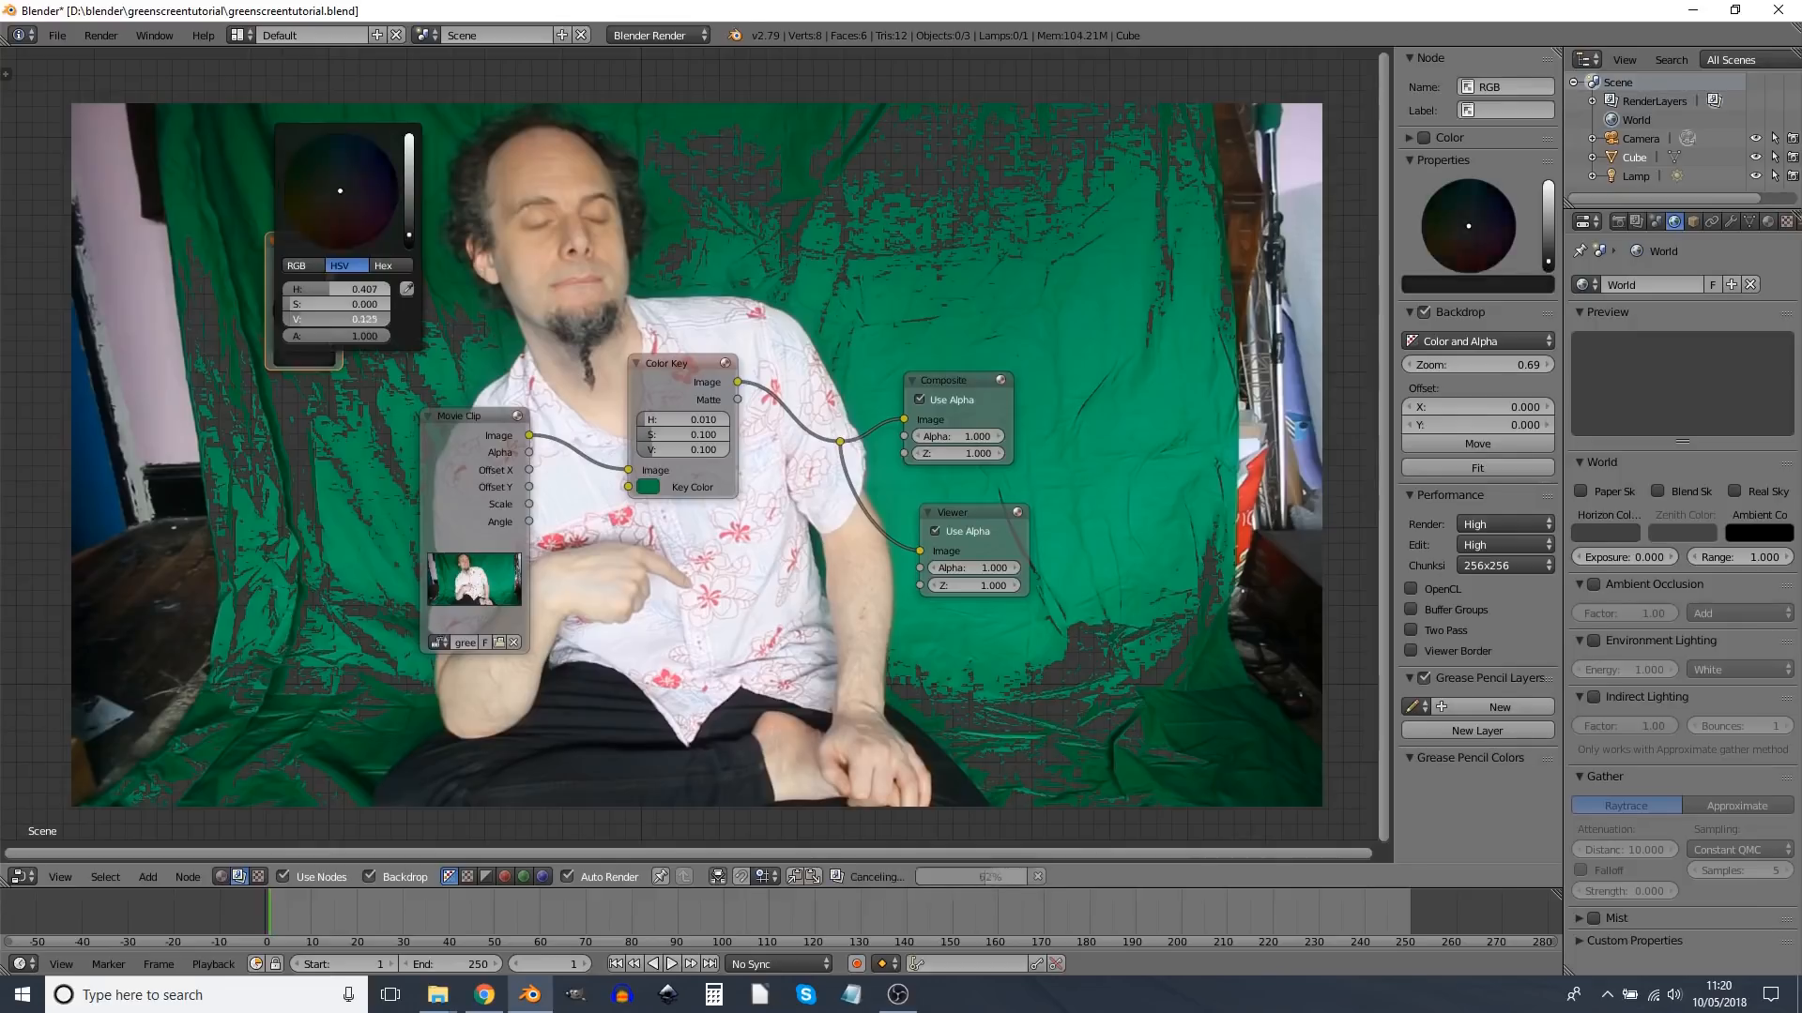
{"action": "left_click", "coordinate": [320, 161]}
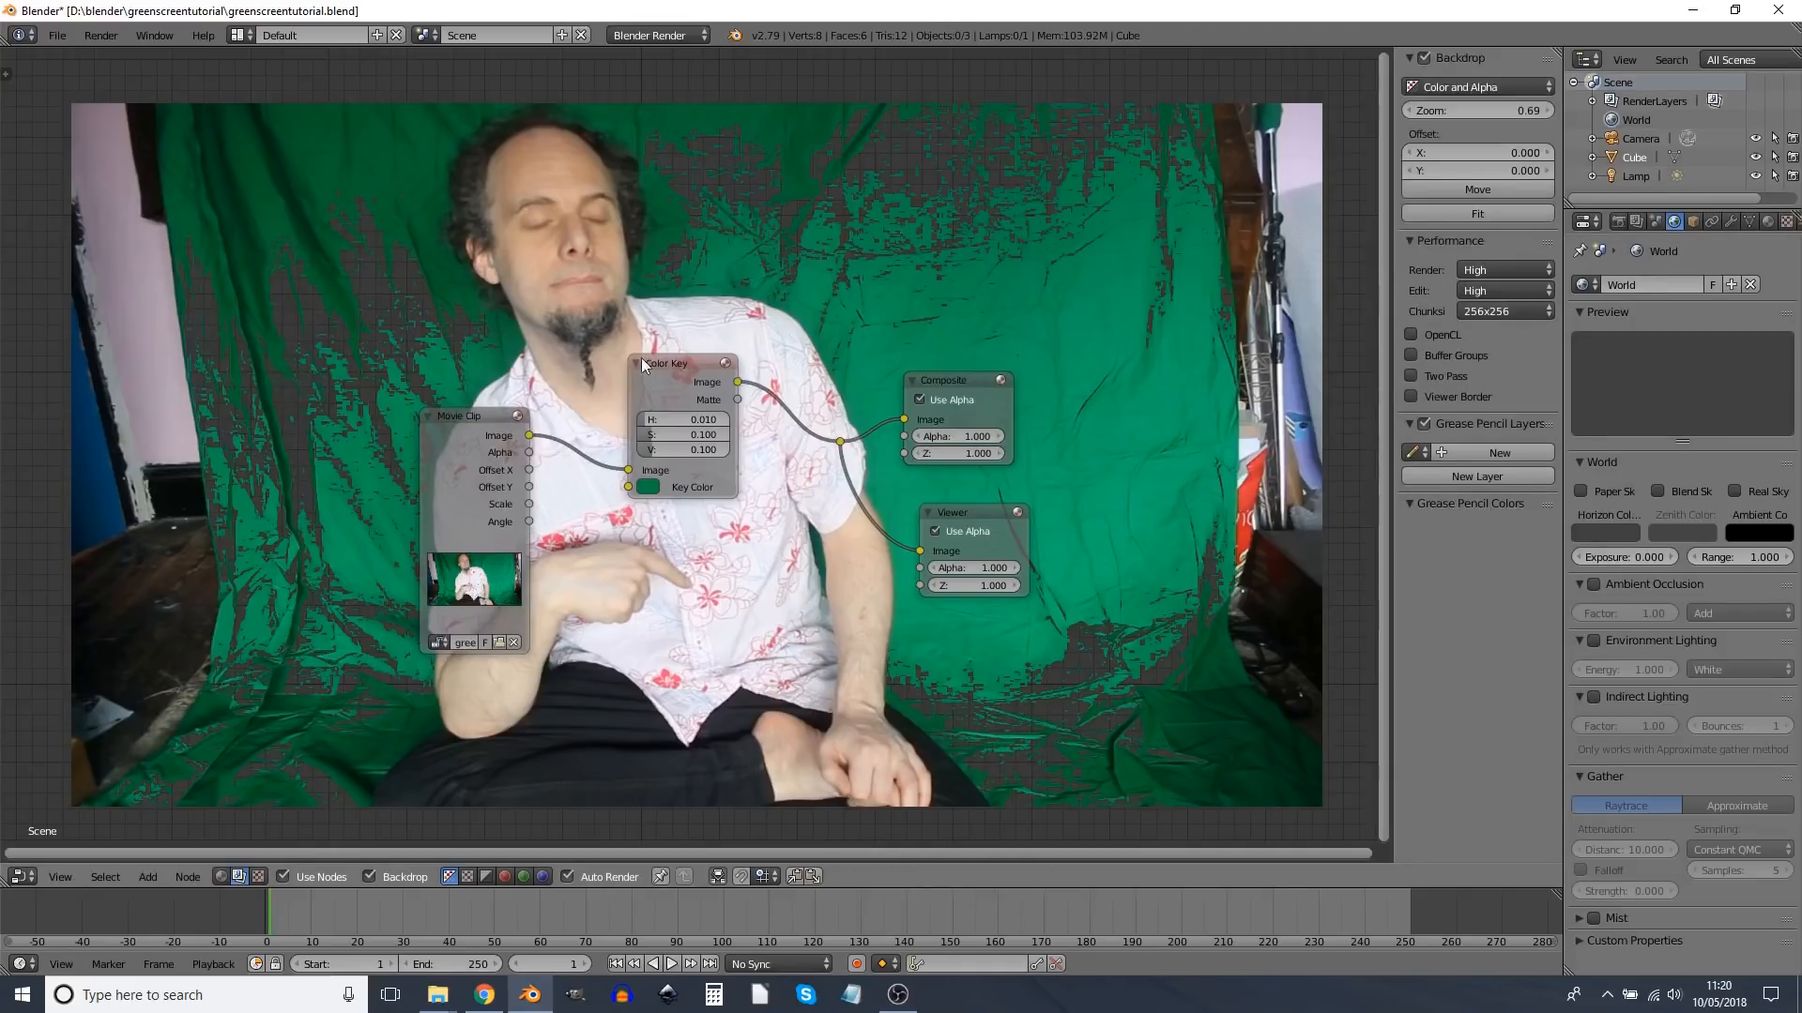
Step: Adjust the Color Key H, S, V tolerances to about 0.174, 0.345 and 0.336
{"action": "left_click", "coordinate": [665, 363]}
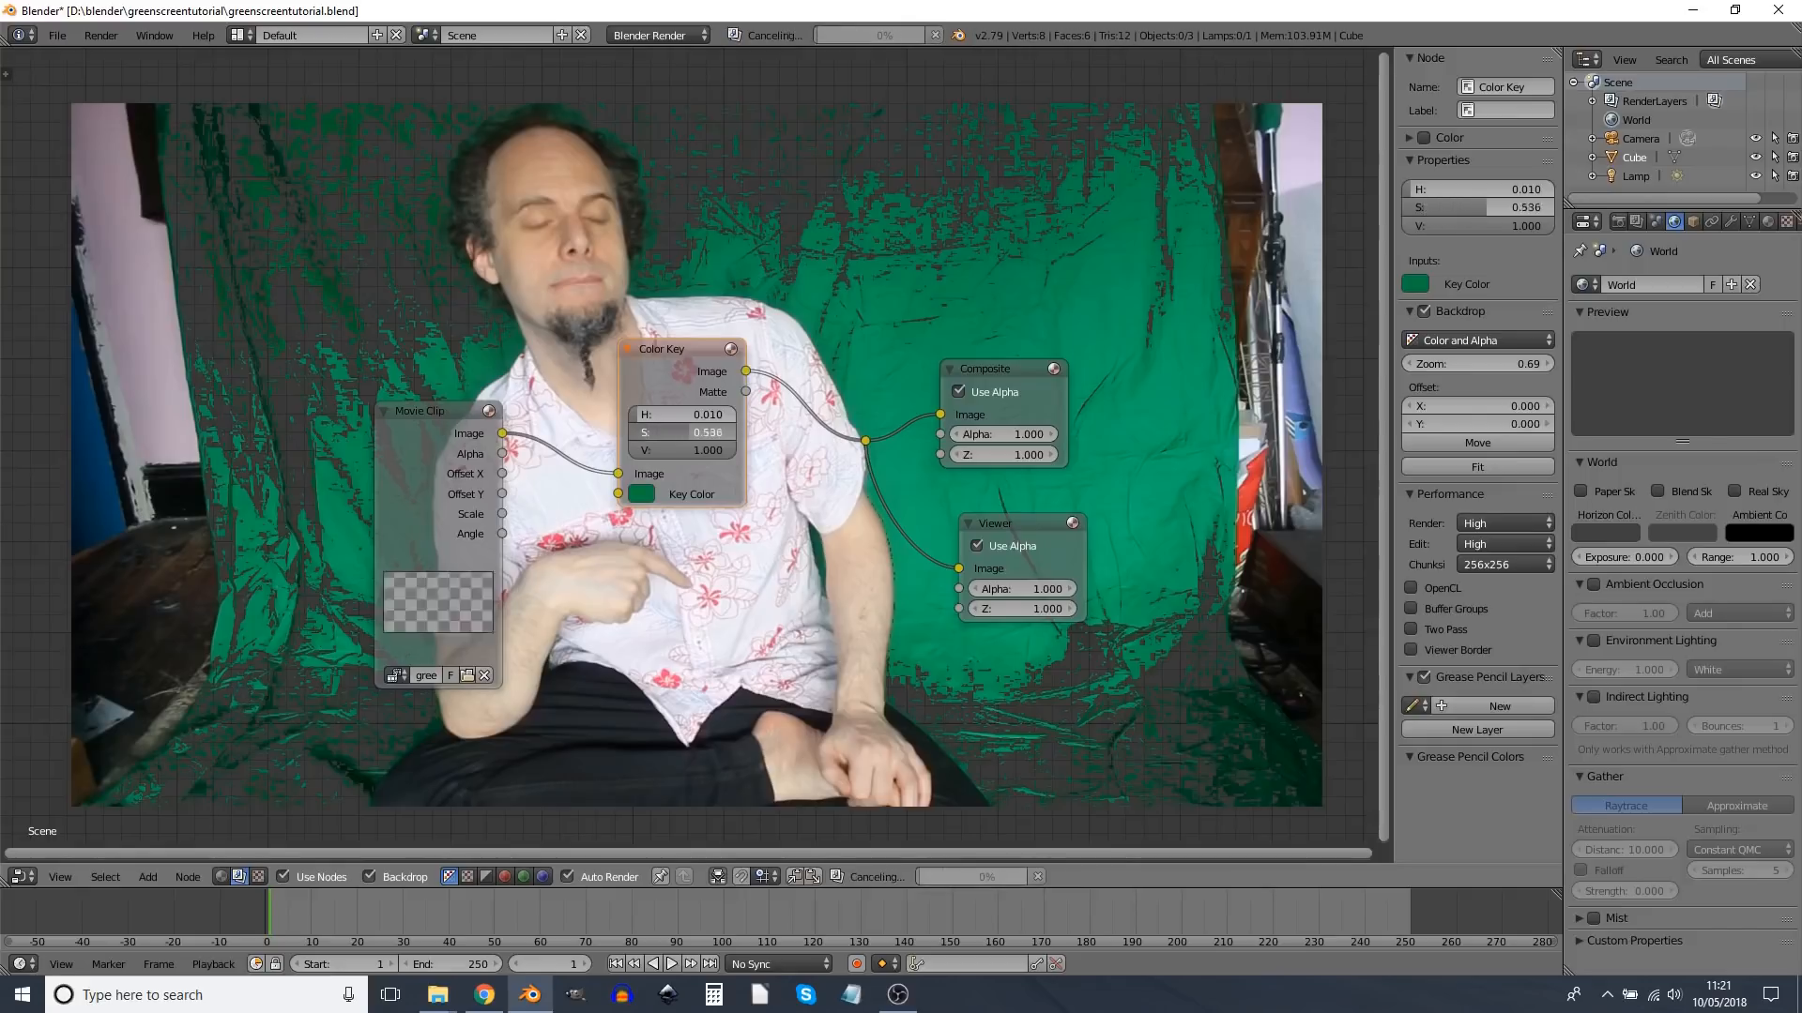
{"action": "left_click", "coordinate": [682, 431]}
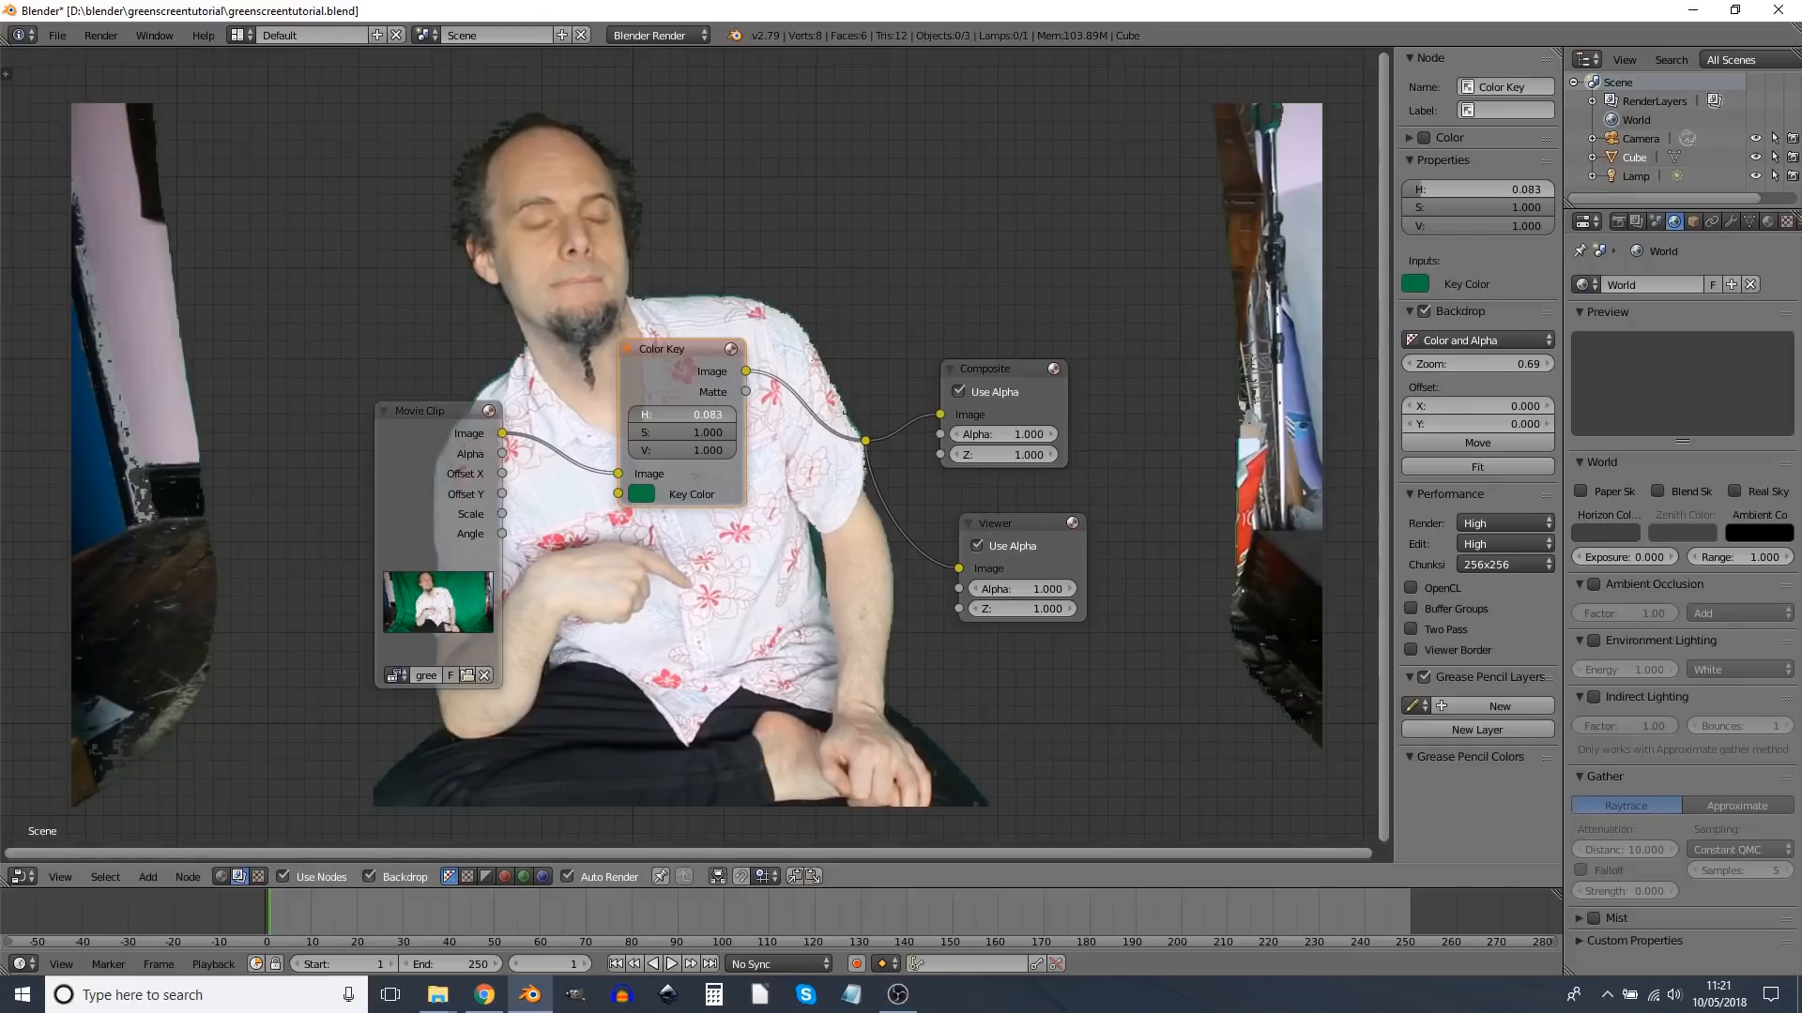
{"action": "left_click_drag", "start_coordinate": [682, 414], "coordinate": [712, 414]}
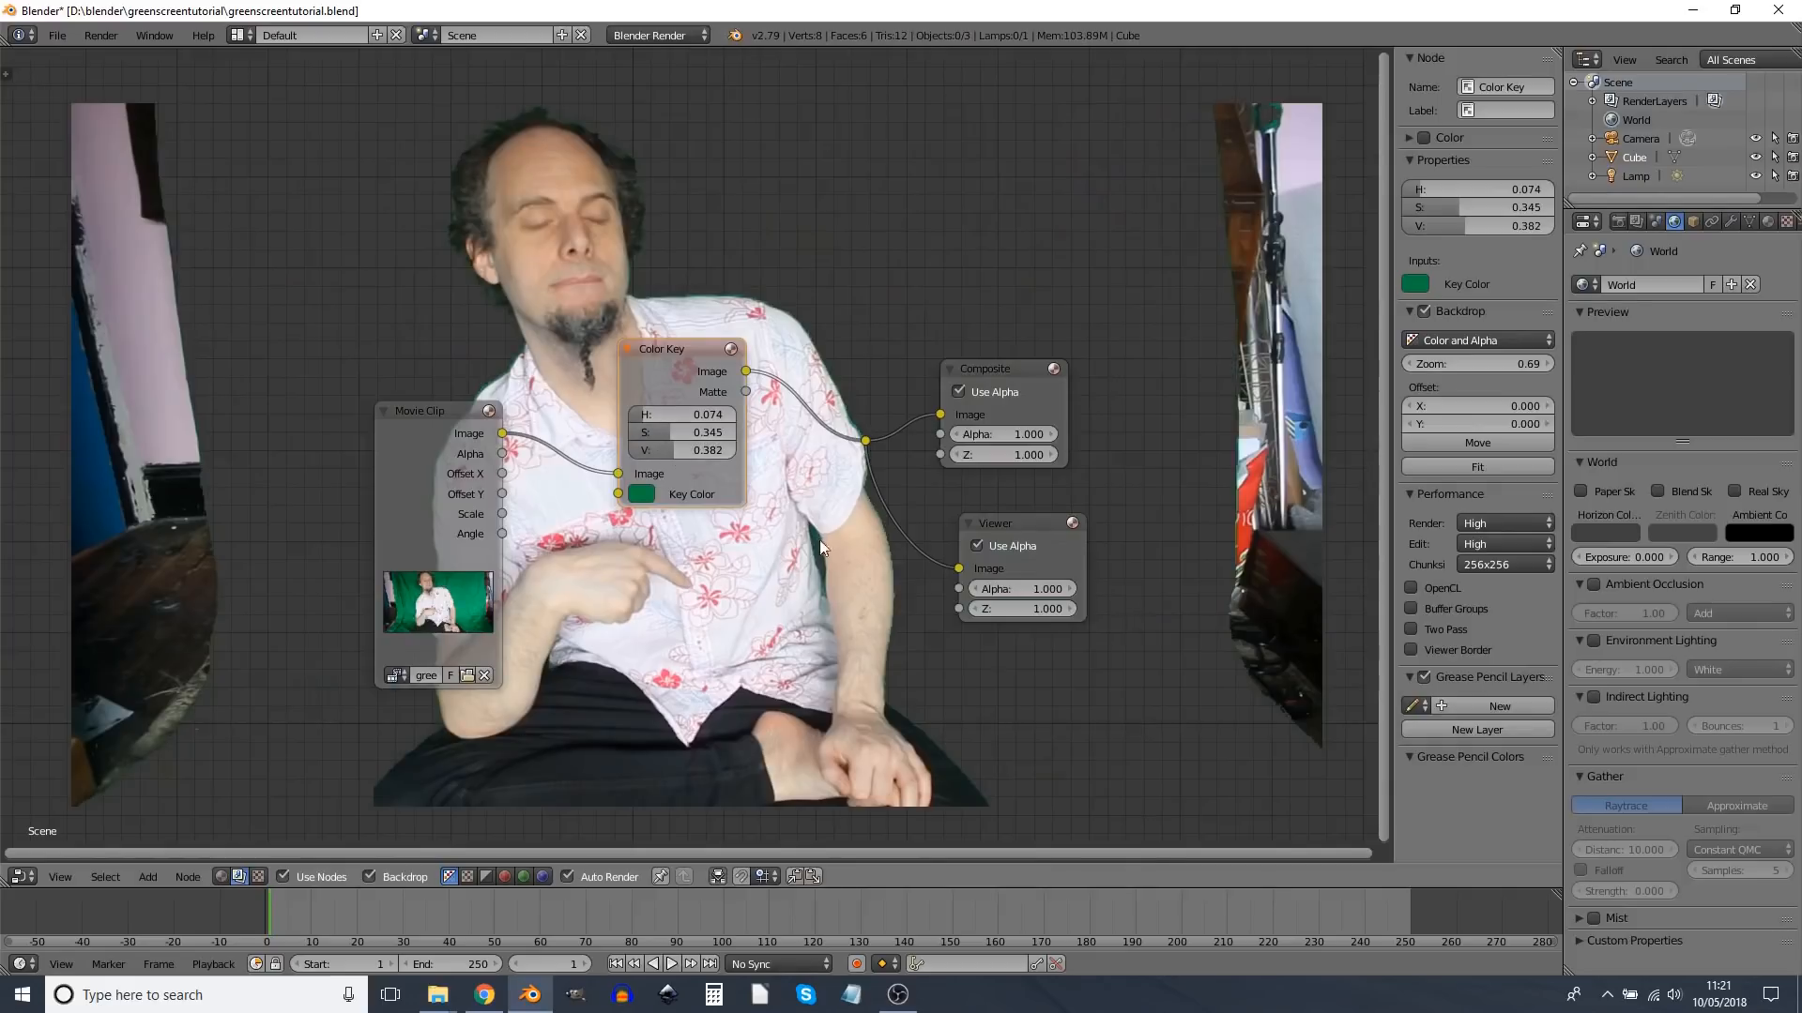
{"action": "left_click_drag", "start_coordinate": [666, 450], "coordinate": [712, 449]}
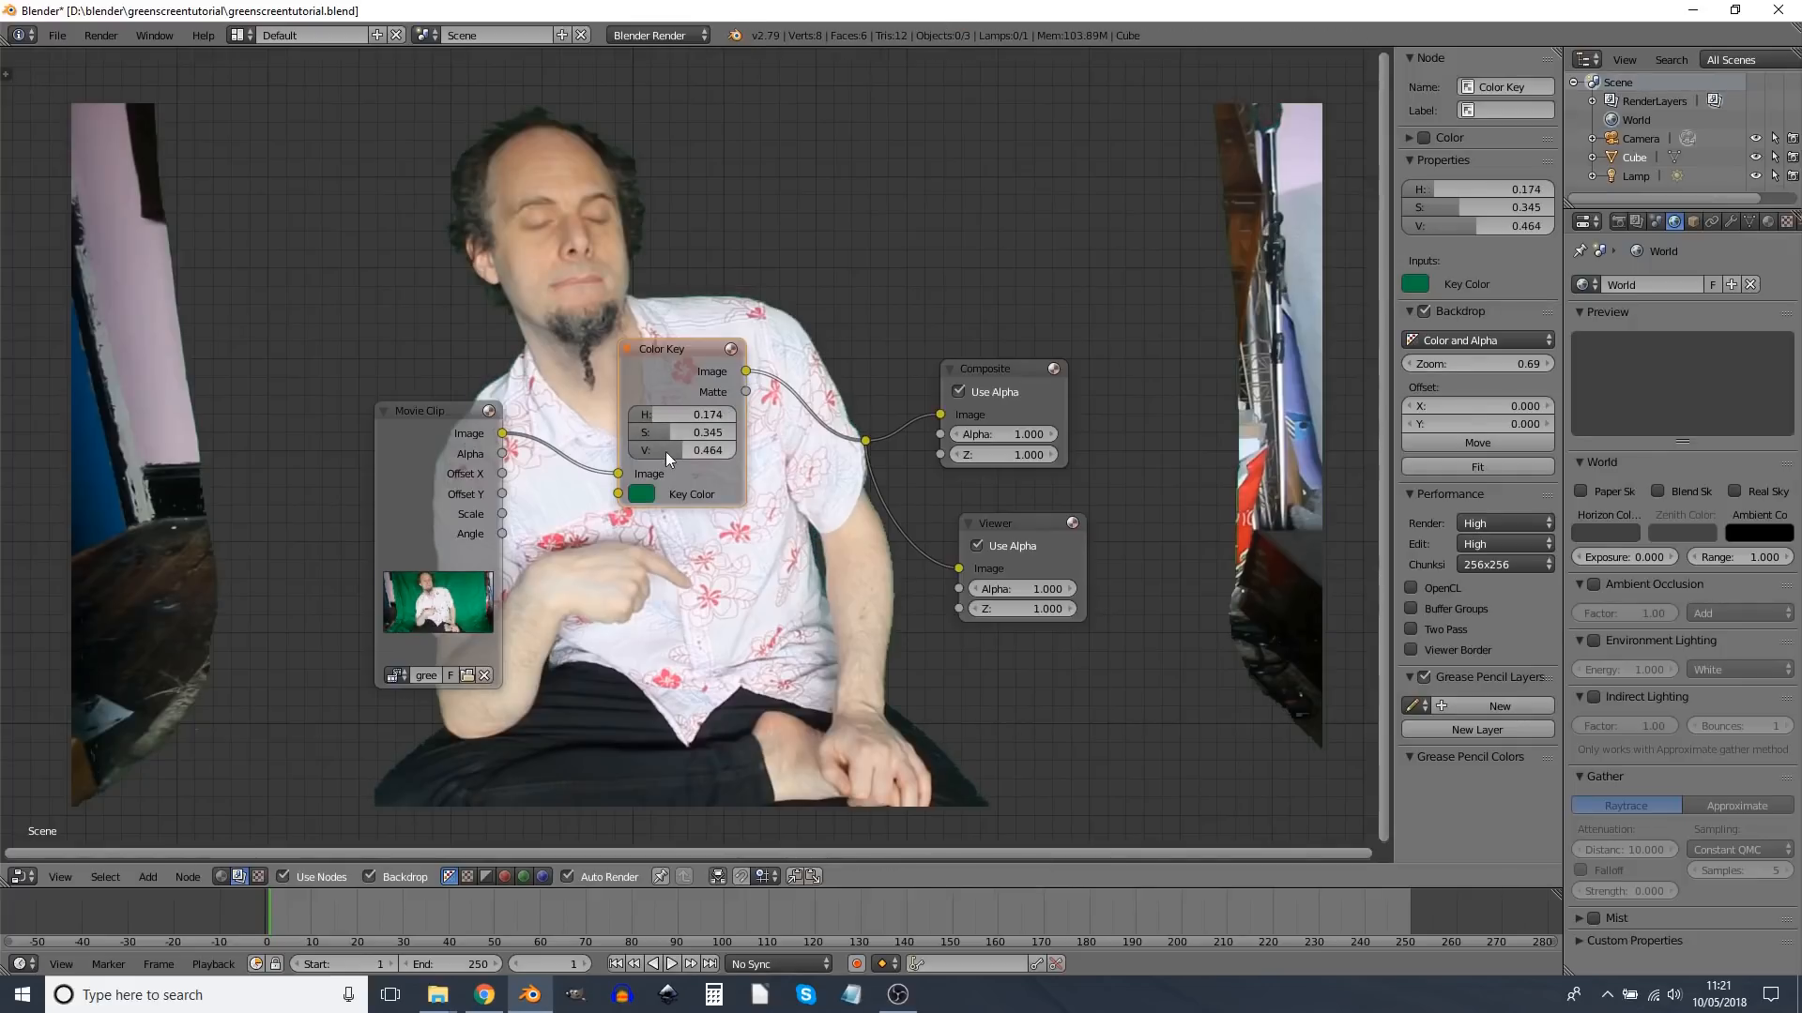
{"action": "left_click_drag", "start_coordinate": [684, 449], "coordinate": [706, 450]}
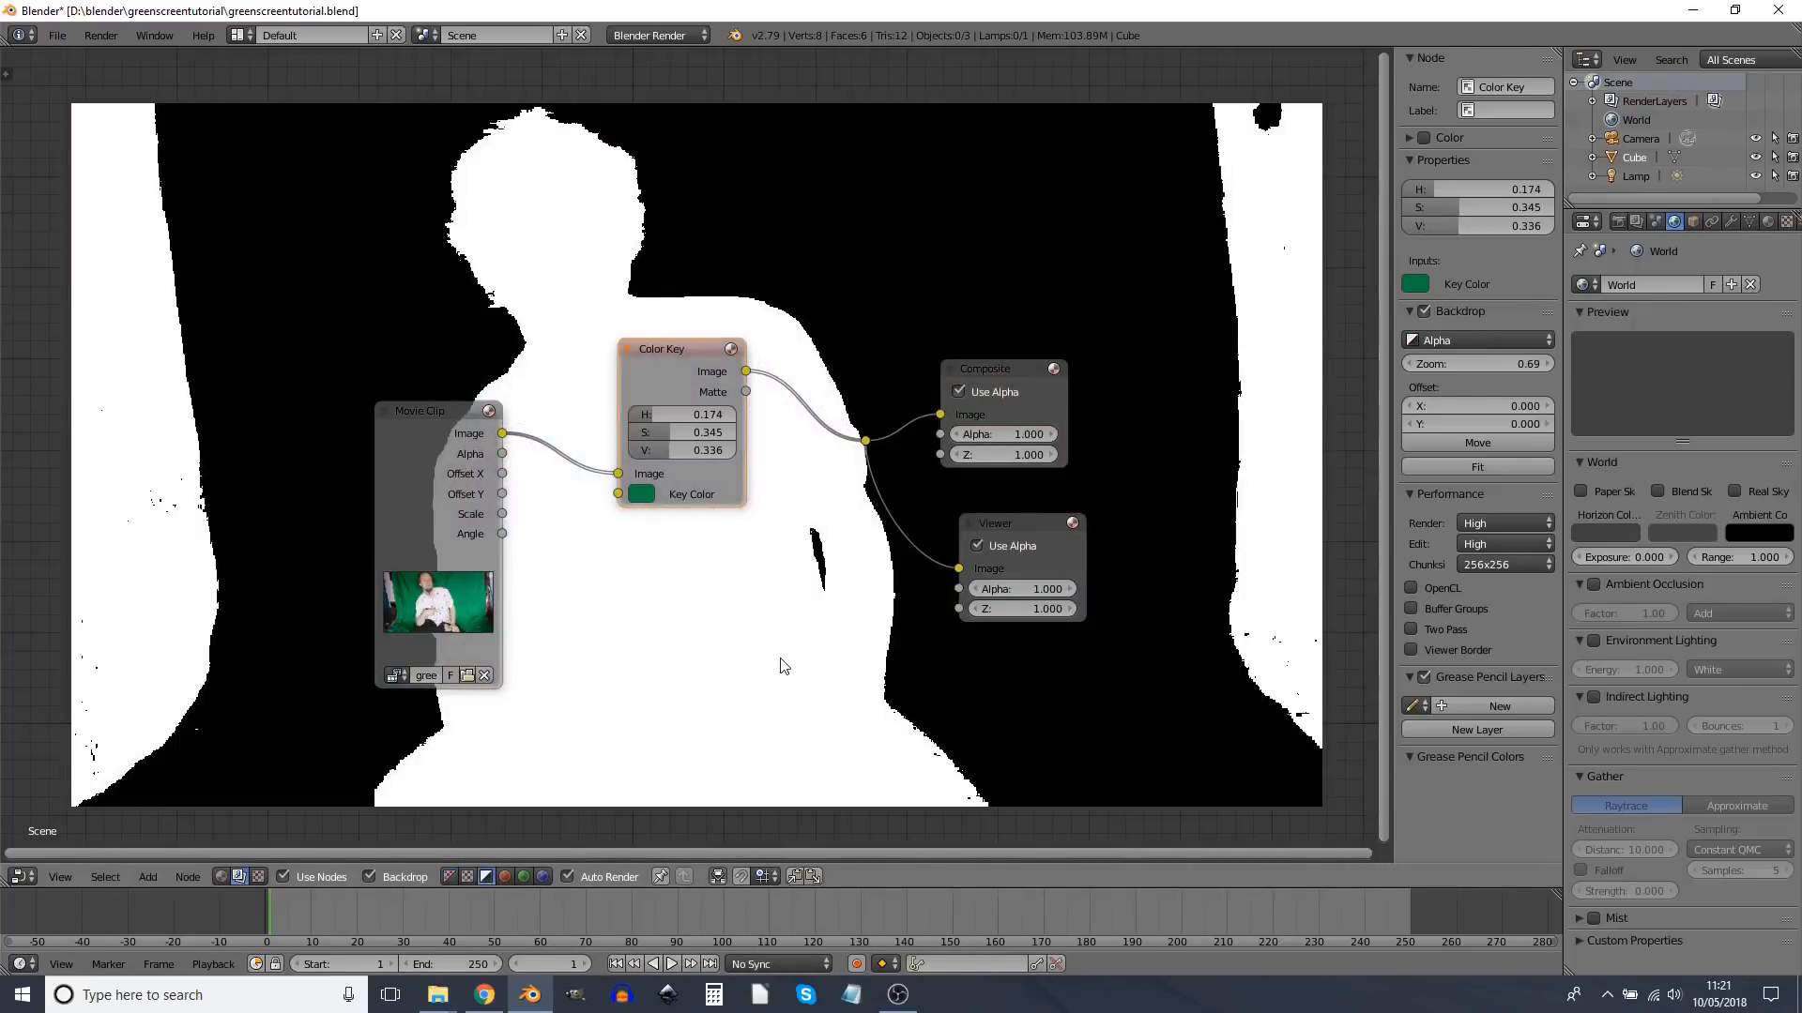
{"action": "mouse_move", "coordinate": [718, 634]}
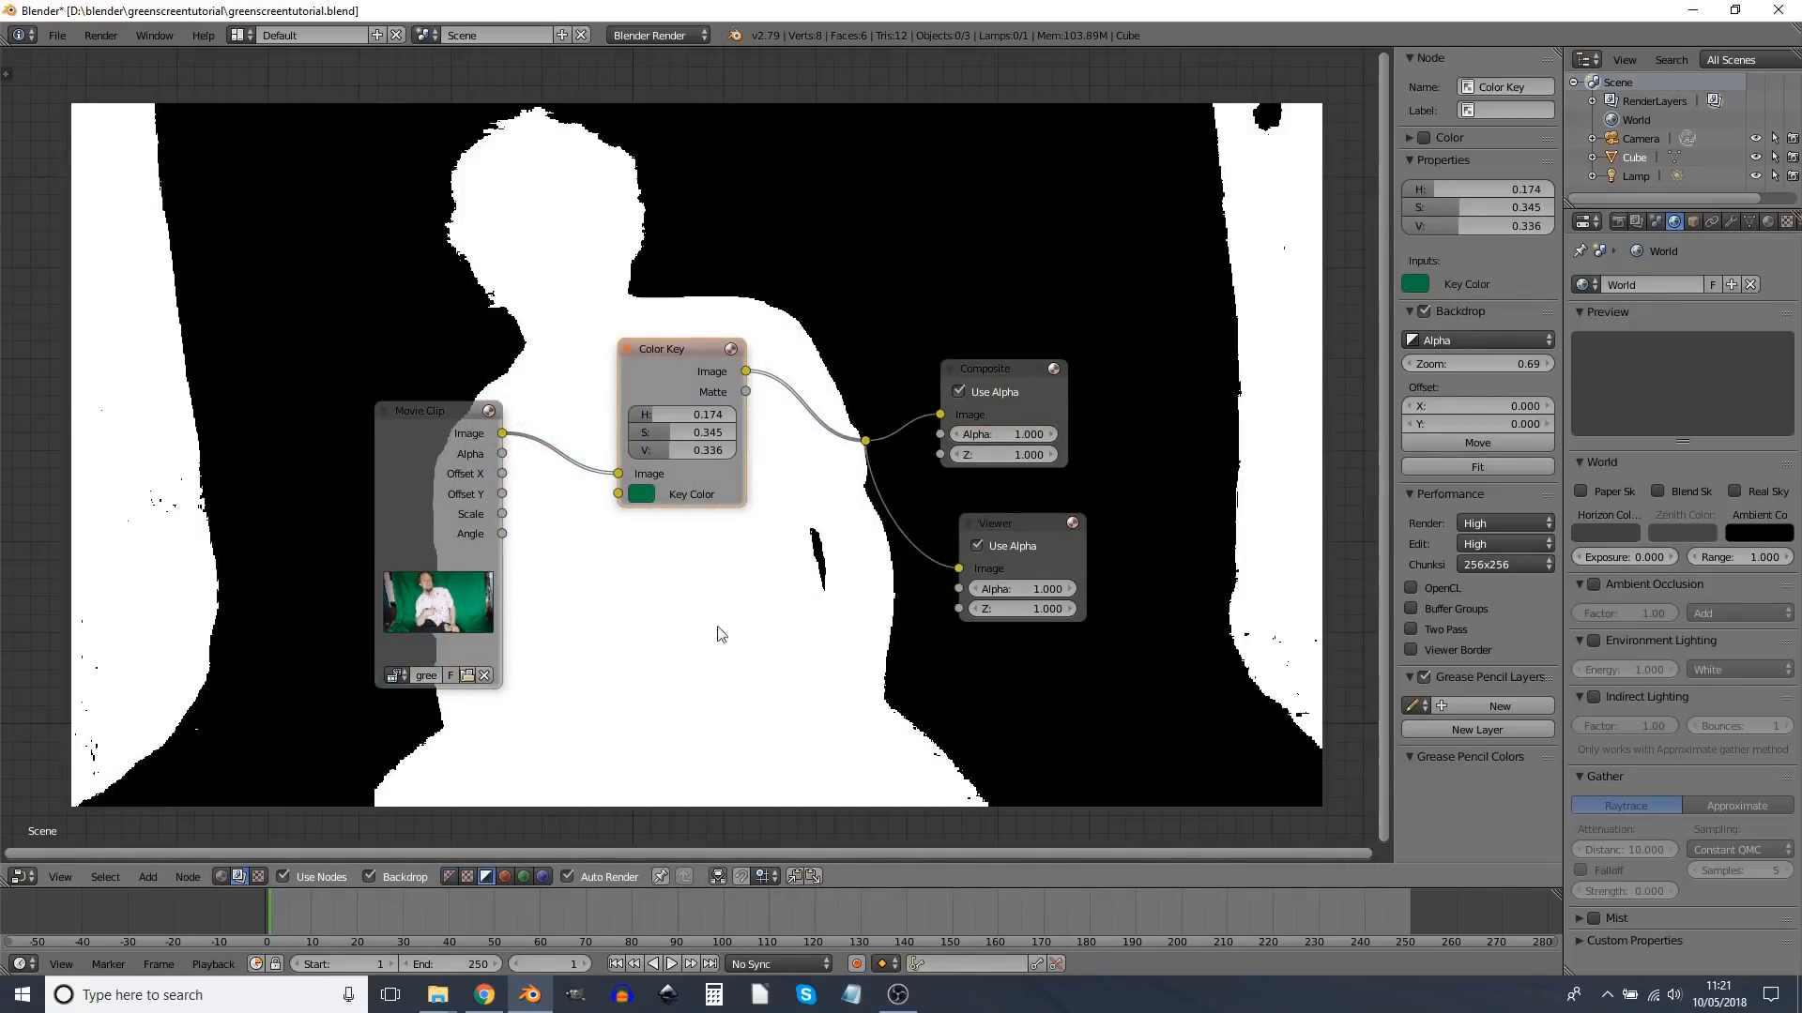
{"action": "mouse_move", "coordinate": [393, 284]}
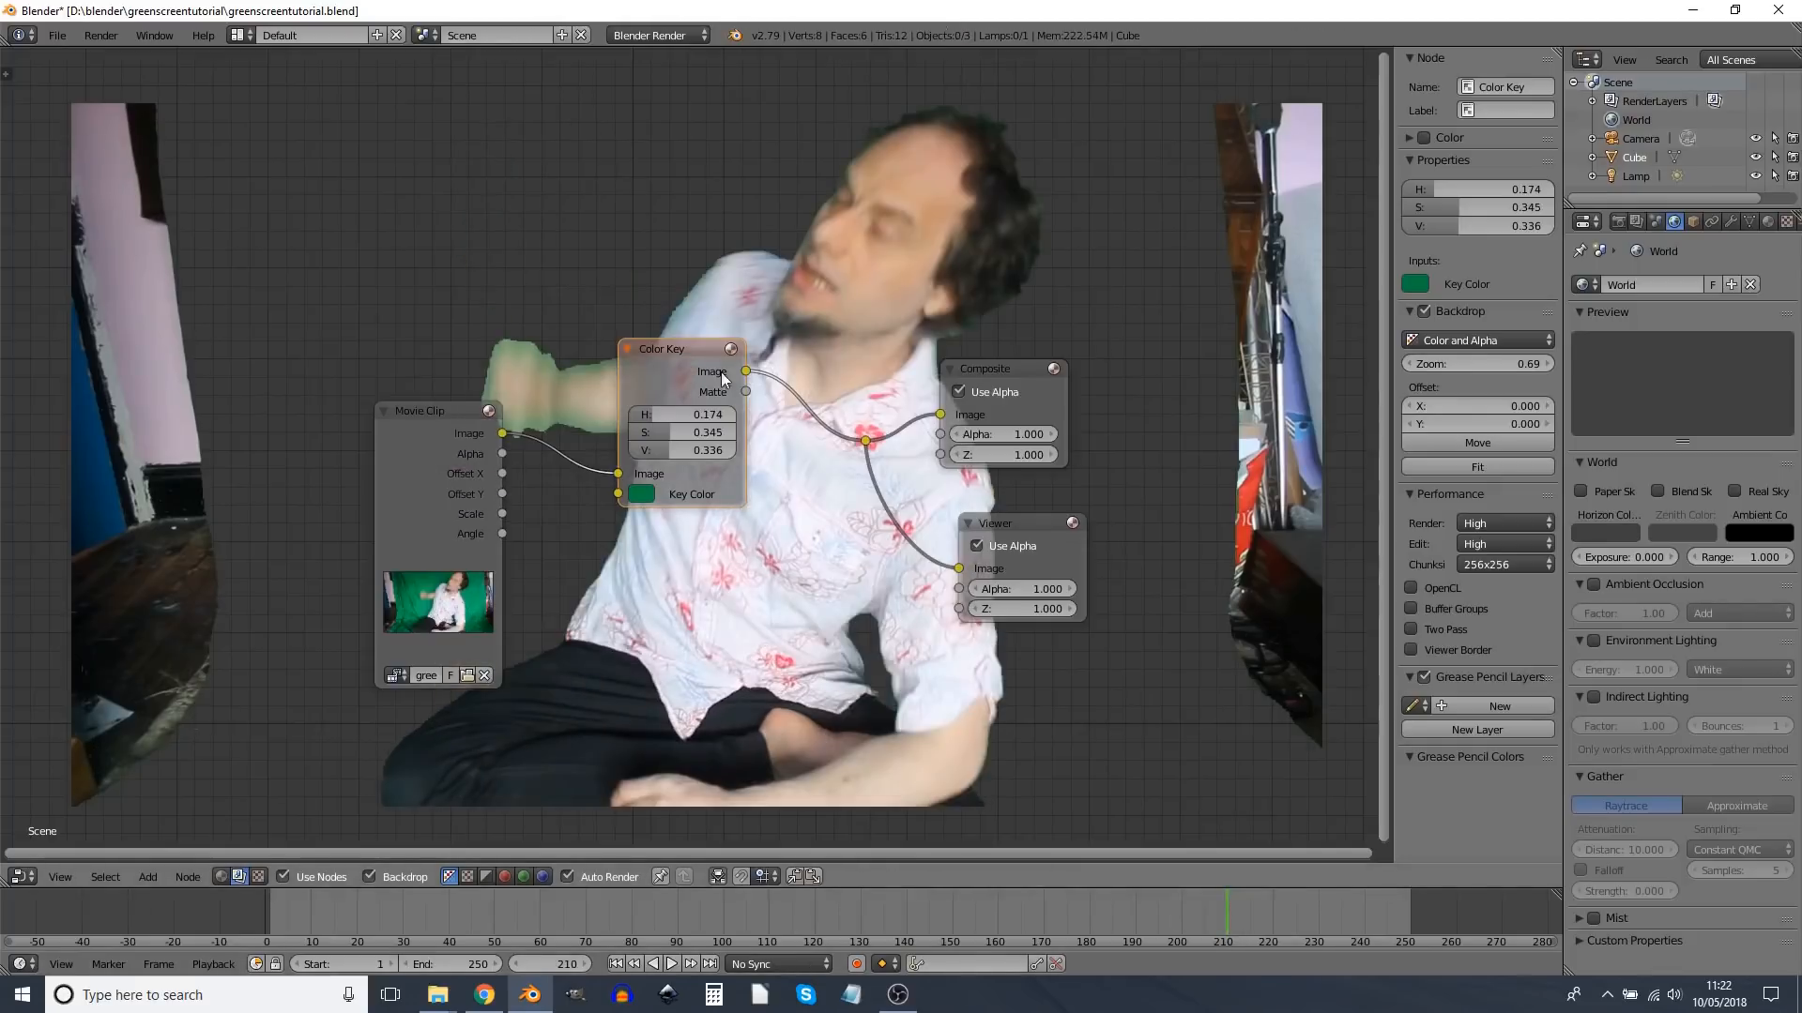
{"action": "mouse_move", "coordinate": [515, 353]}
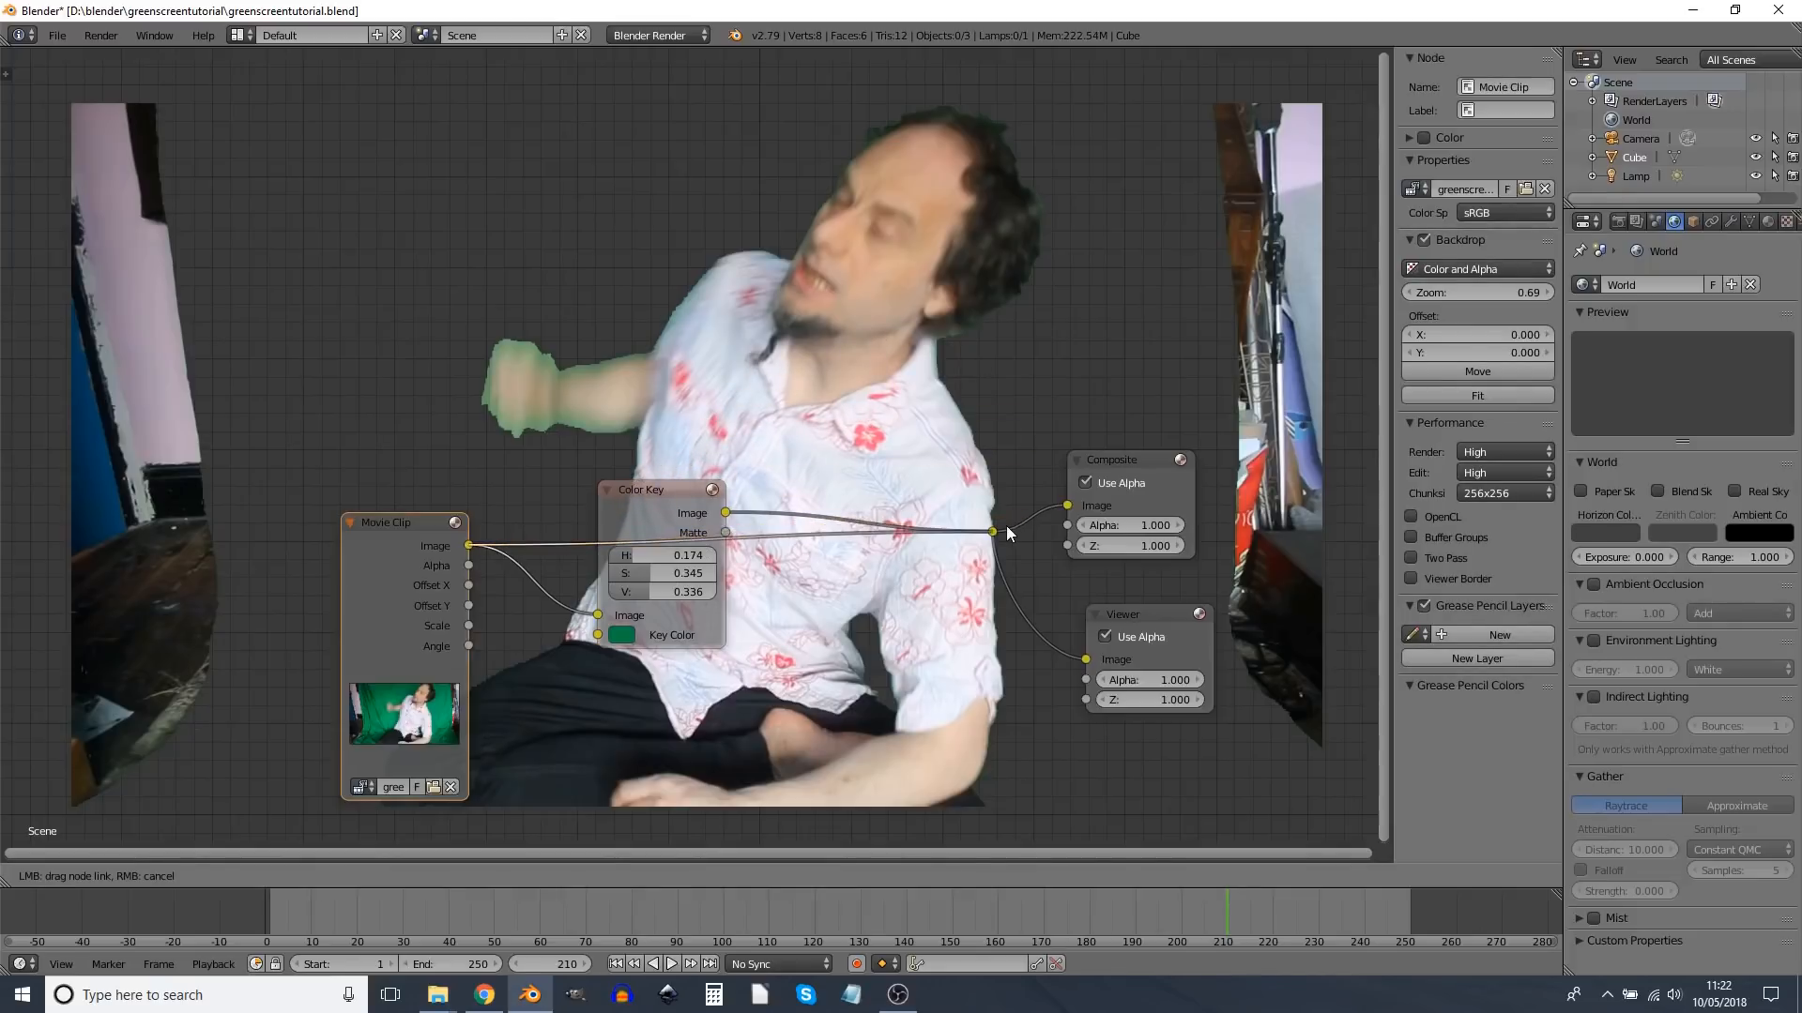
Step: Add a Set Alpha node on the clip output and blur the Color Key matte with size 20
{"action": "left_click_drag", "start_coordinate": [660, 488], "coordinate": [621, 606]}
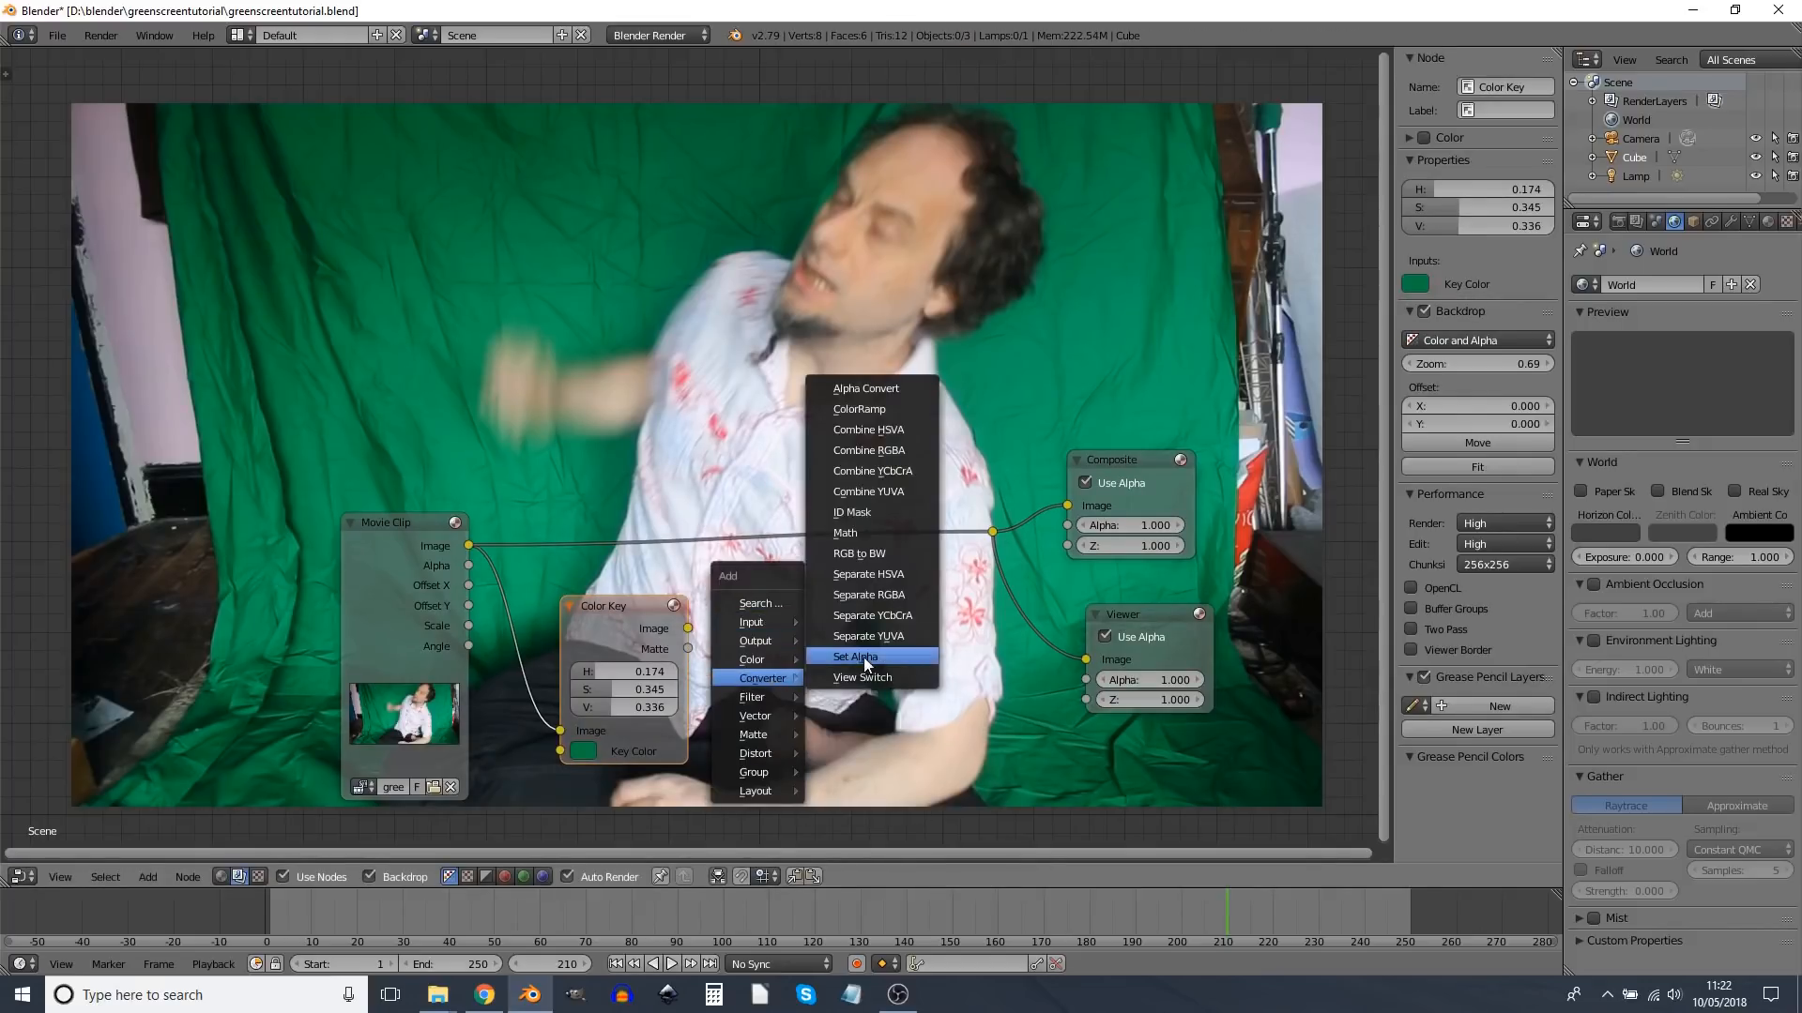
{"action": "left_click", "coordinate": [854, 656]}
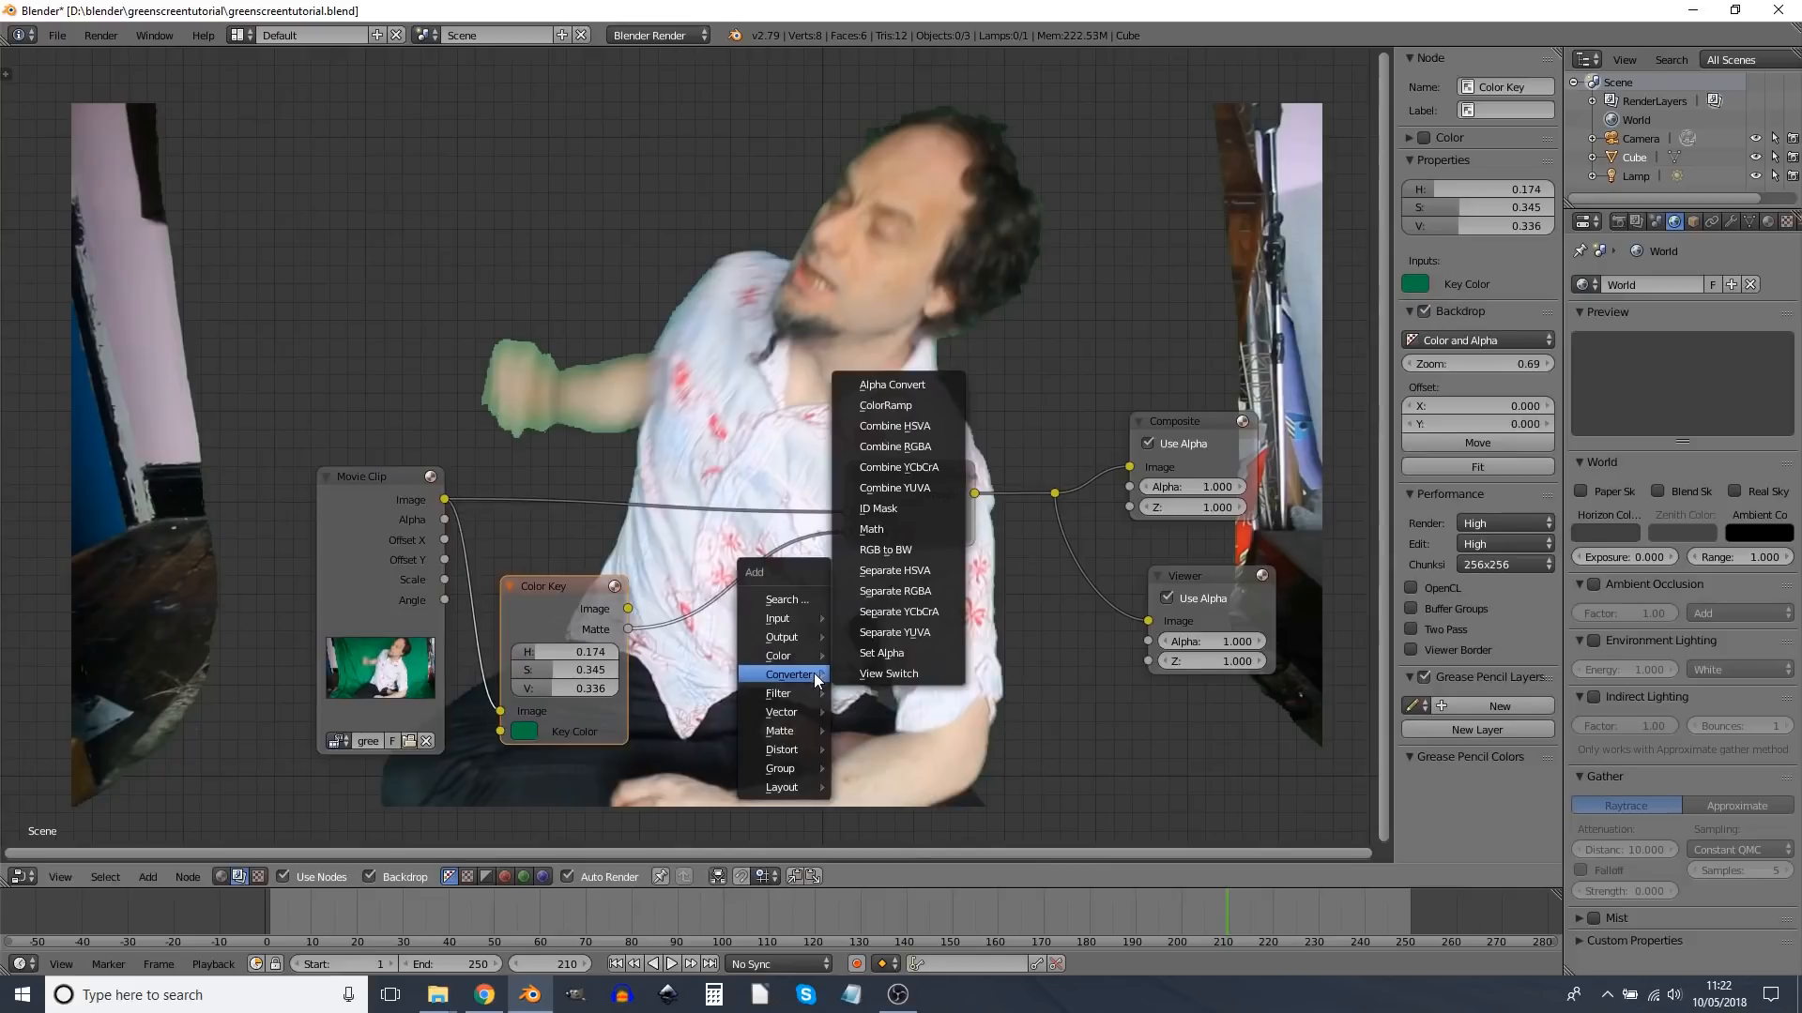
{"action": "left_click", "coordinate": [881, 653]}
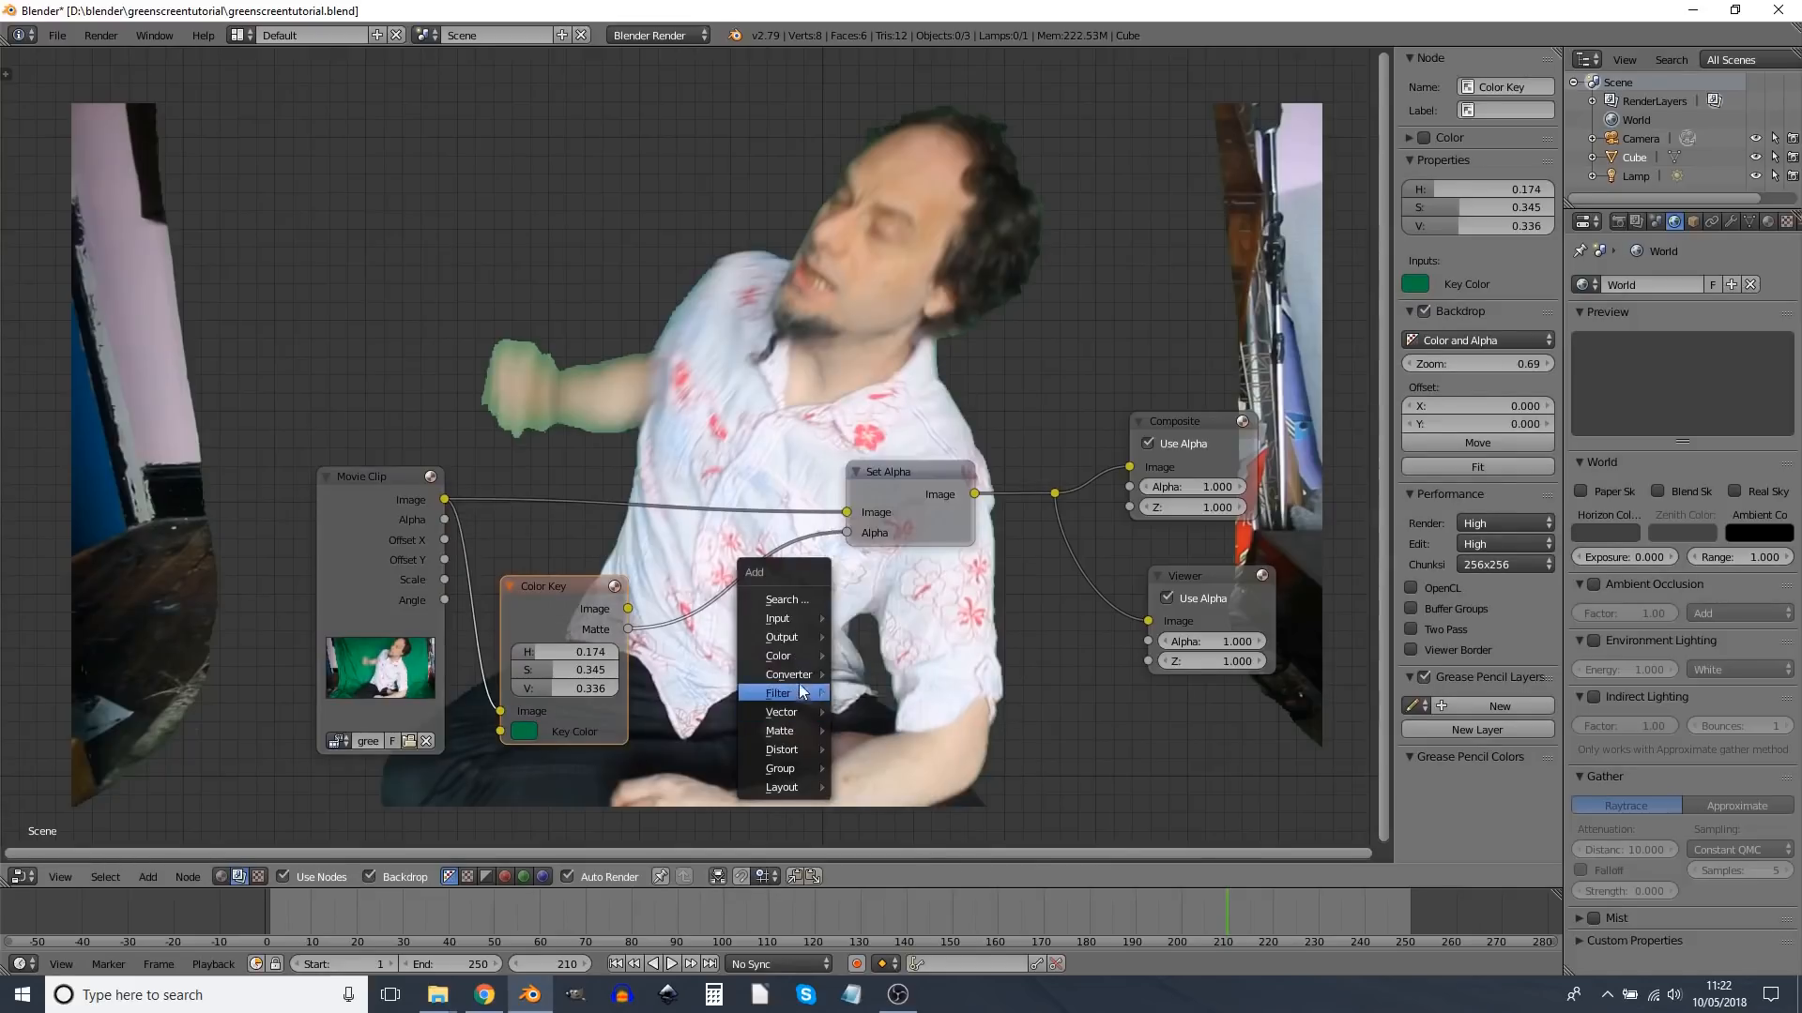
{"action": "mouse_move", "coordinate": [778, 692]}
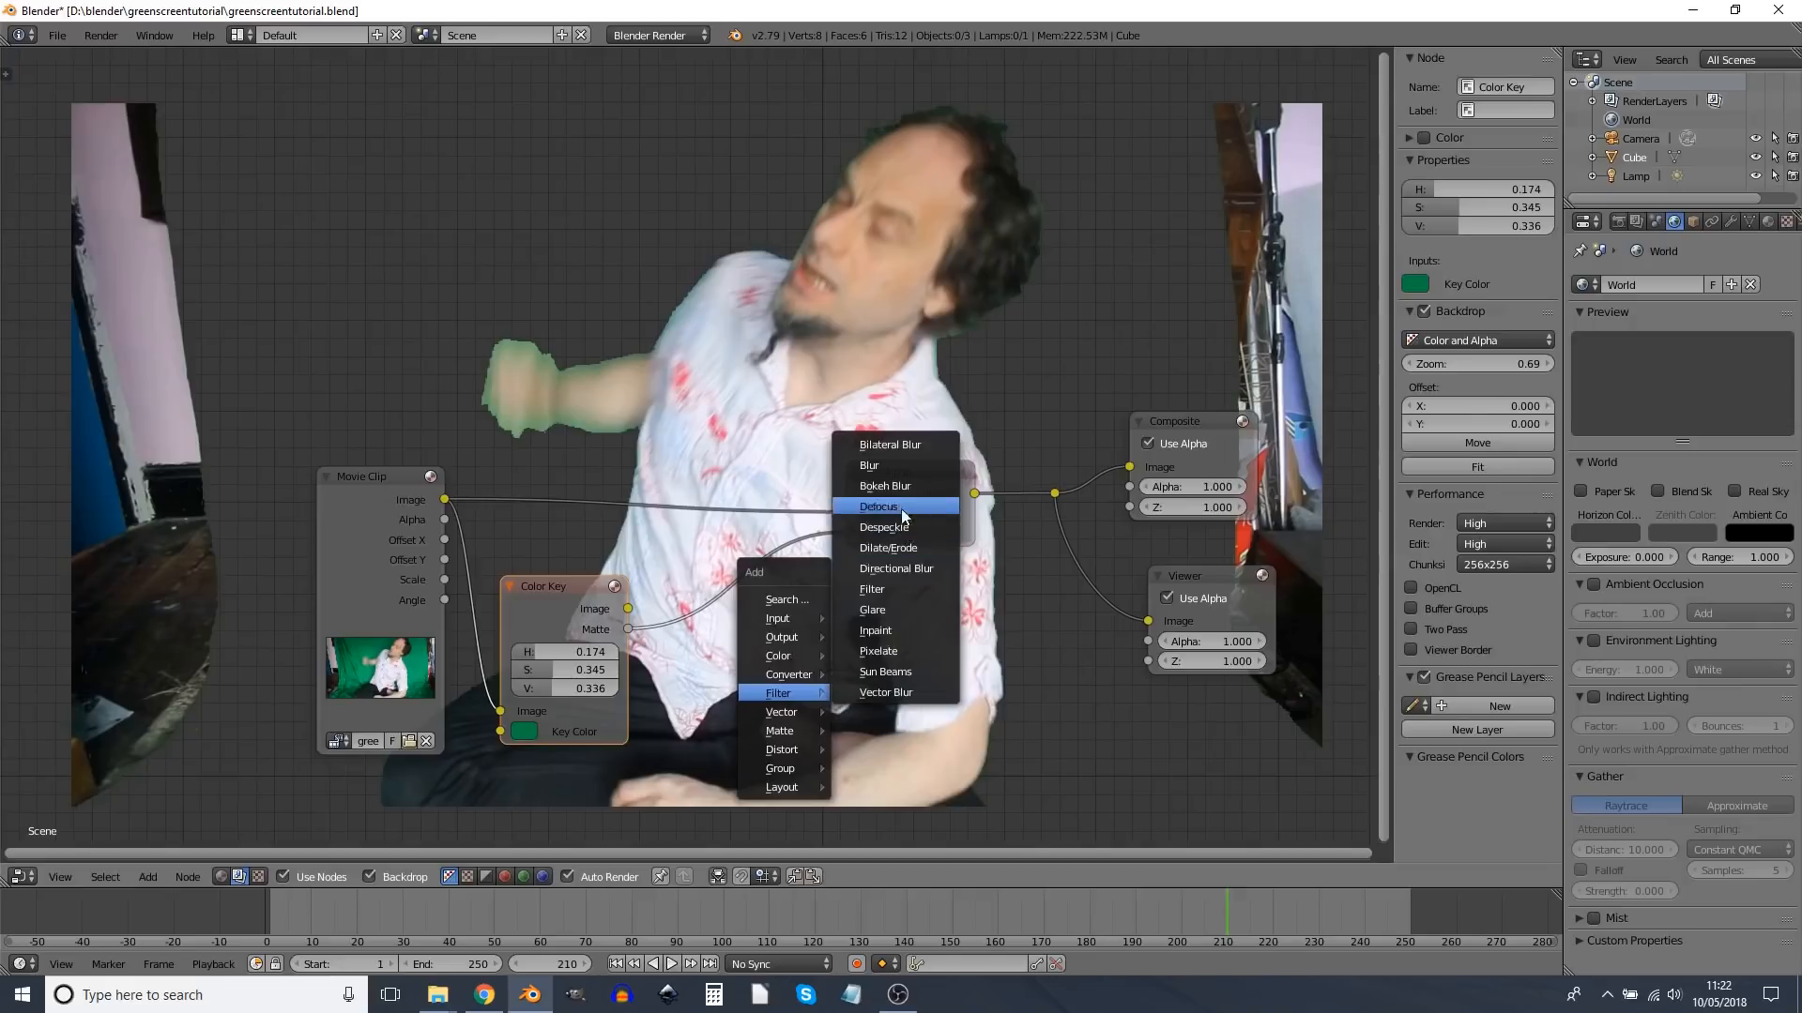
{"action": "left_click", "coordinate": [869, 466]}
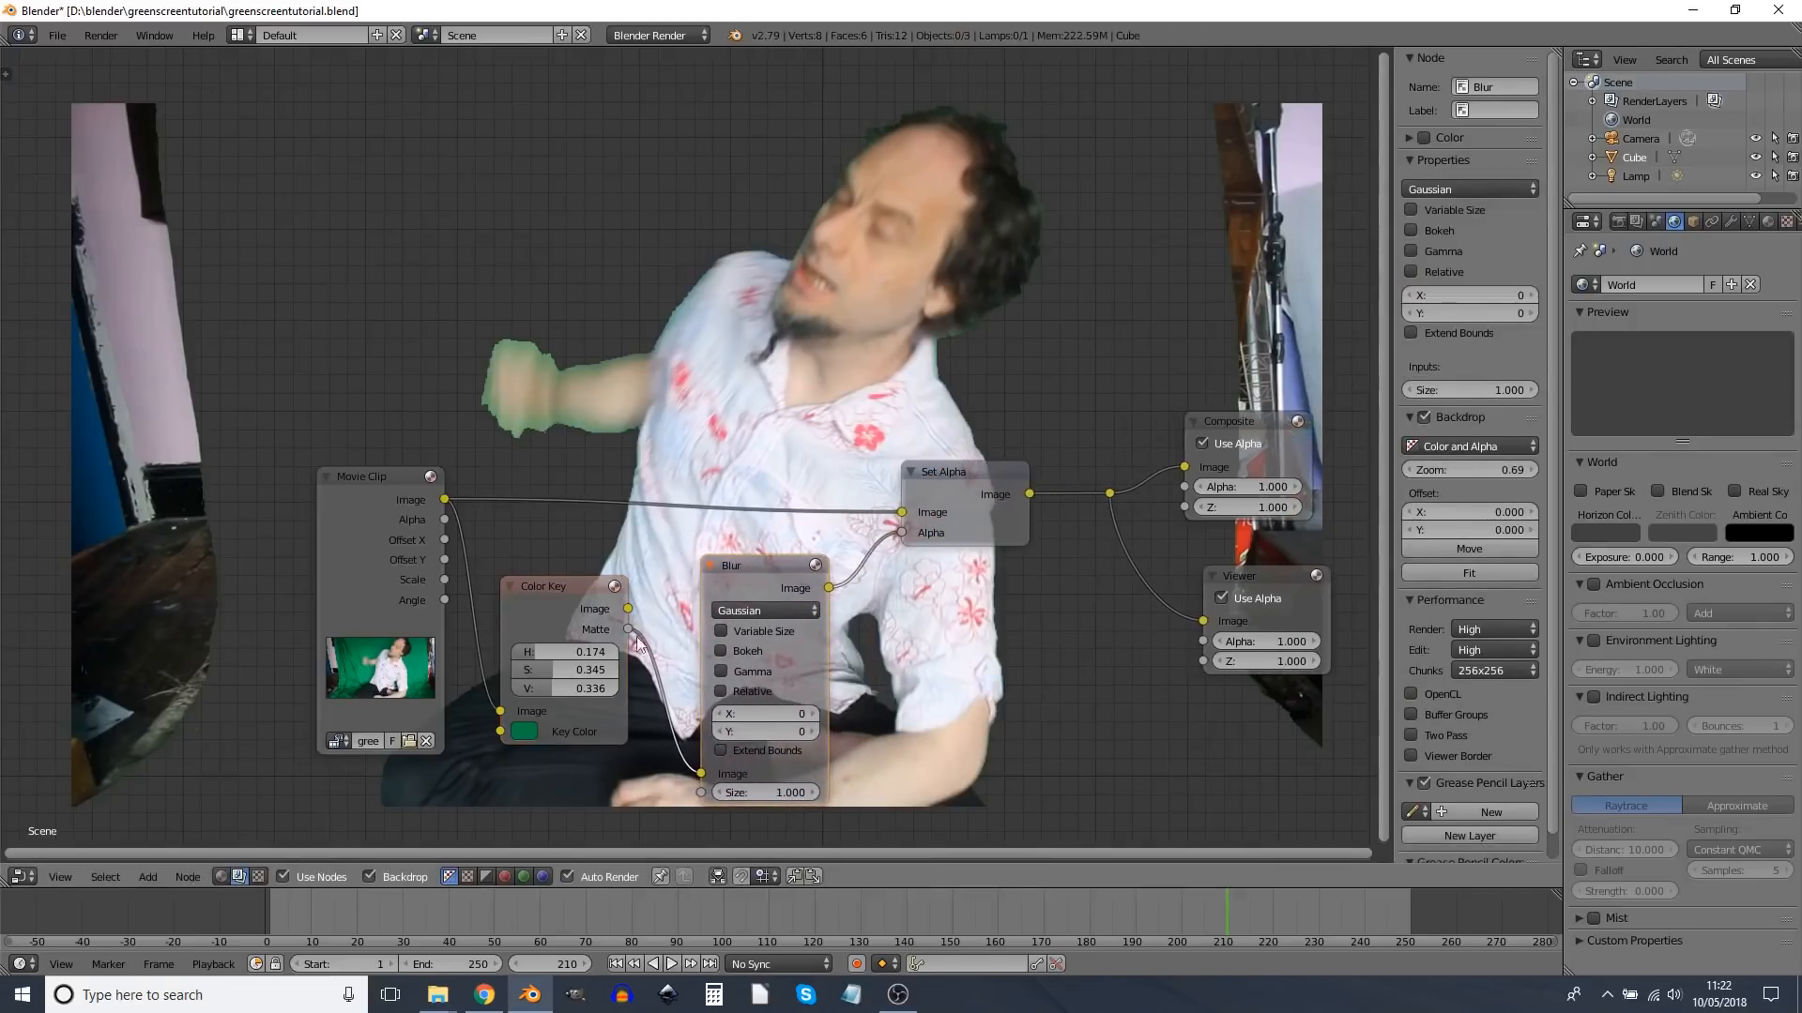
{"action": "left_click", "coordinate": [543, 585]}
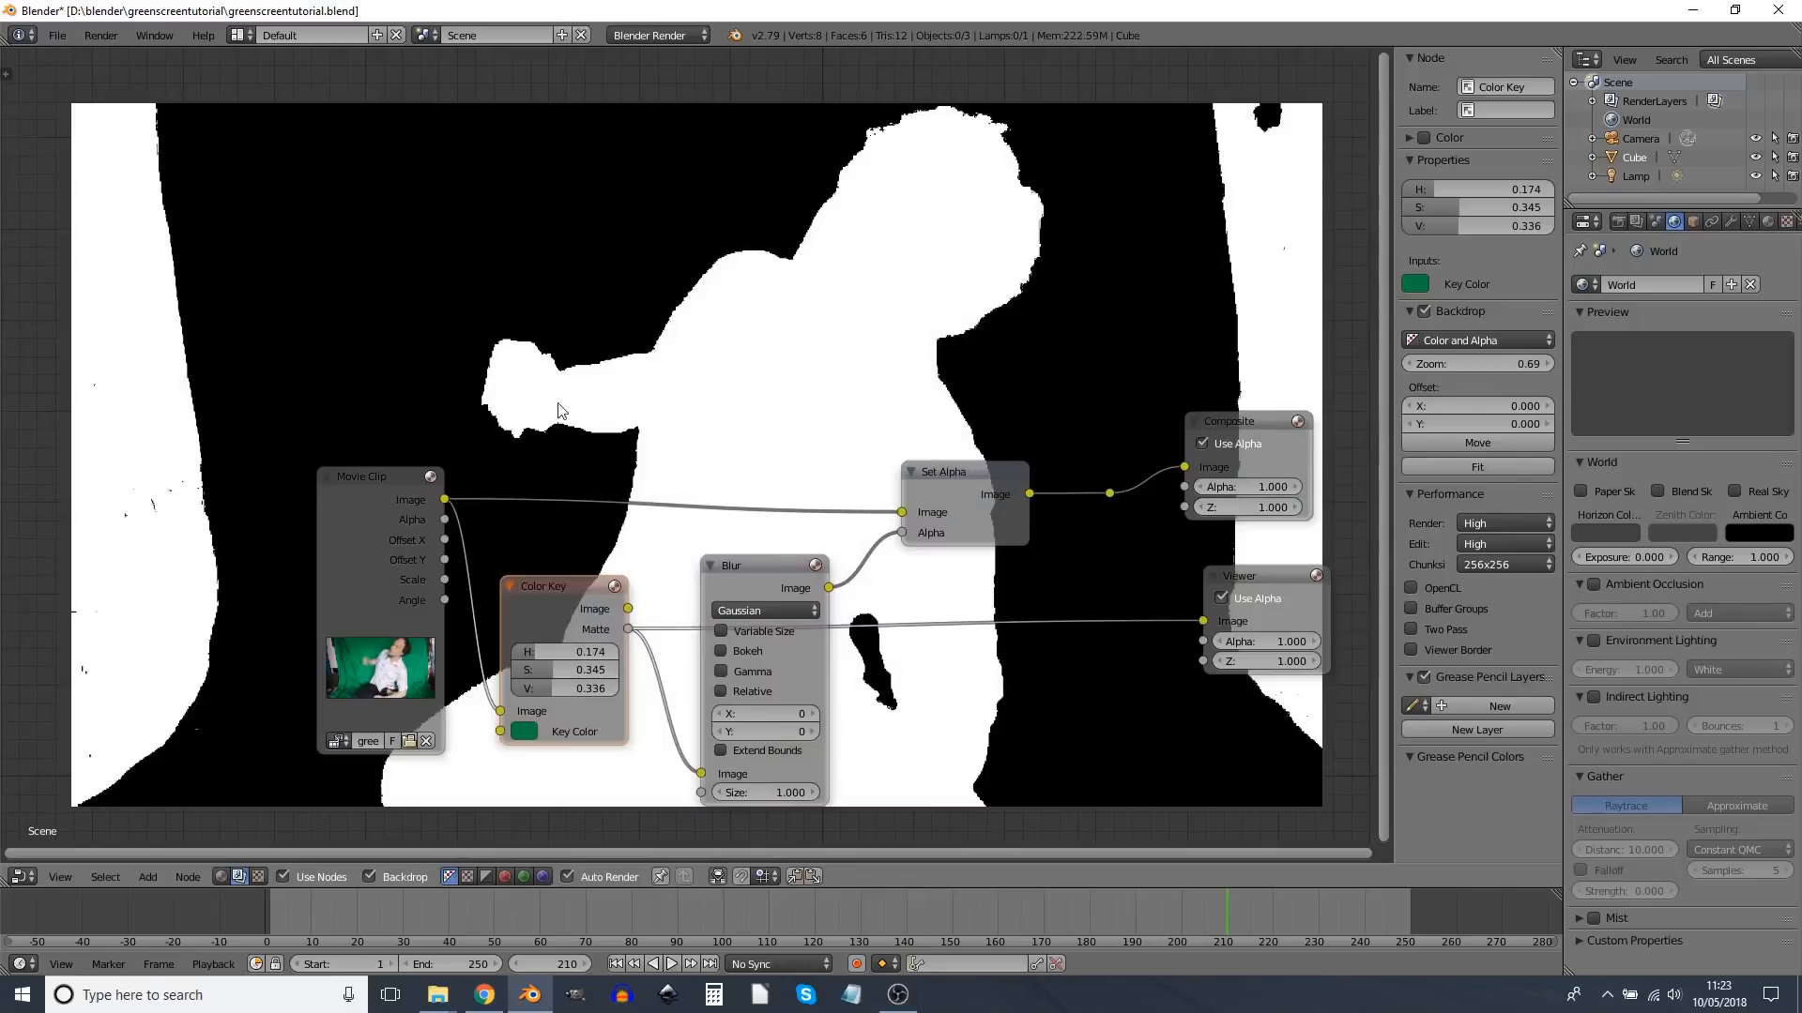
{"action": "mouse_move", "coordinate": [1109, 492]}
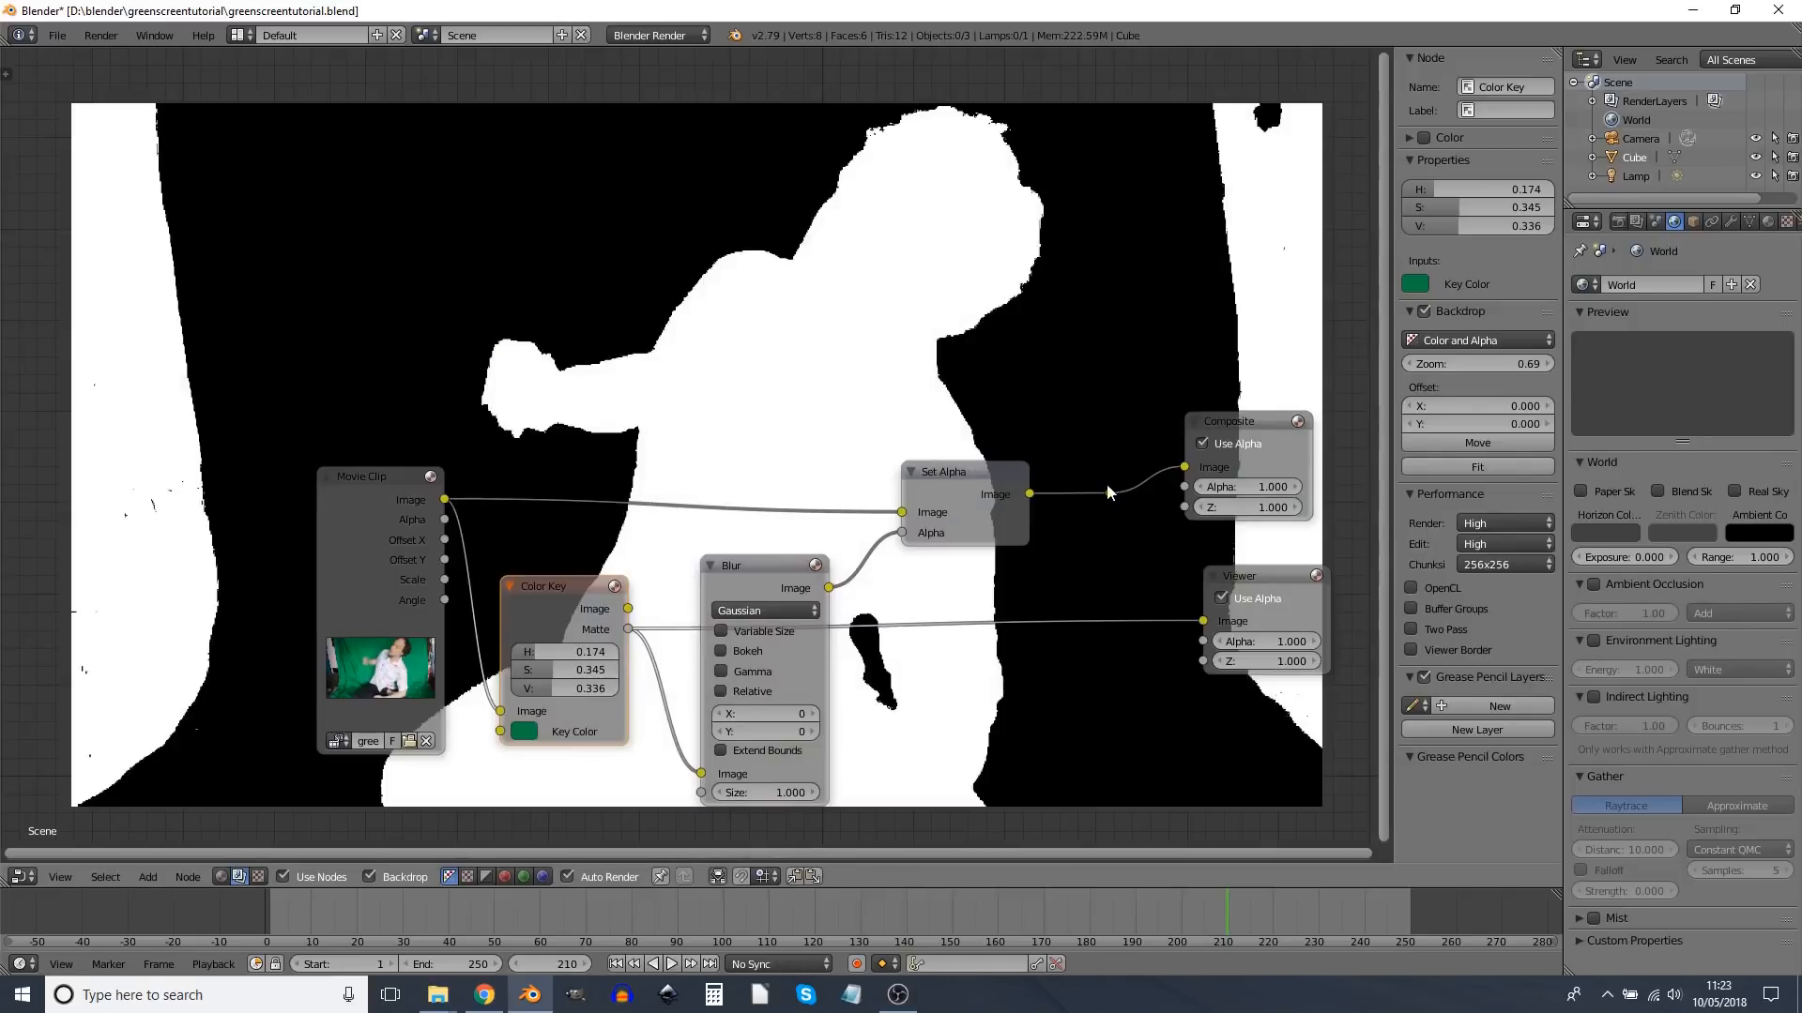
{"action": "mouse_move", "coordinate": [1110, 496]}
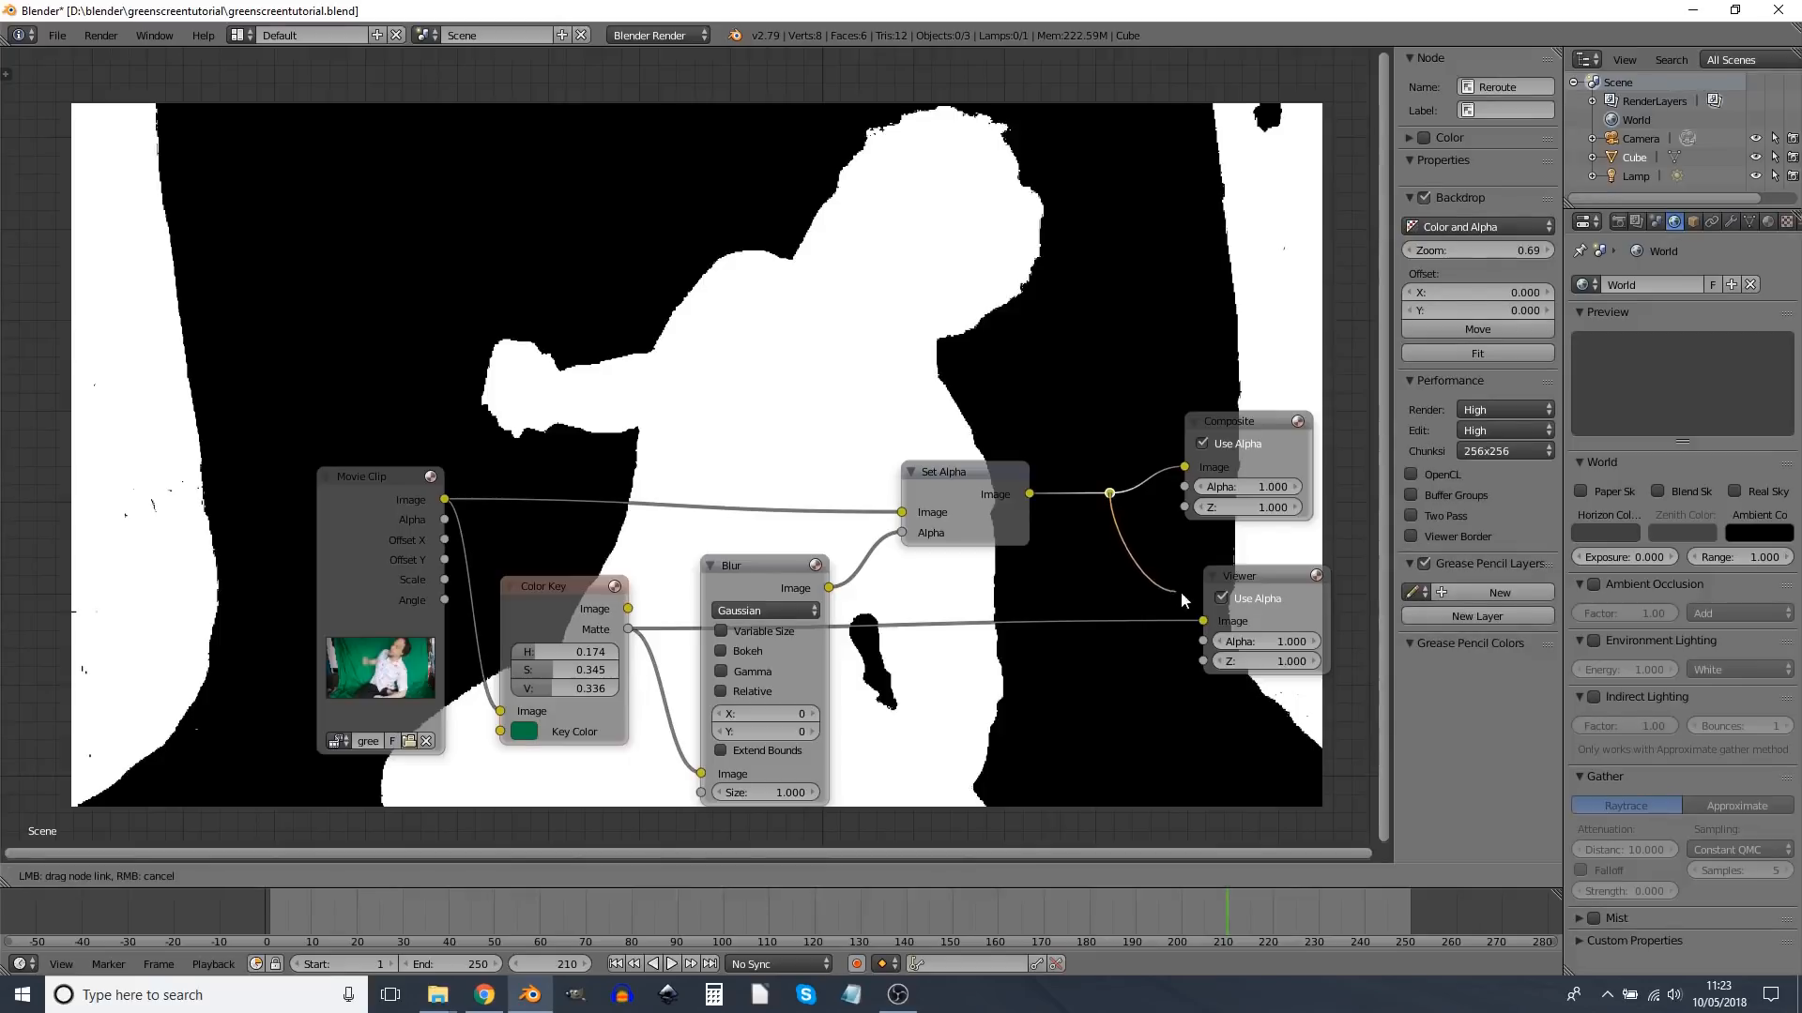
{"action": "left_click", "coordinate": [762, 713]}
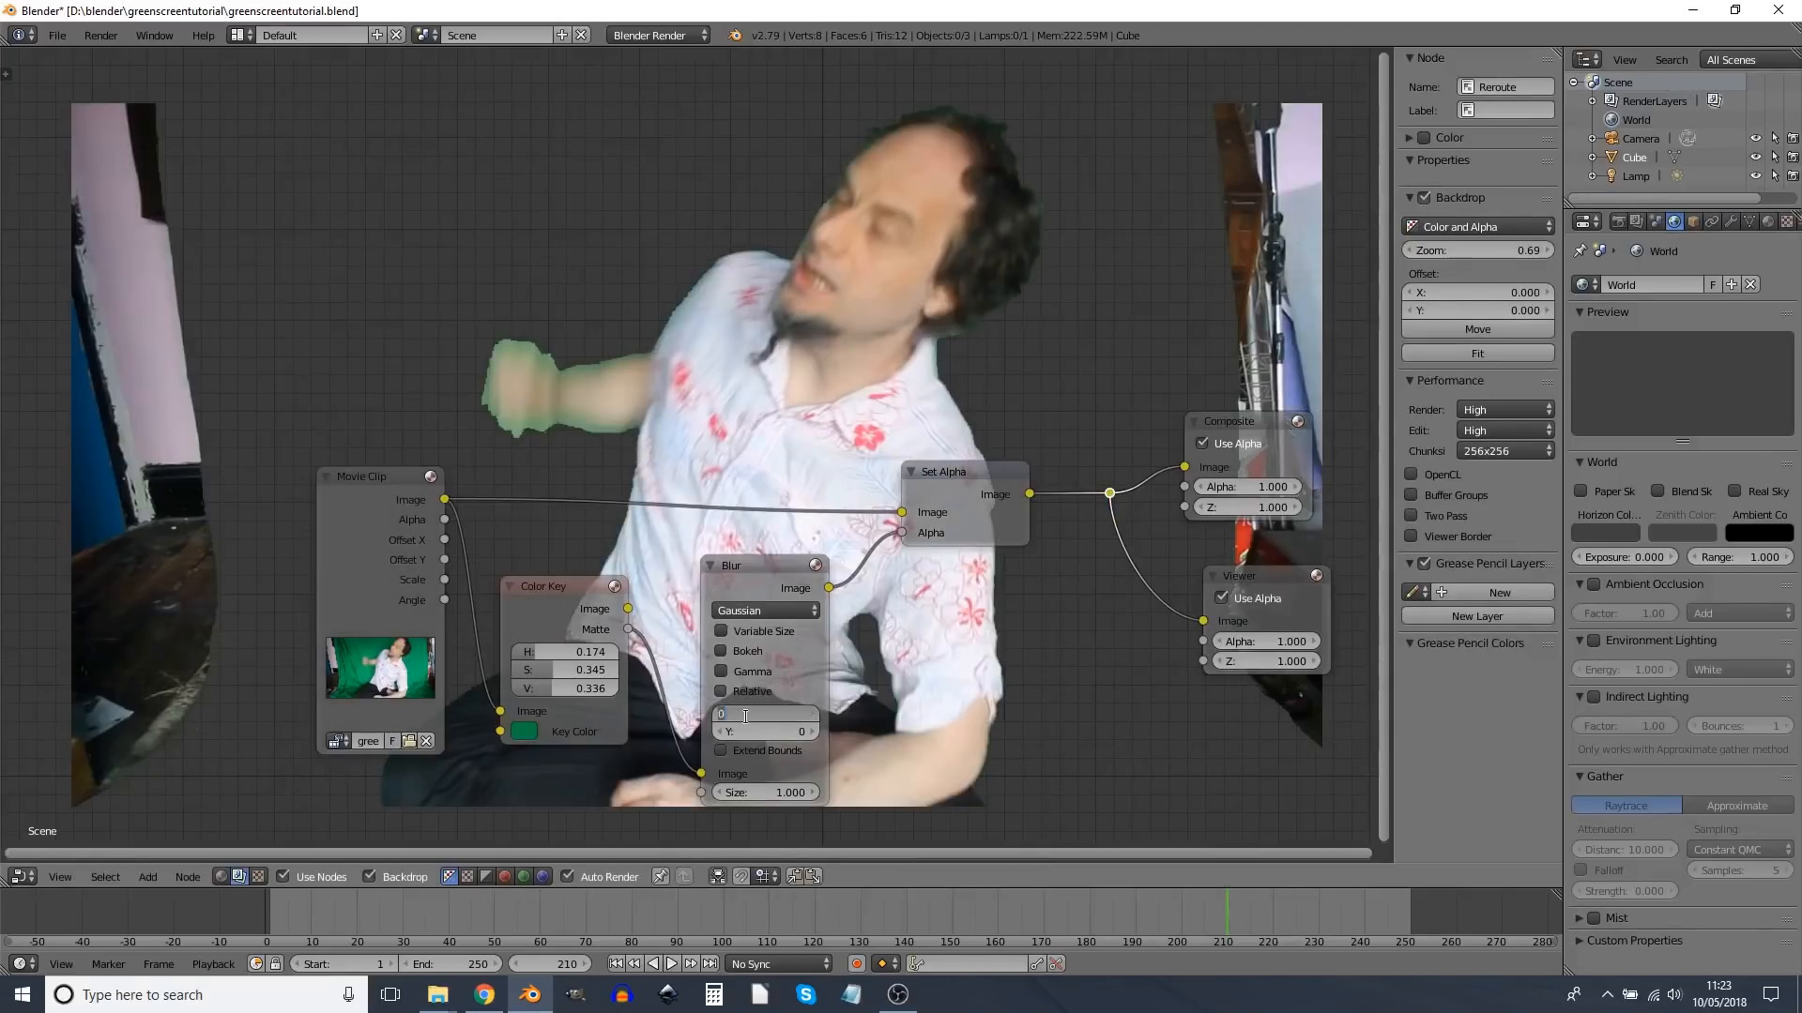
{"action": "type", "text": "20"}
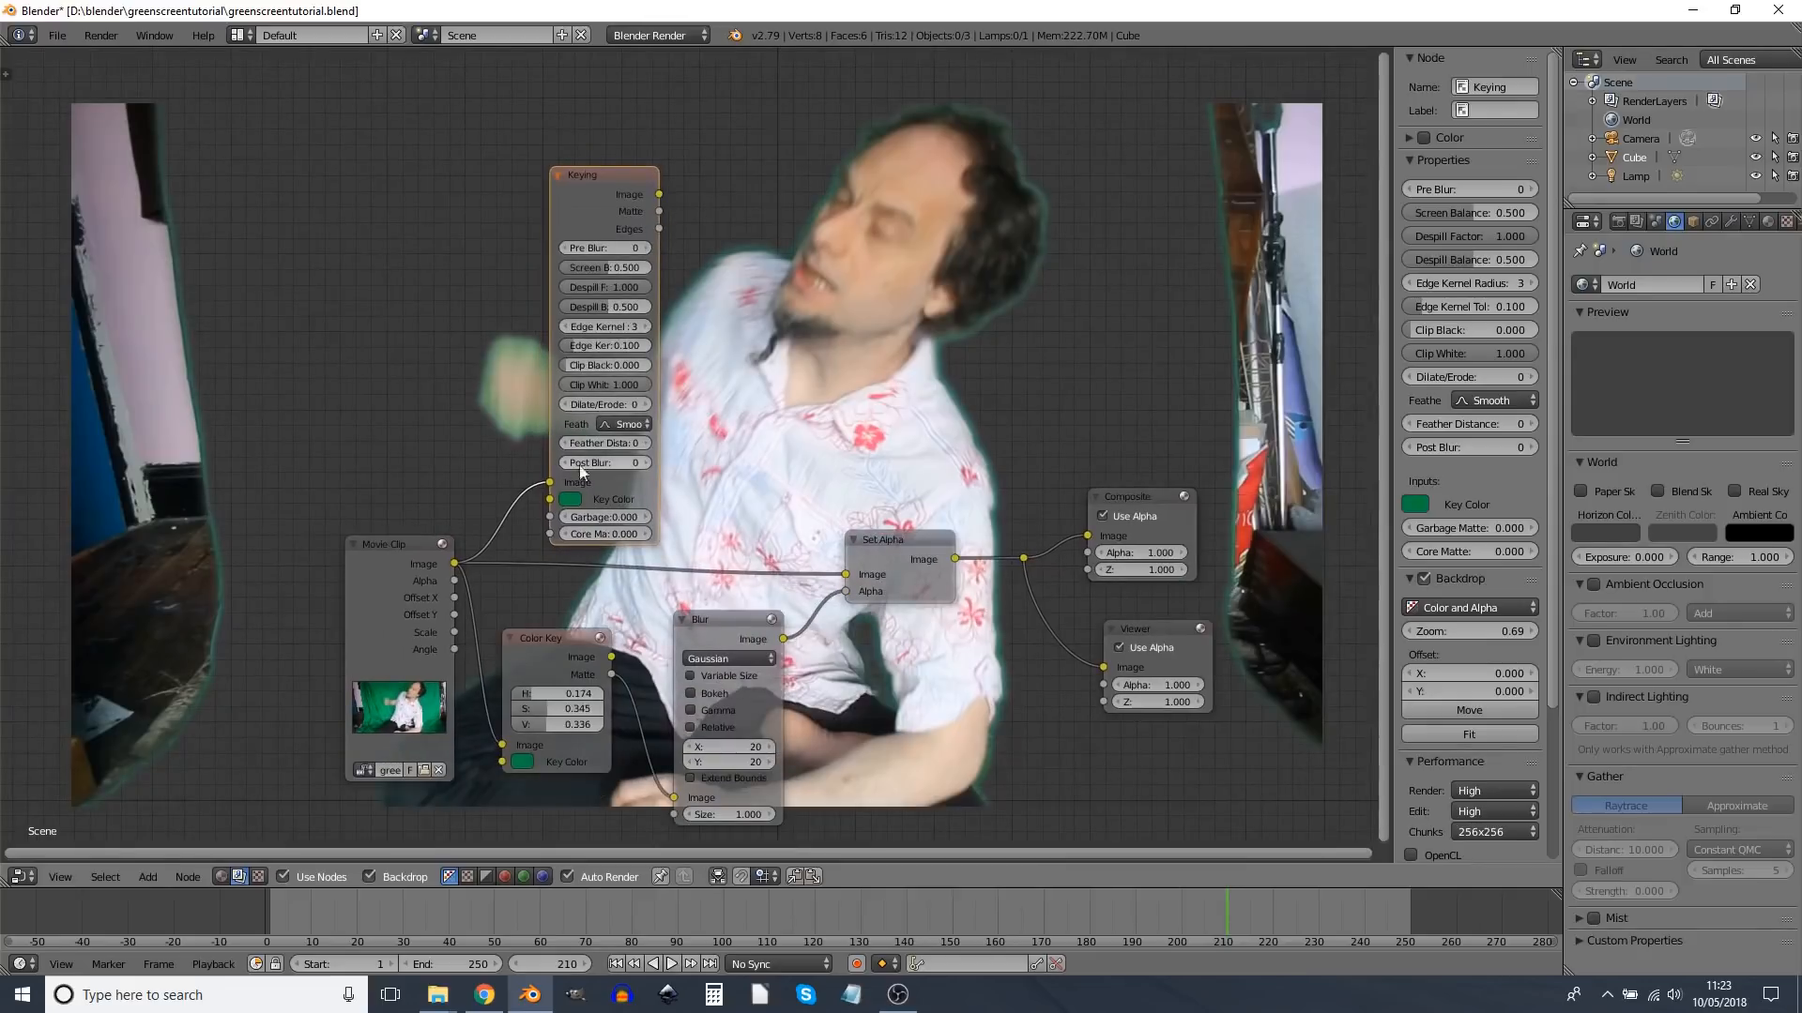
{"action": "mouse_move", "coordinate": [718, 179]}
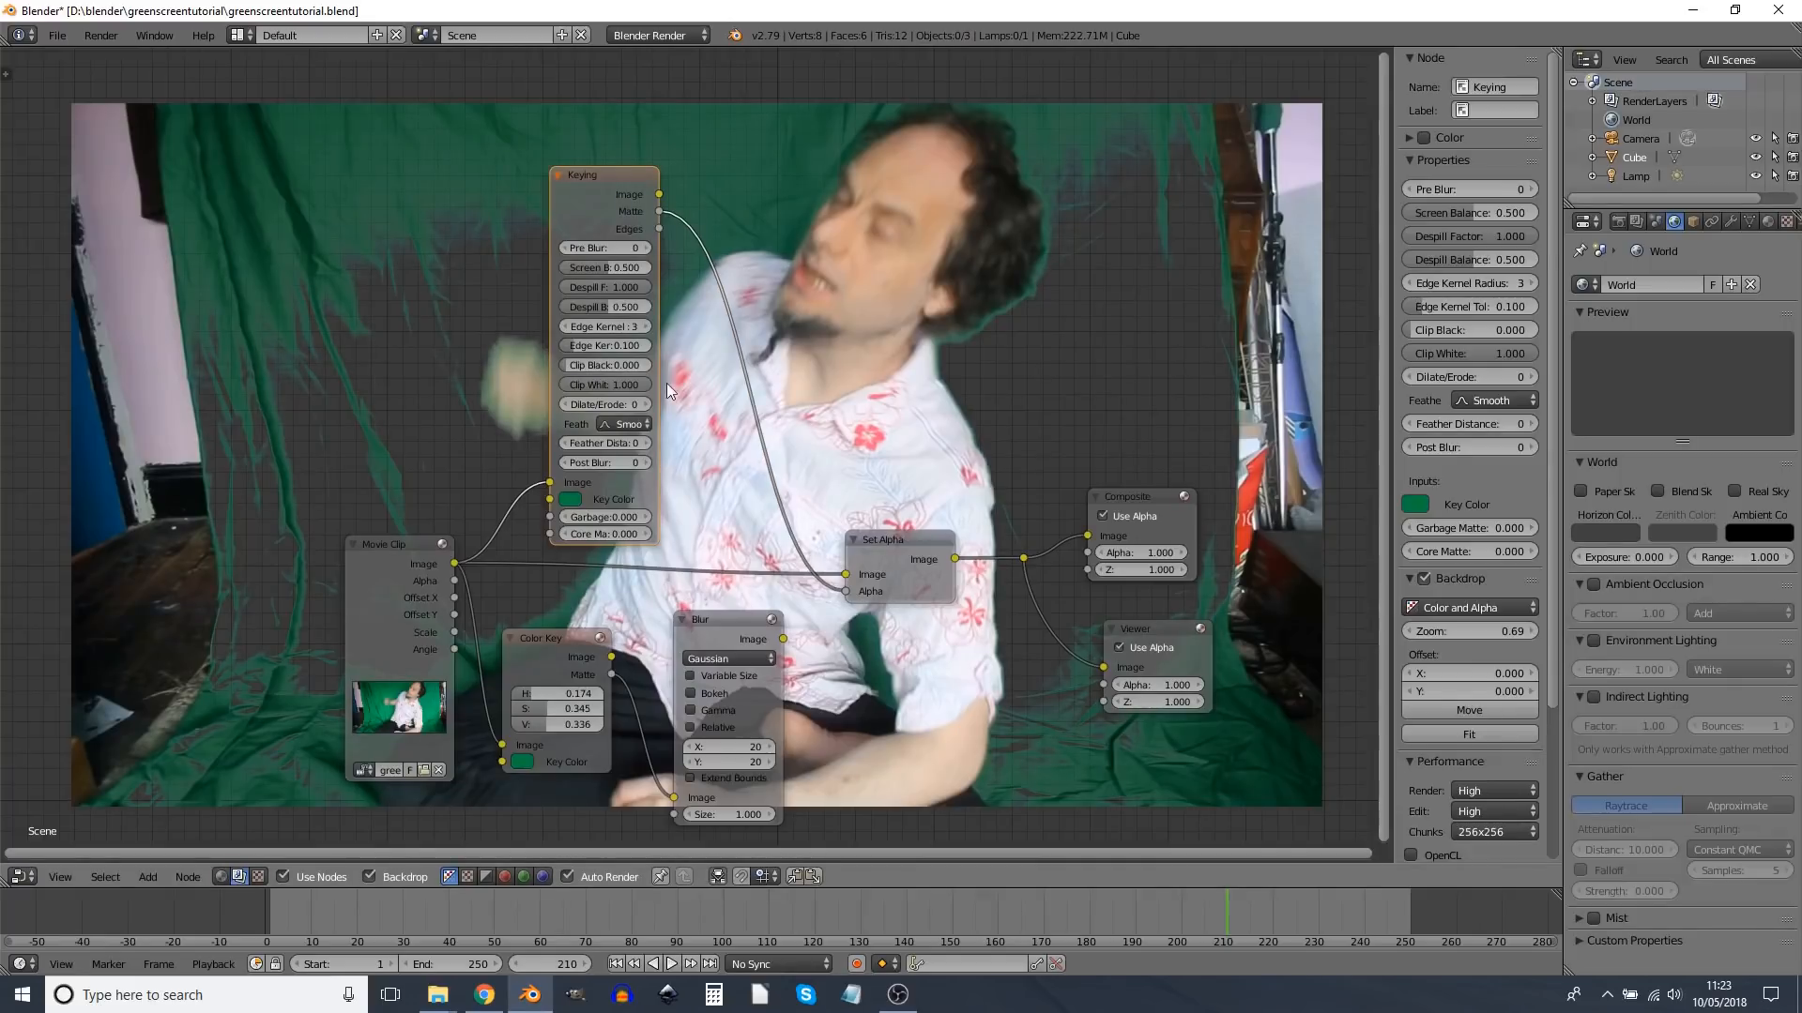
{"action": "mouse_move", "coordinate": [571, 507]}
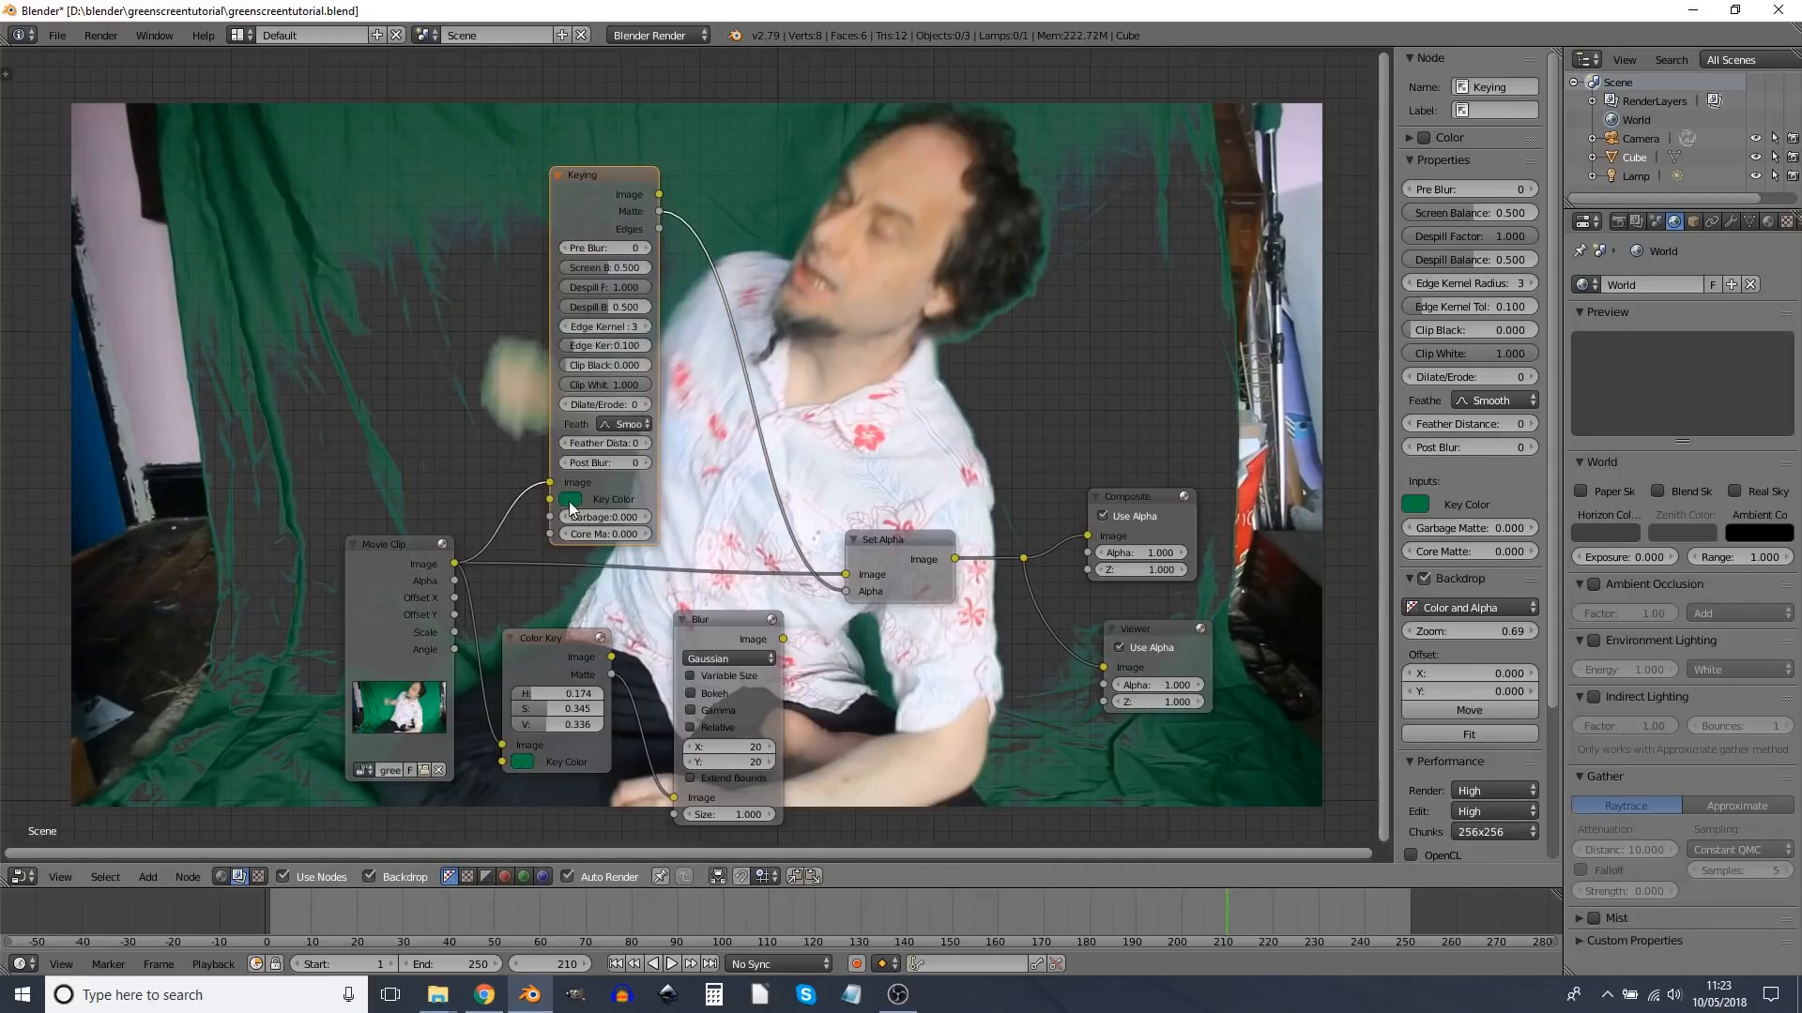
Step: Sample the green backdrop as the Keying colour and rearrange the Keying and Set Alpha nodes
{"action": "left_click", "coordinate": [567, 499]}
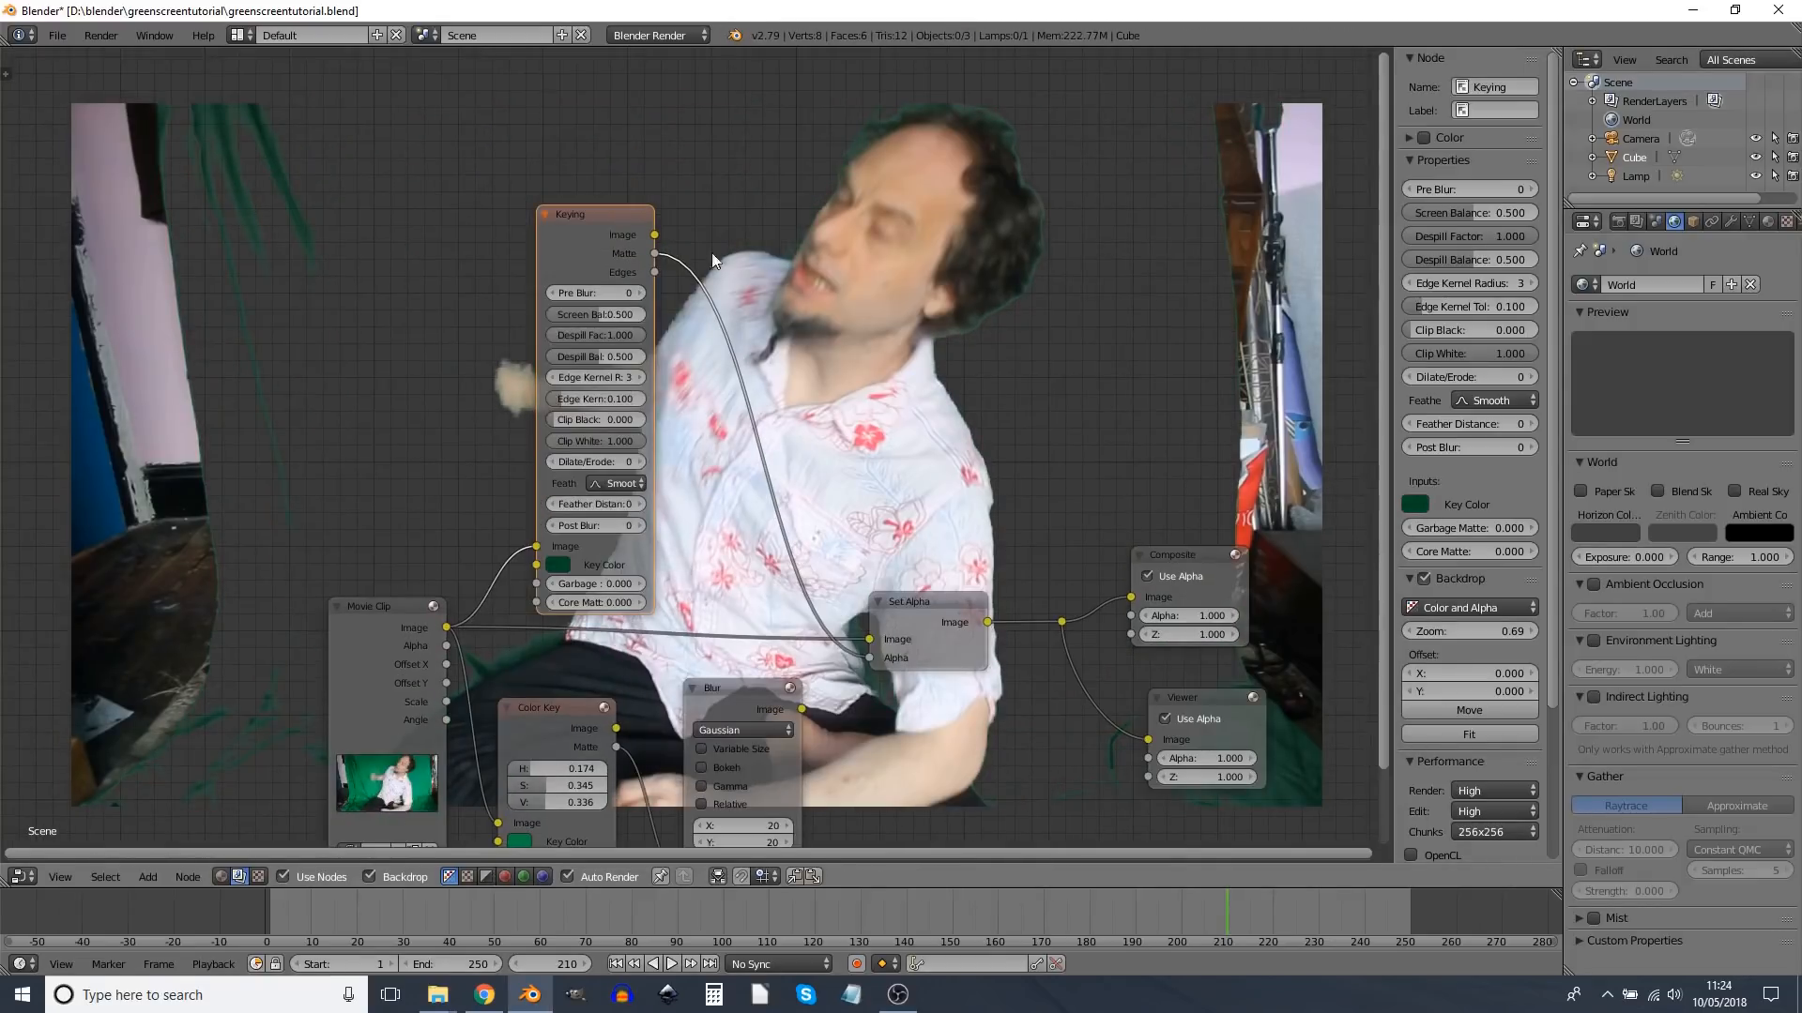
{"action": "mouse_move", "coordinate": [449, 629]}
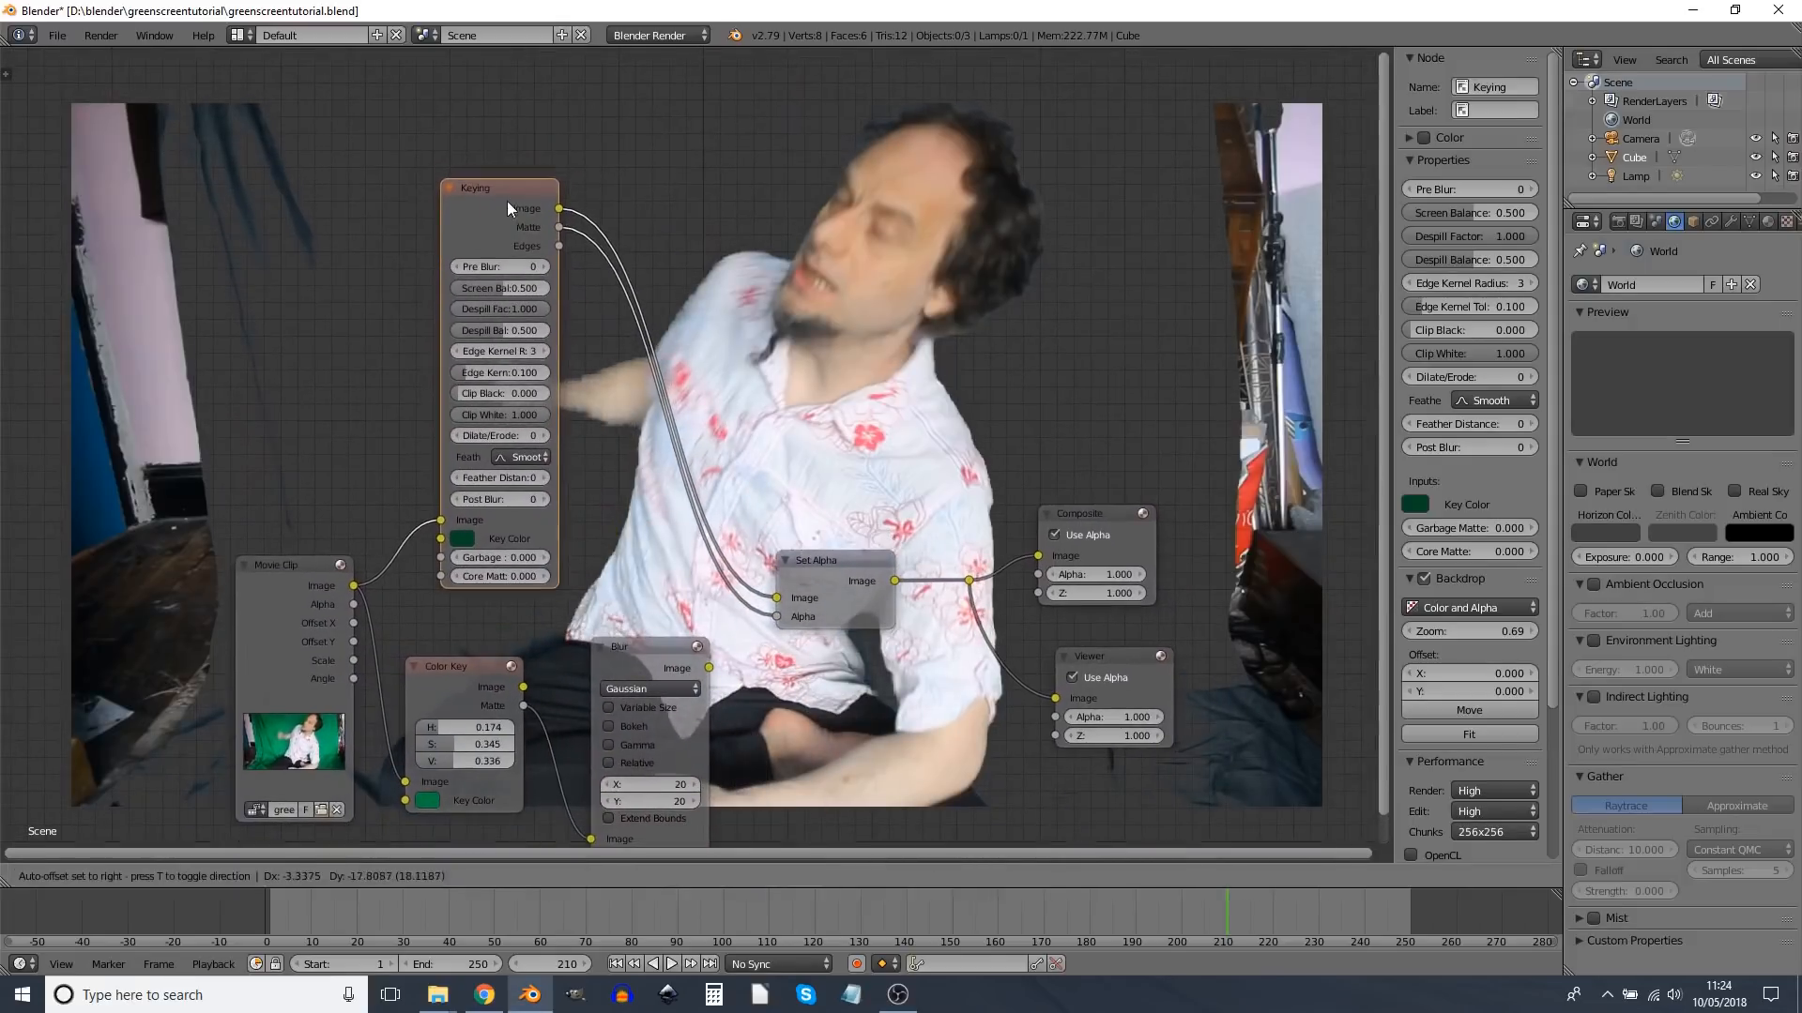
{"action": "left_click_drag", "start_coordinate": [500, 188], "coordinate": [474, 170]}
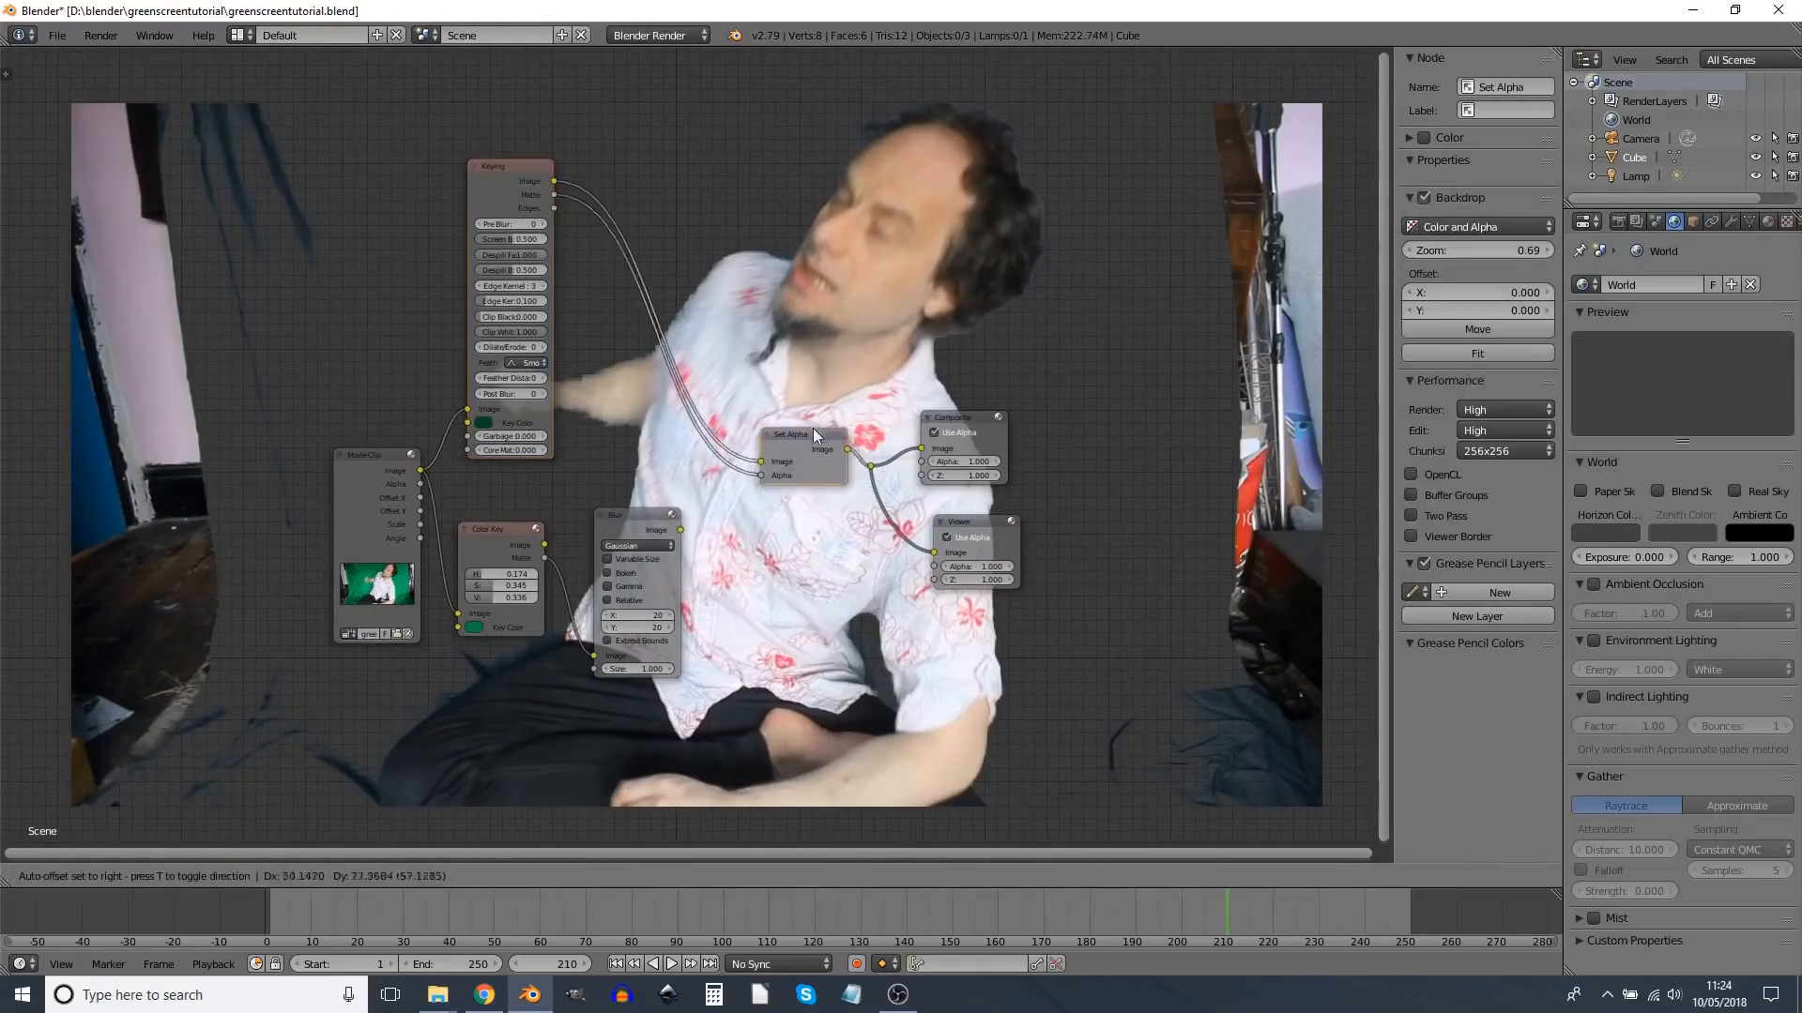
{"action": "left_click_drag", "start_coordinate": [822, 434], "coordinate": [815, 420]}
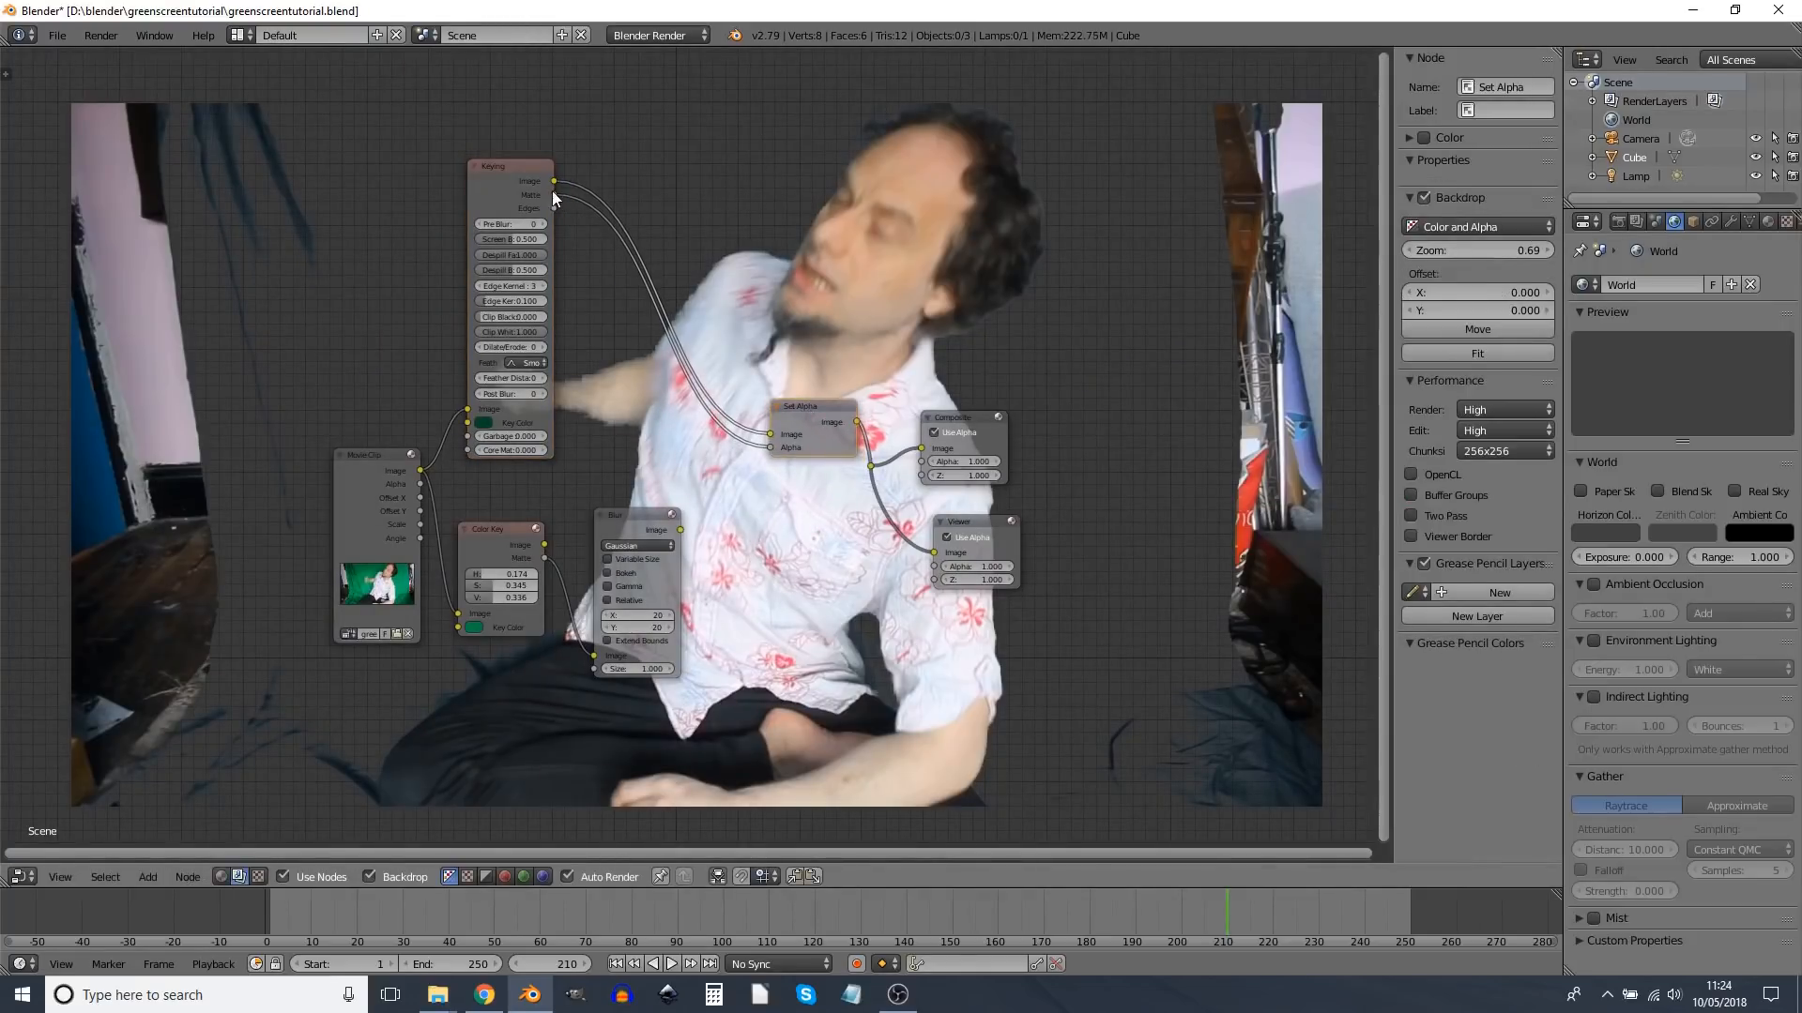
{"action": "left_click", "coordinate": [508, 165]}
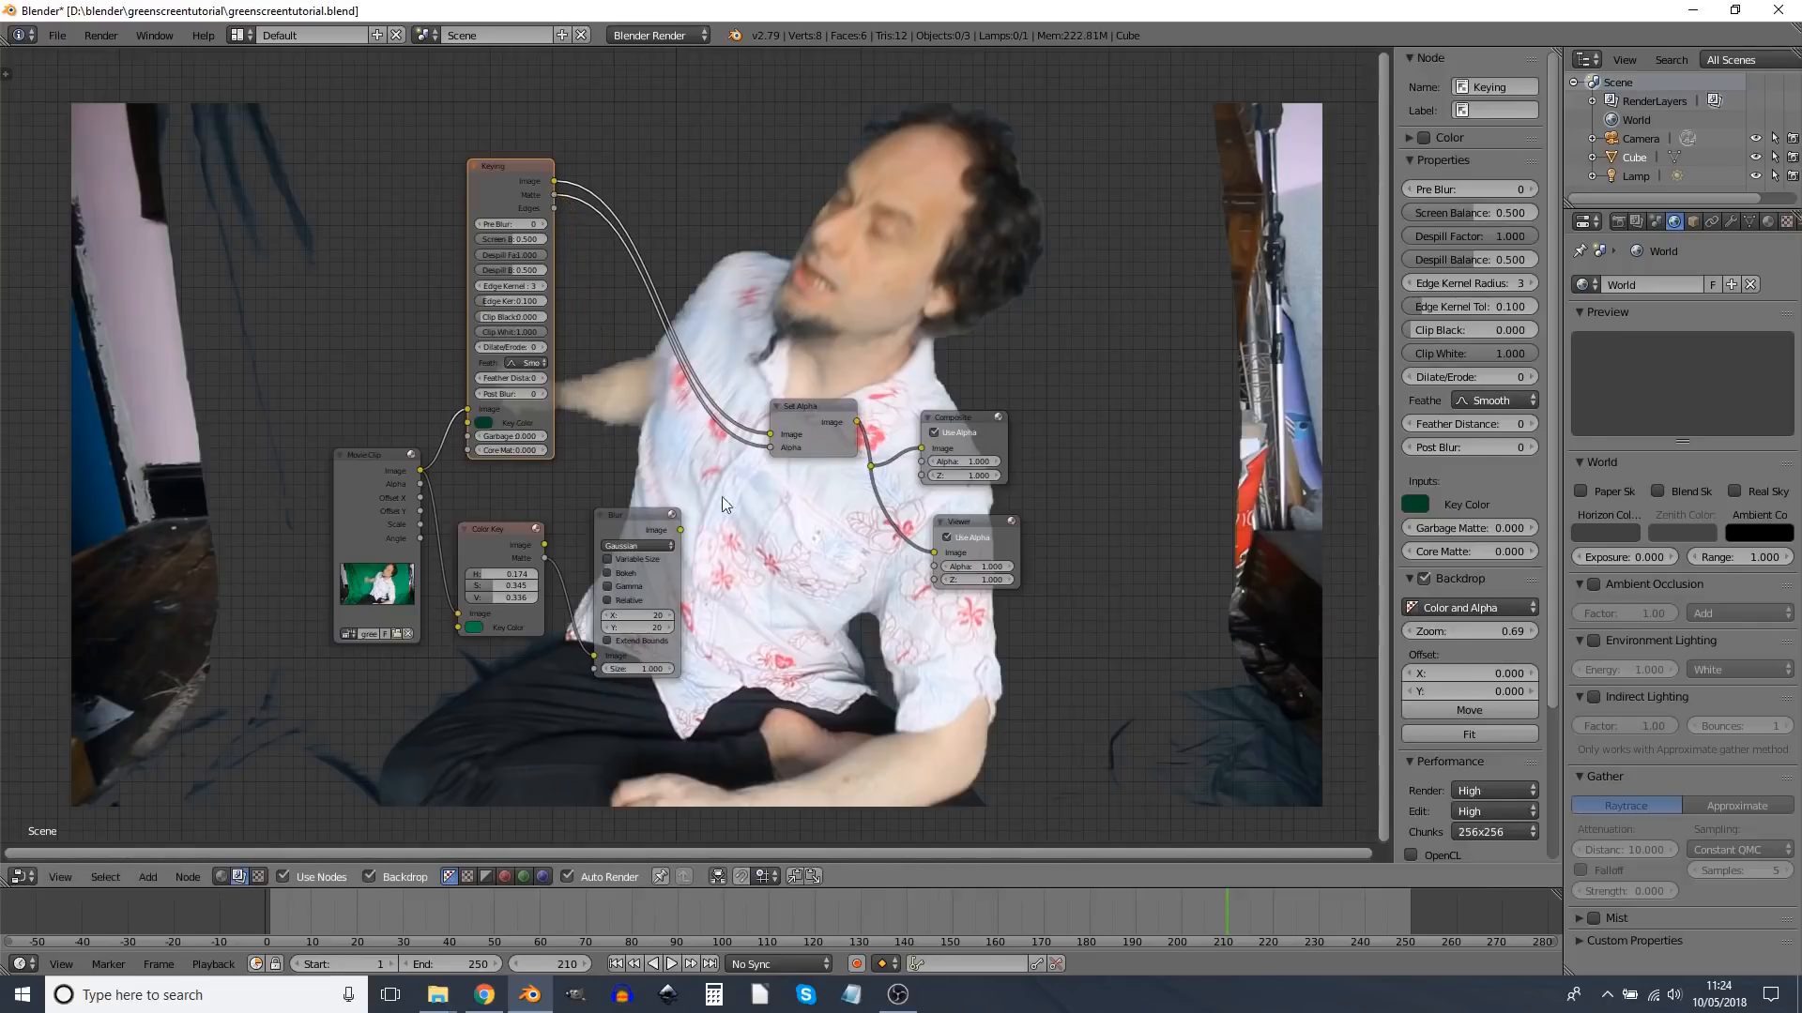
{"action": "mouse_move", "coordinate": [795, 512]}
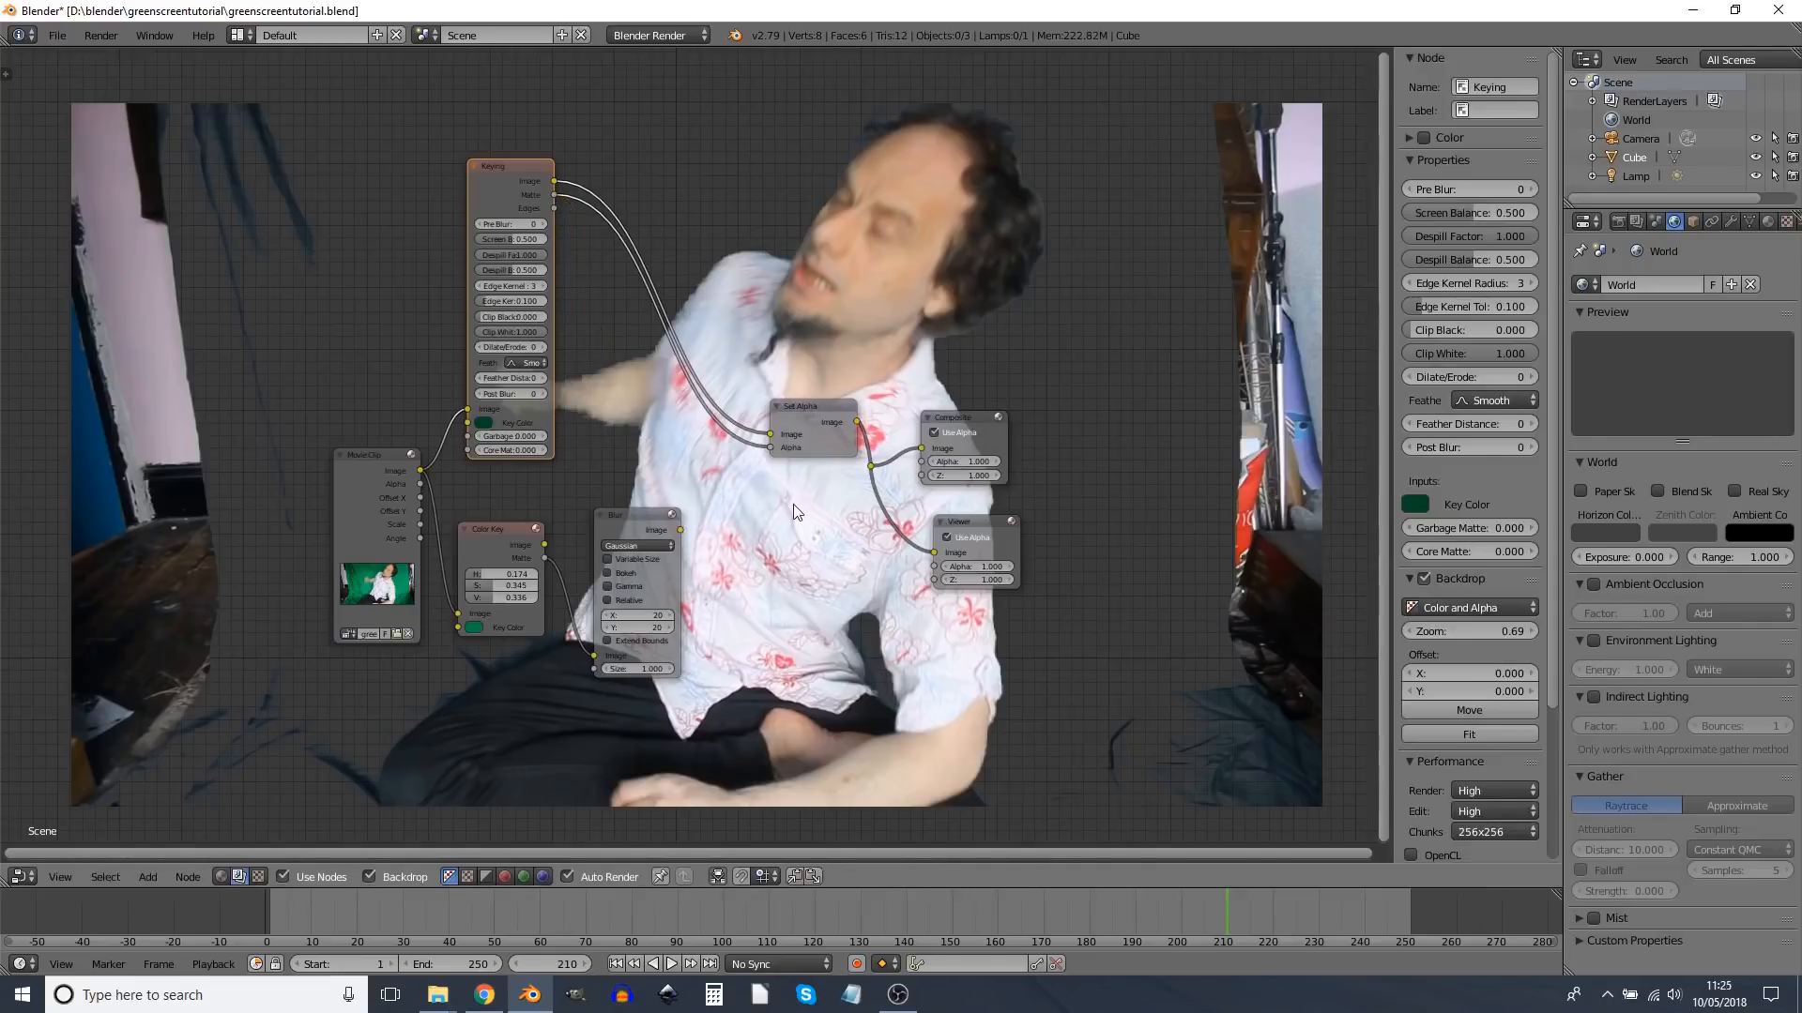
{"action": "left_click", "coordinate": [147, 876]}
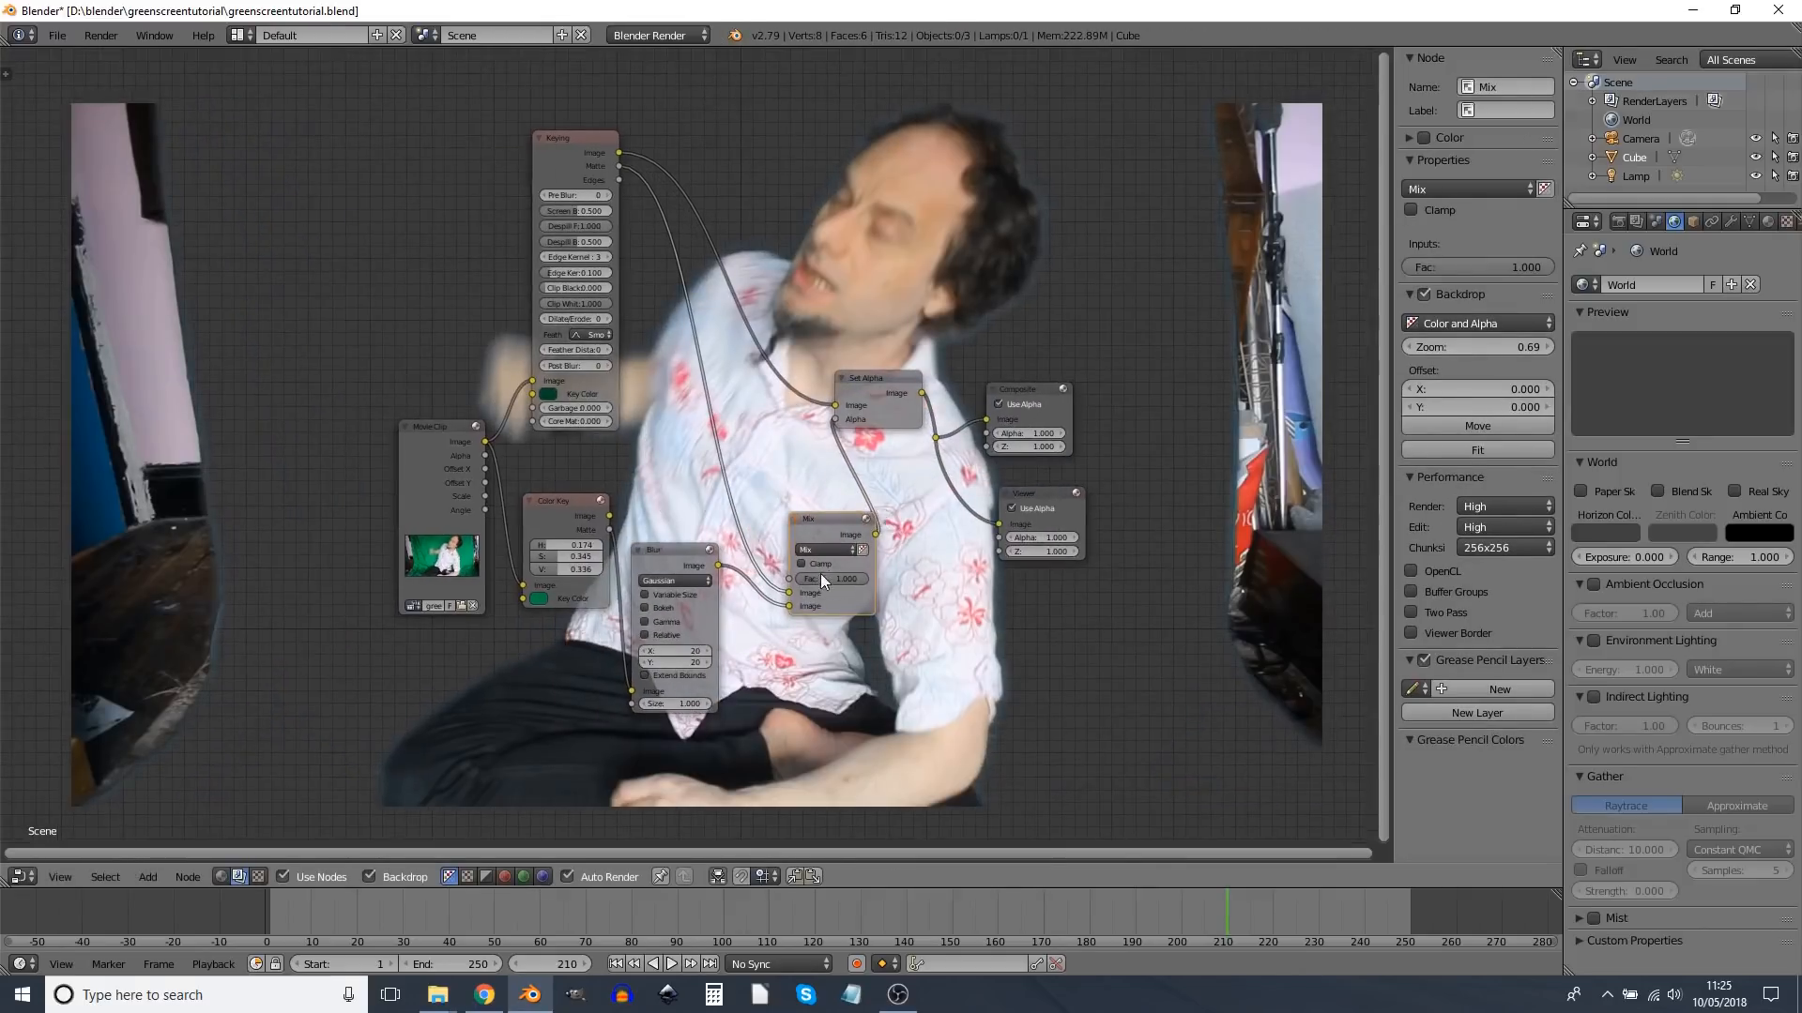
Step: Set the Mix node's blend mode to Overlay
{"action": "left_click", "coordinate": [823, 548]}
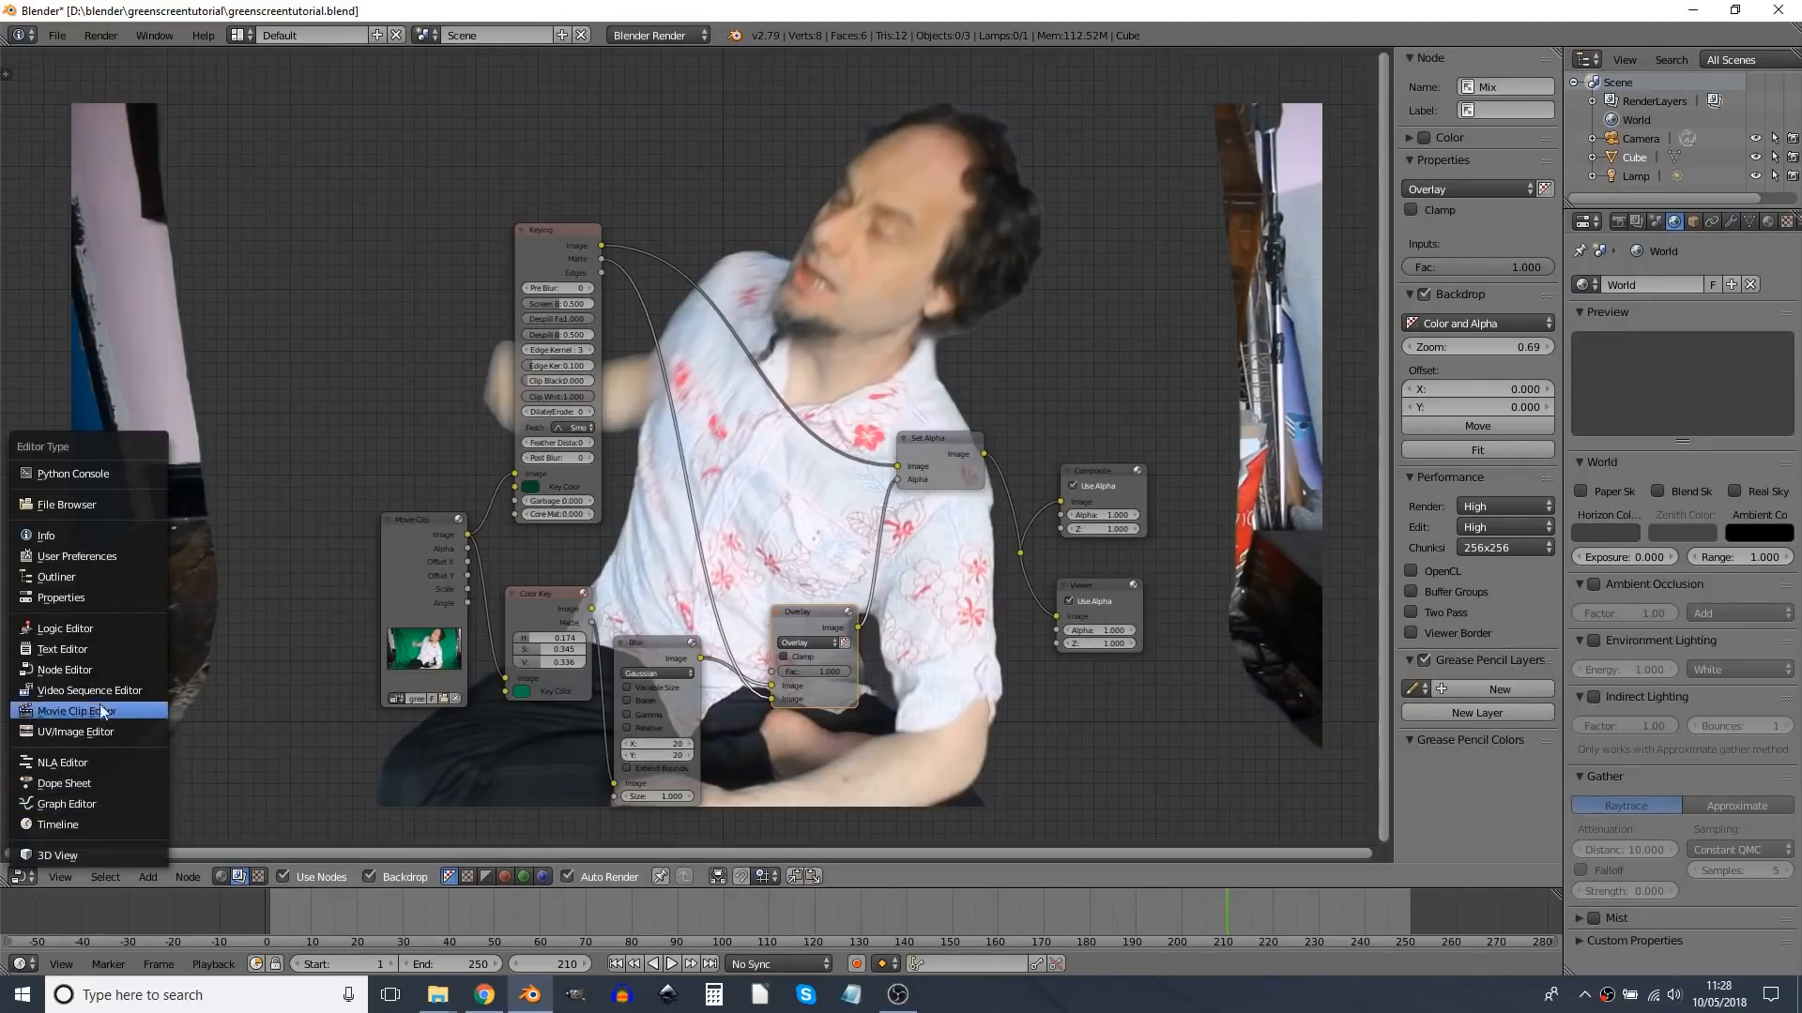
Step: Show the green-screen clip in the Movie Clip Editor with Mode set to Mask
{"action": "left_click", "coordinate": [71, 711]}
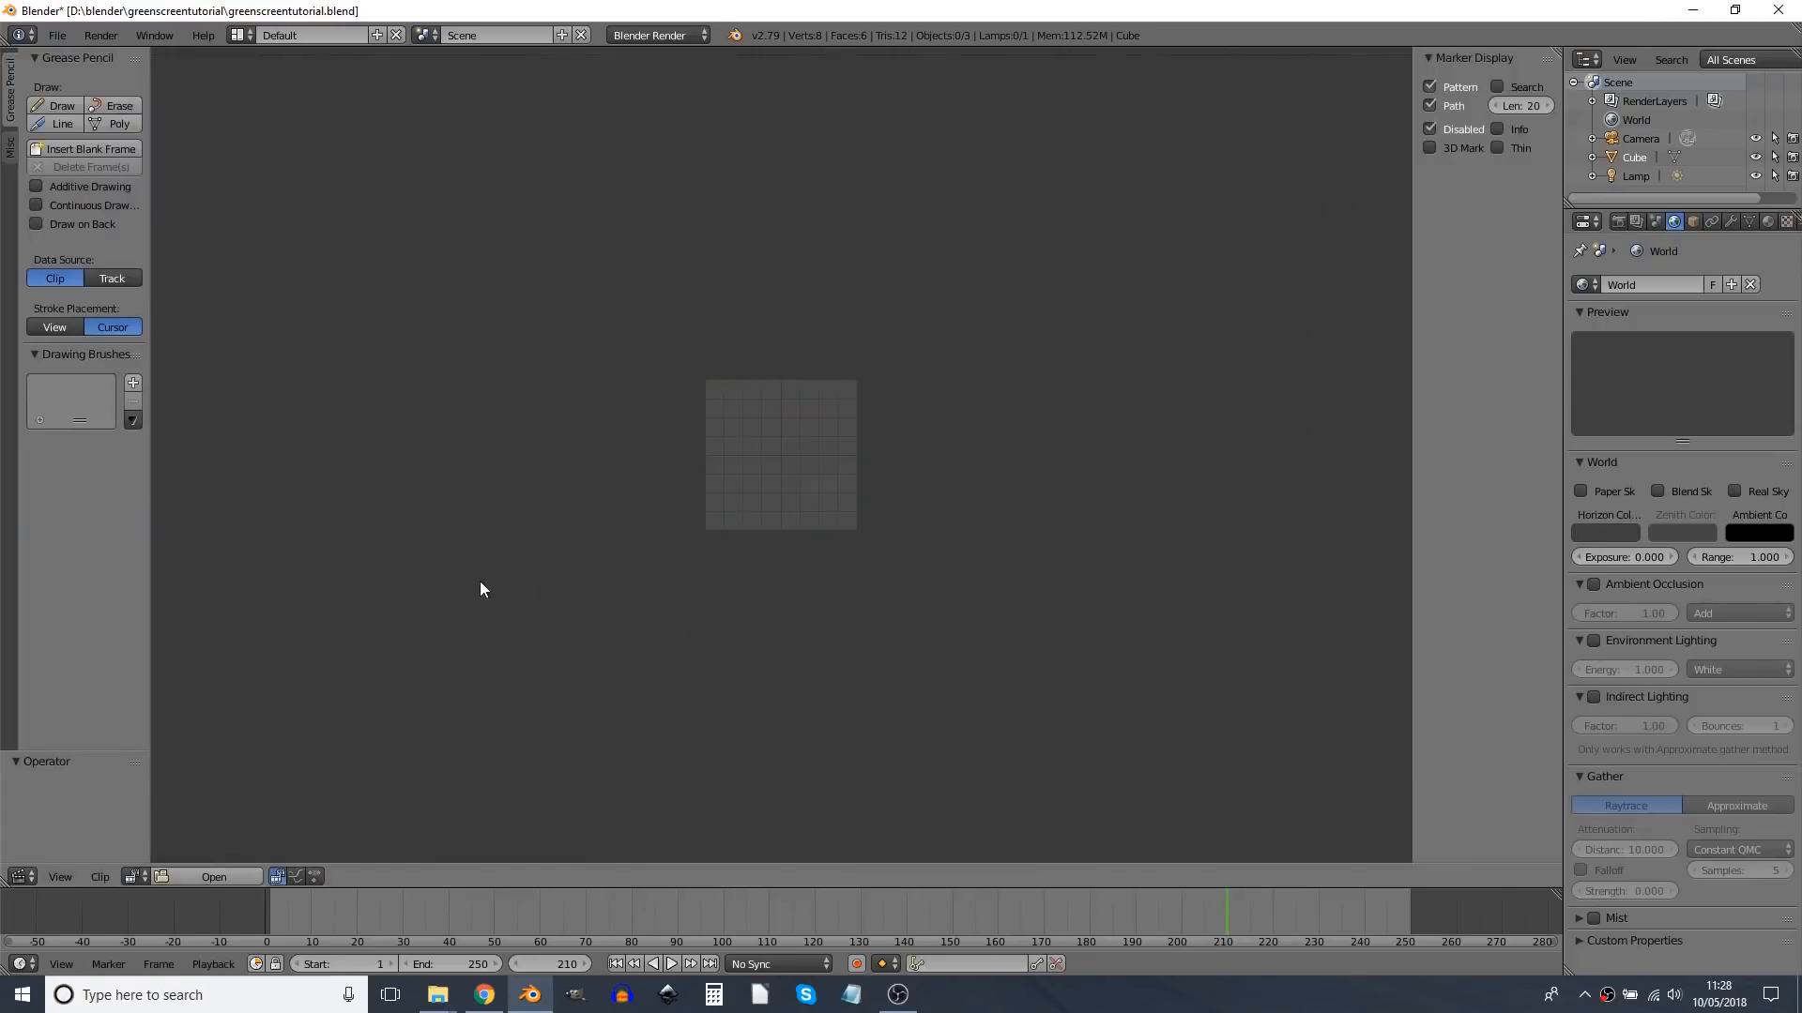
{"action": "left_click", "coordinate": [212, 877]}
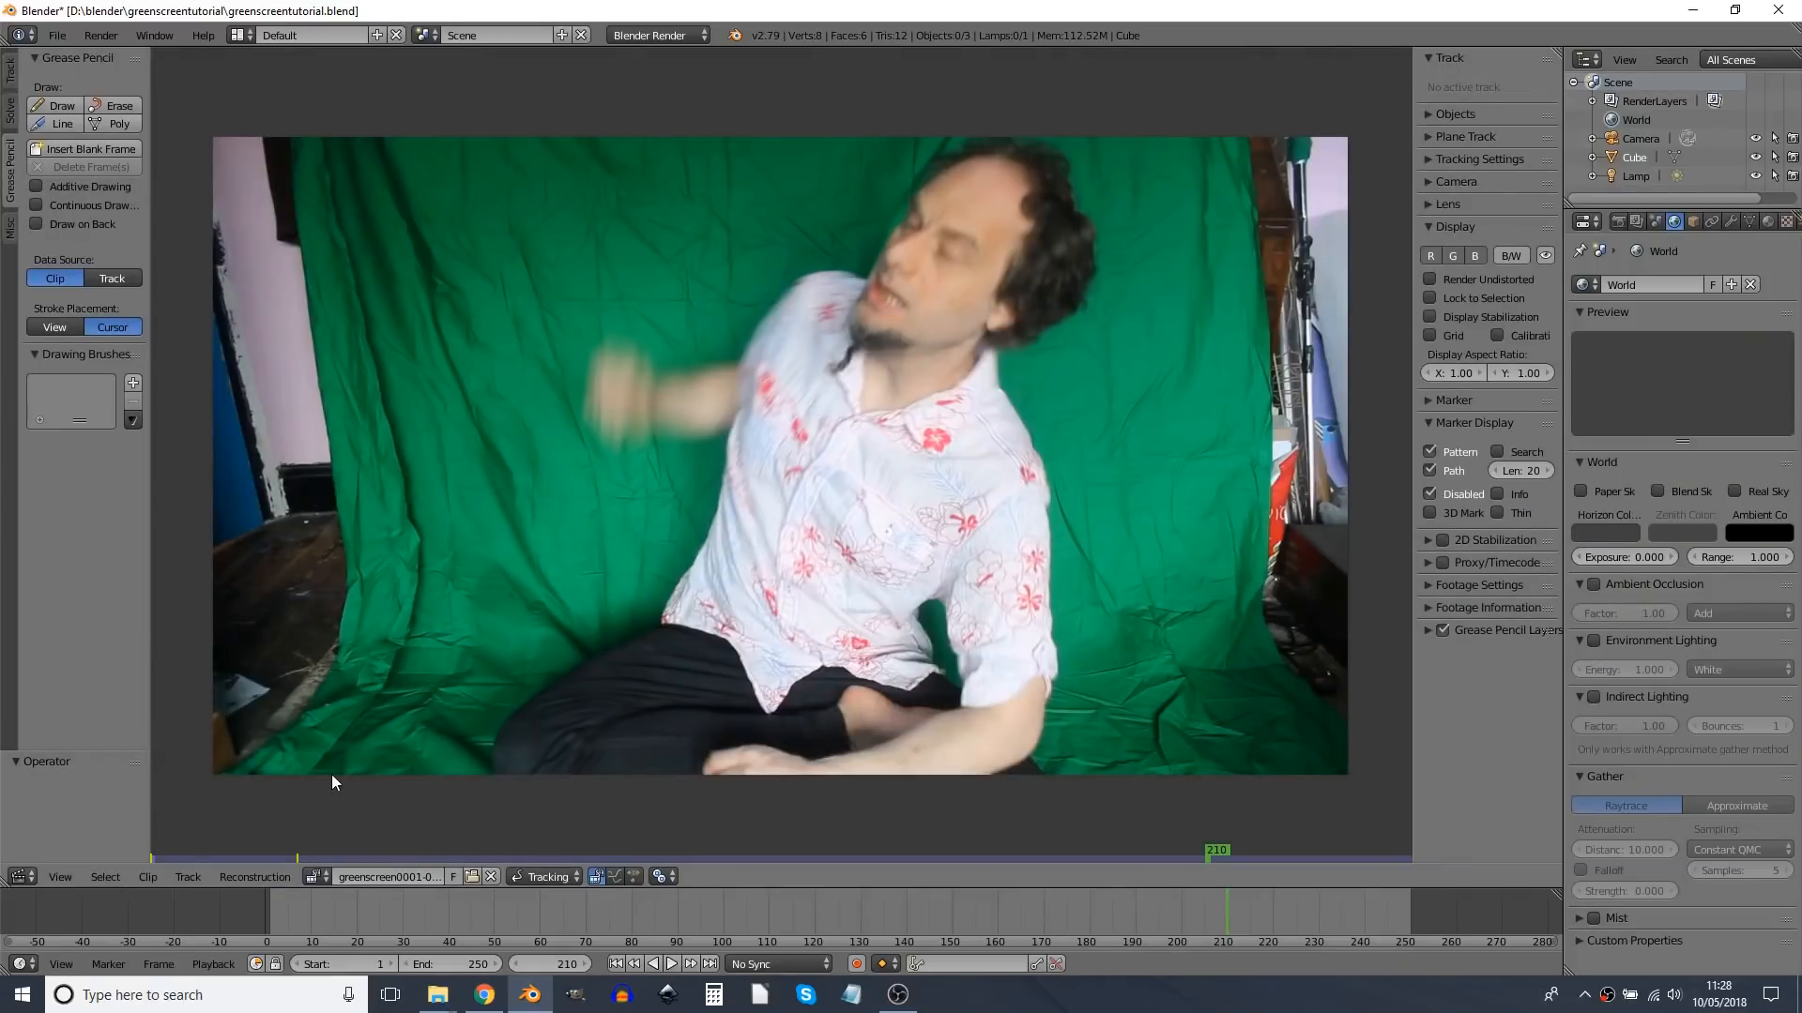
{"action": "left_click", "coordinate": [548, 877]}
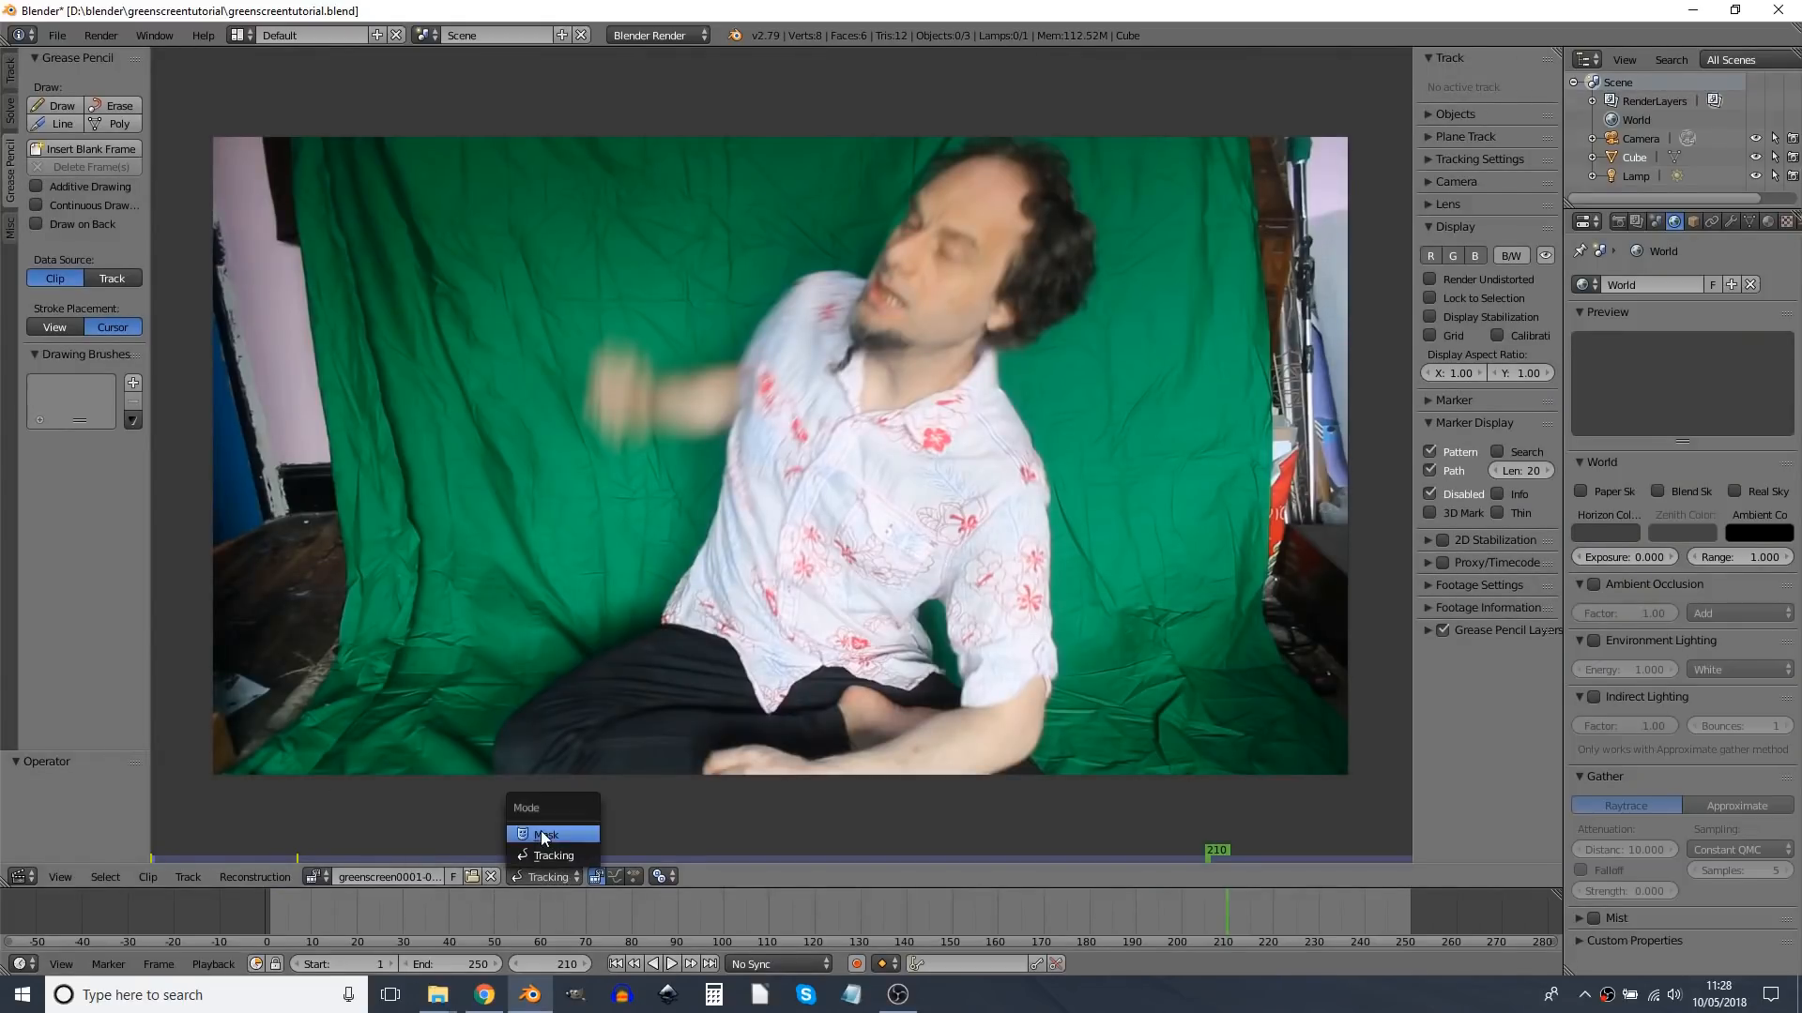
{"action": "left_click", "coordinate": [548, 835]}
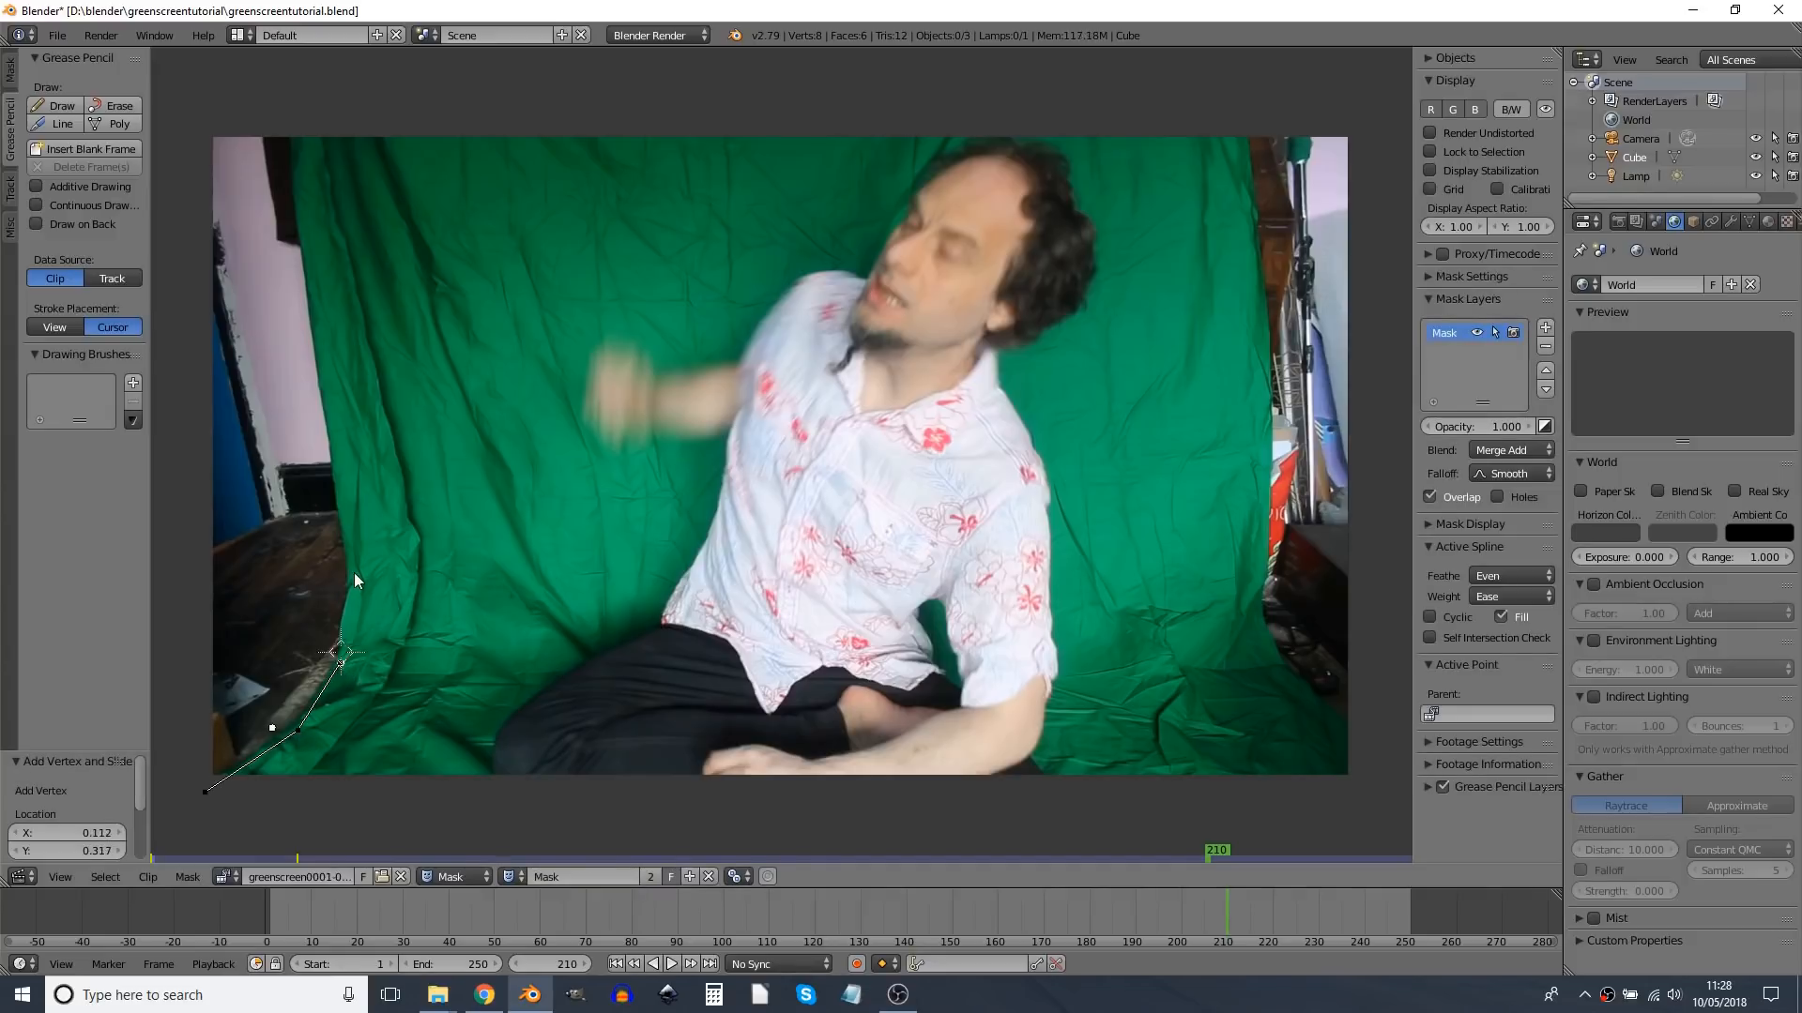
Step: Draw the left-edge garbage mask shape and add a second mask layer for the right edge
{"action": "left_click_drag", "start_coordinate": [344, 655], "coordinate": [327, 328]}
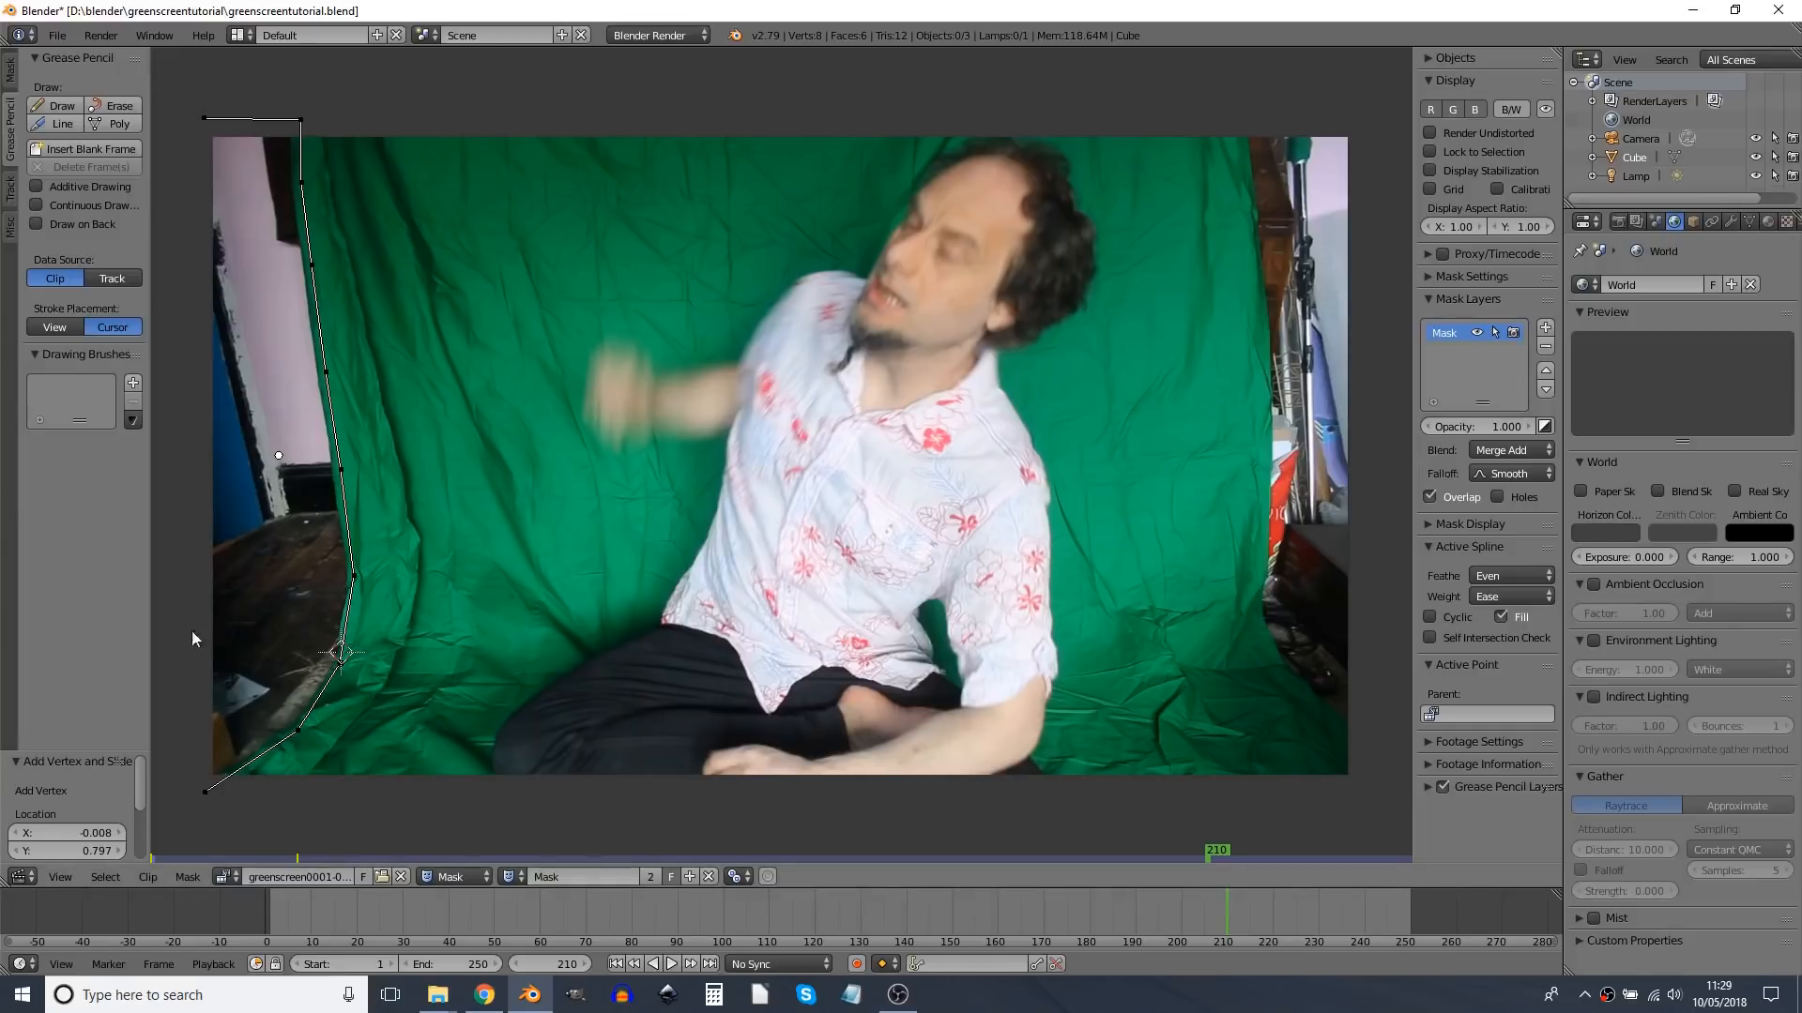
{"action": "mouse_move", "coordinate": [158, 96]}
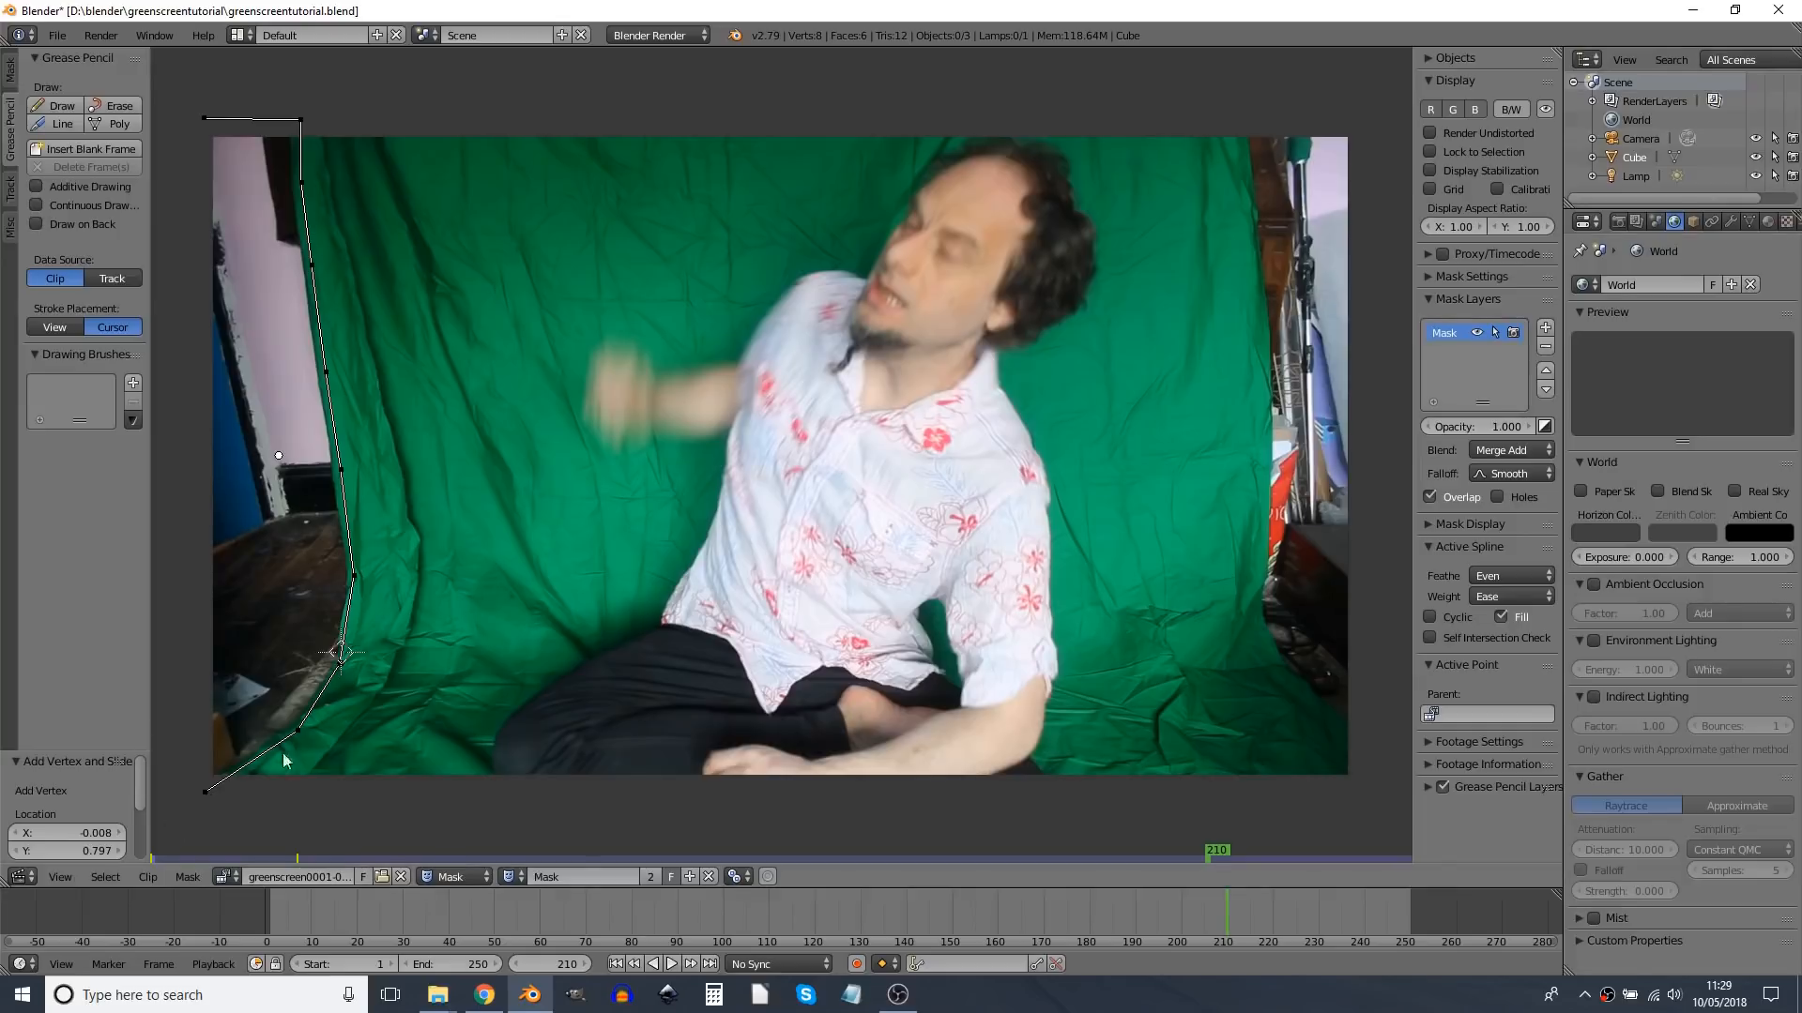
{"action": "mouse_move", "coordinate": [477, 566]}
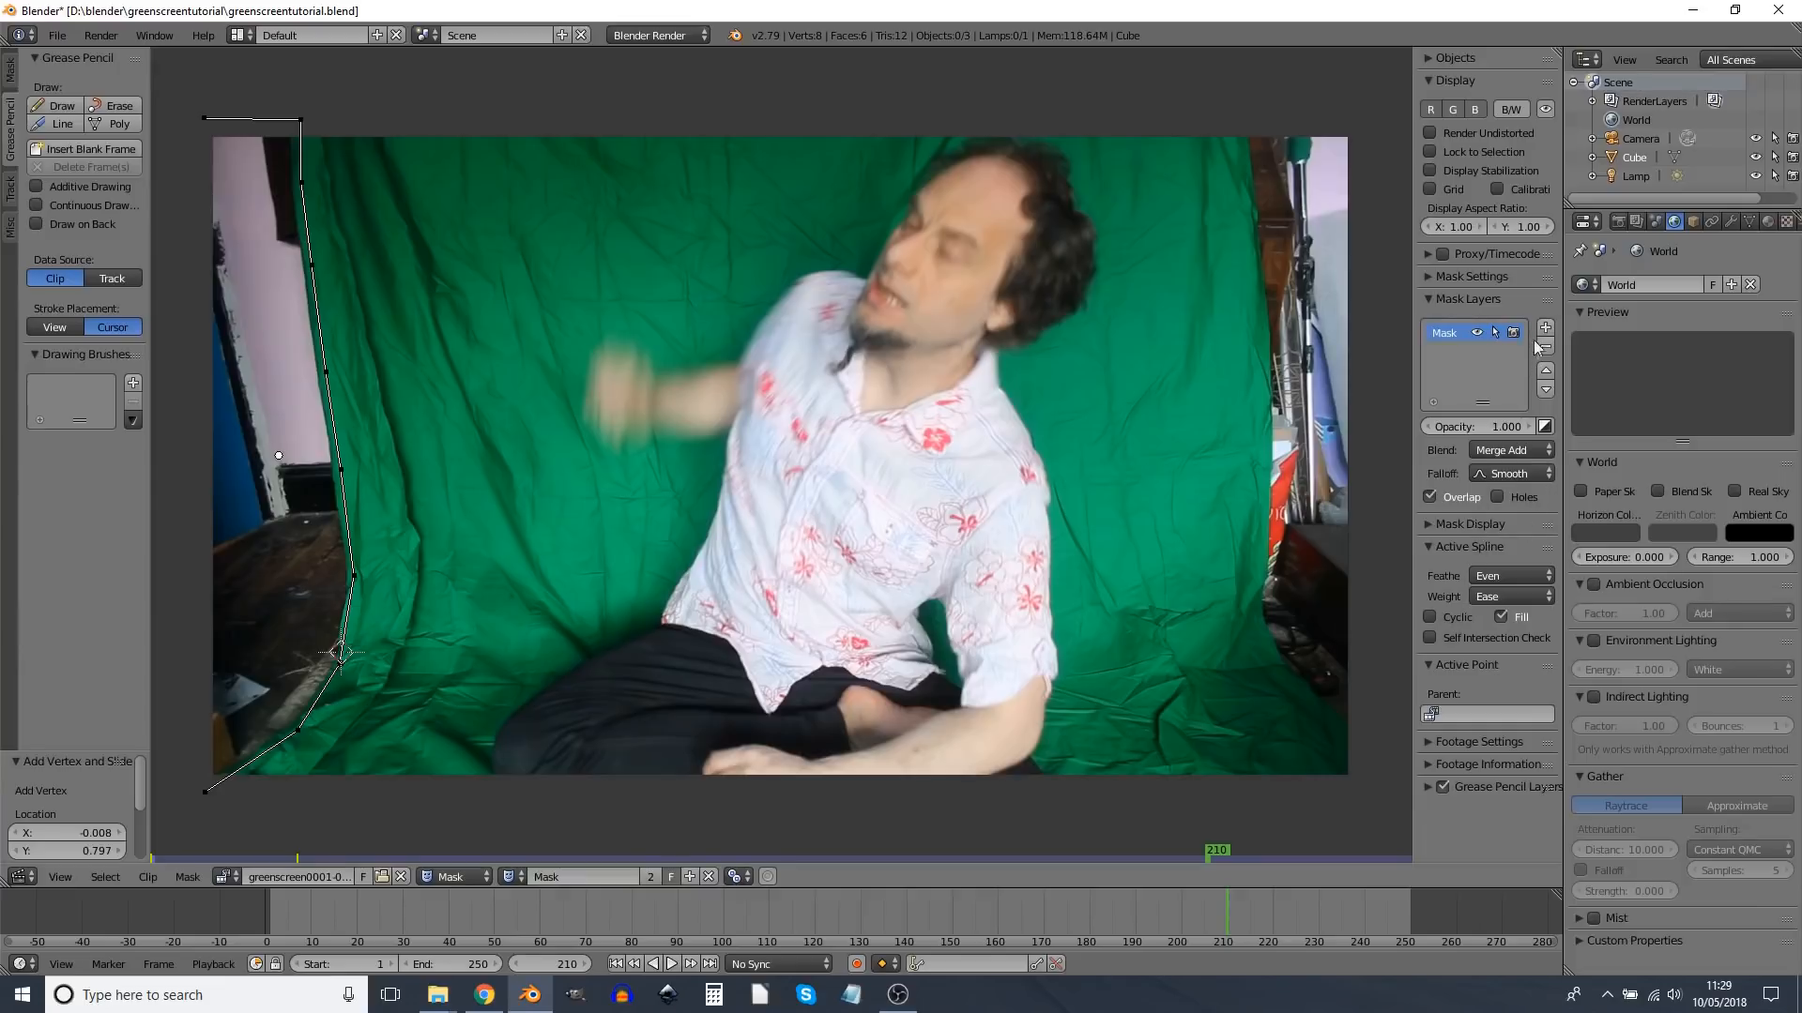
{"action": "left_click", "coordinate": [1546, 327]}
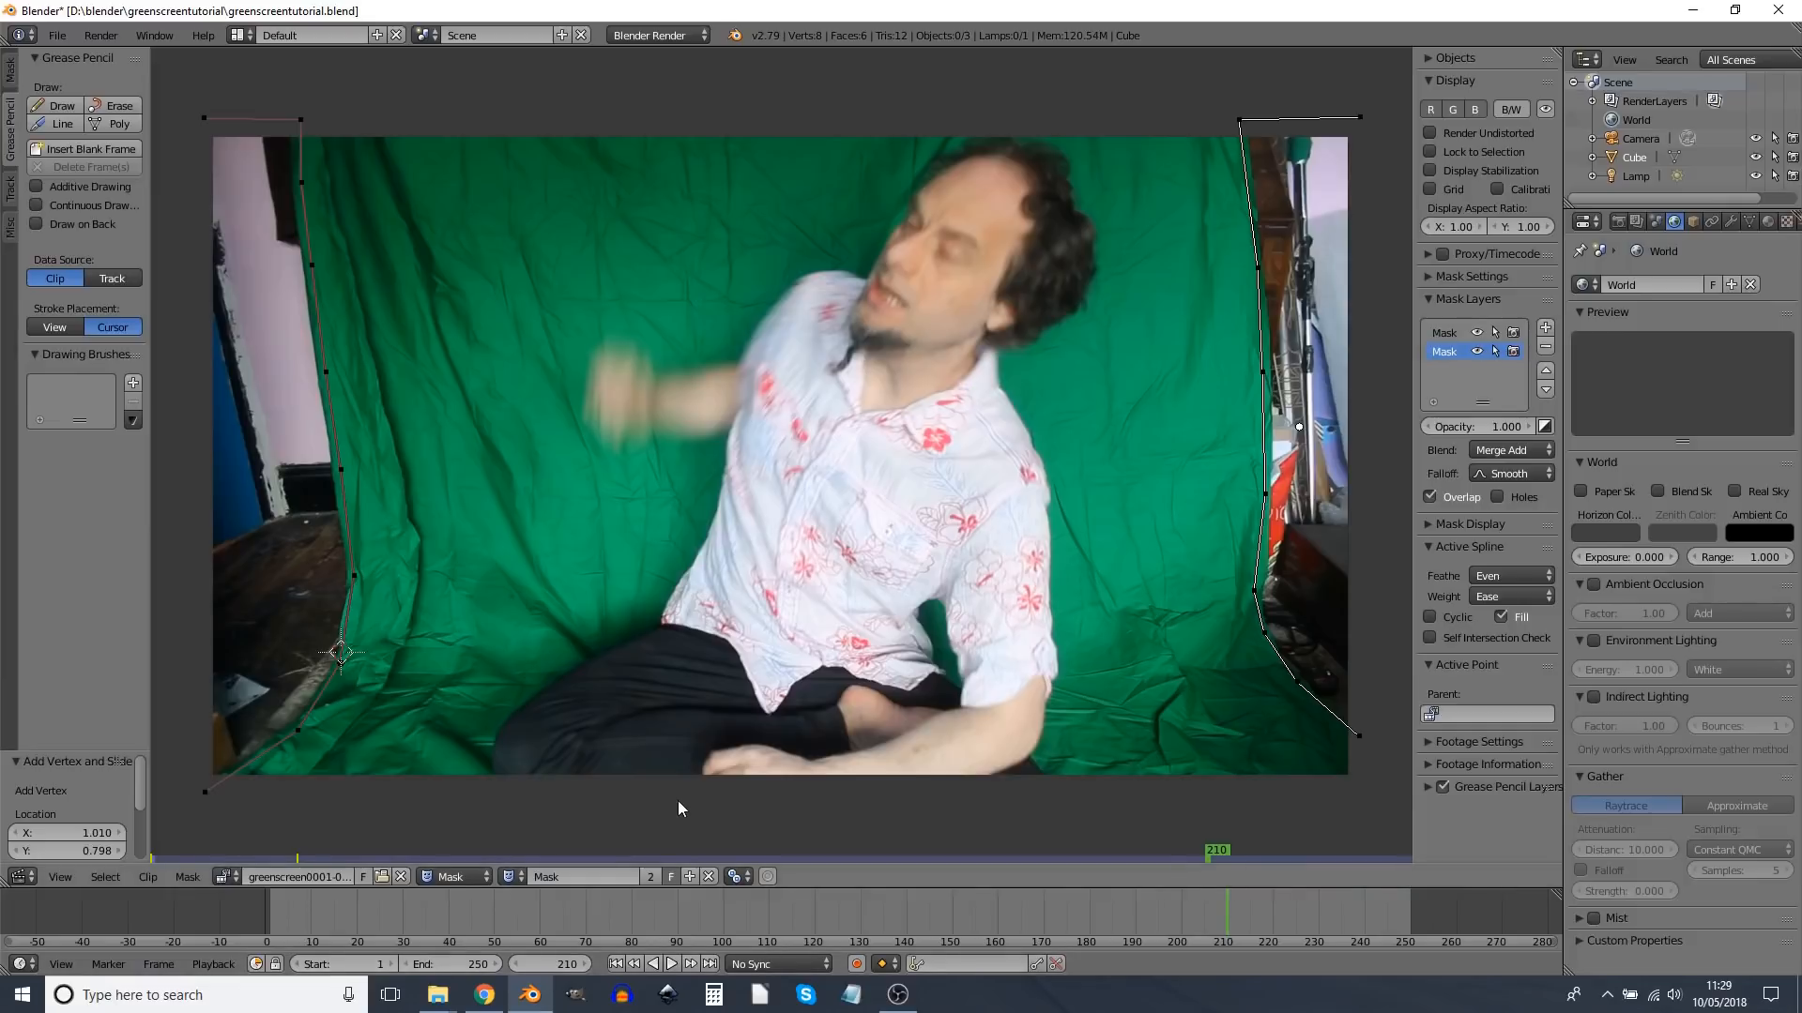
{"action": "left_click", "coordinate": [15, 35]}
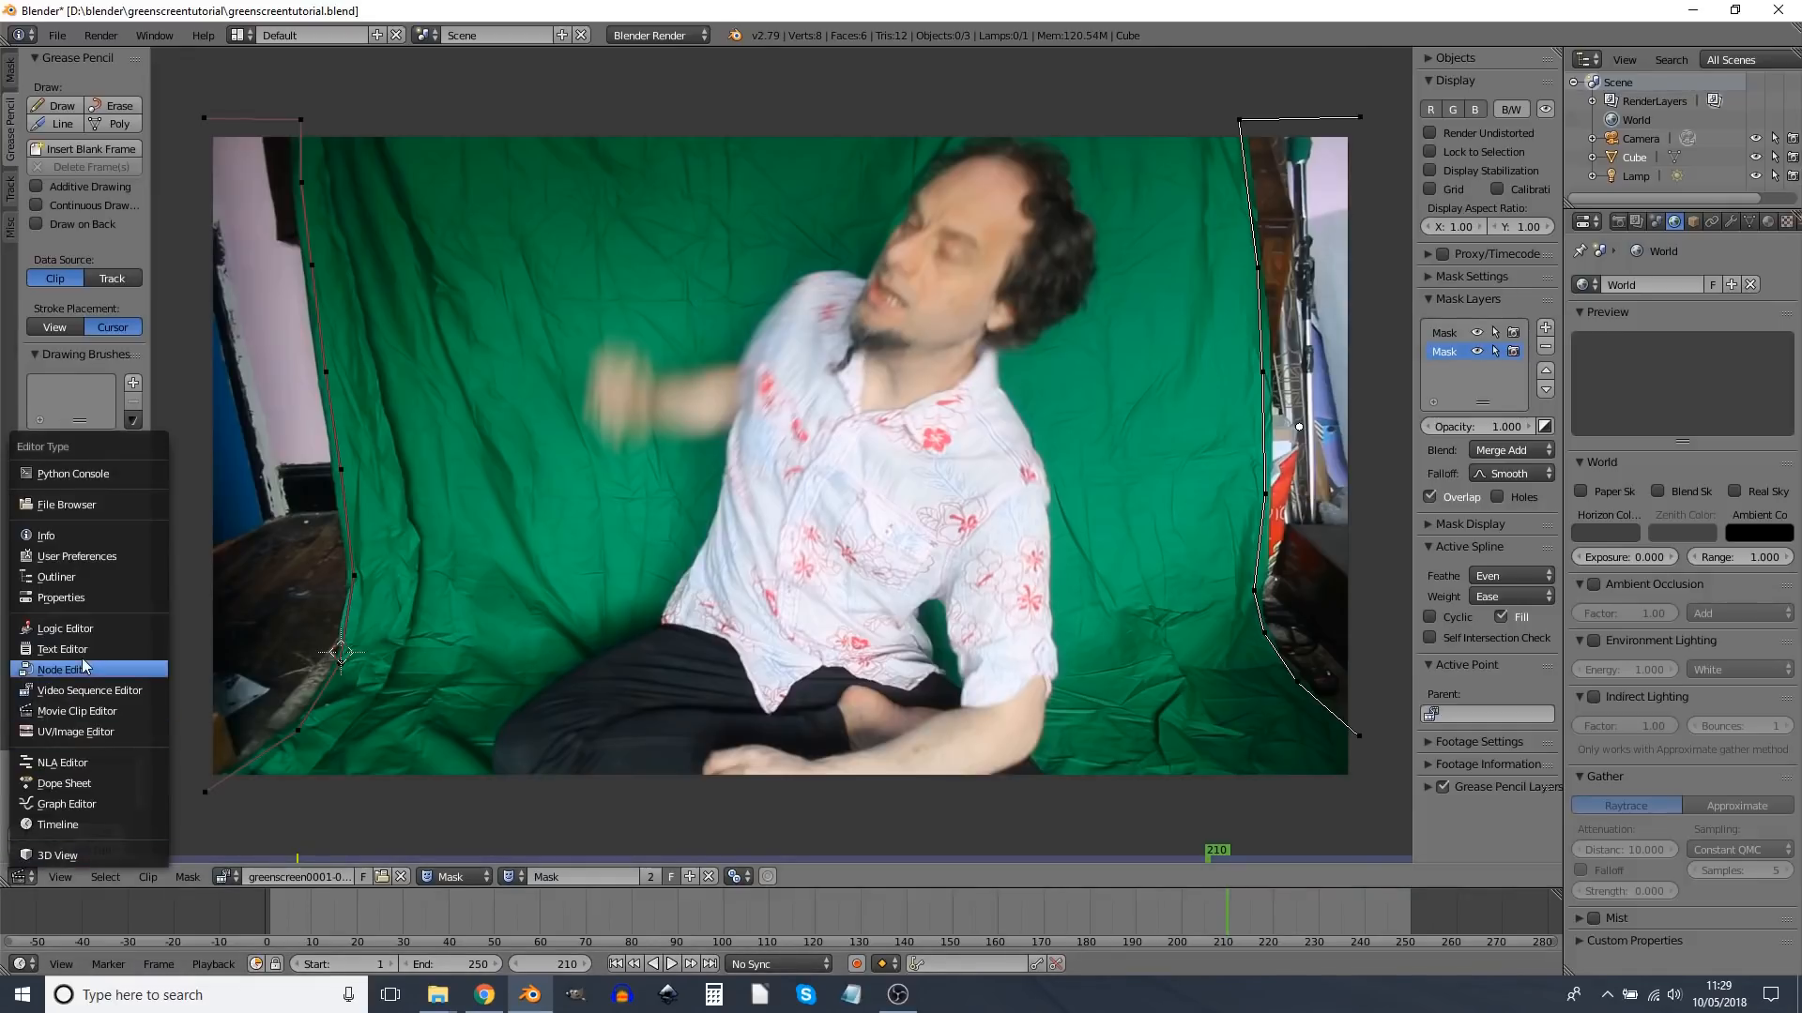
Step: Place a Mask node loading the drawn edge mask in the compositing node tree
{"action": "left_click", "coordinate": [60, 669]}
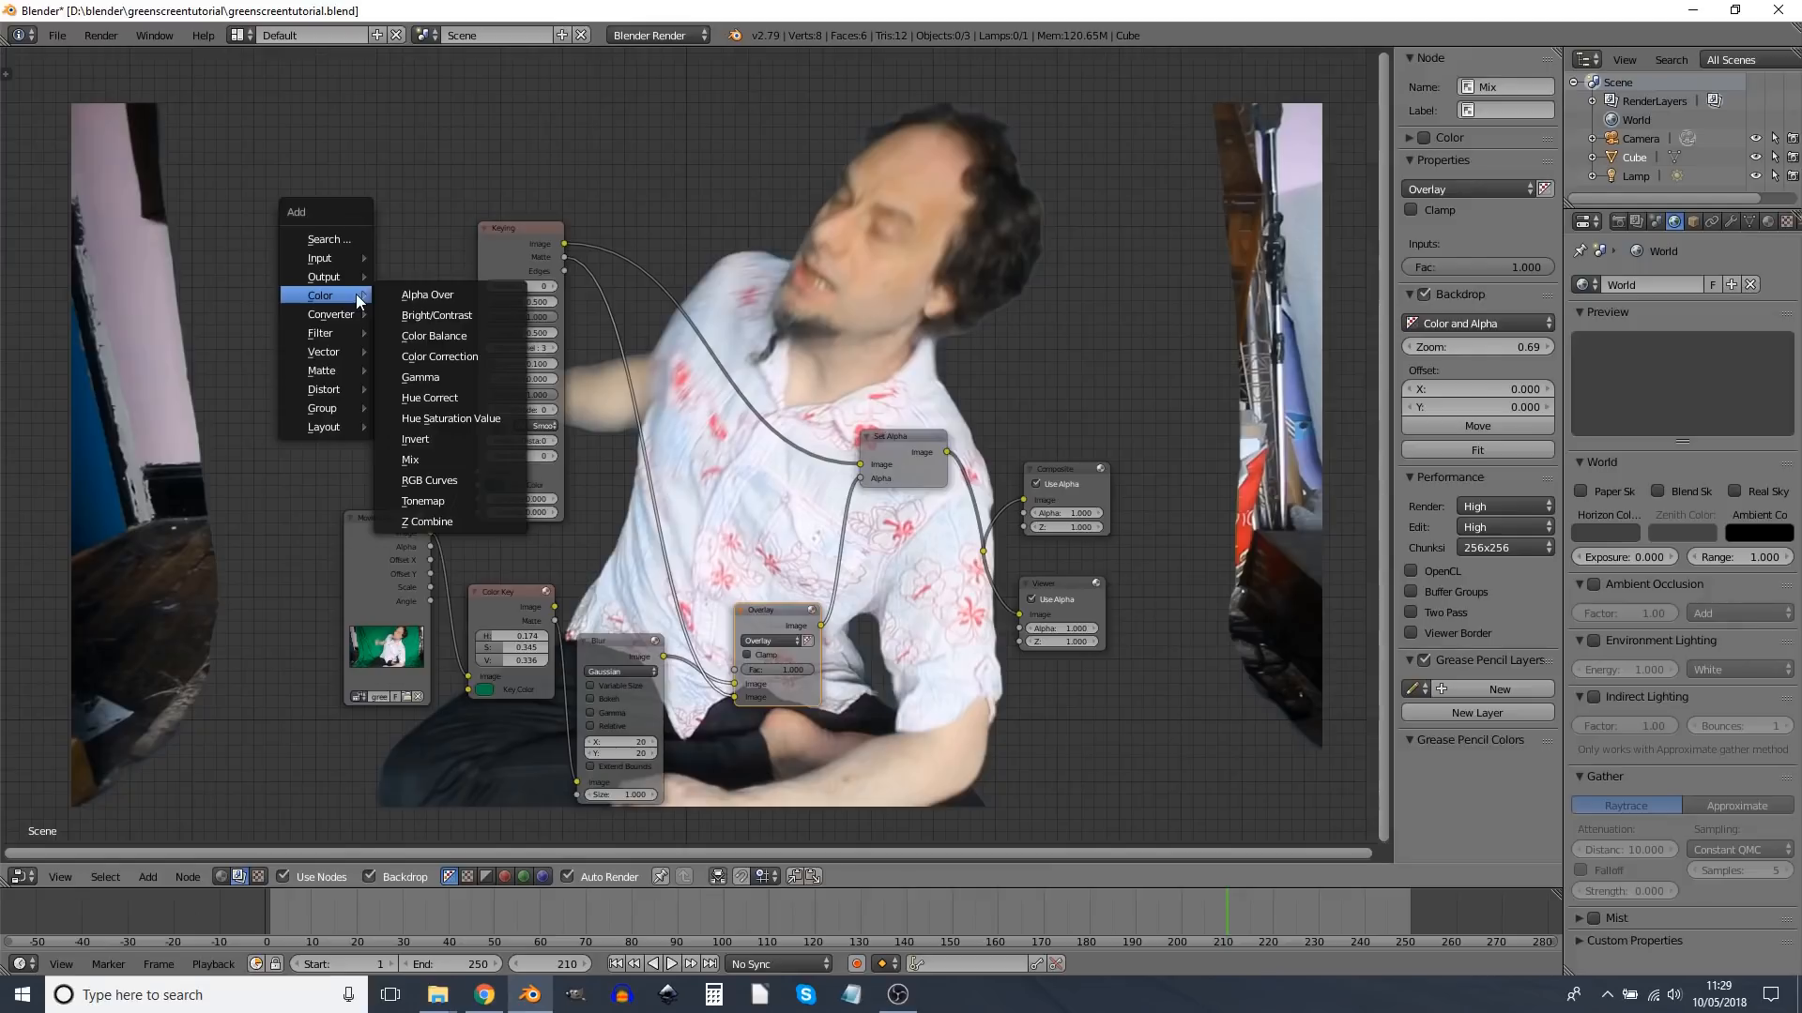
{"action": "type", "text": "m"}
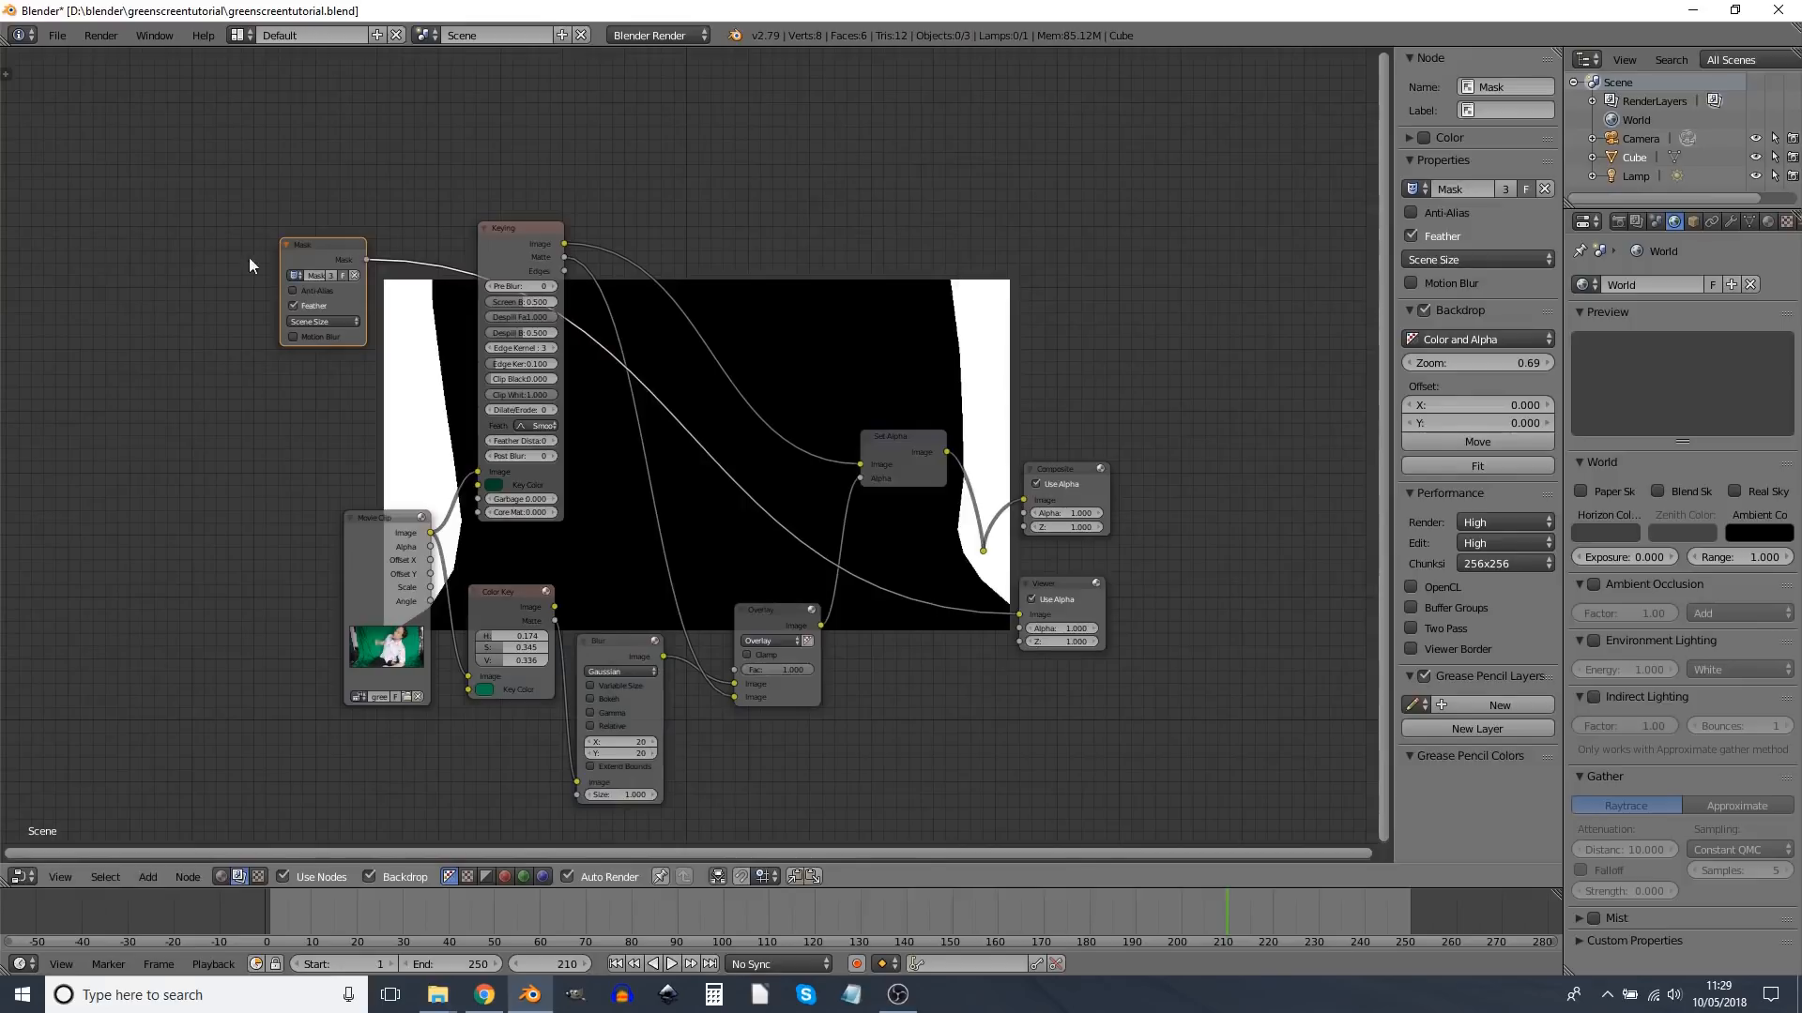
{"action": "left_click", "coordinate": [1585, 221]}
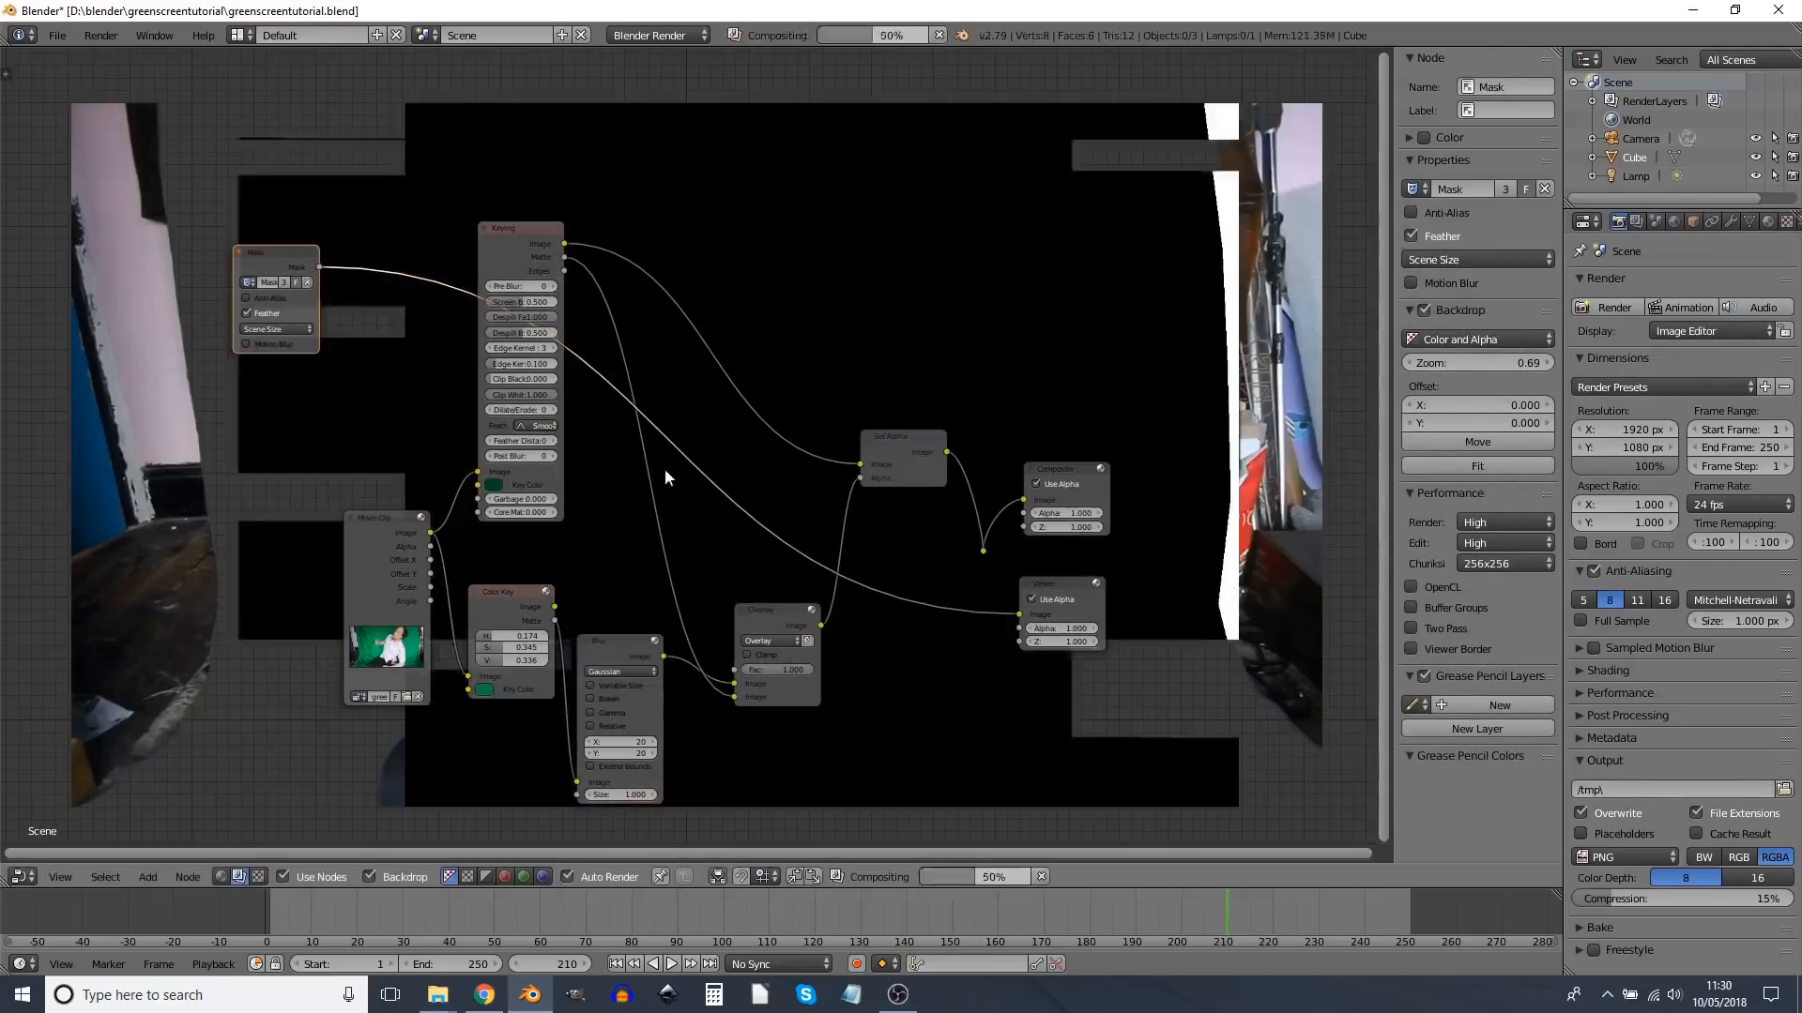
Step: Add a Math node set to Subtract to remove the garbage mask from the Overlay matte
{"action": "left_click", "coordinate": [1060, 583]}
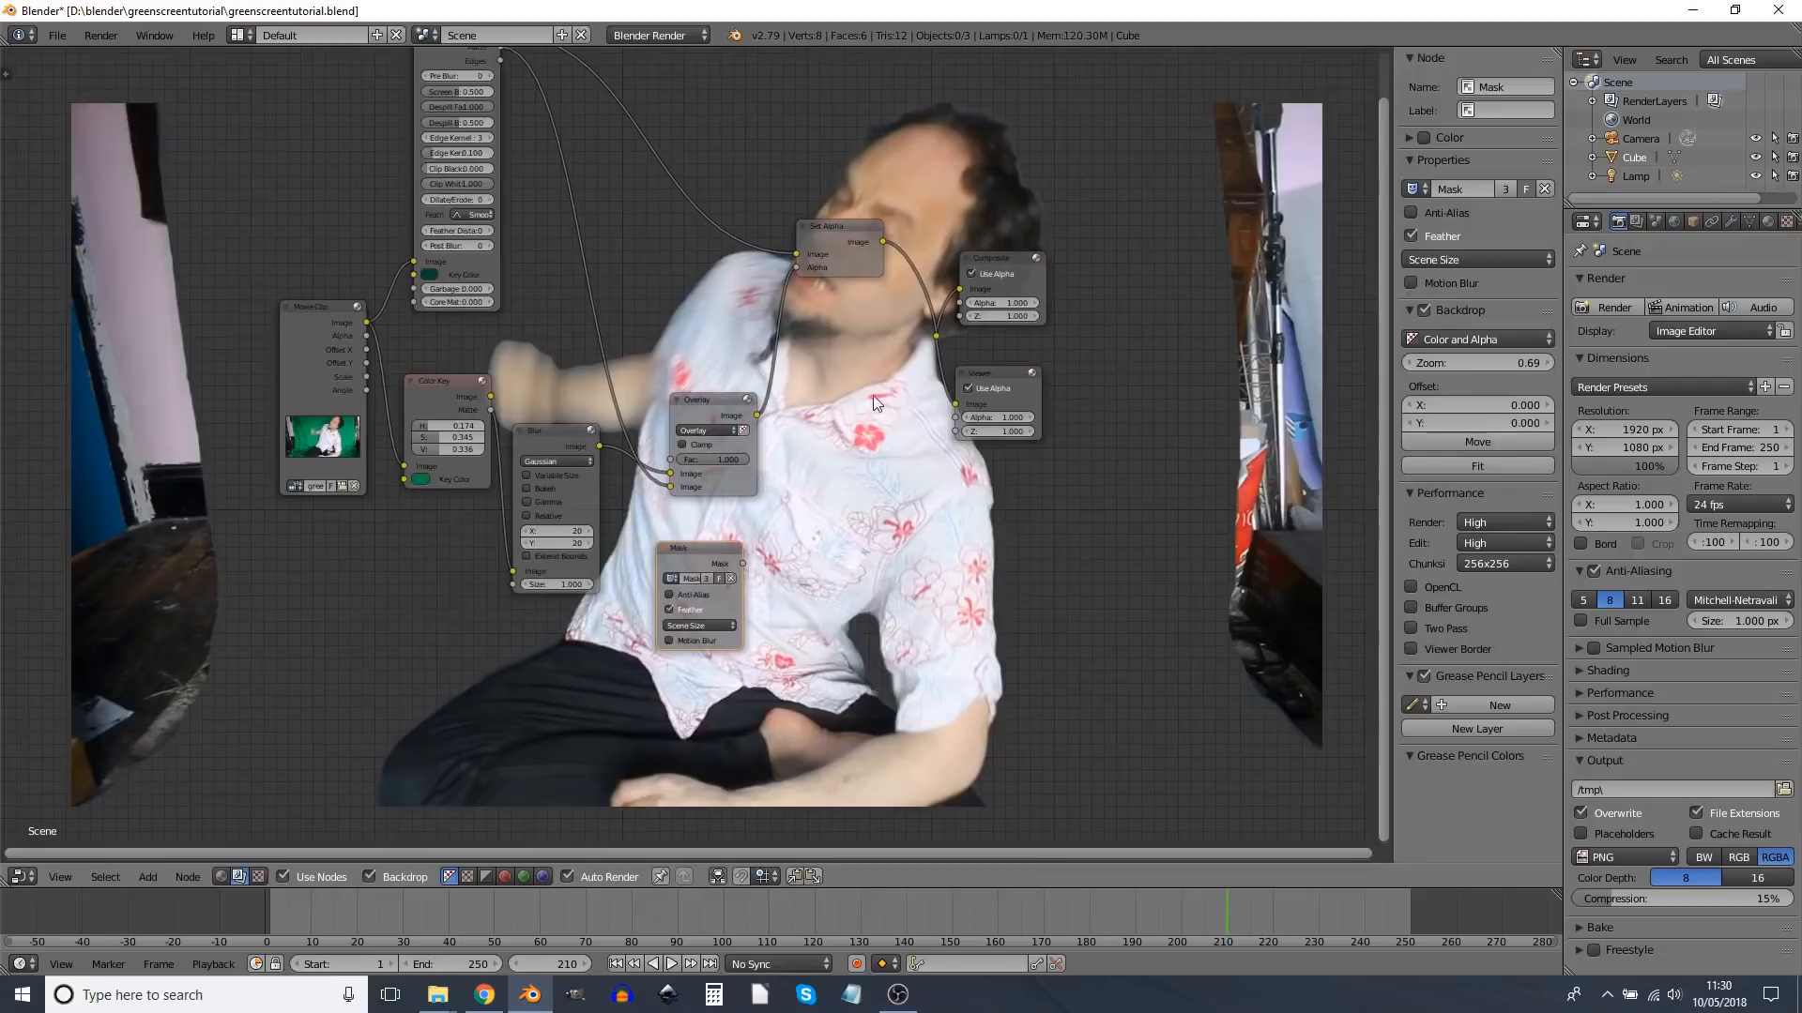
{"action": "left_click", "coordinate": [148, 876]}
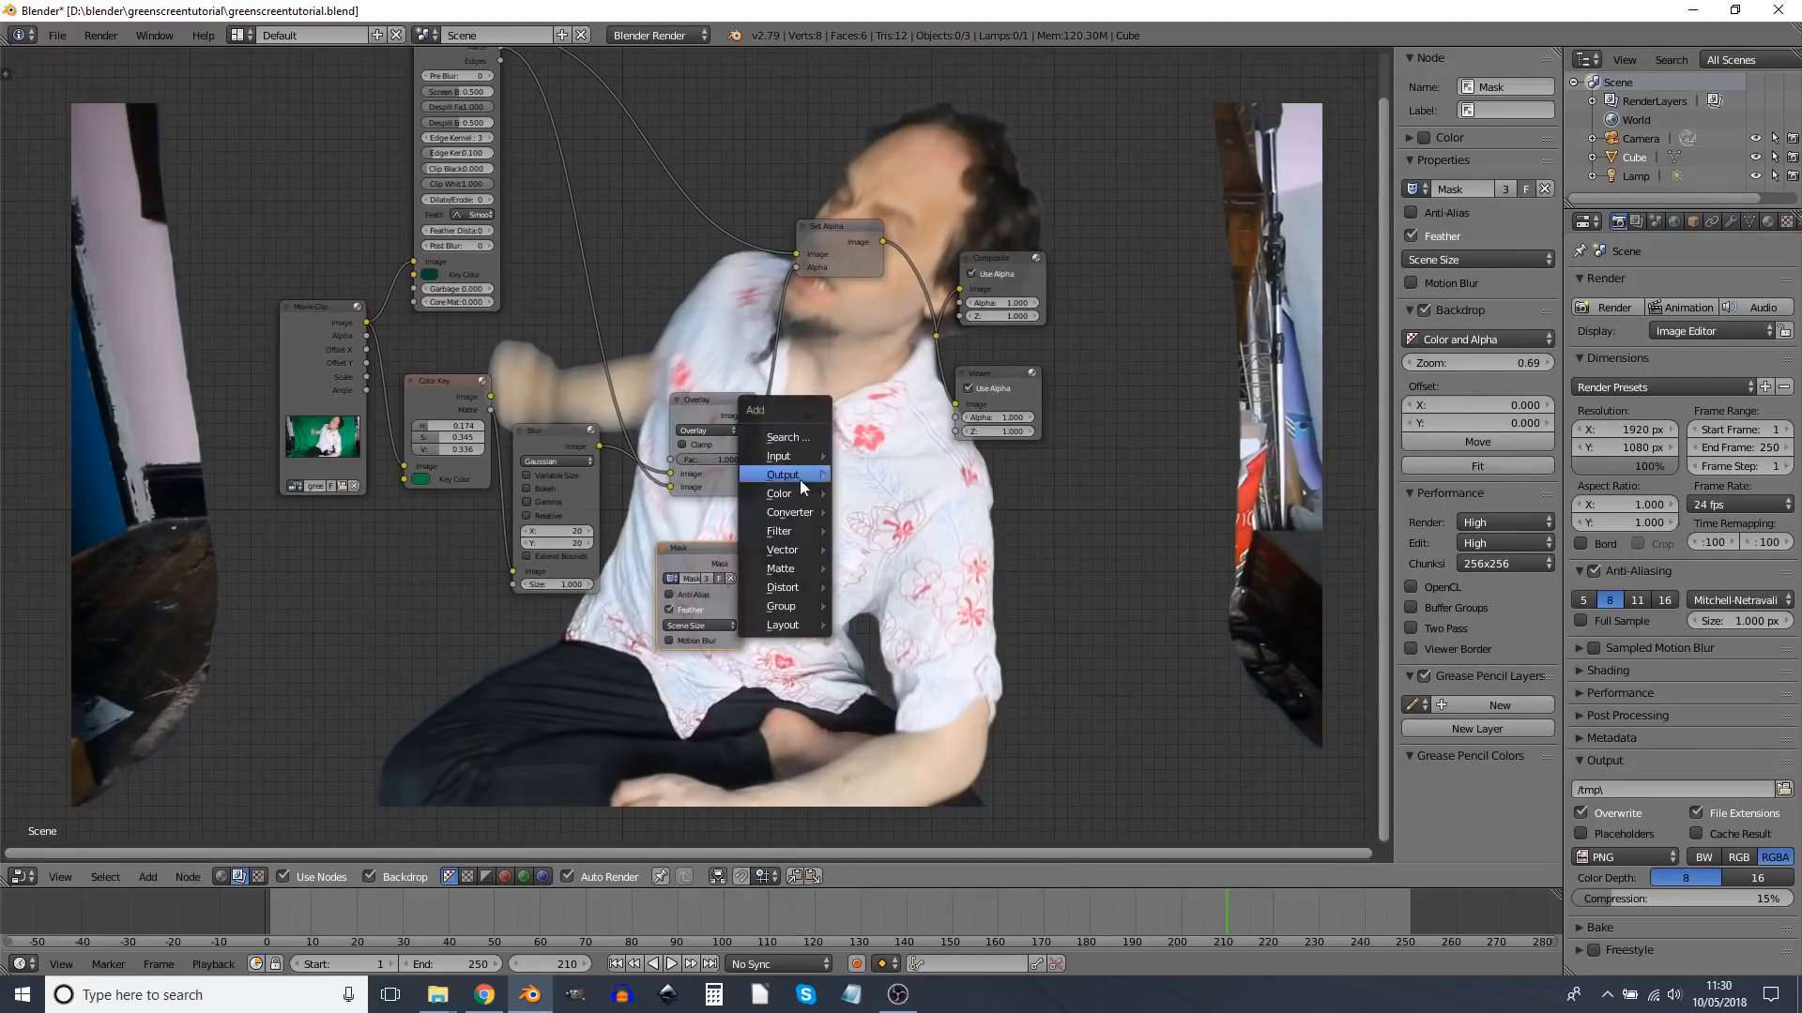
{"action": "mouse_move", "coordinate": [790, 512]}
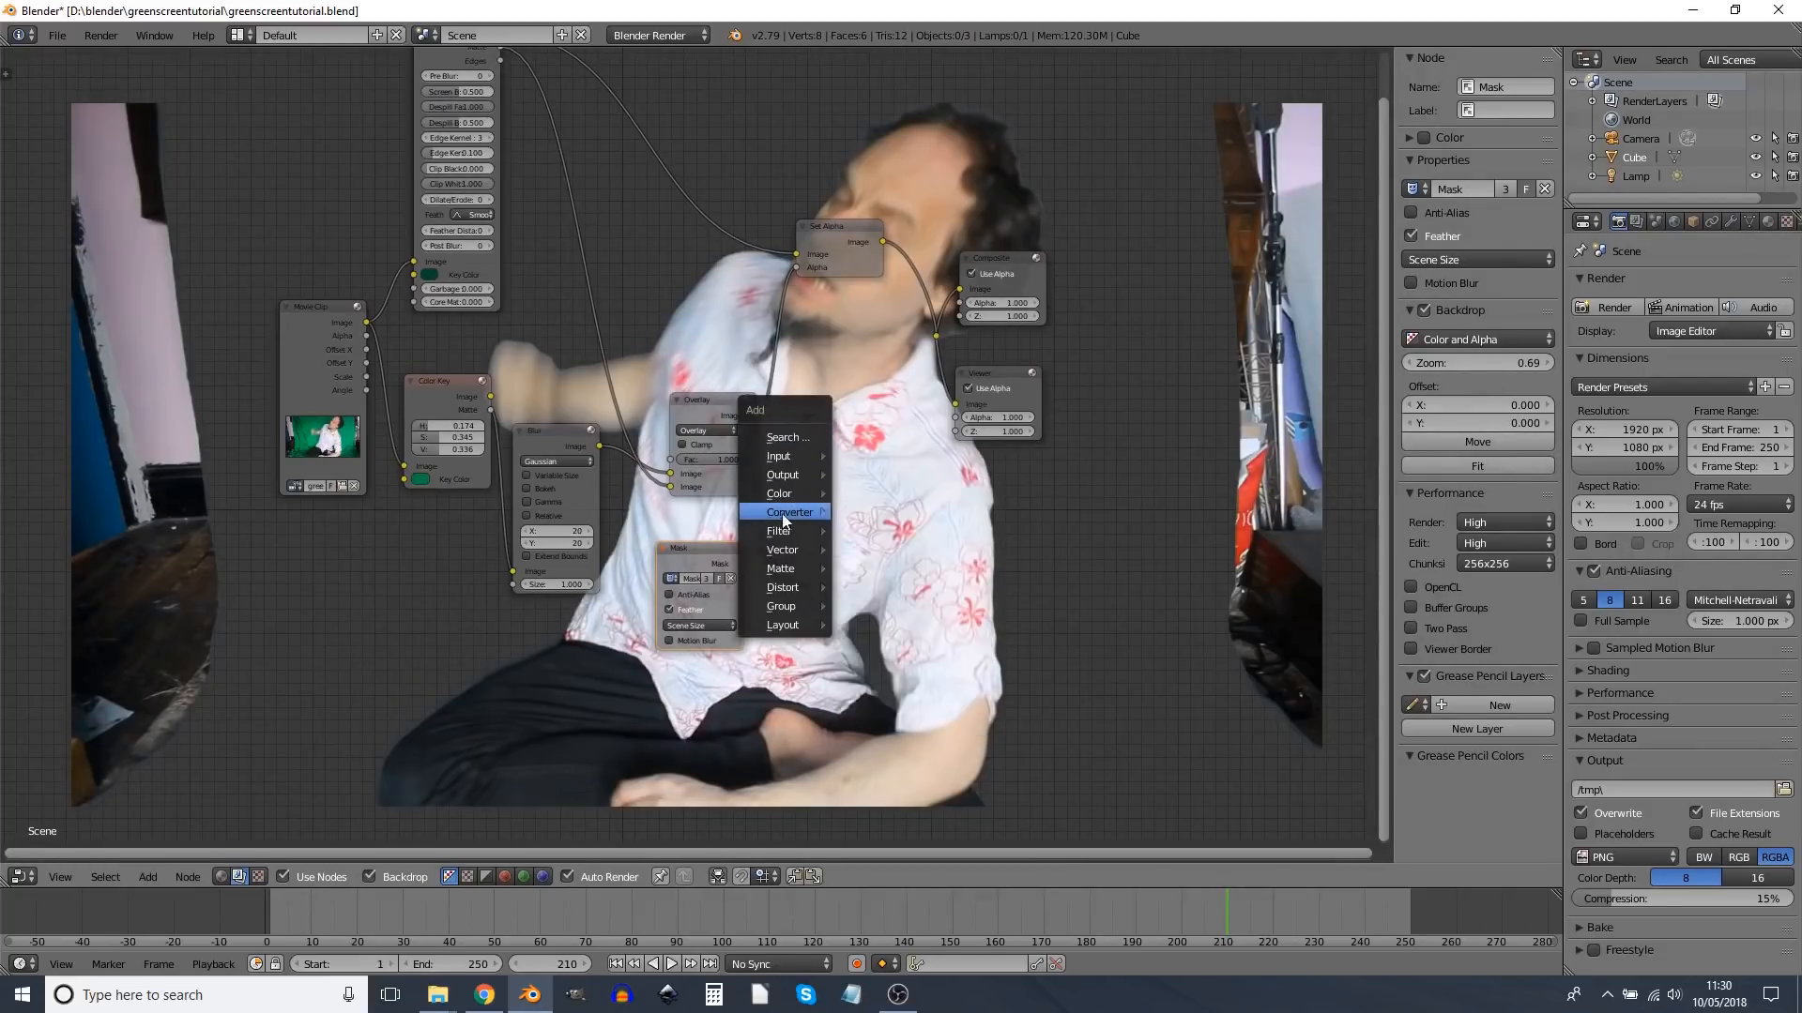
{"action": "left_click", "coordinate": [789, 512]}
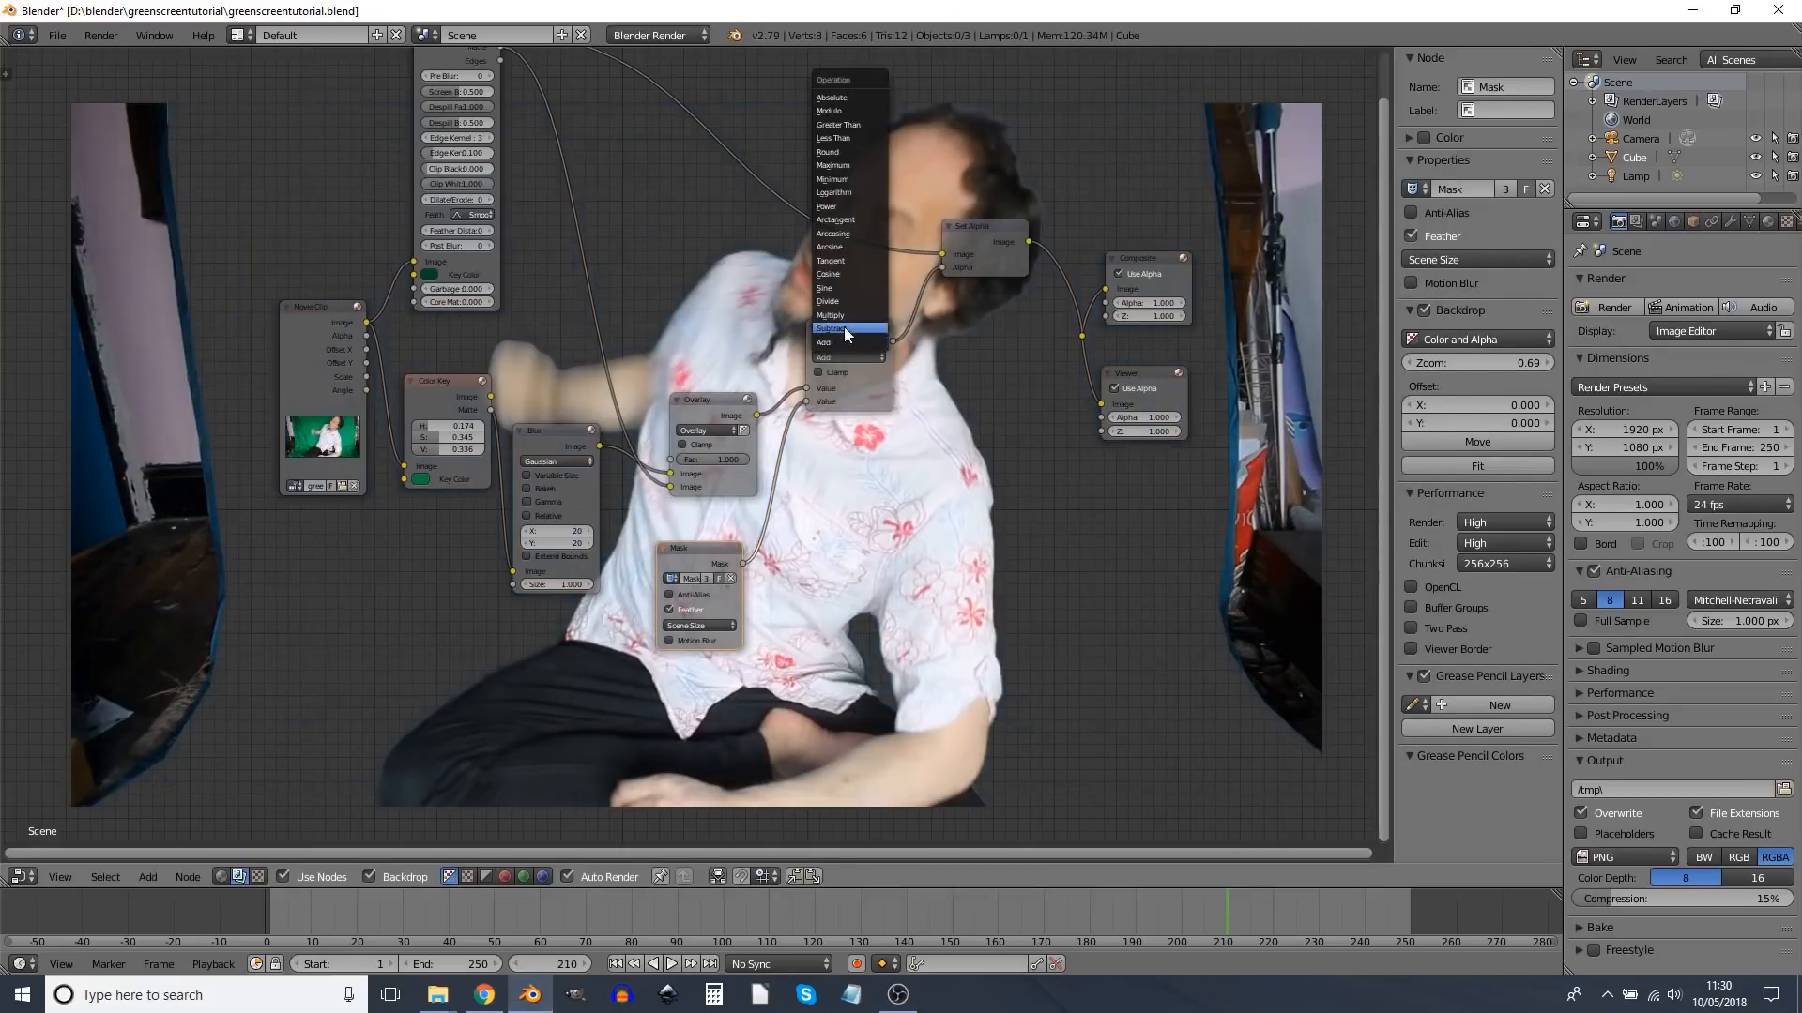
{"action": "left_click", "coordinate": [836, 329]}
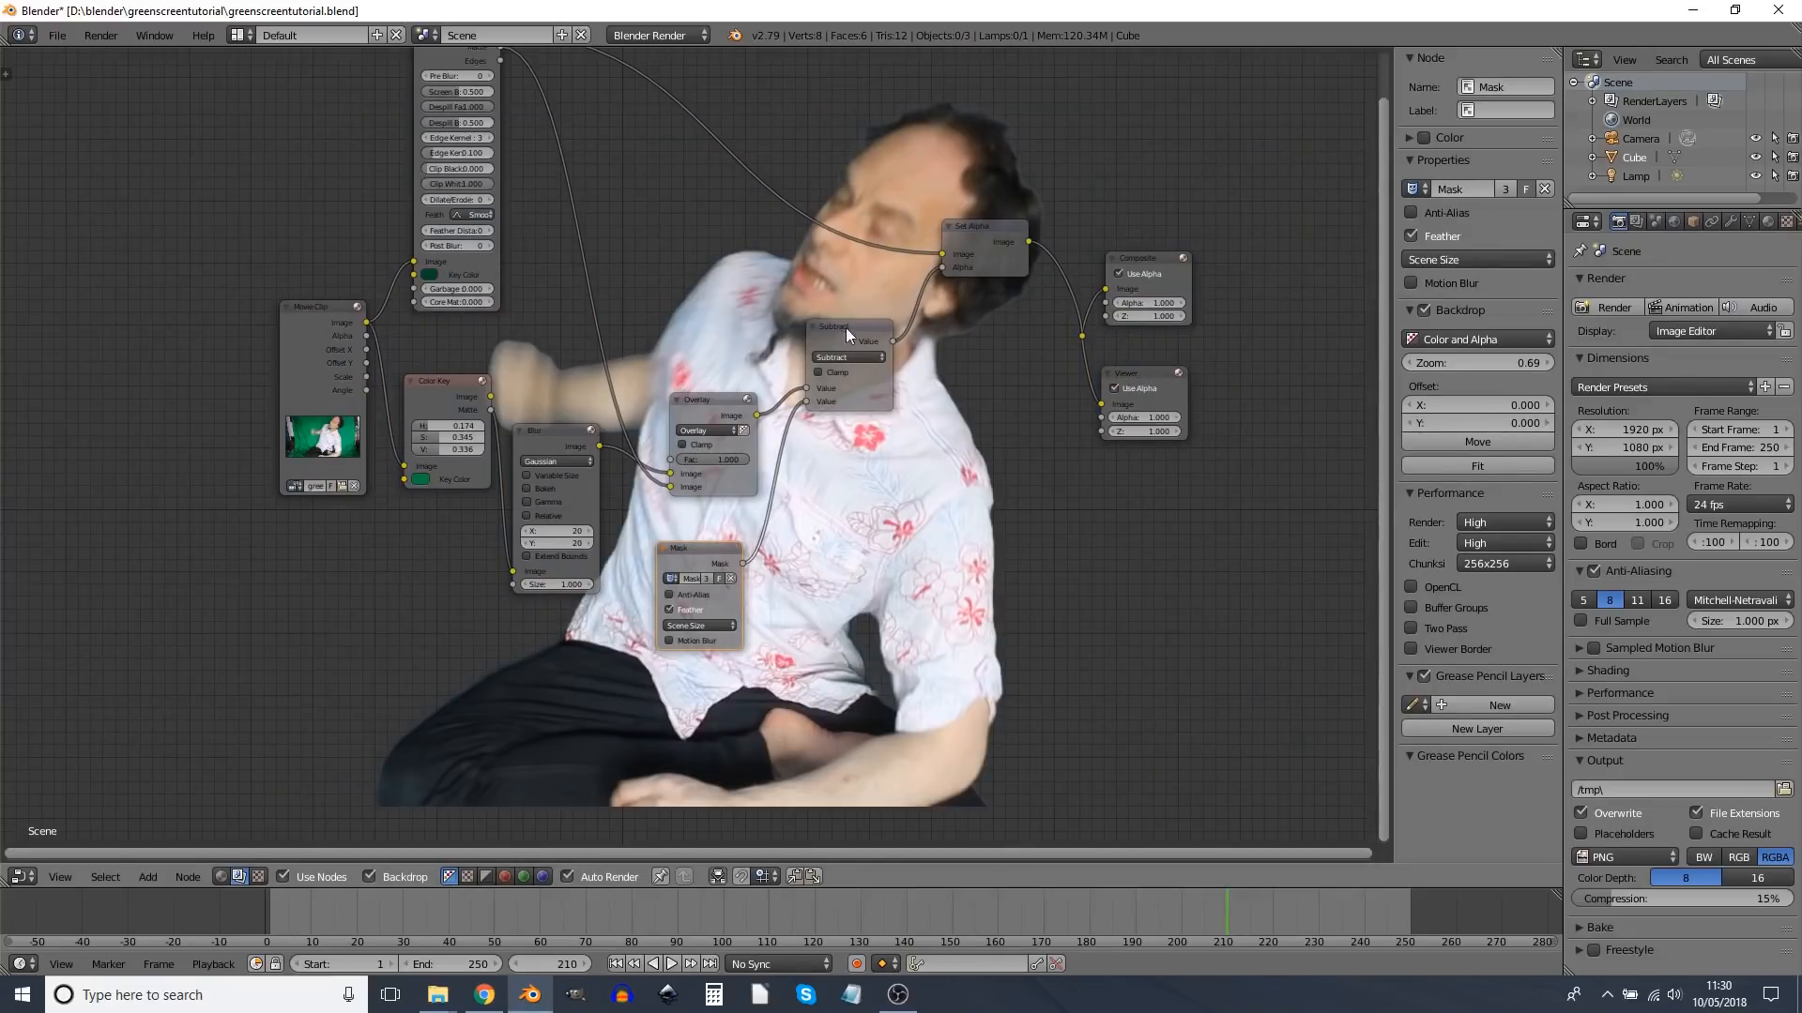
{"action": "left_click", "coordinate": [701, 398]}
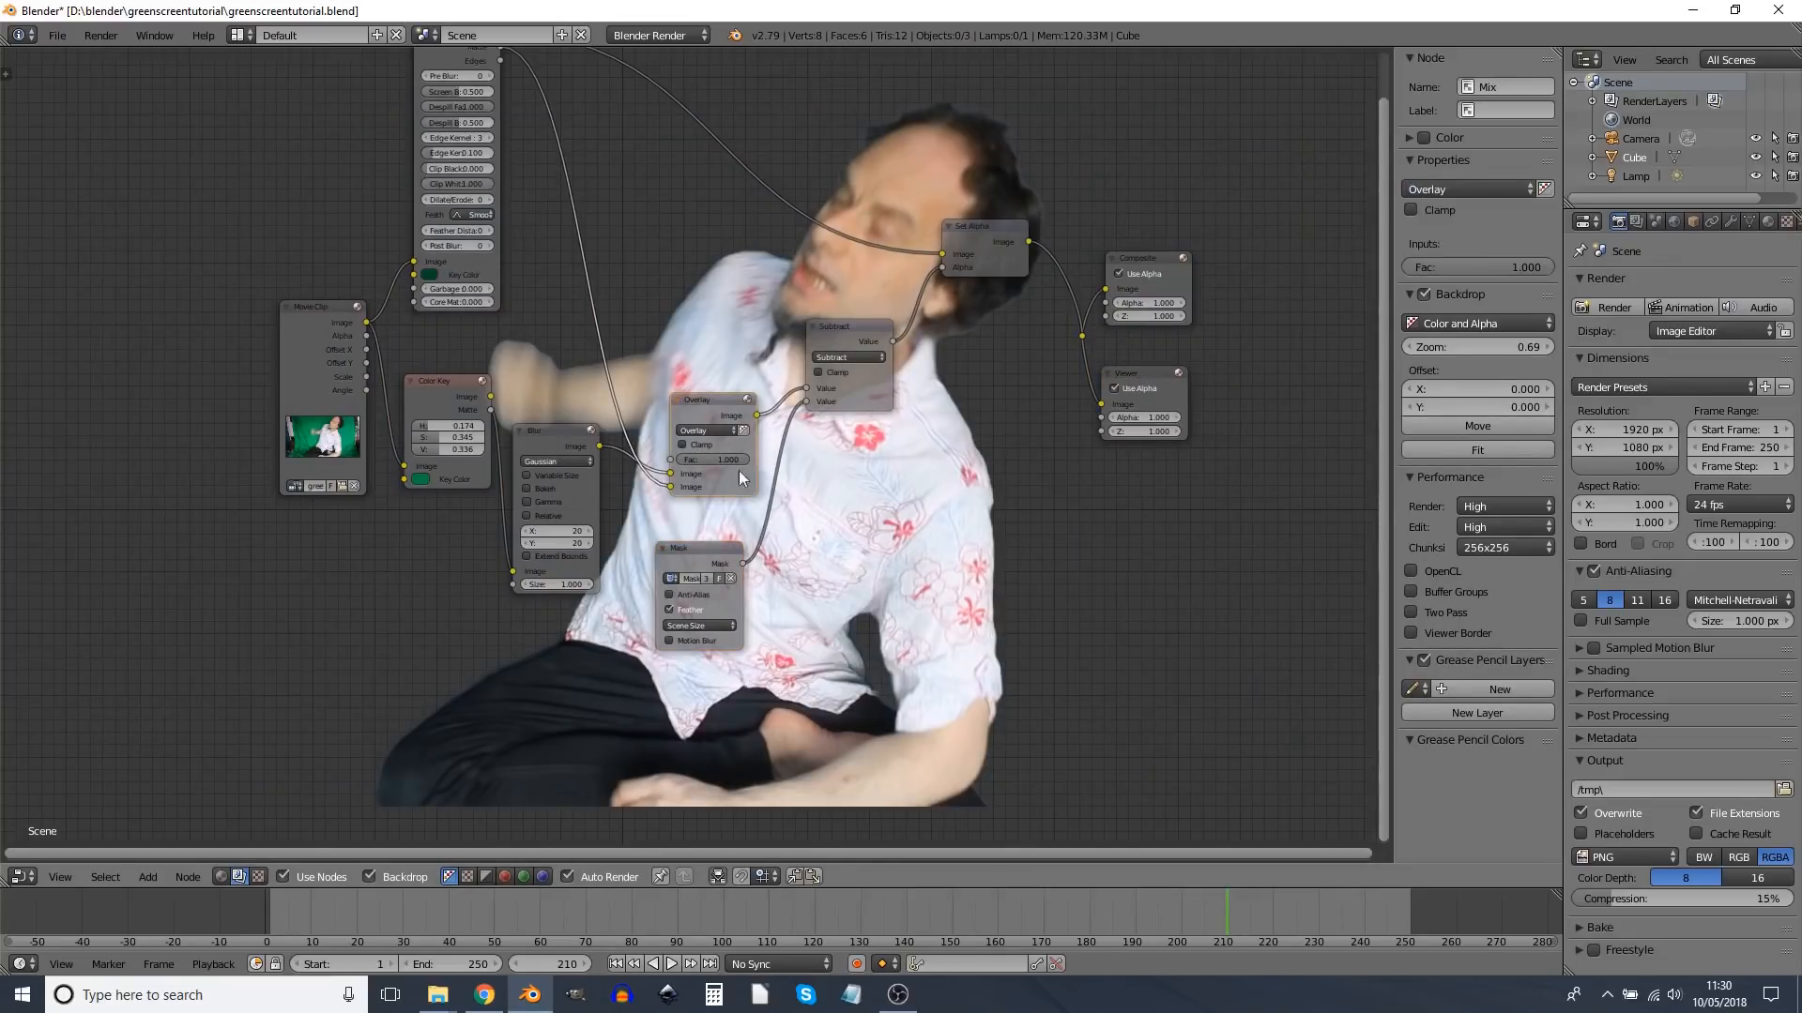